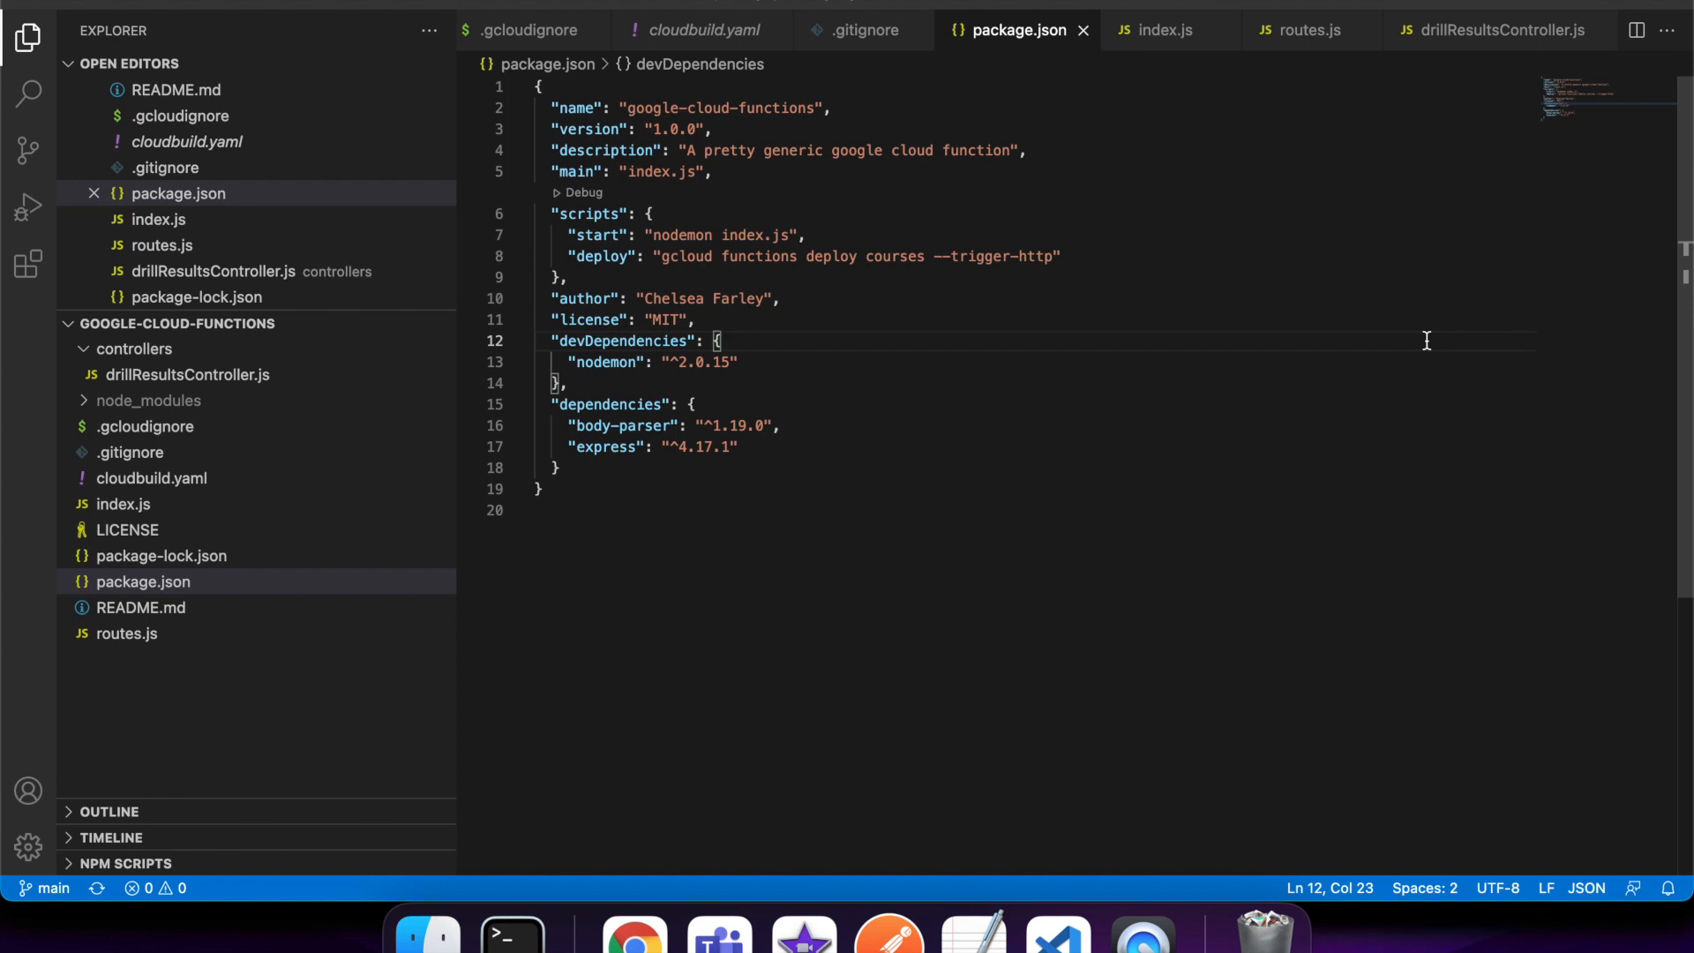
pyautogui.moveTo(1229, 293)
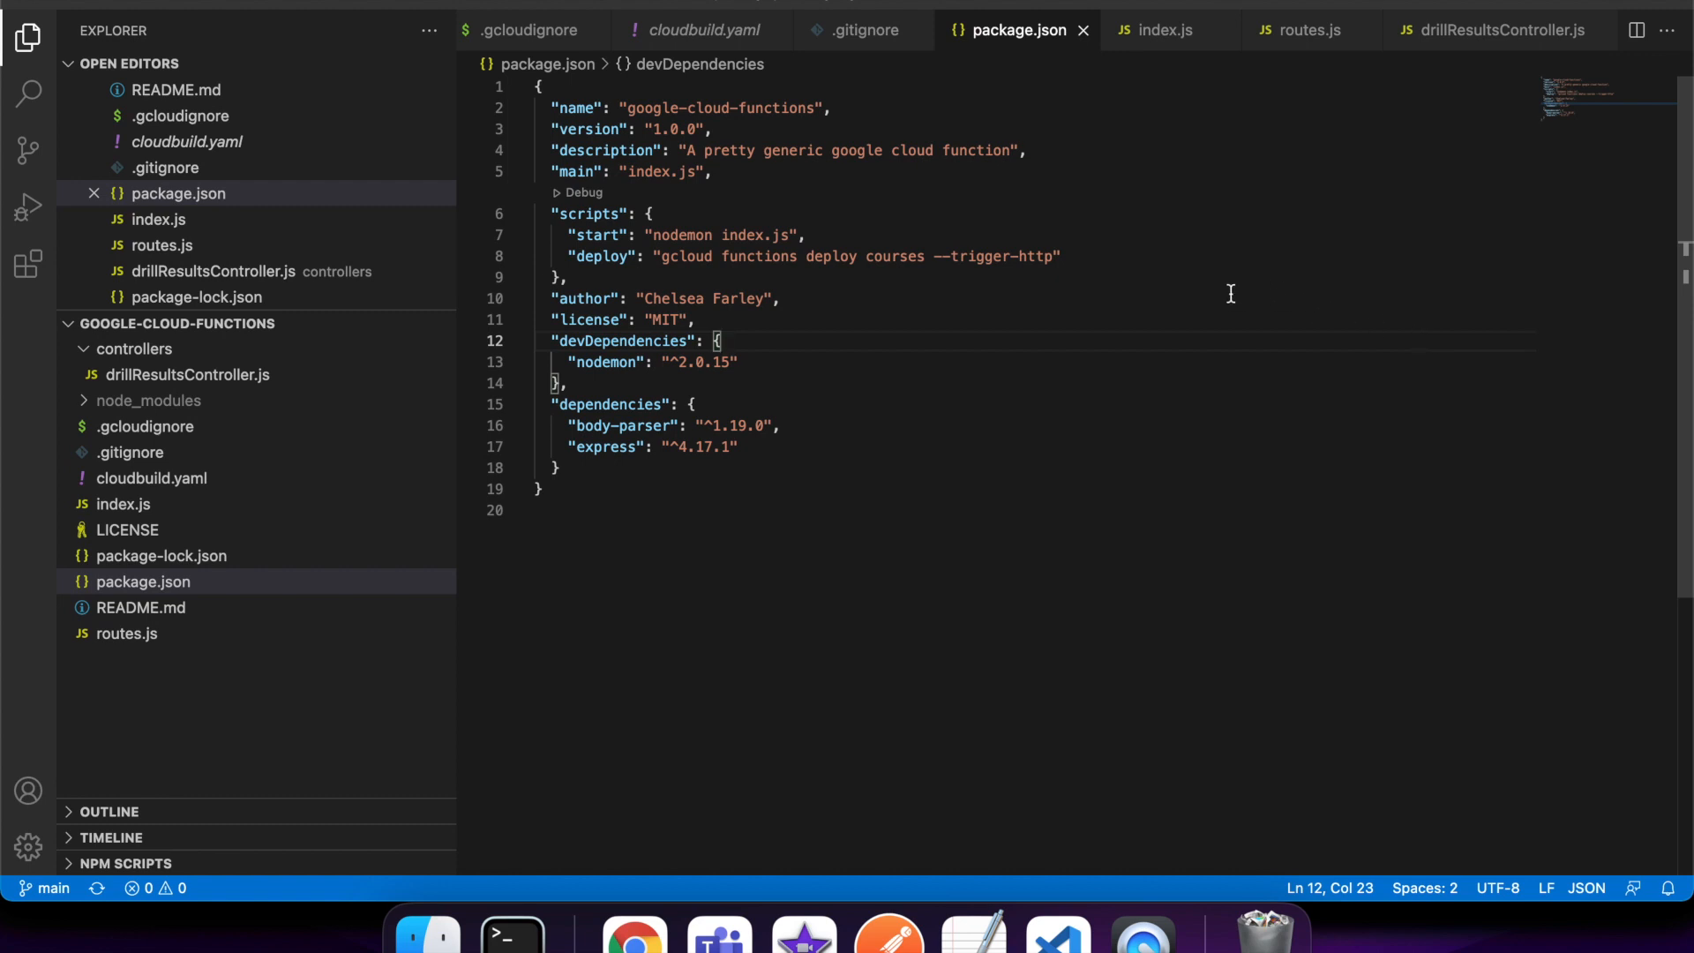
pyautogui.moveTo(1154, 395)
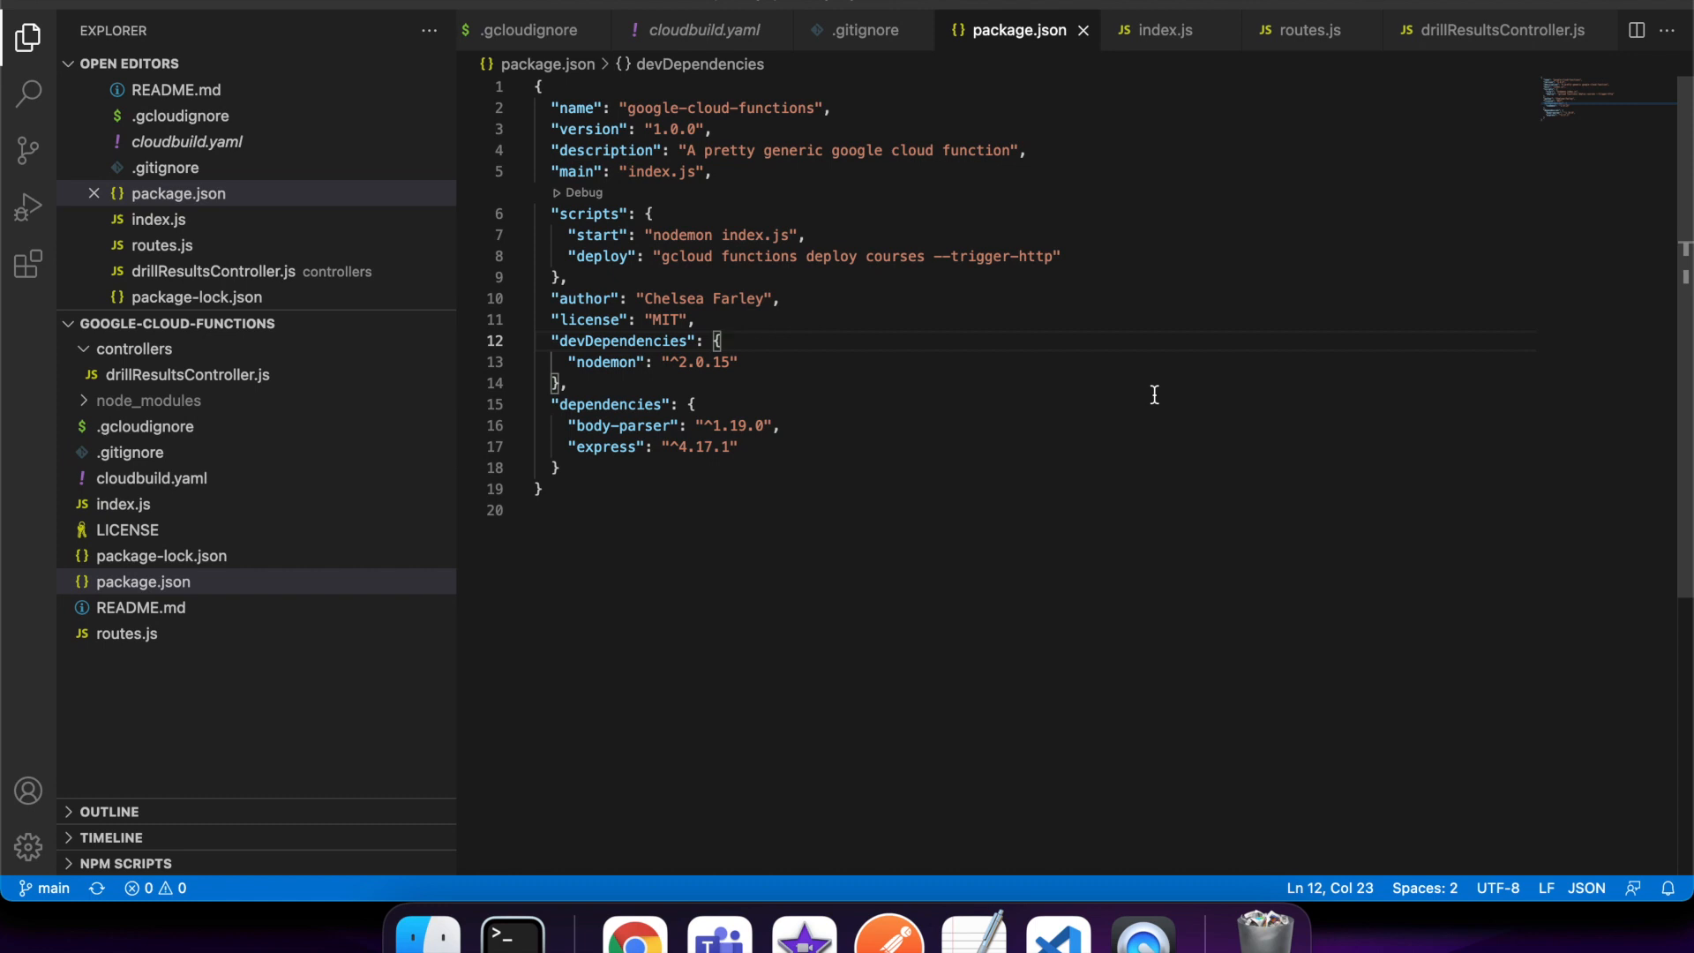
pyautogui.moveTo(1017, 331)
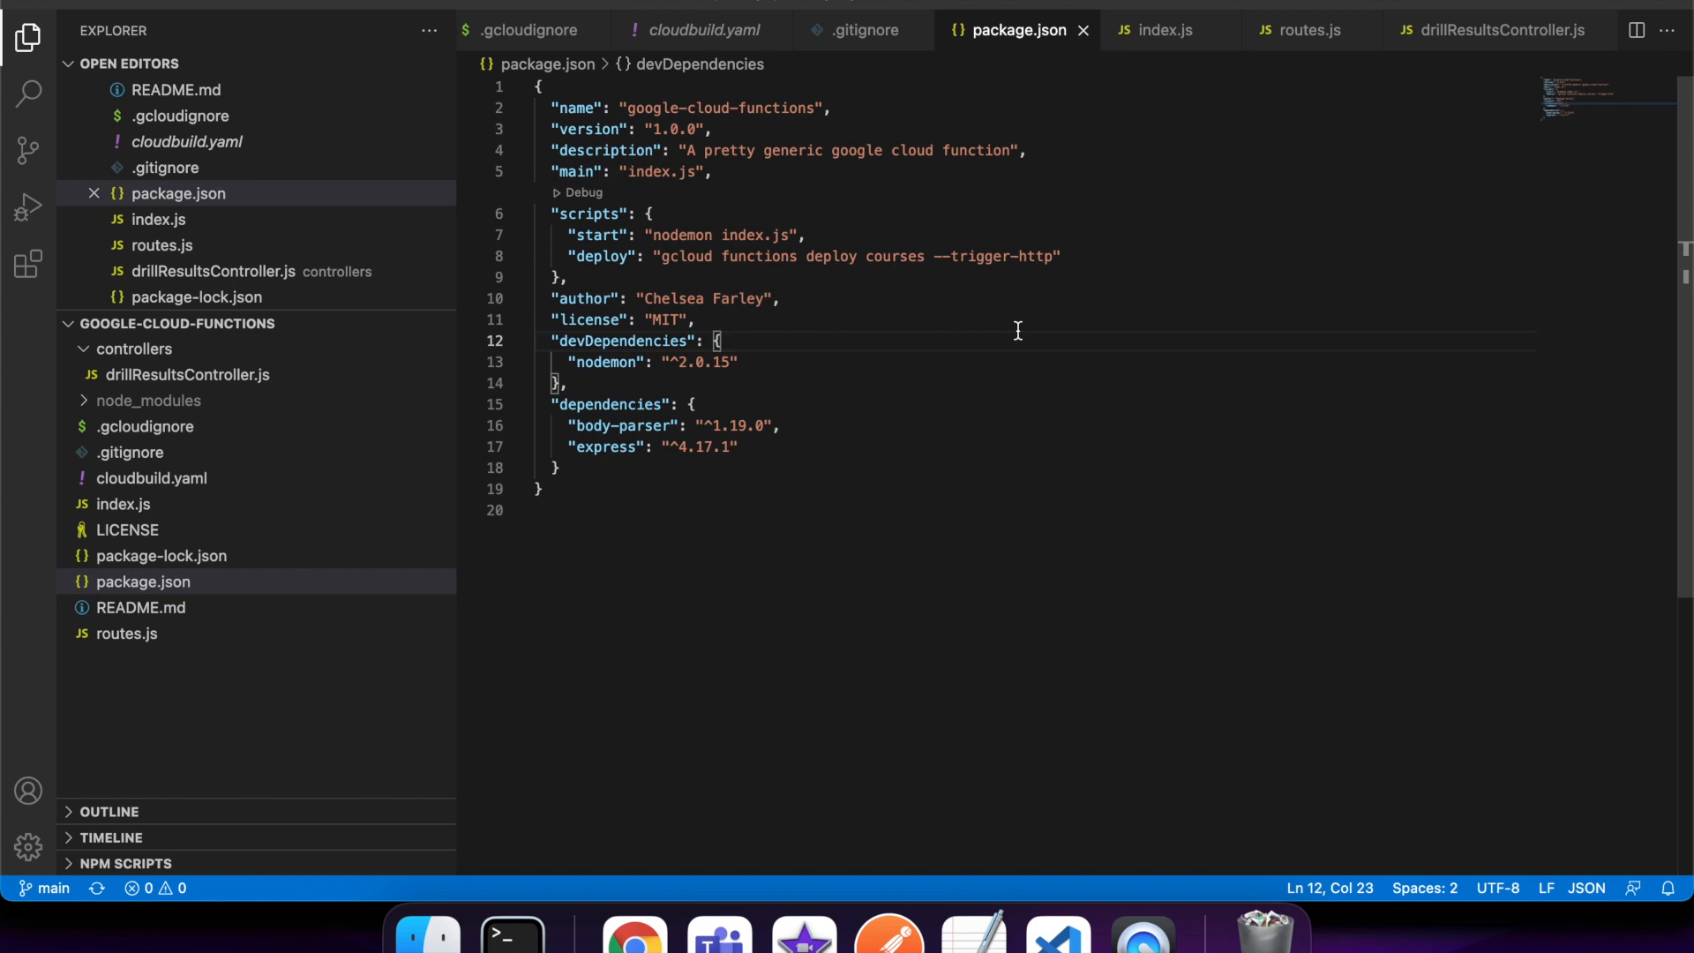
pyautogui.moveTo(873, 355)
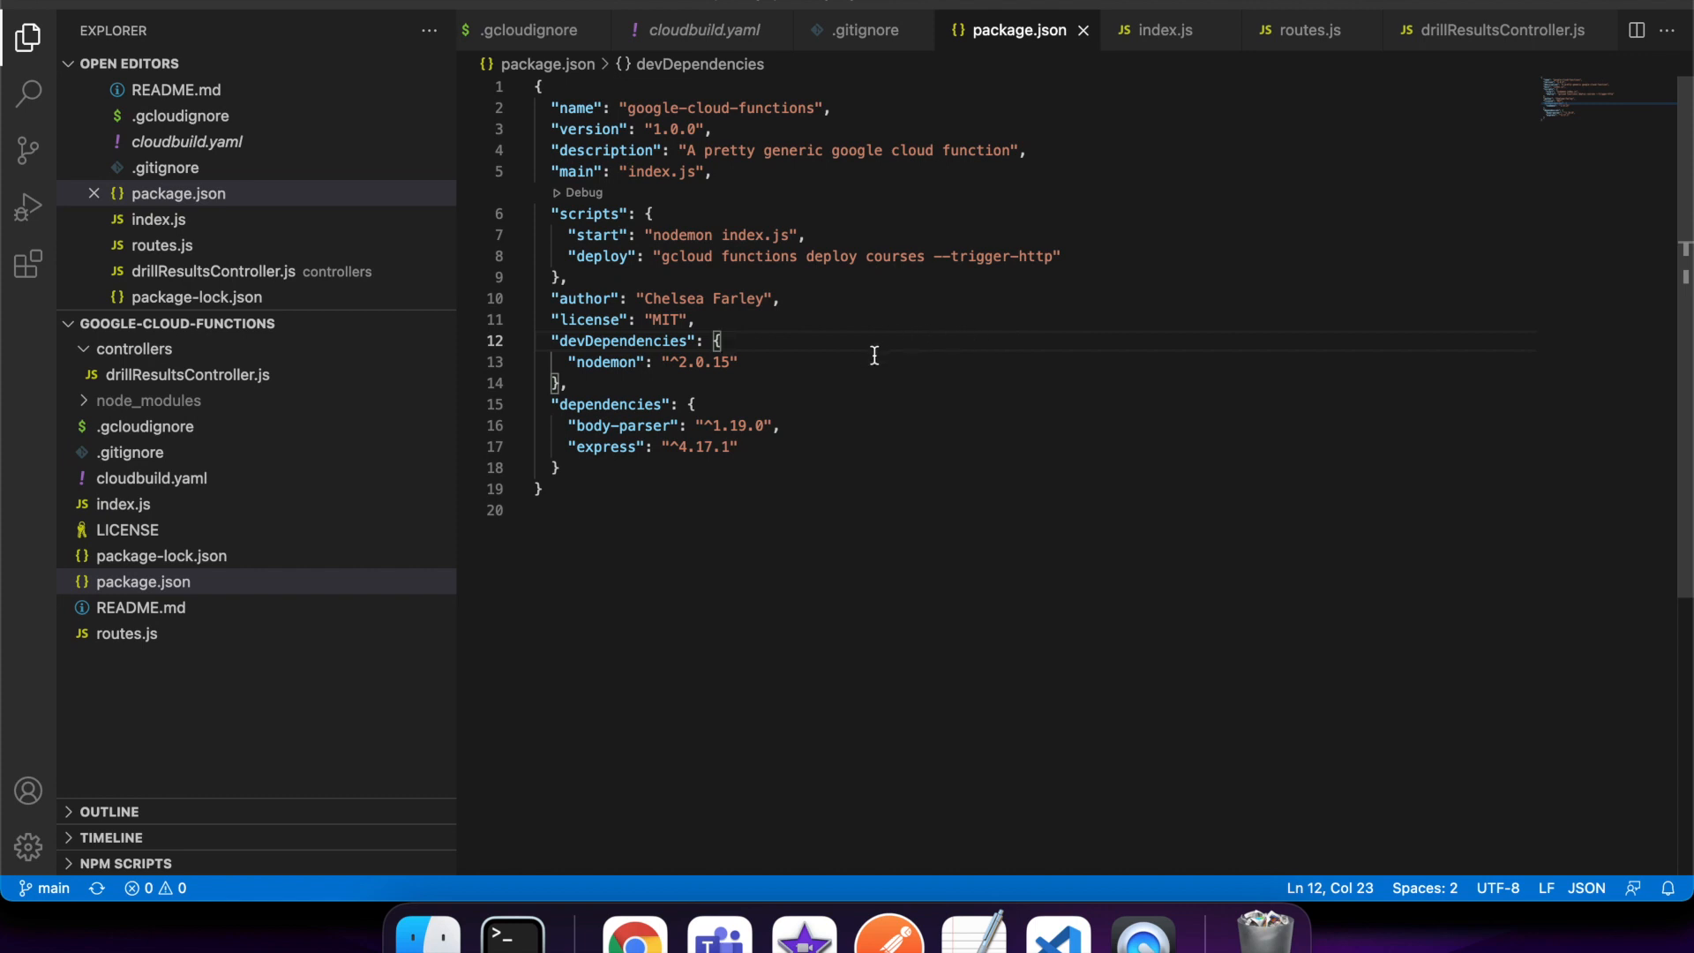
pyautogui.moveTo(762, 187)
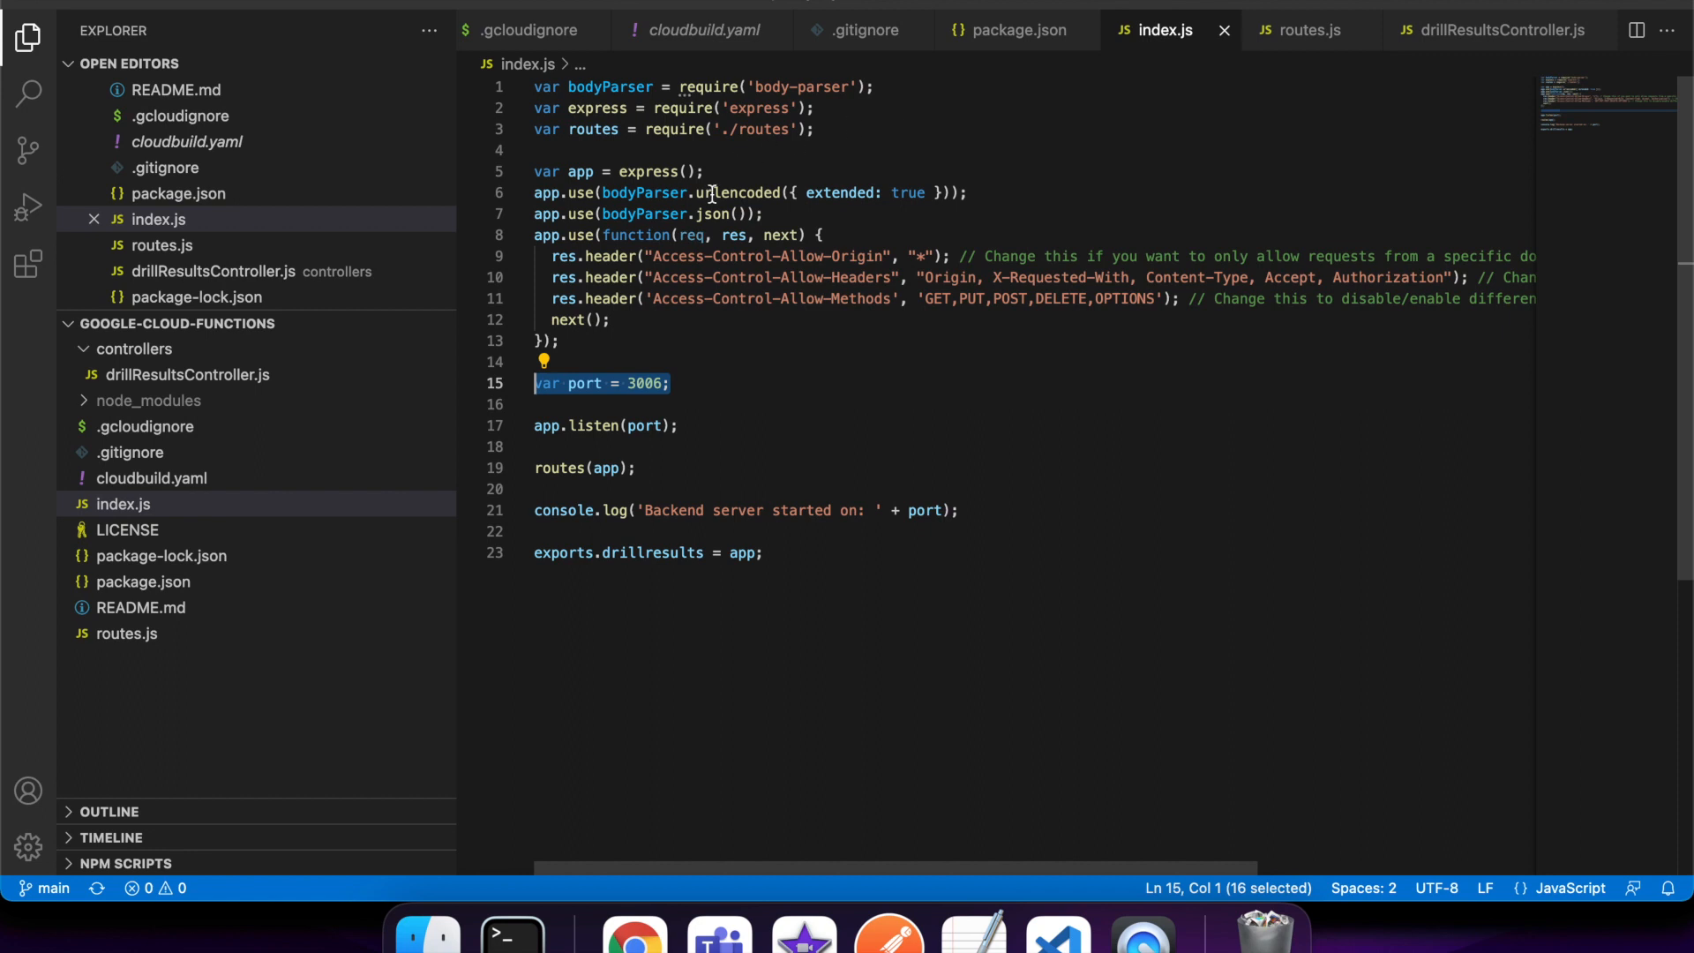
pyautogui.moveTo(683, 211)
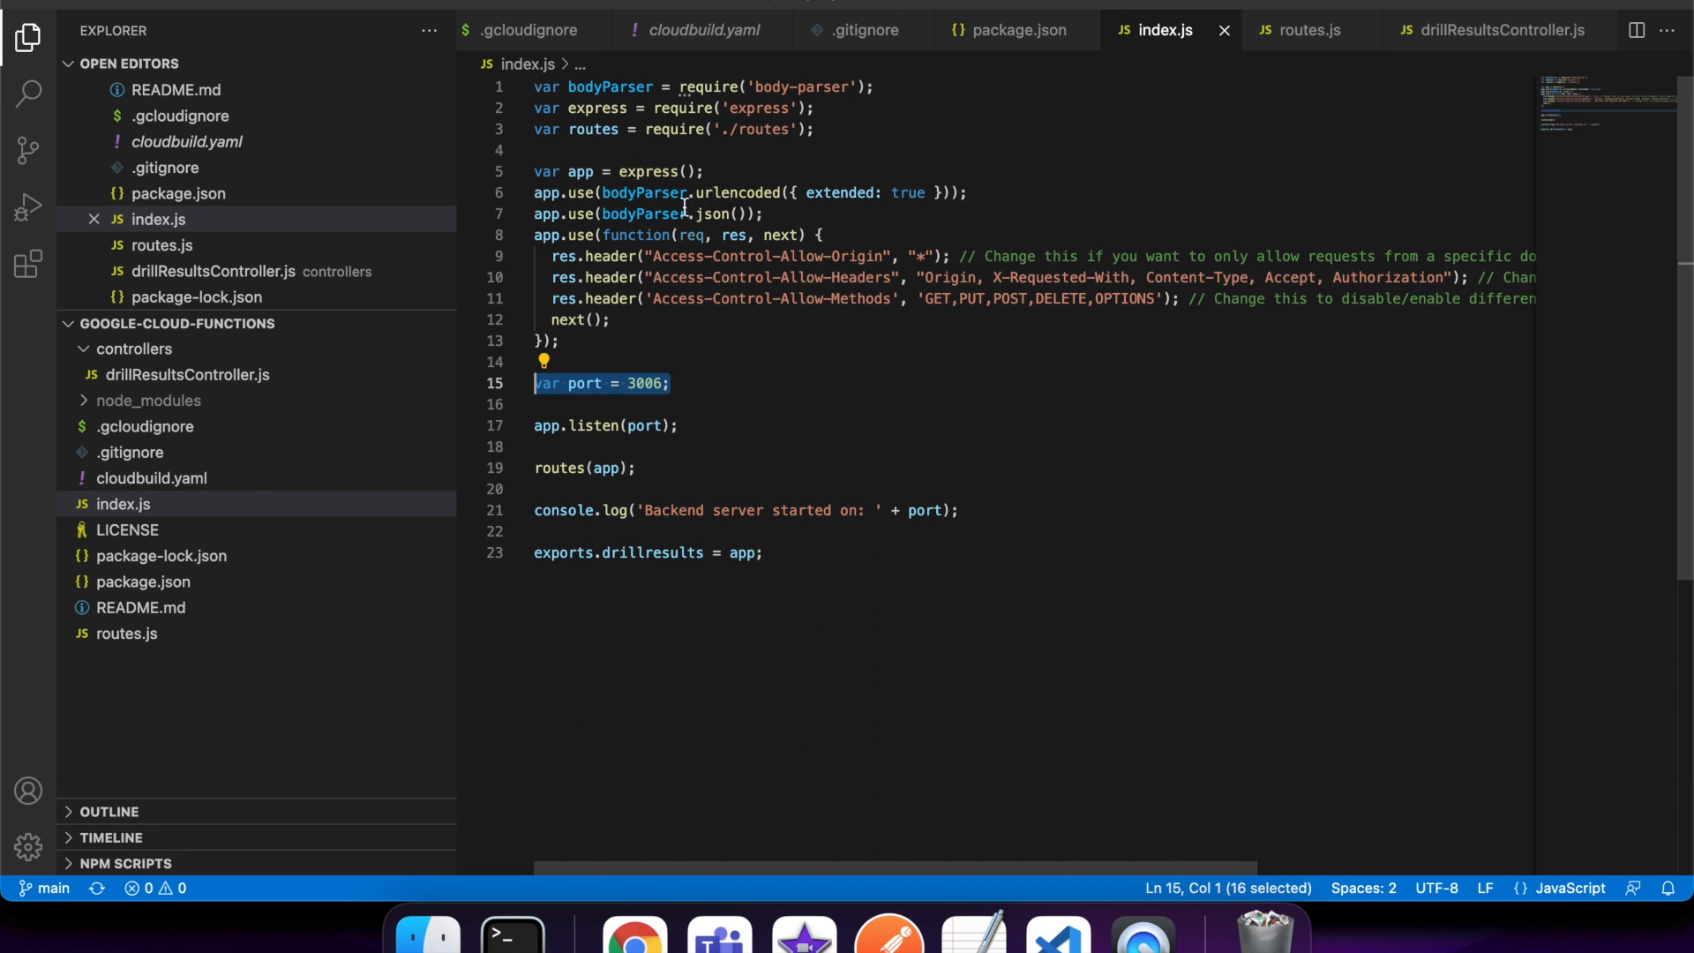
pyautogui.moveTo(805, 200)
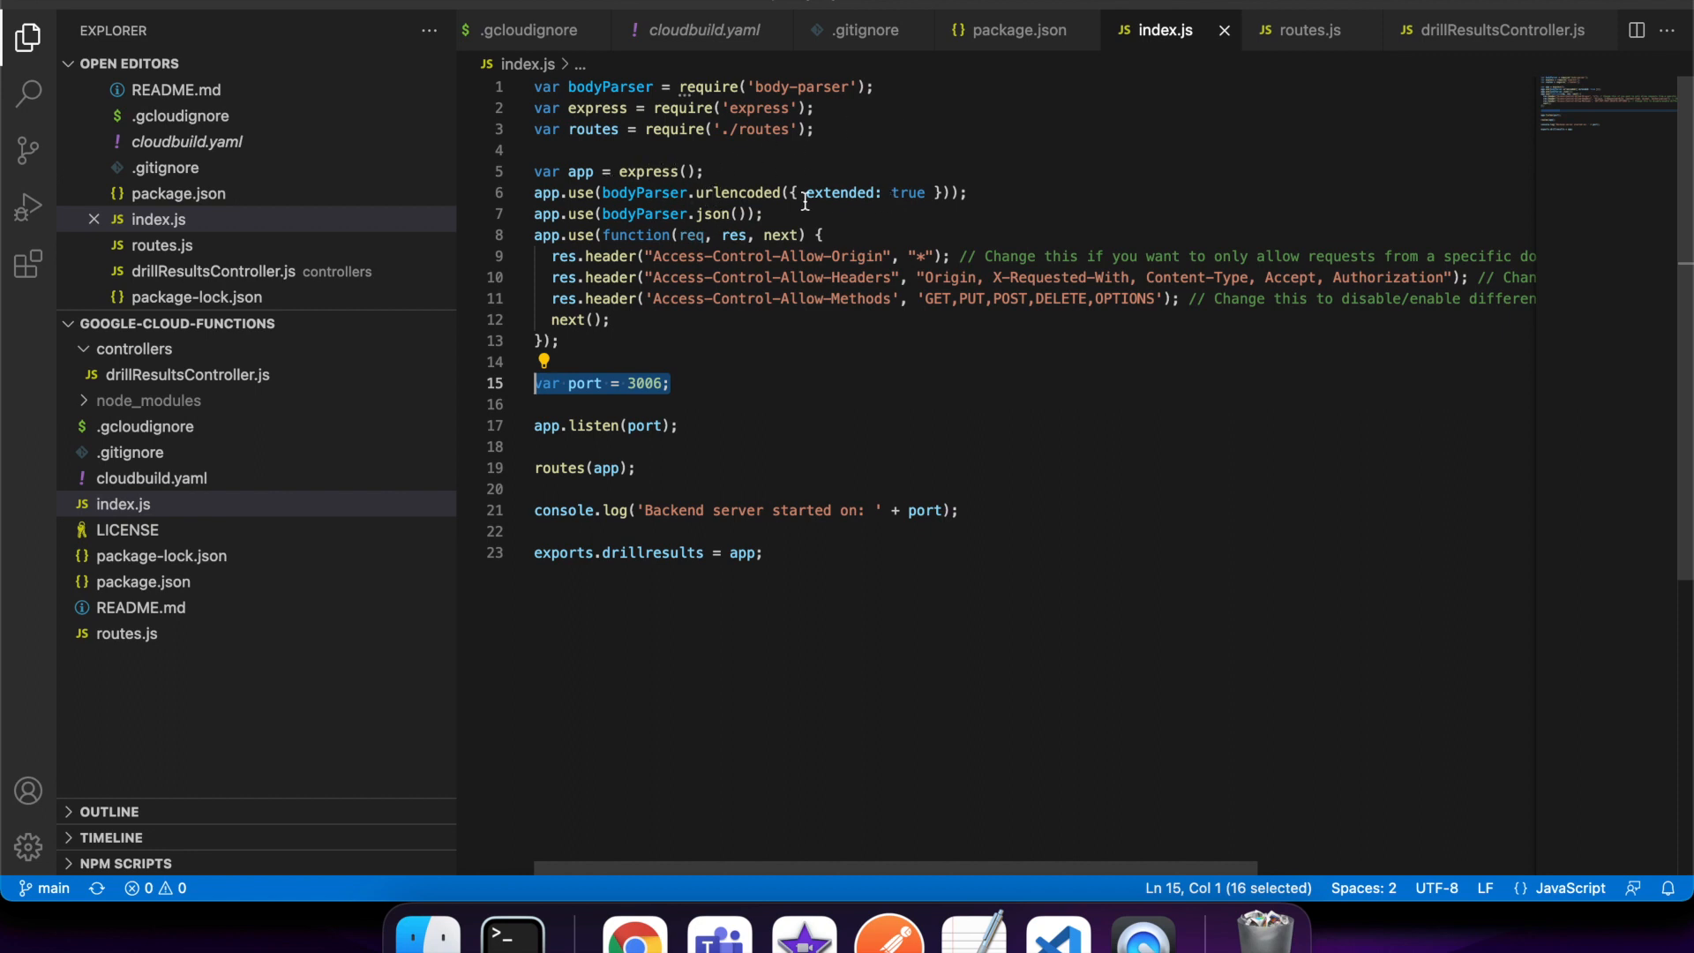
pyautogui.moveTo(794, 256)
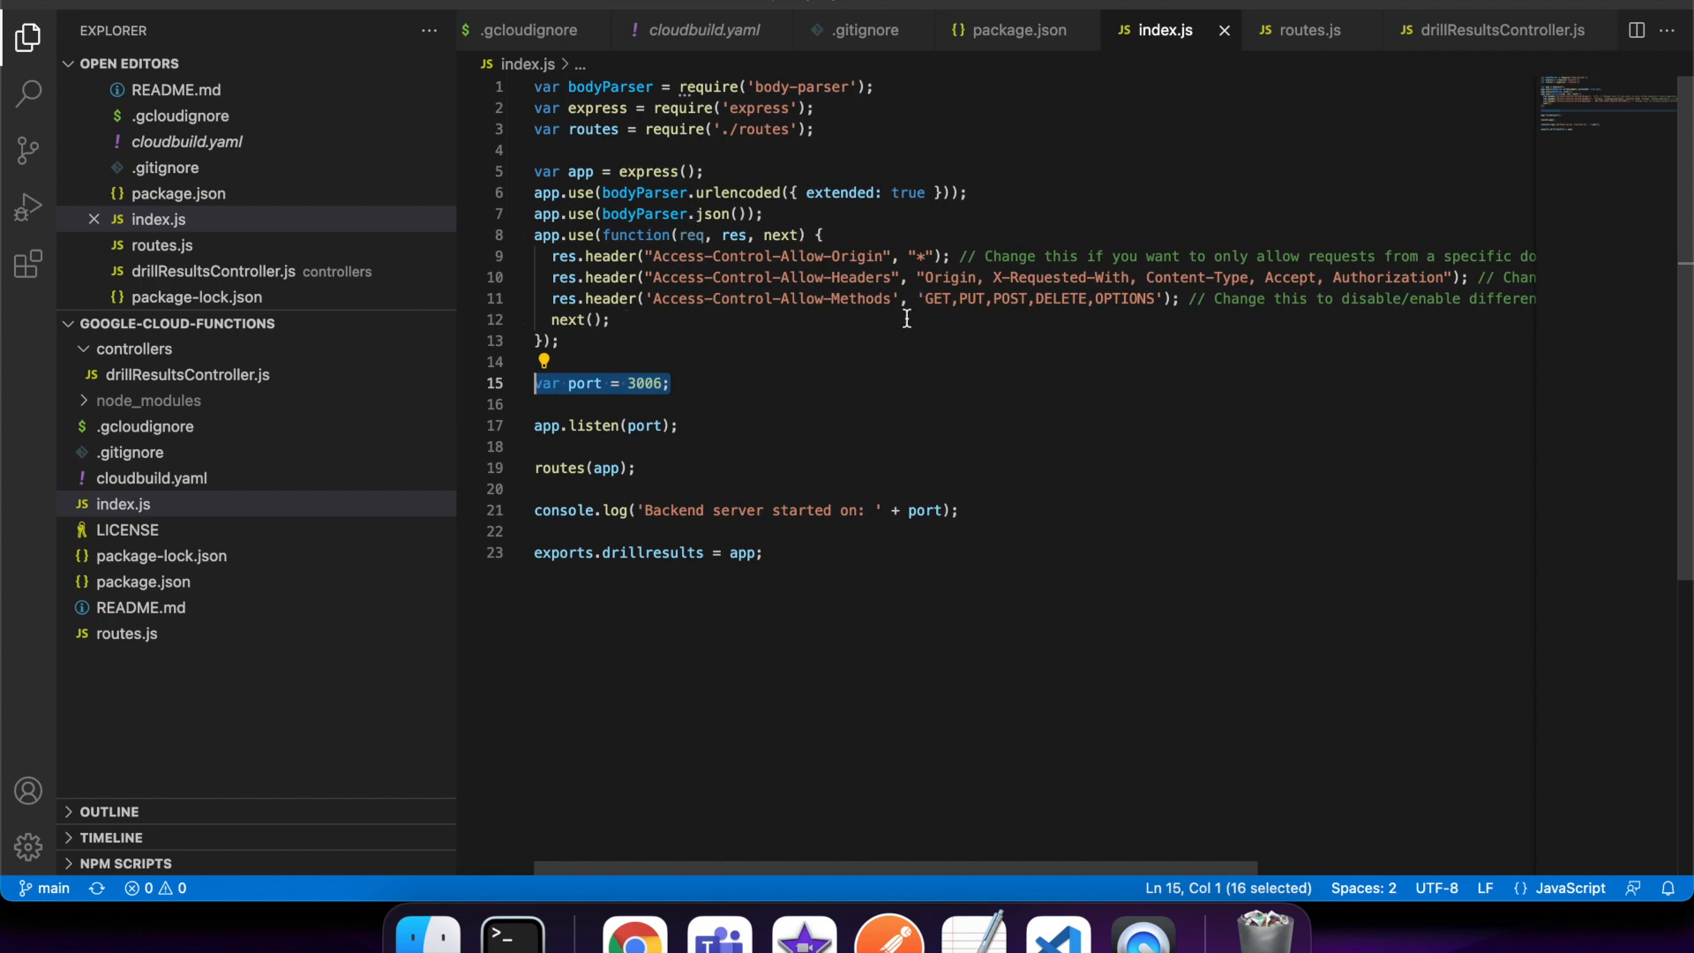
pyautogui.moveTo(931, 279)
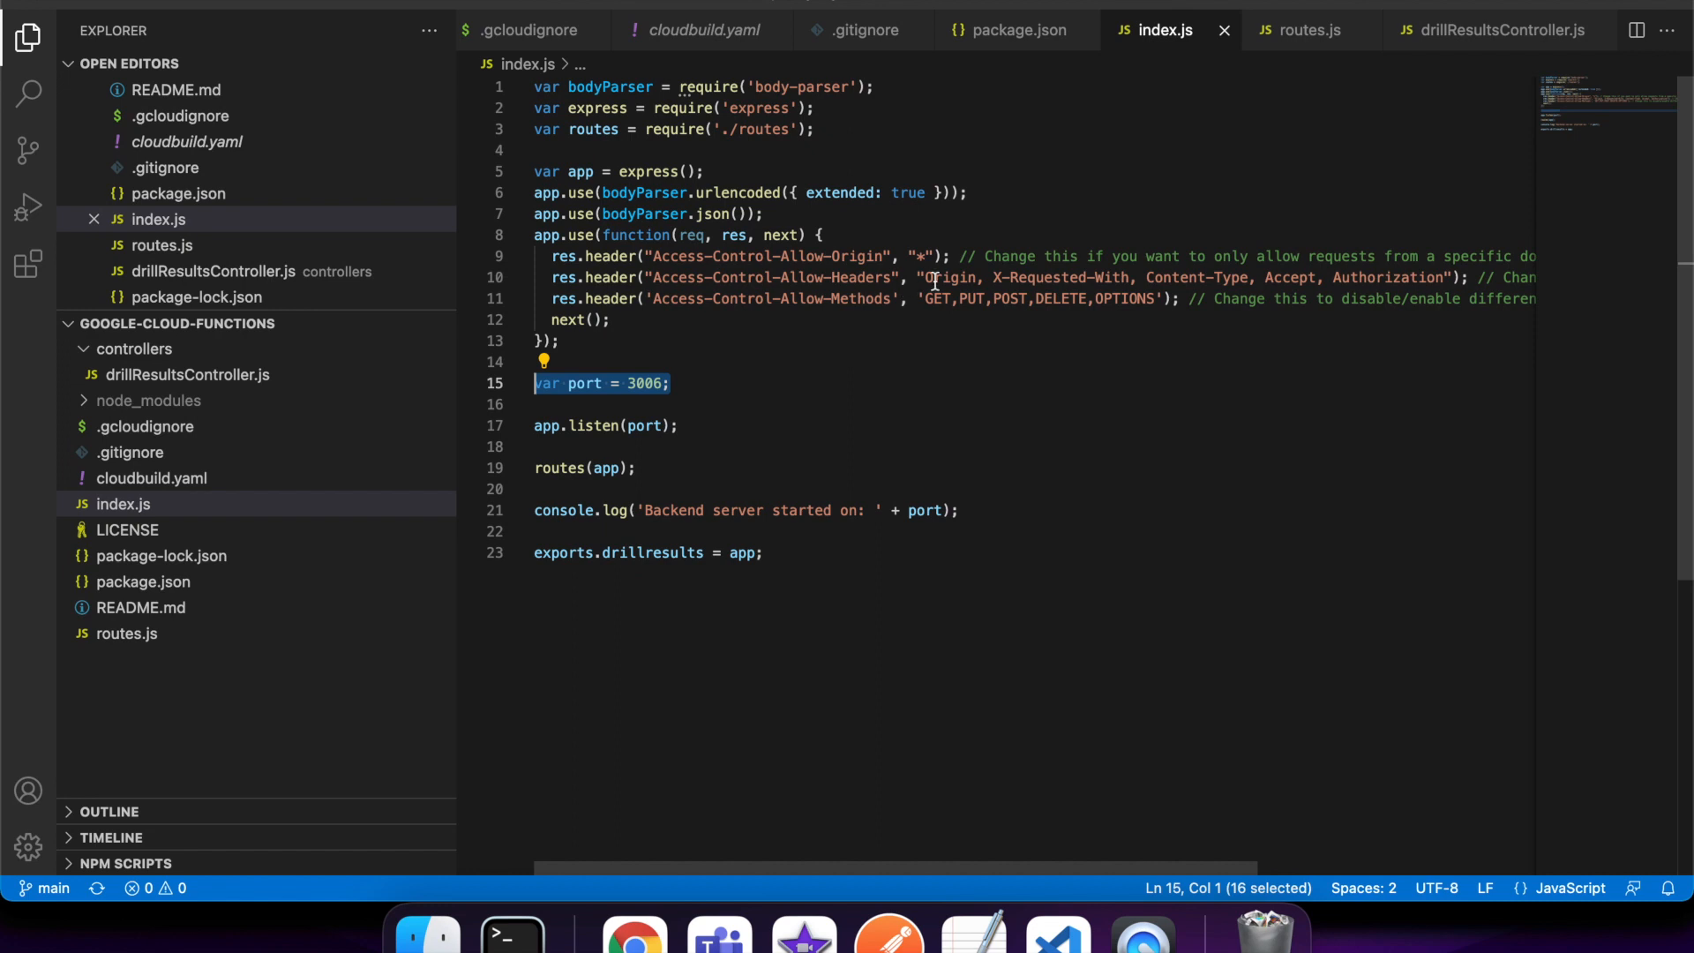
pyautogui.moveTo(1075, 284)
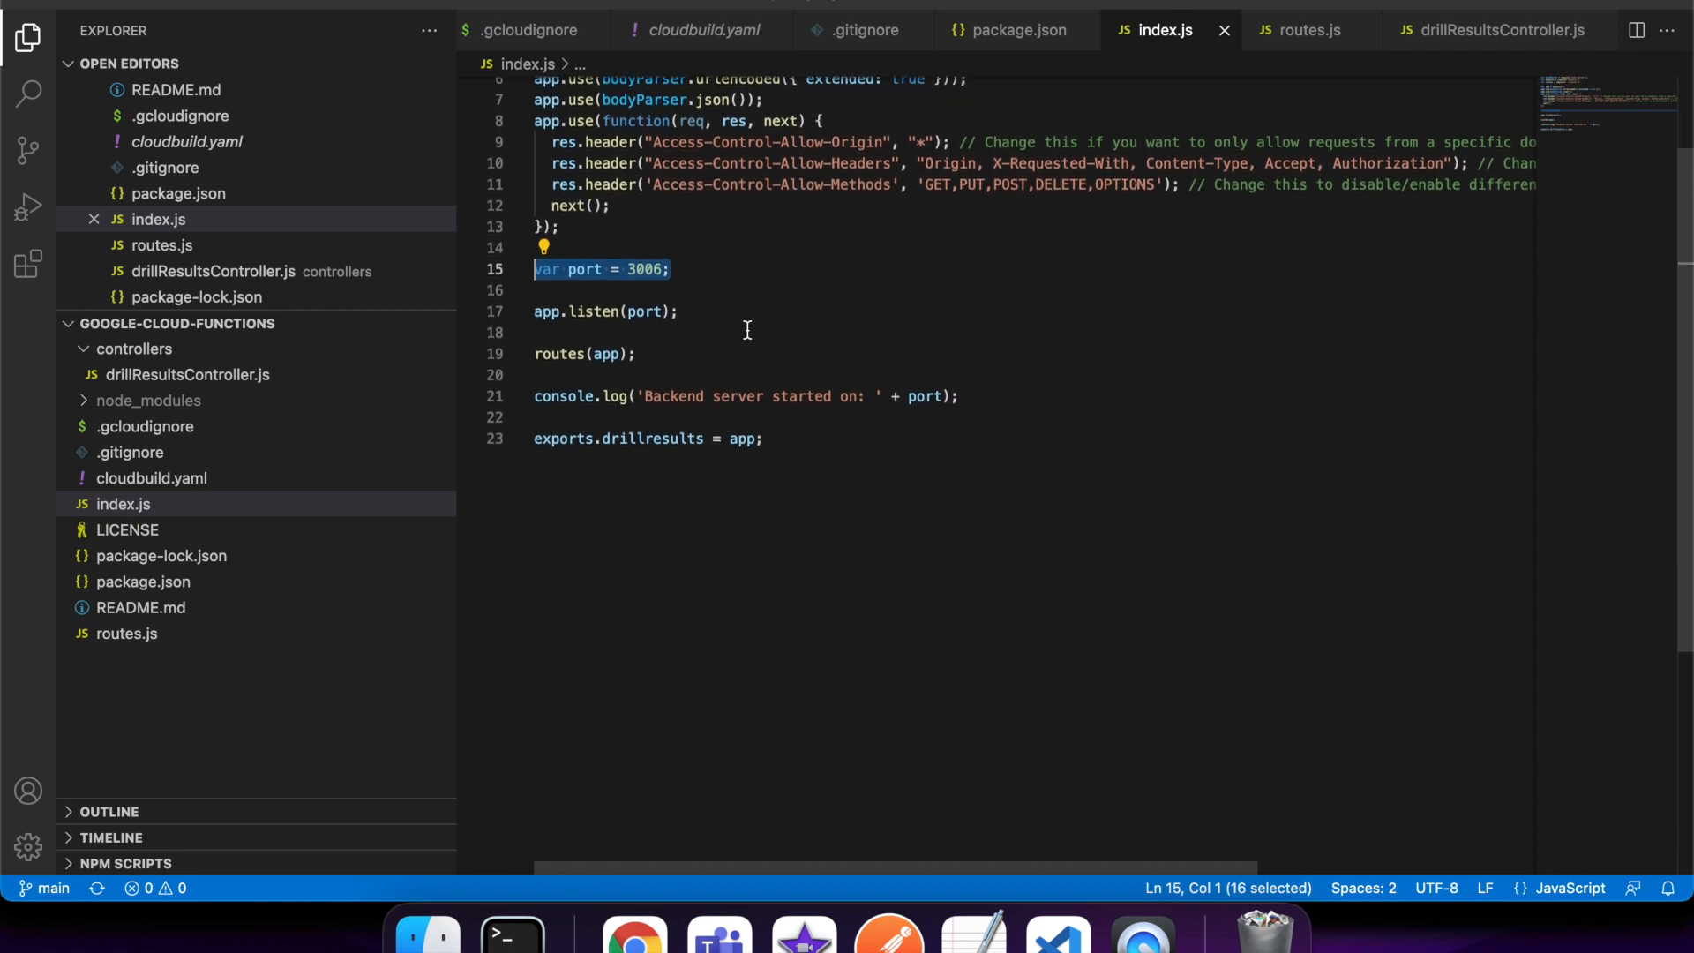
# Step: Review index.js: CORS headers, listen on port 3006, routes and drillresults export, unedited
pyautogui.click(651, 270)
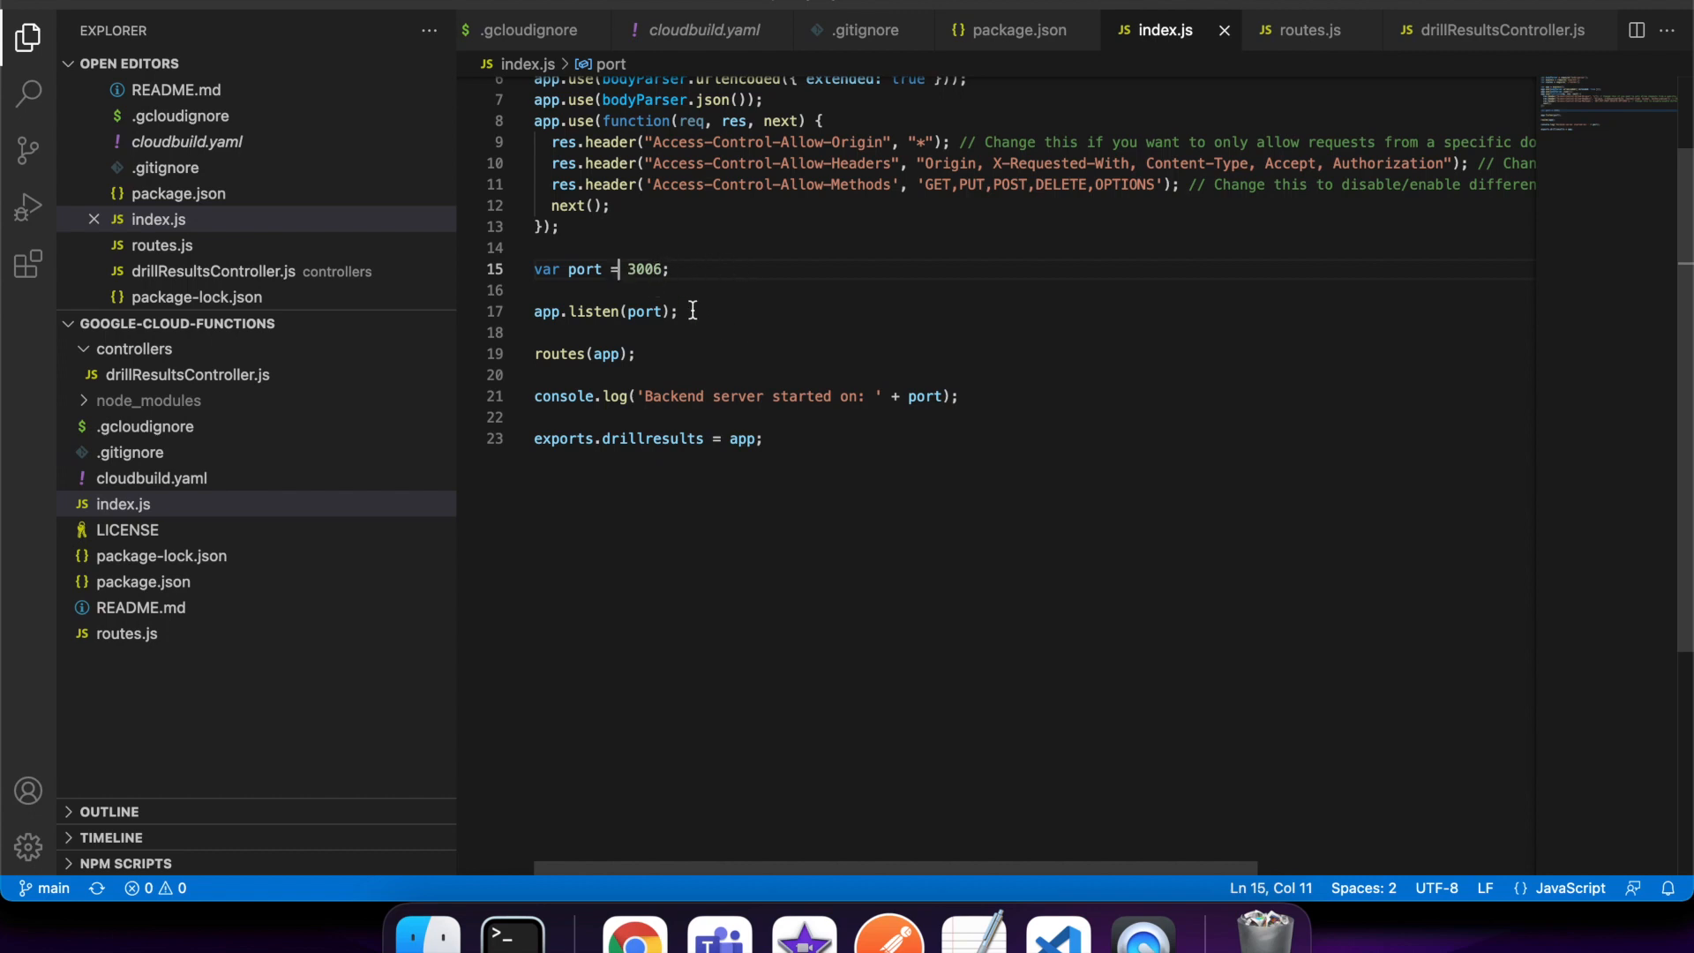
pyautogui.moveTo(872, 358)
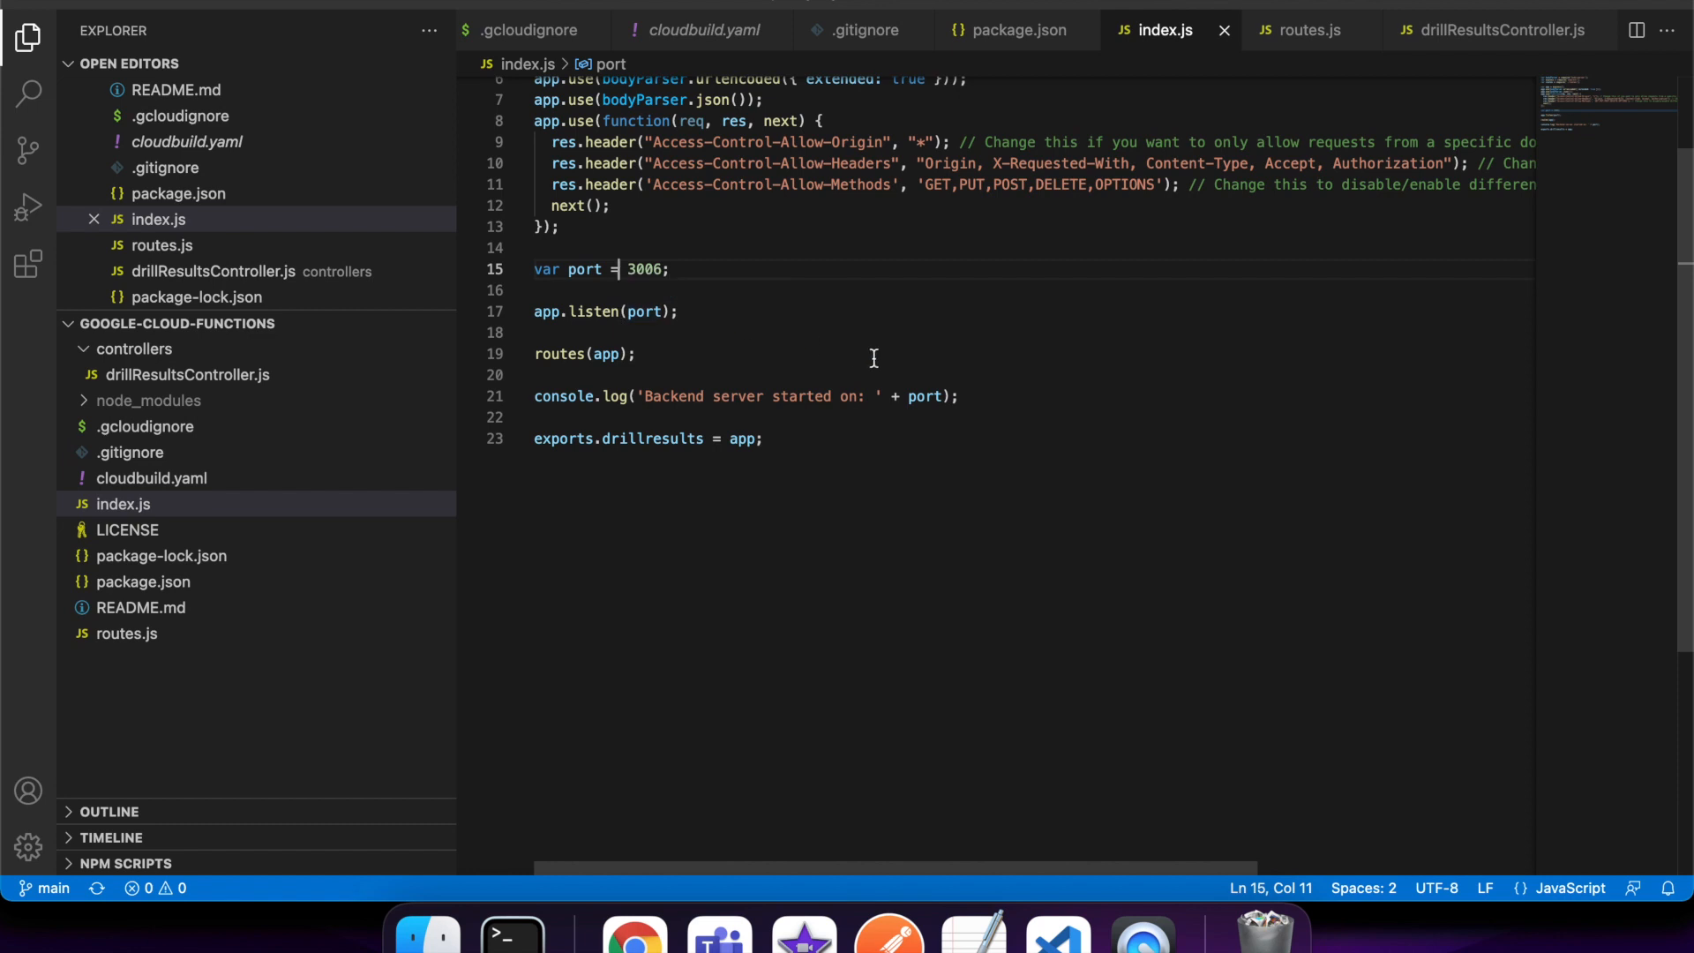
pyautogui.moveTo(710, 284)
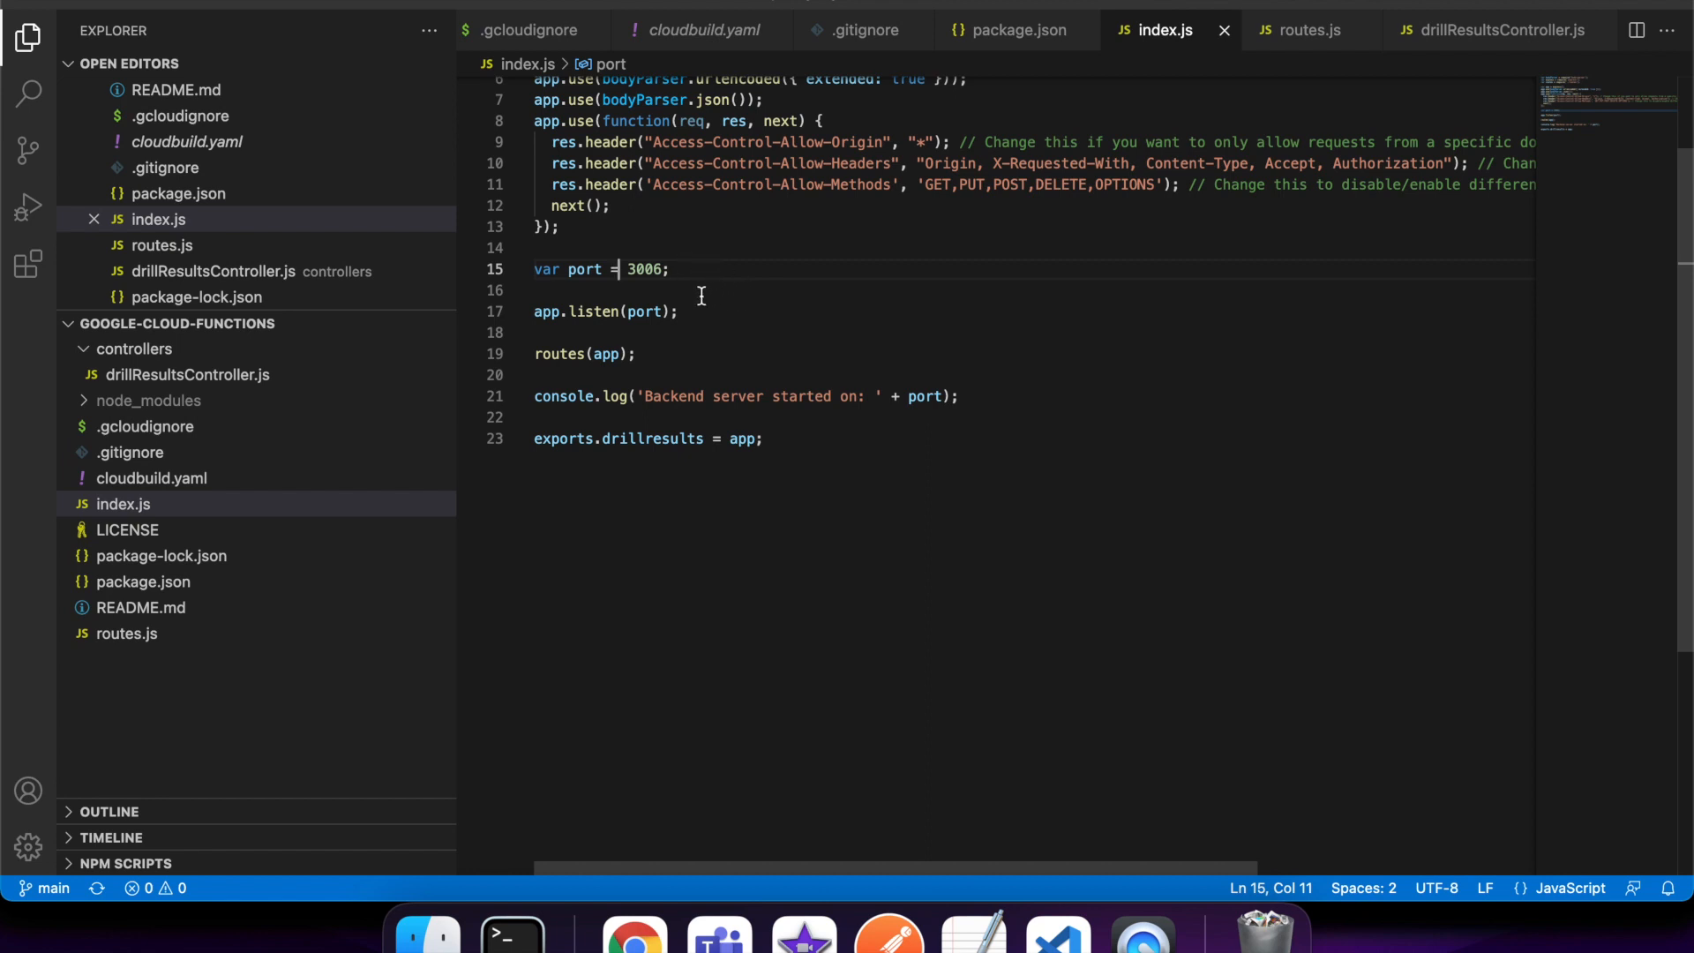
pyautogui.moveTo(733, 266)
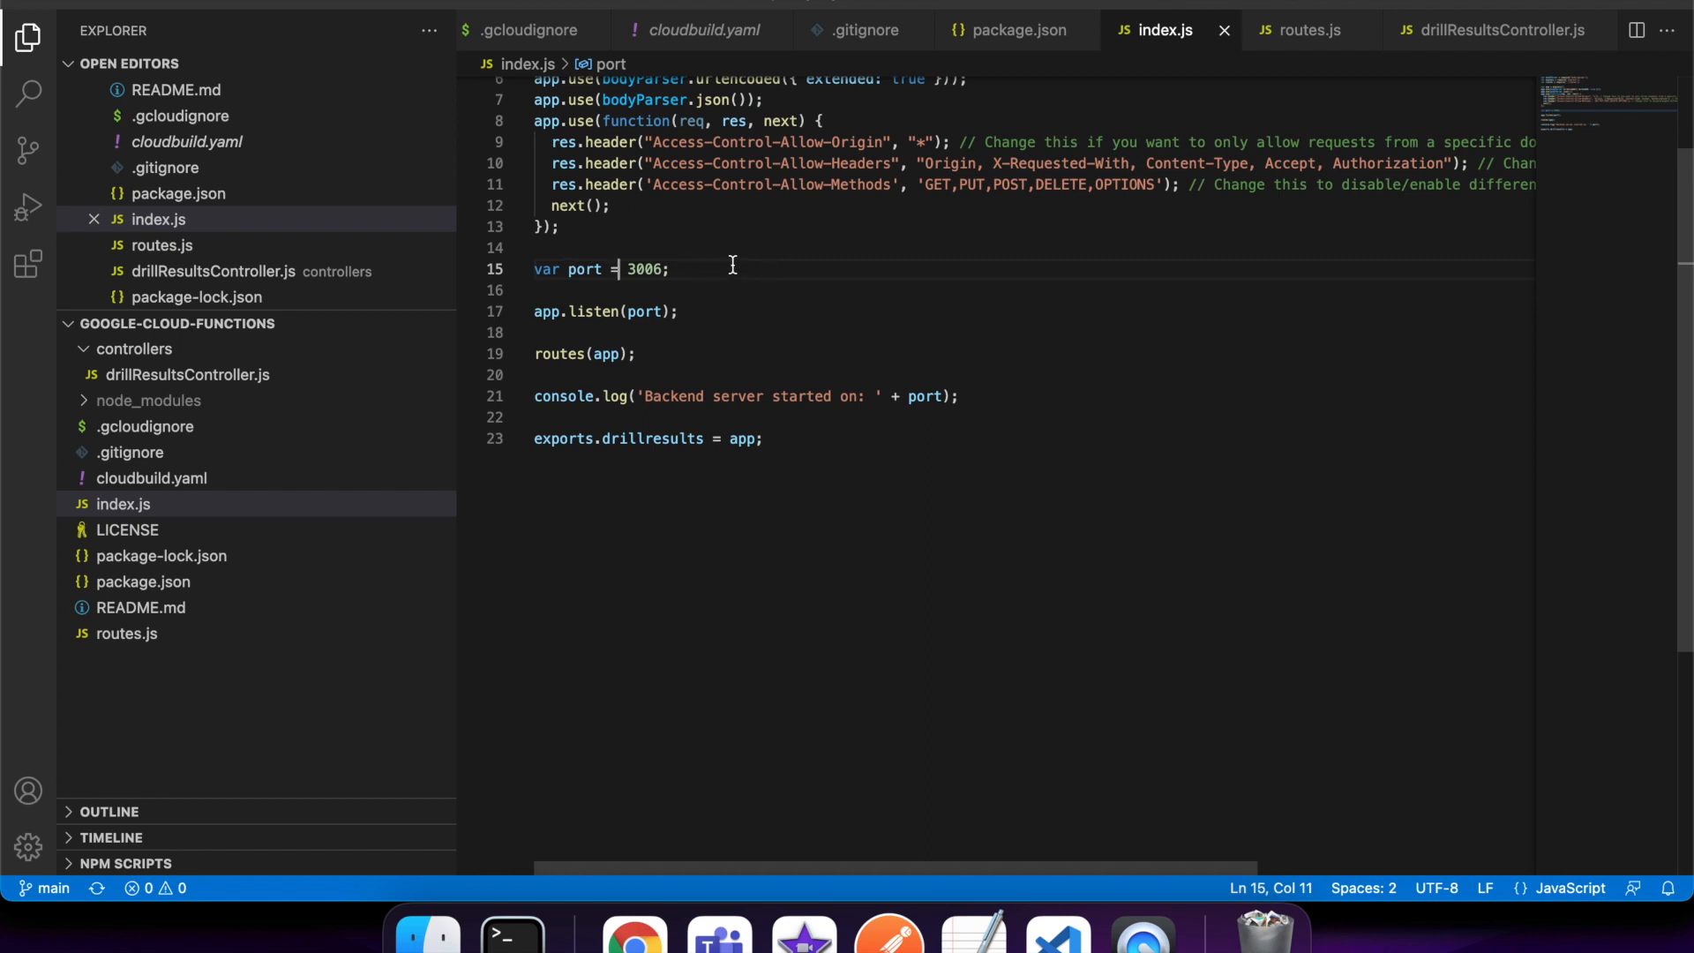
pyautogui.moveTo(545, 353)
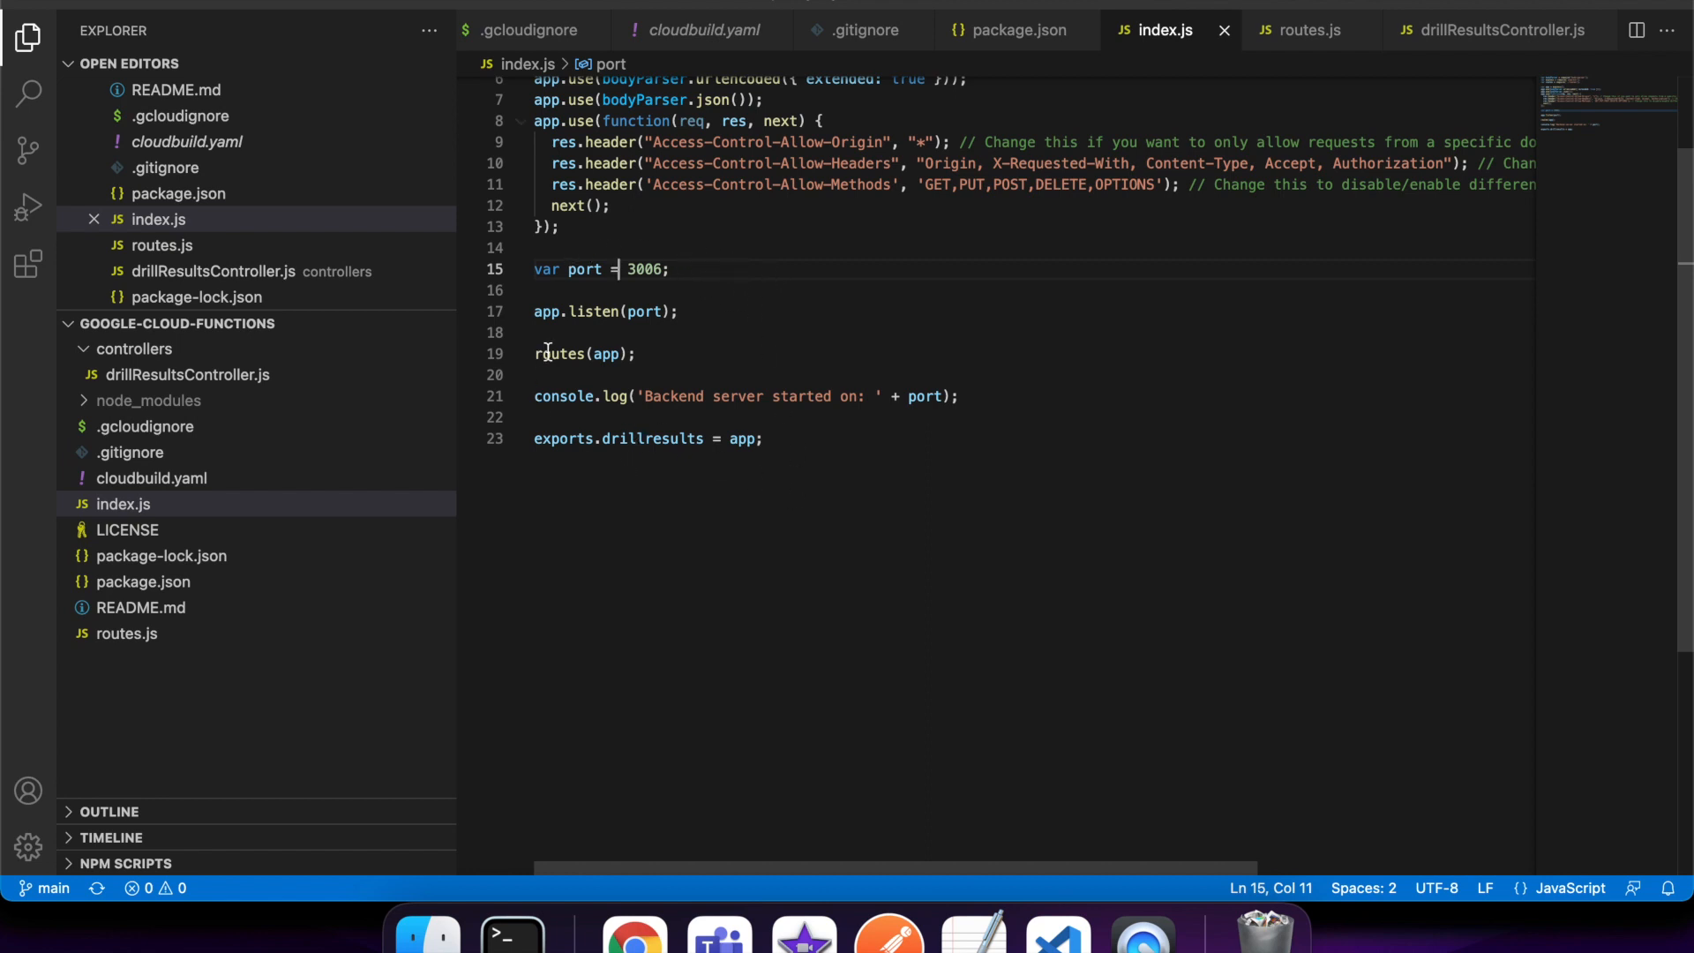
pyautogui.moveTo(531, 353)
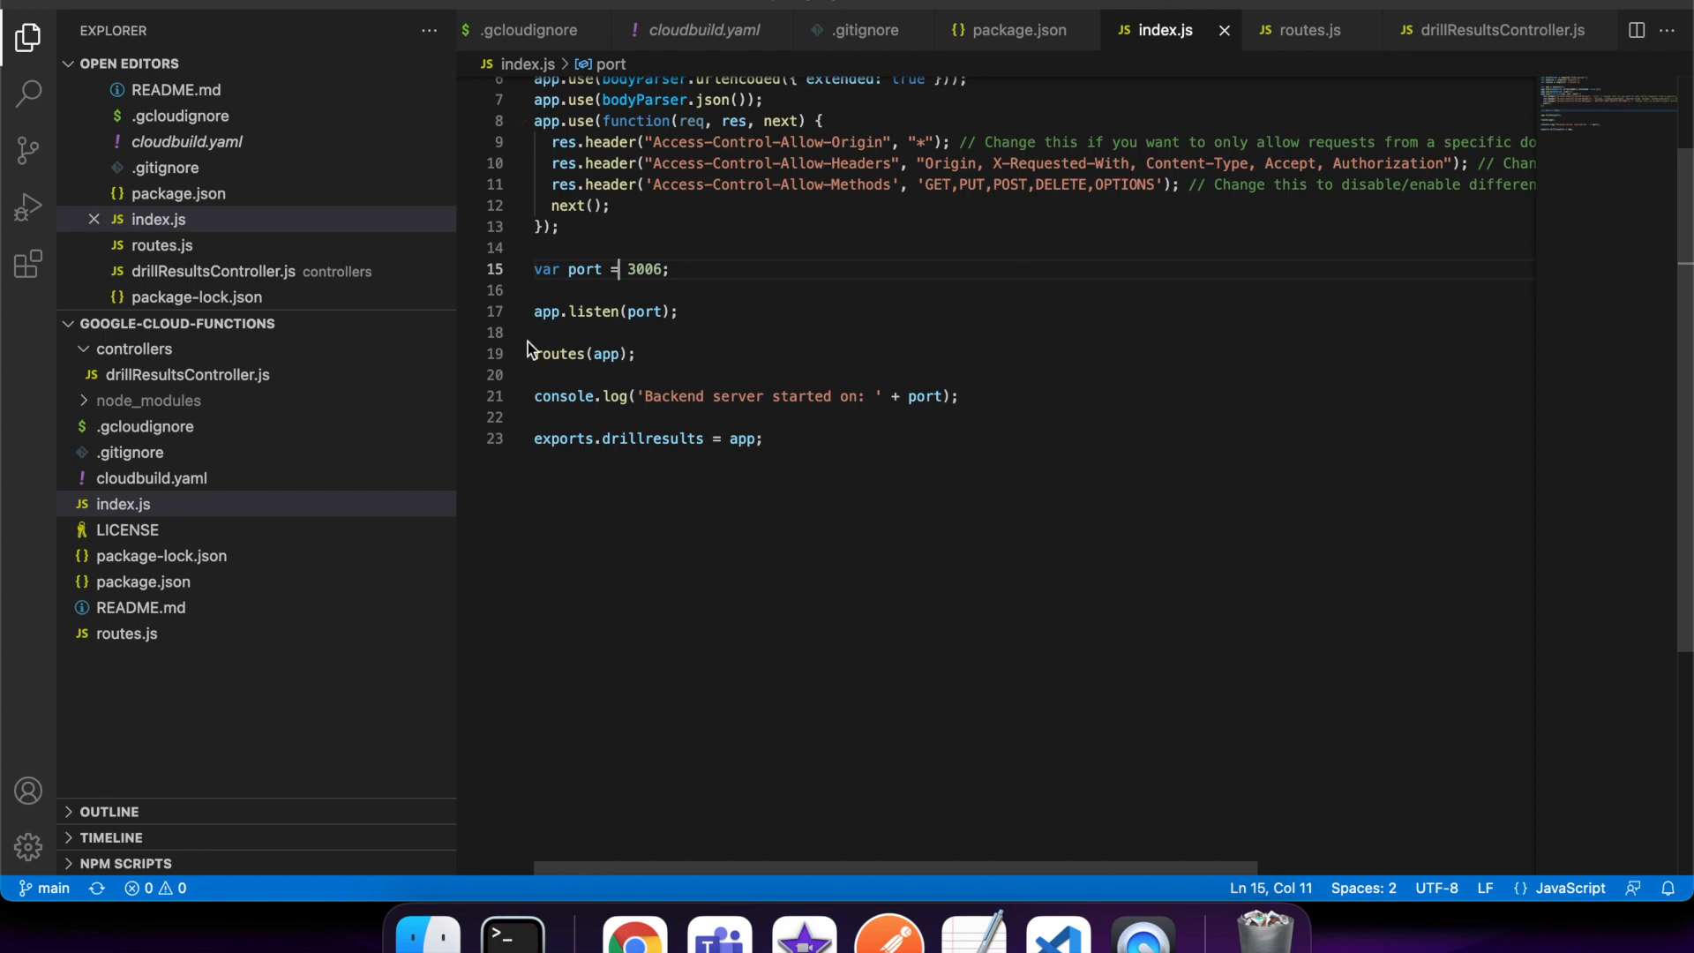
pyautogui.moveTo(492, 371)
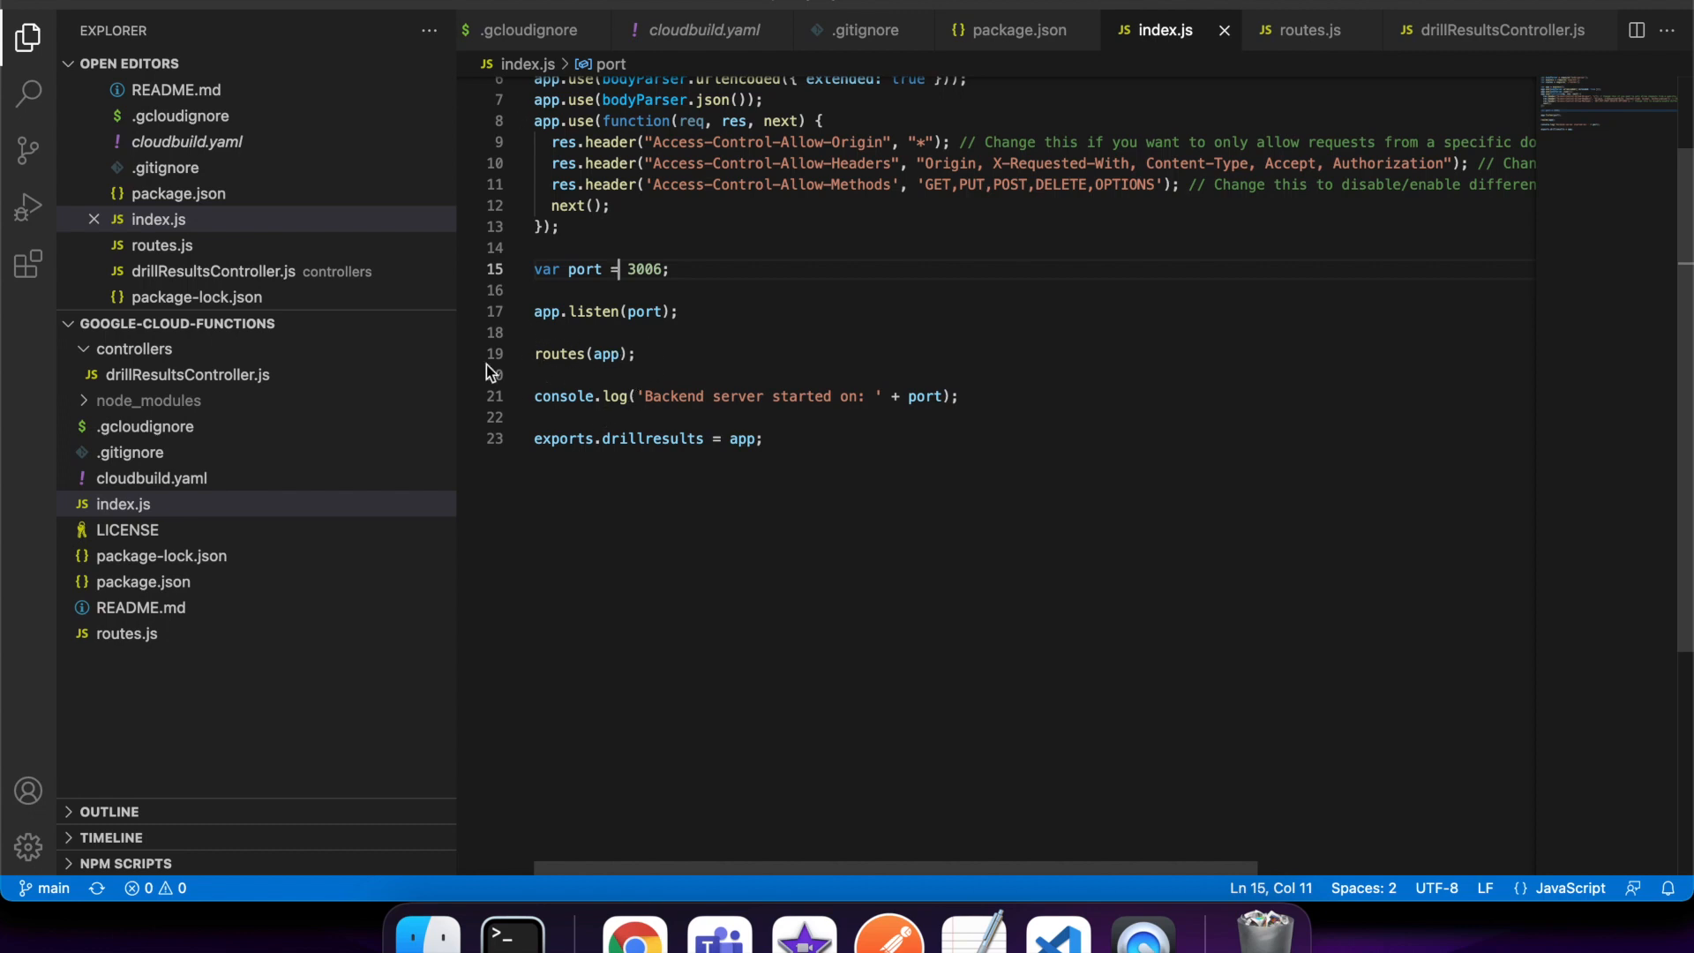
pyautogui.moveTo(640, 352)
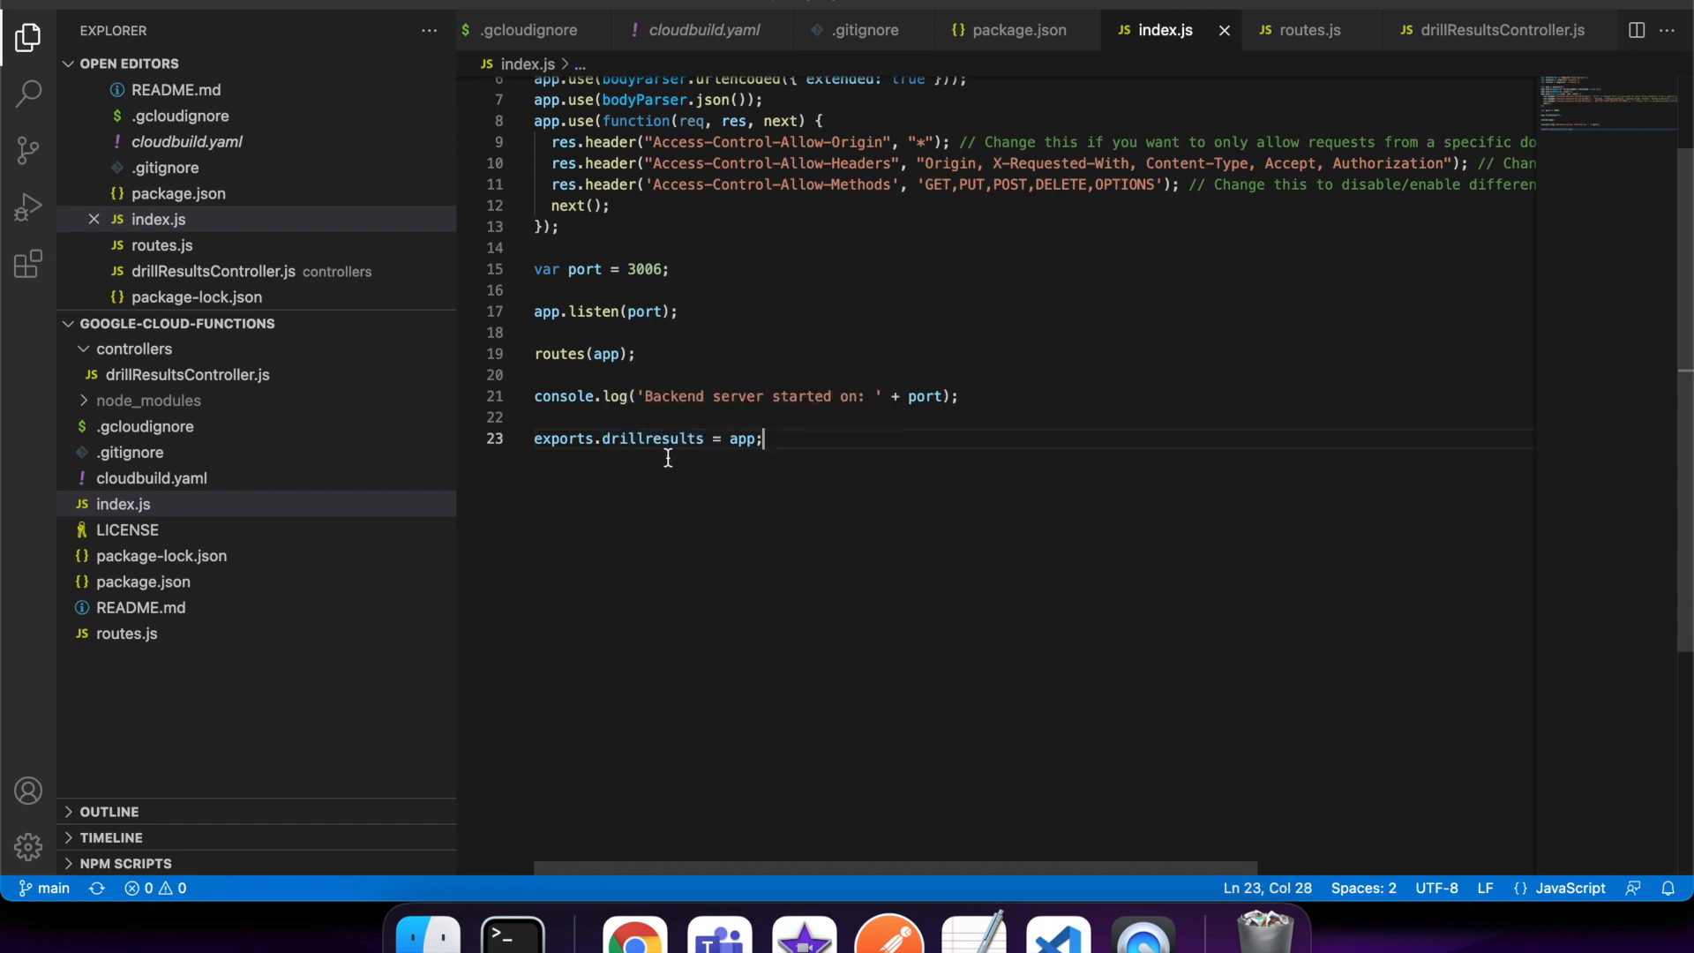
pyautogui.moveTo(563, 421)
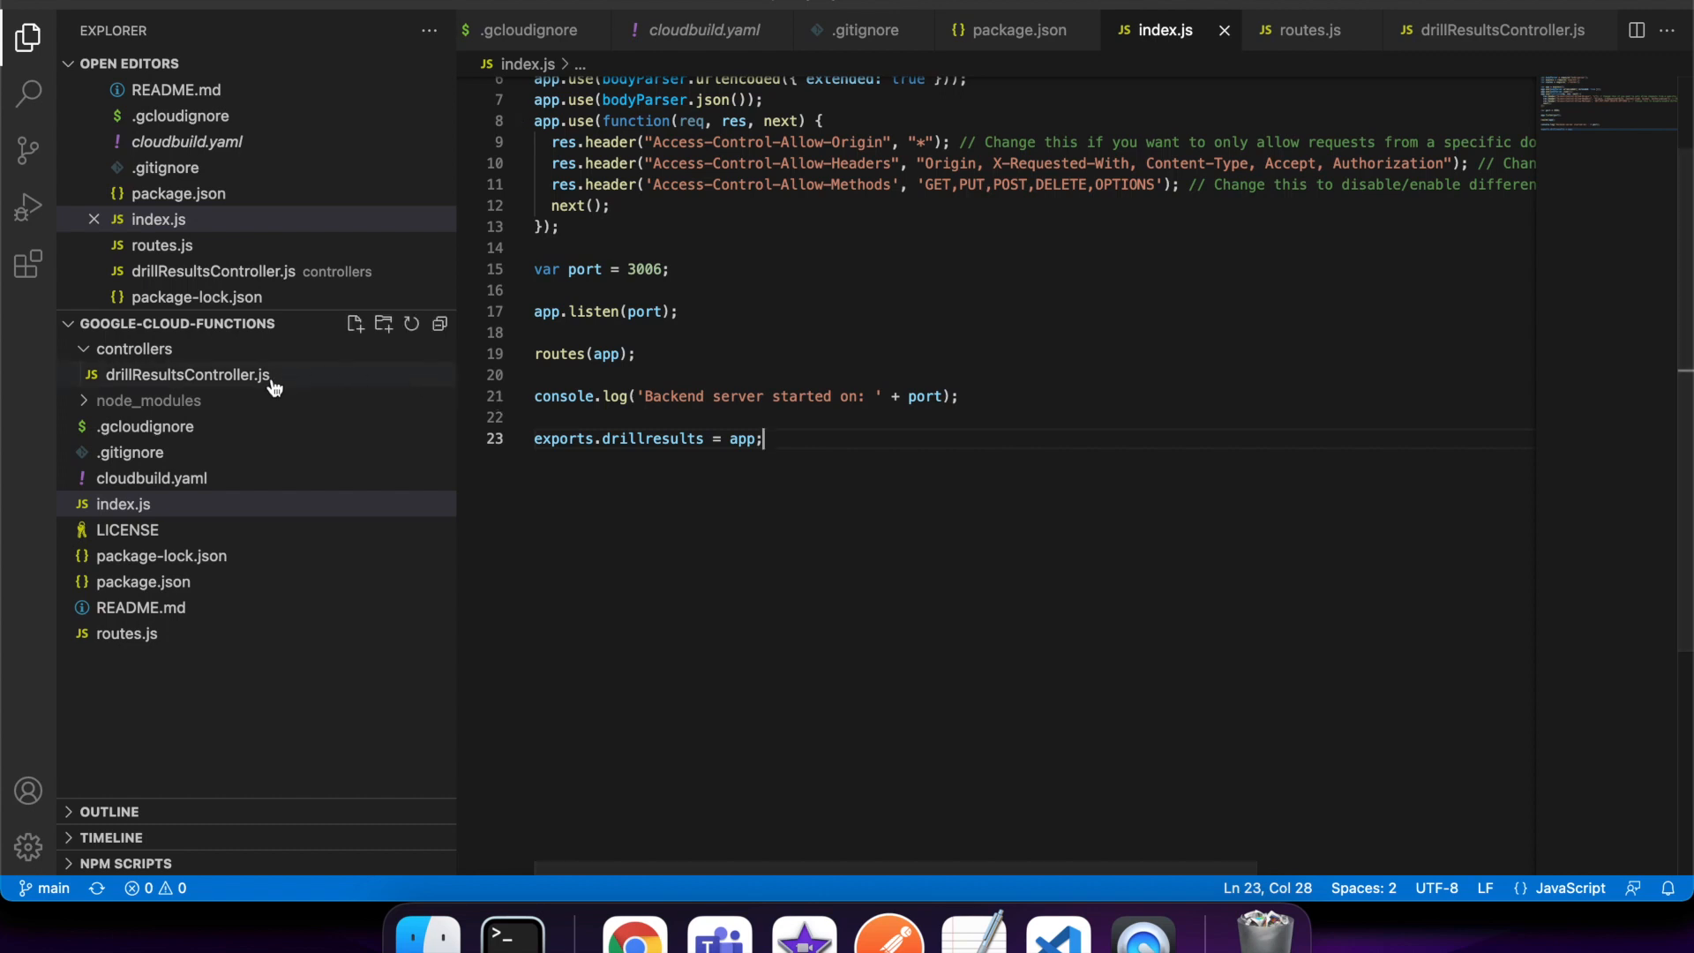
pyautogui.moveTo(198, 440)
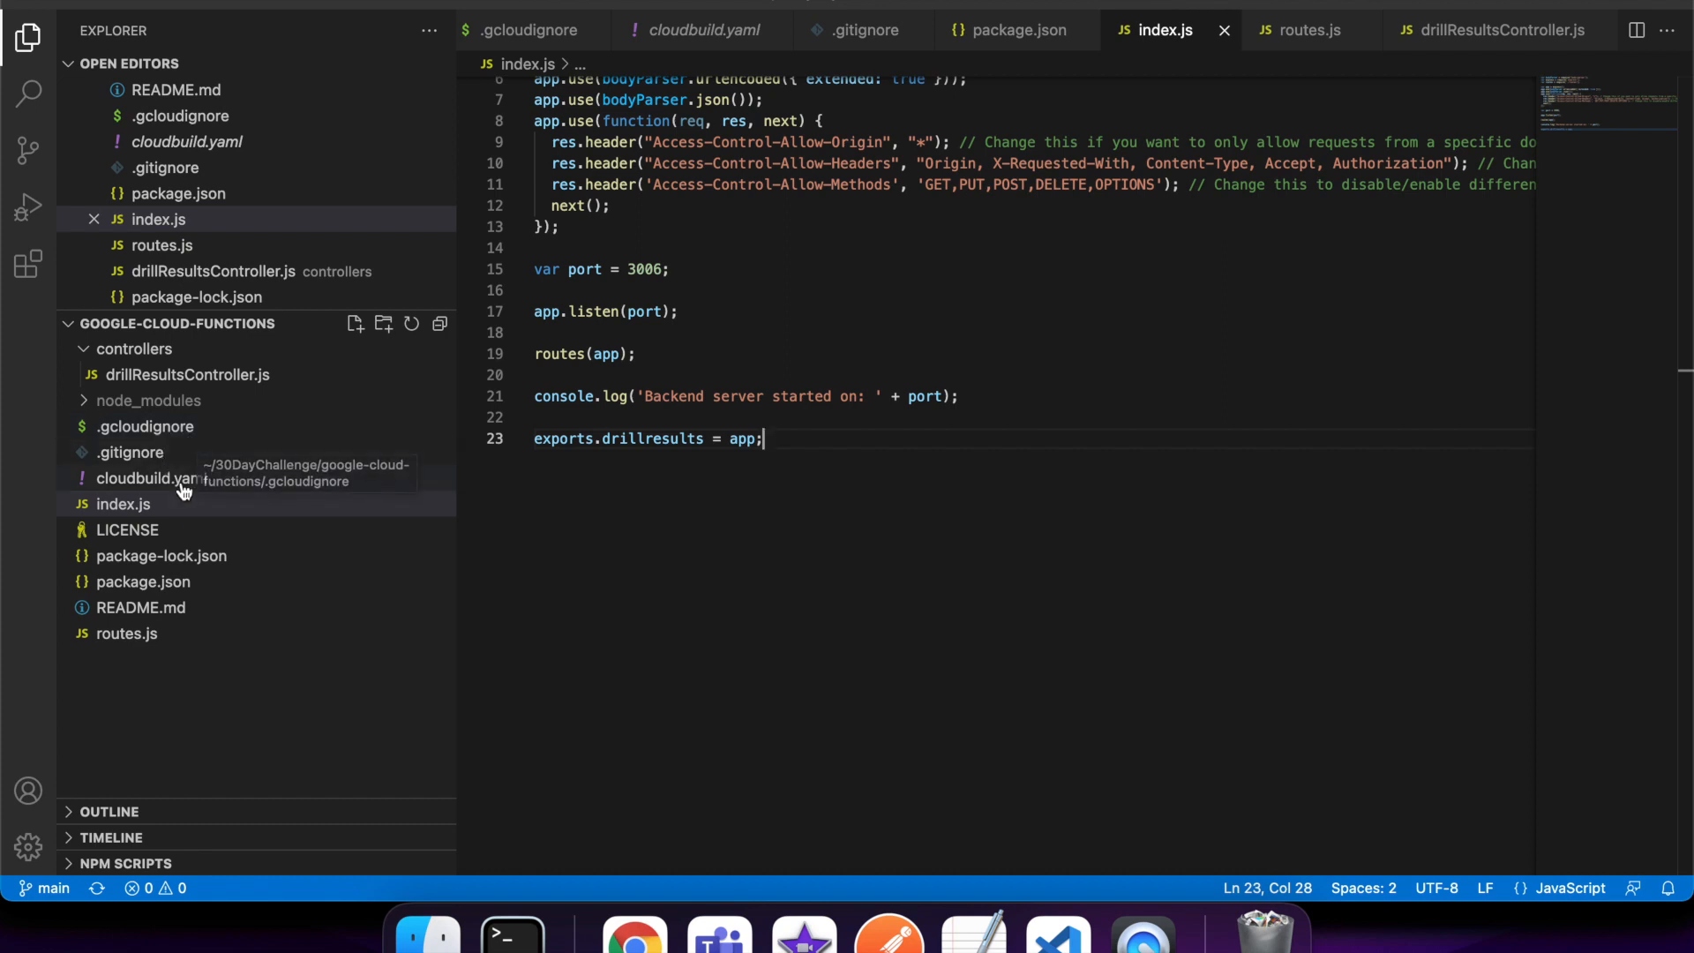
# Step: Review the .gcloudignore exclusions, then bring up routes.js with the drillresult CRUD routes
pyautogui.click(124, 504)
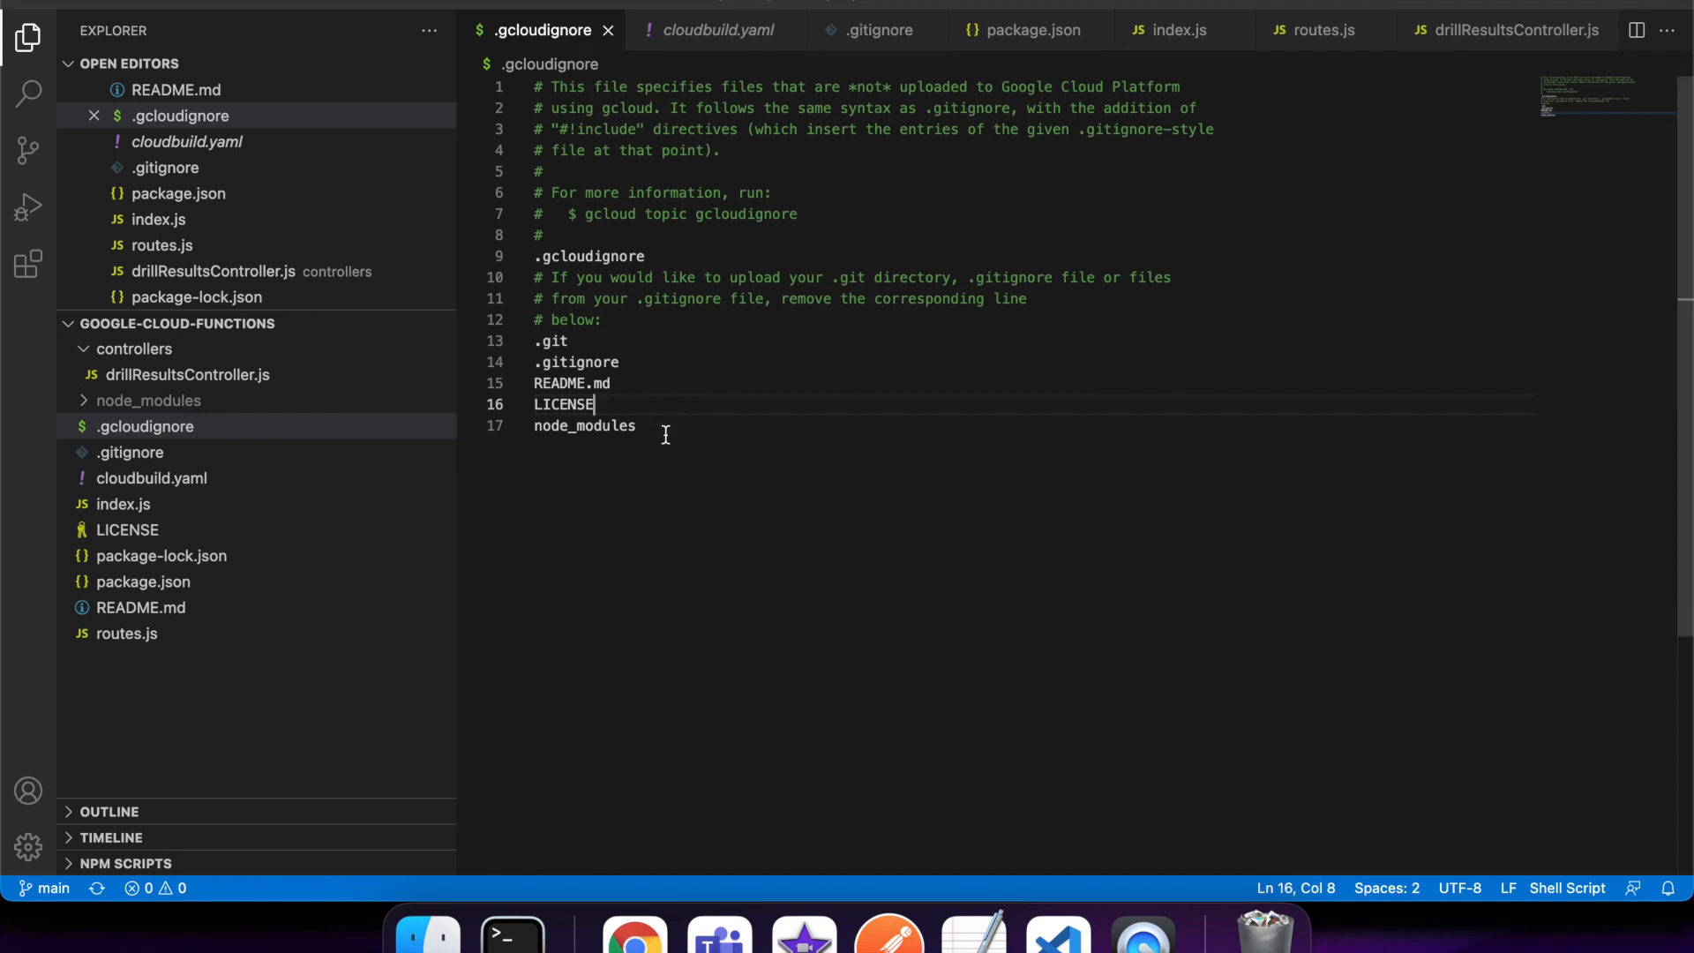
pyautogui.moveTo(148, 400)
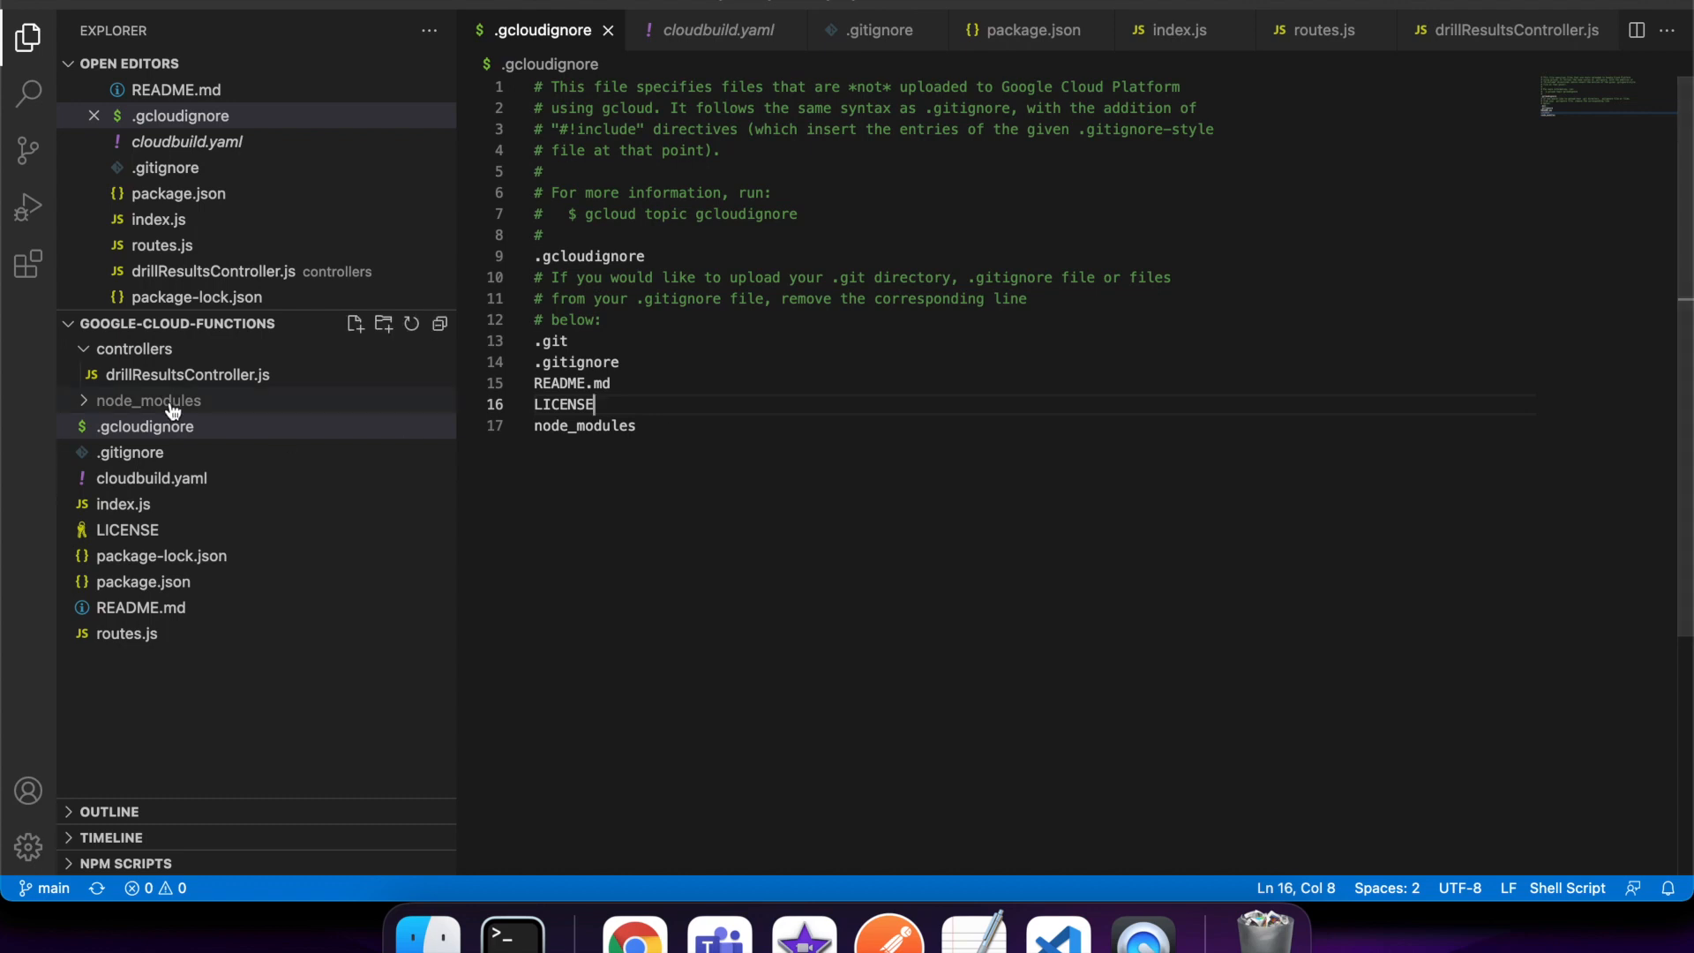
pyautogui.moveTo(257, 439)
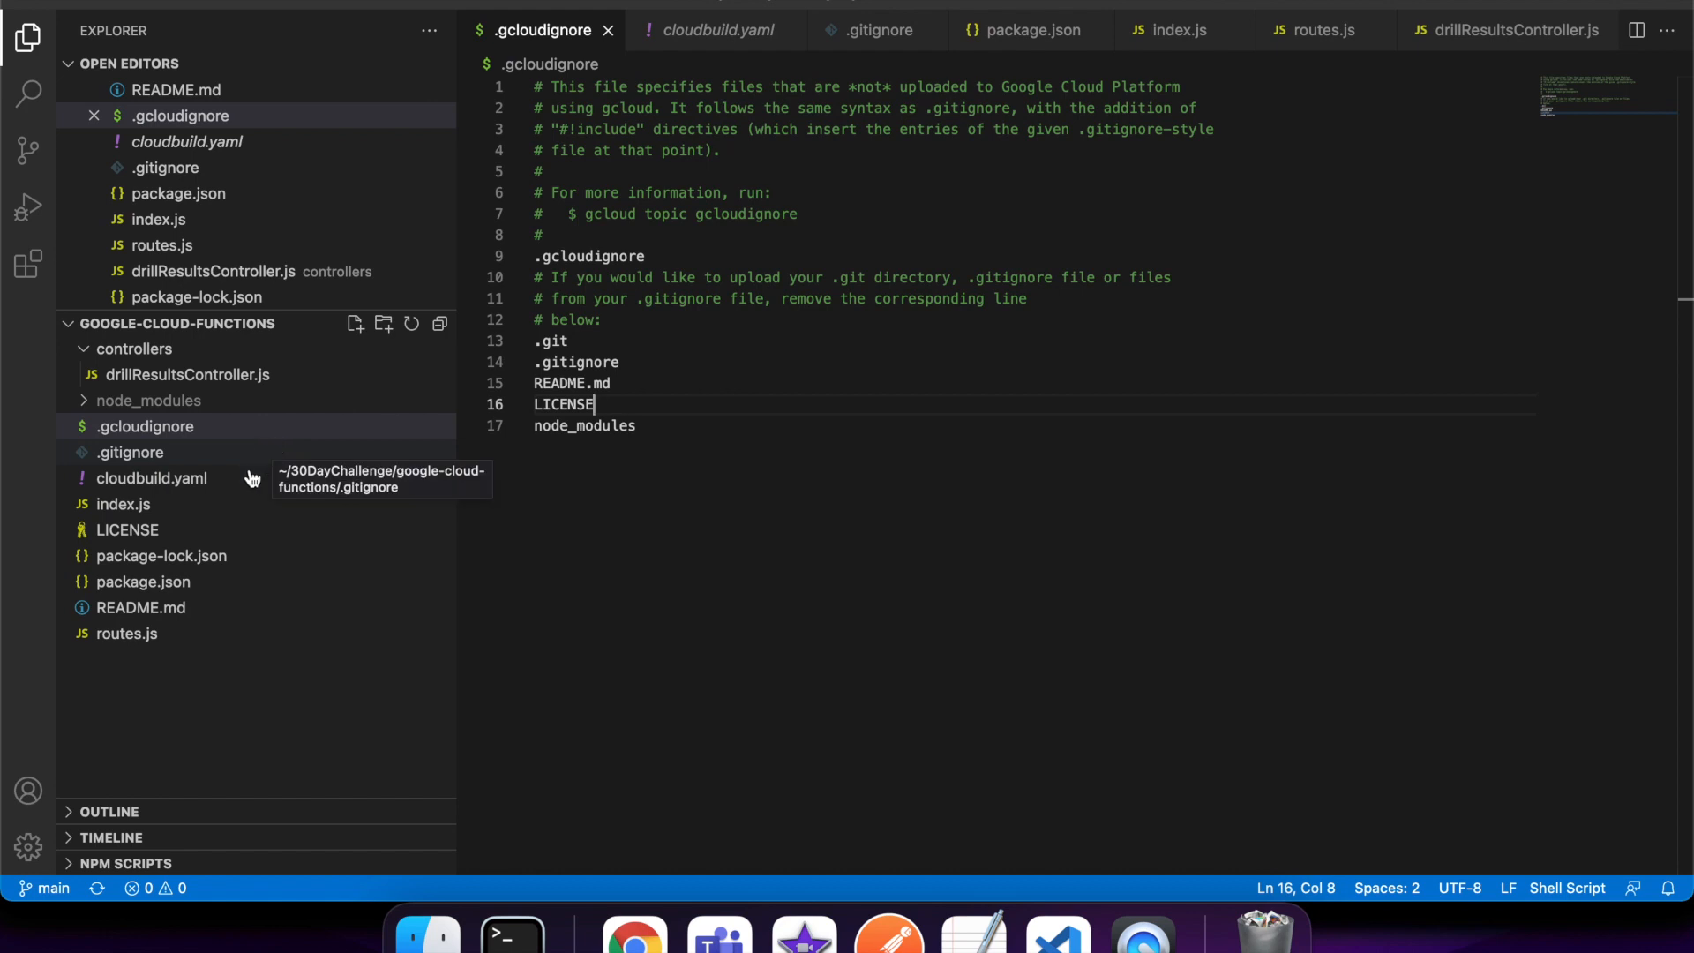
pyautogui.moveTo(126, 634)
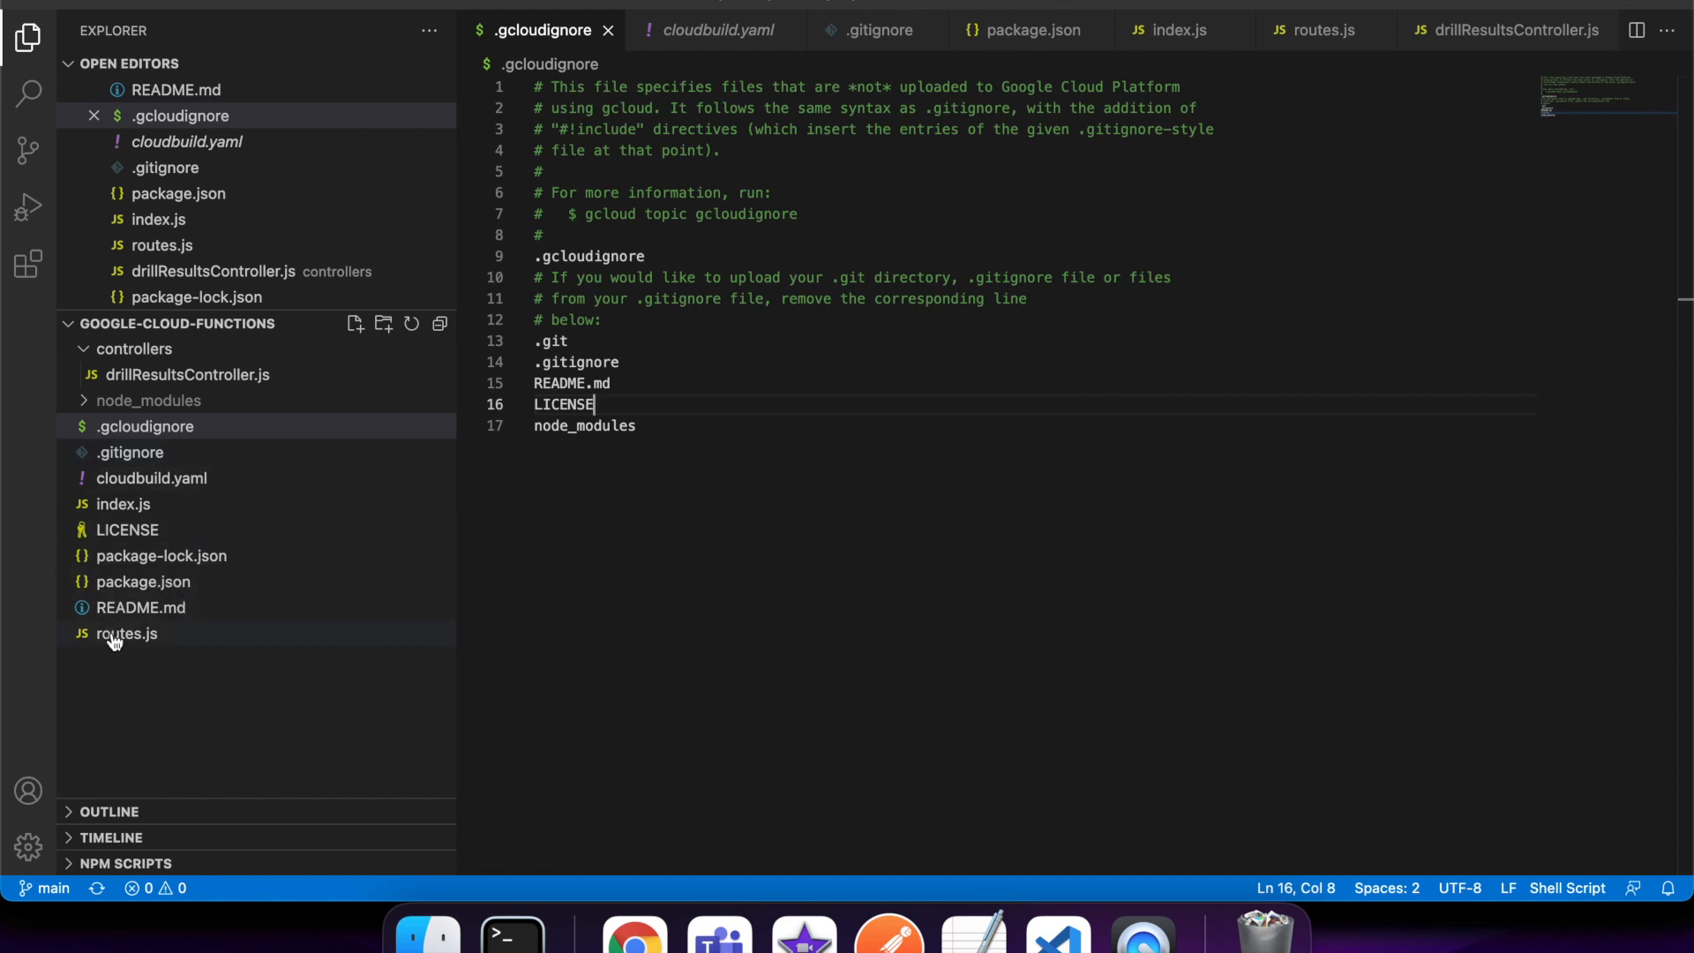
pyautogui.click(126, 634)
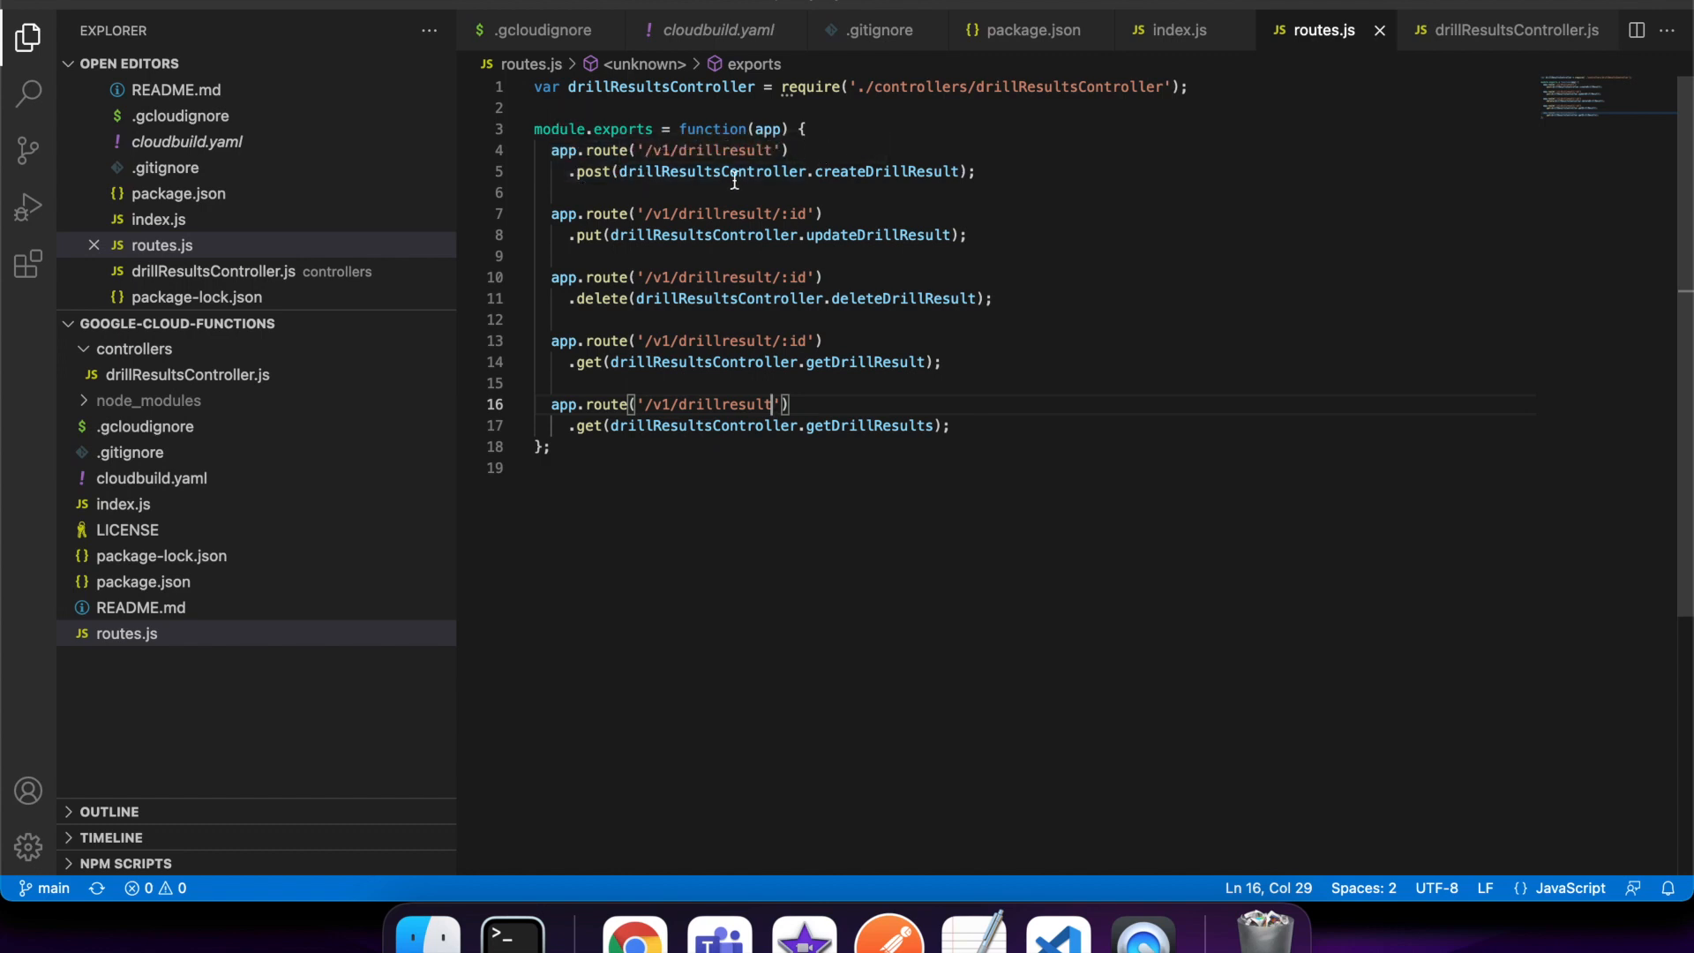
pyautogui.moveTo(936, 186)
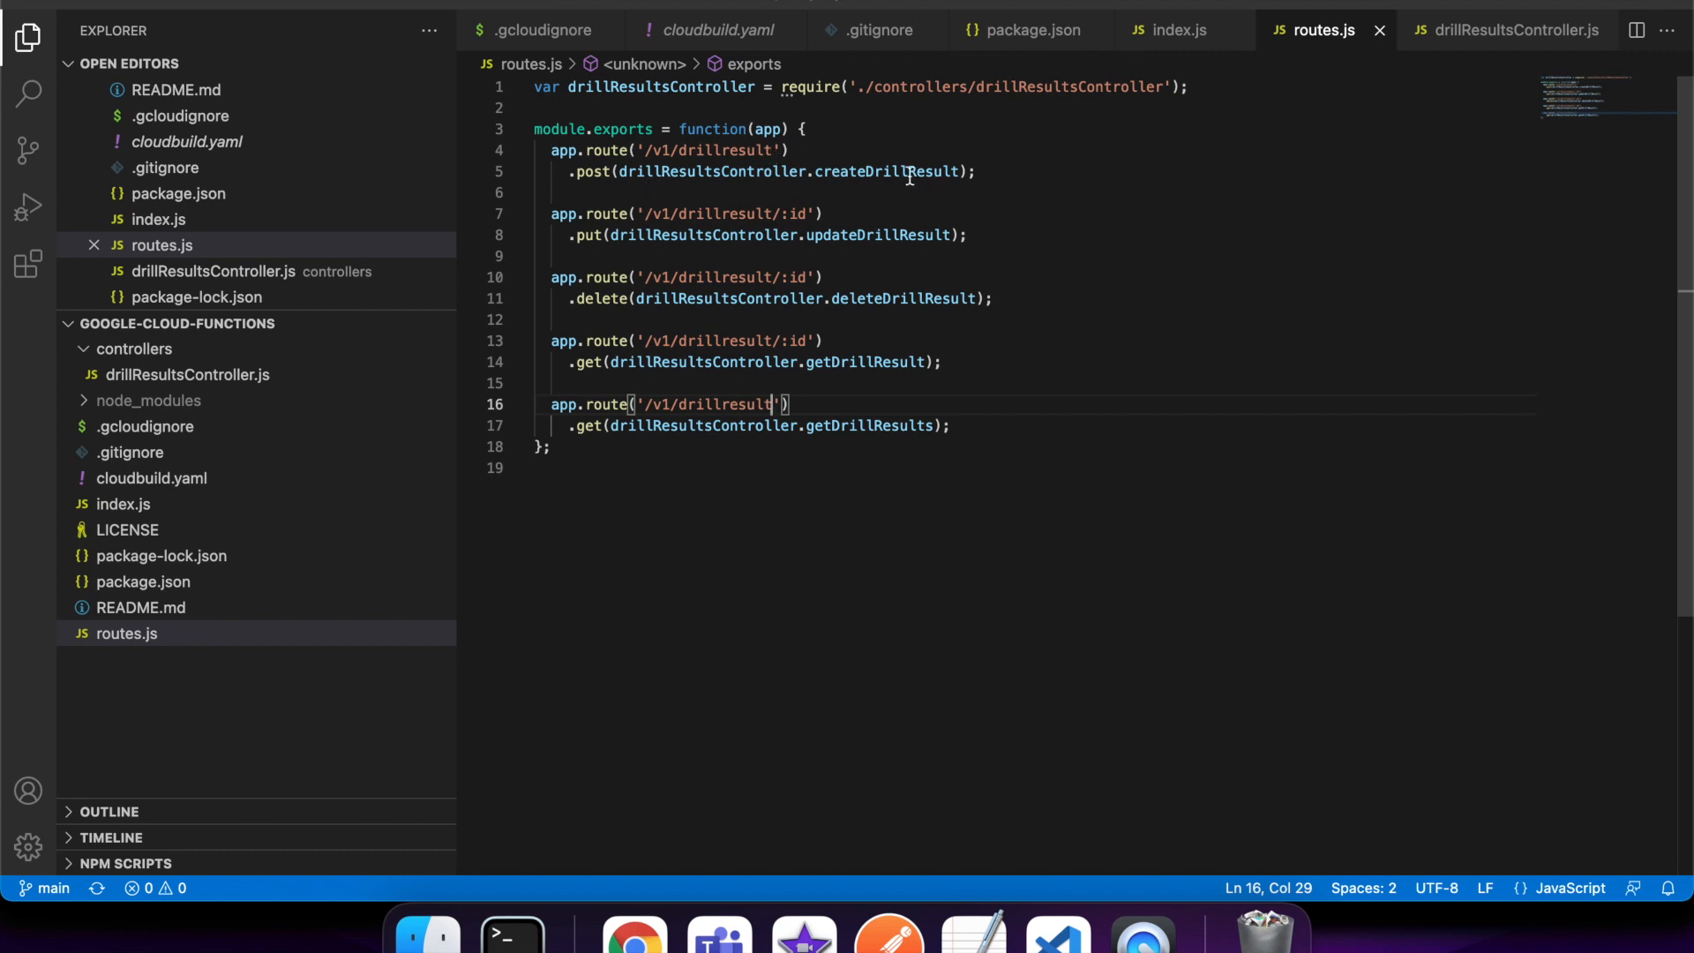
pyautogui.moveTo(723, 324)
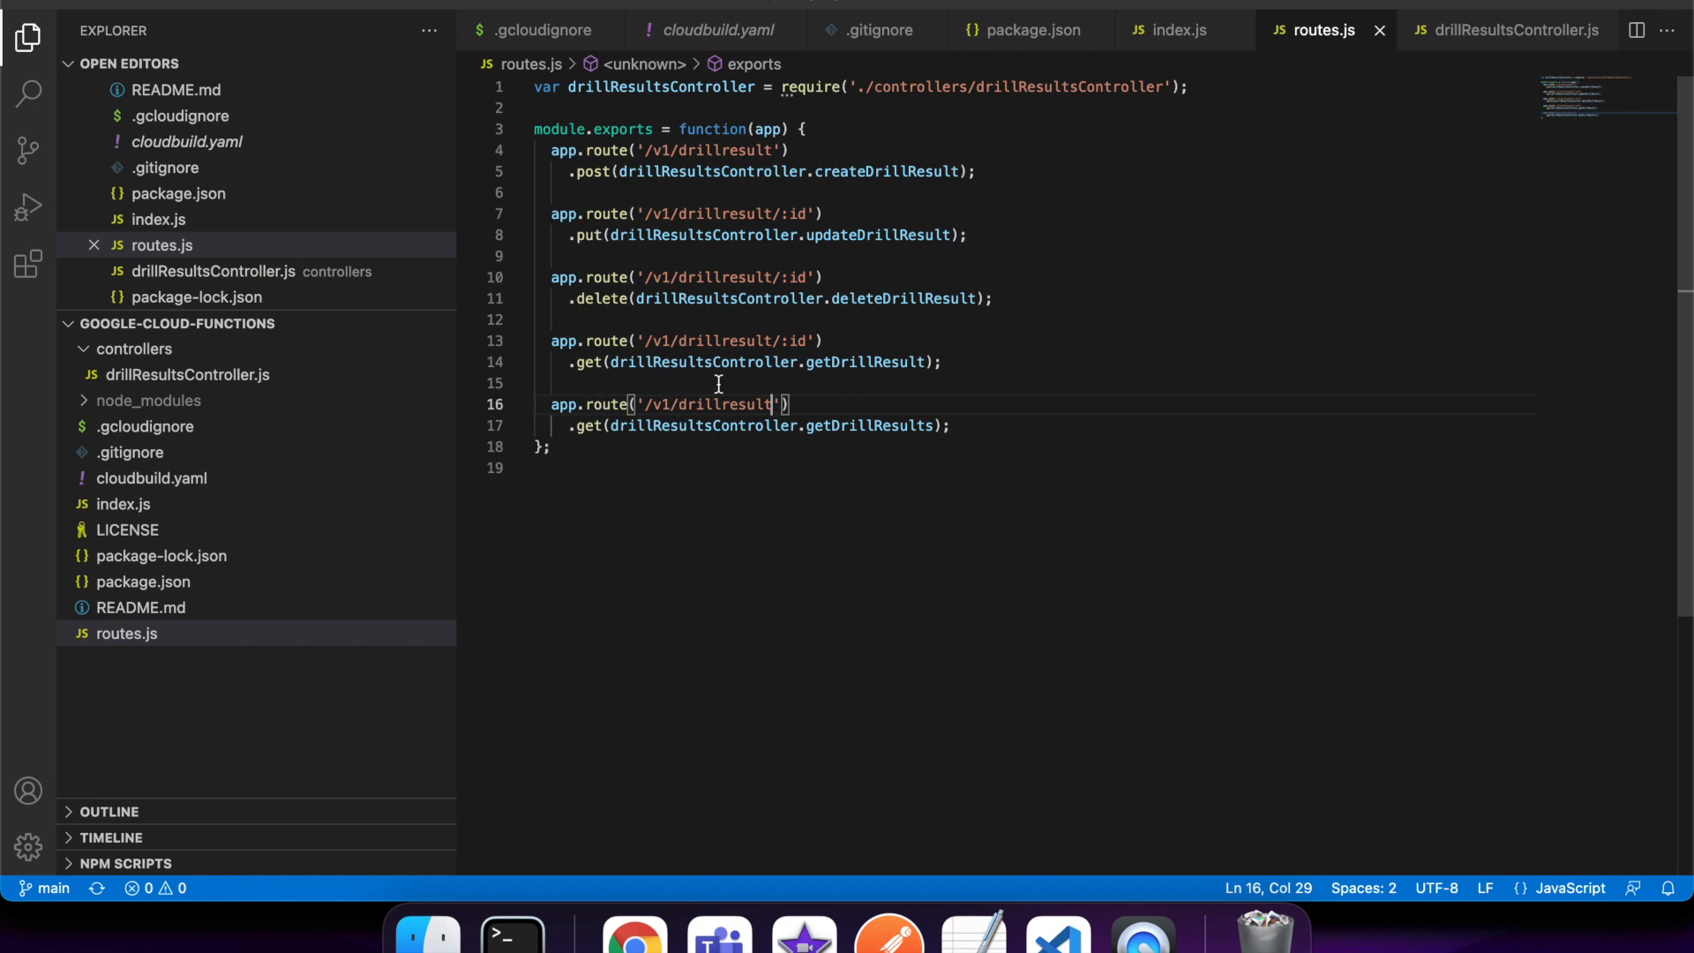
pyautogui.moveTo(883, 362)
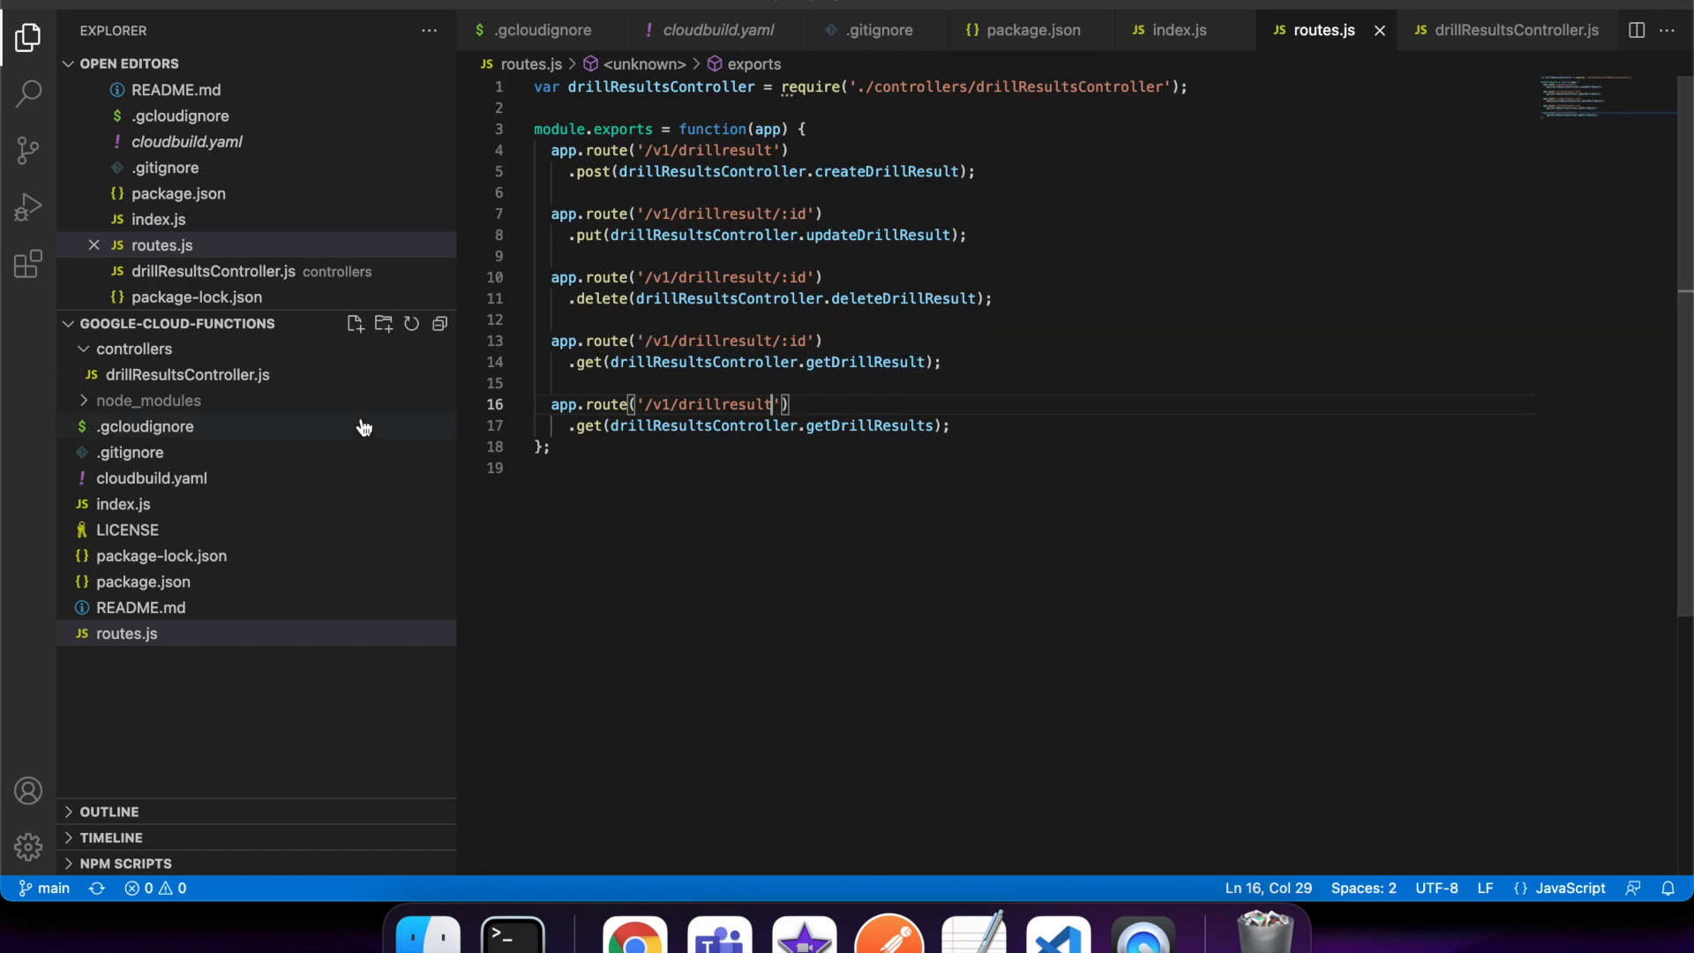
pyautogui.moveTo(183, 518)
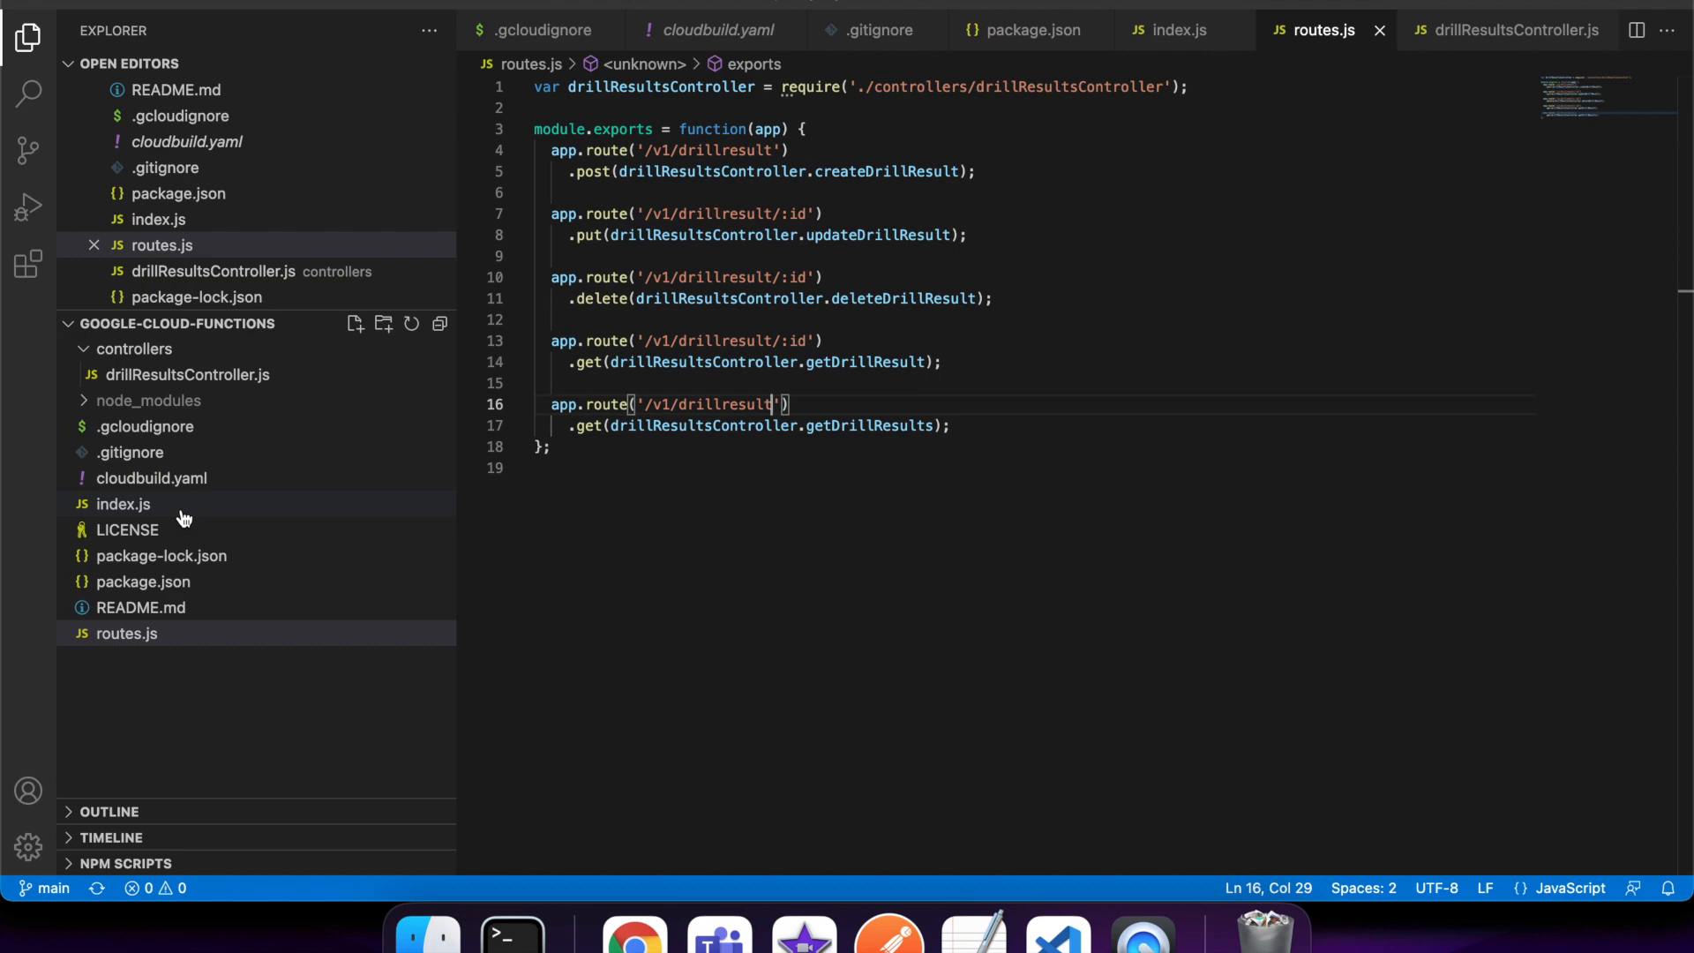
pyautogui.moveTo(207, 399)
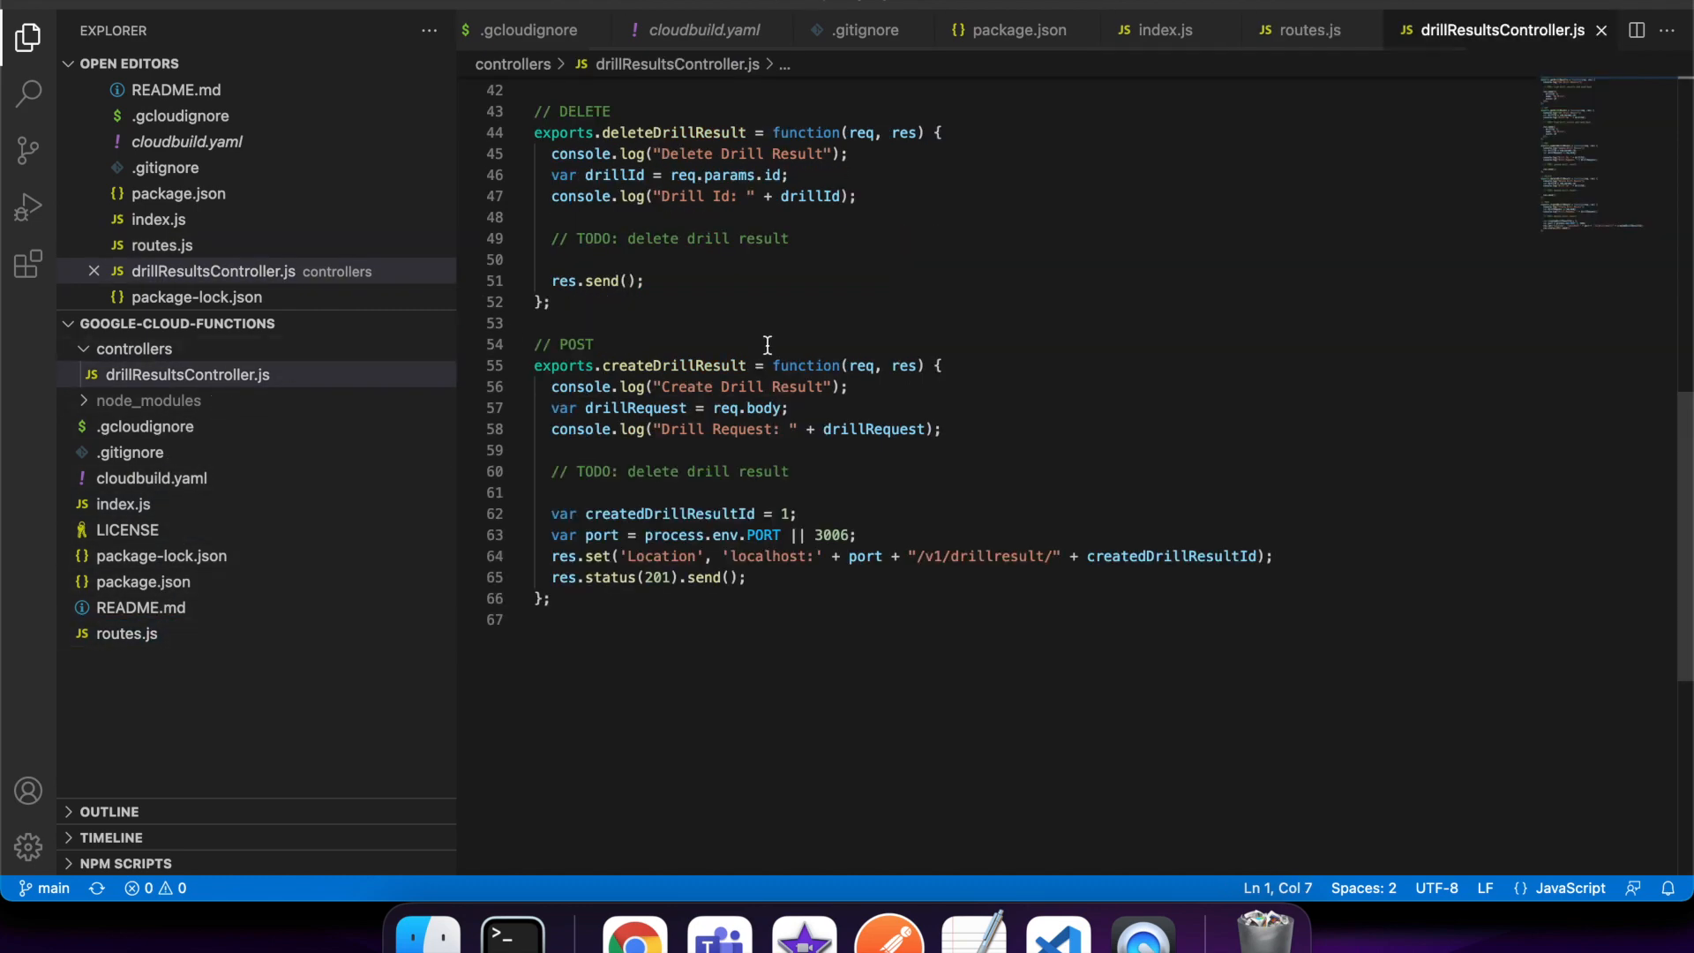
# Step: Read drillResultsController.js handlers, noting req.params.id in the single-result GET
pyautogui.scroll(3)
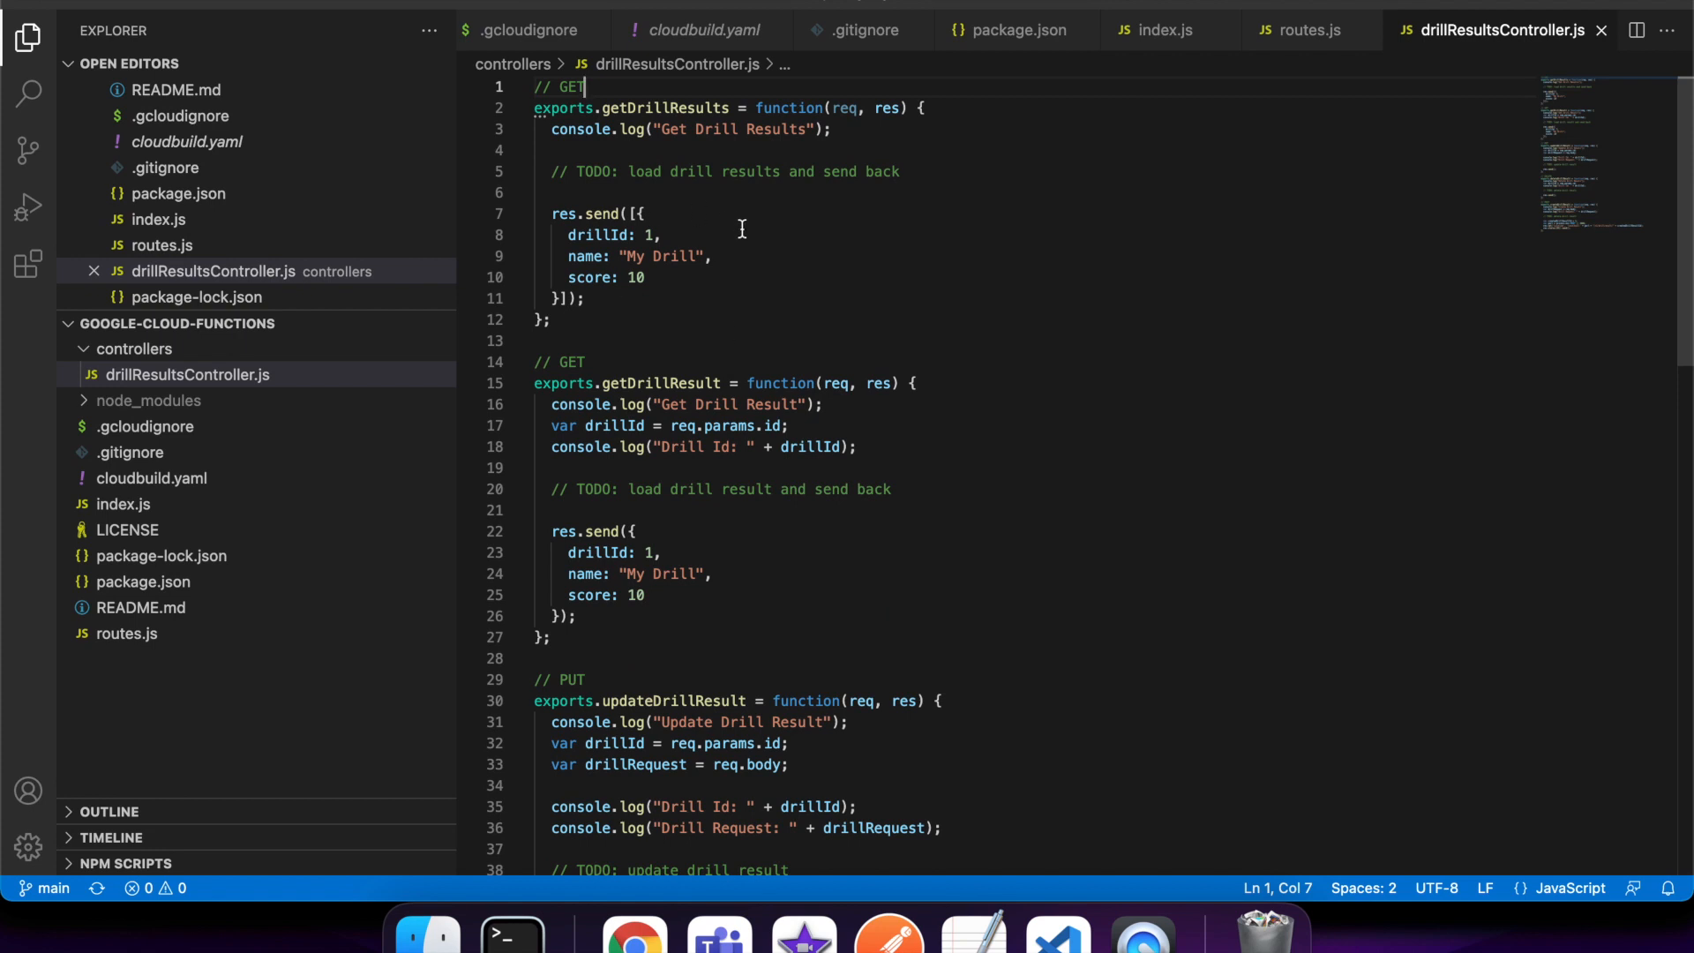
pyautogui.moveTo(867, 286)
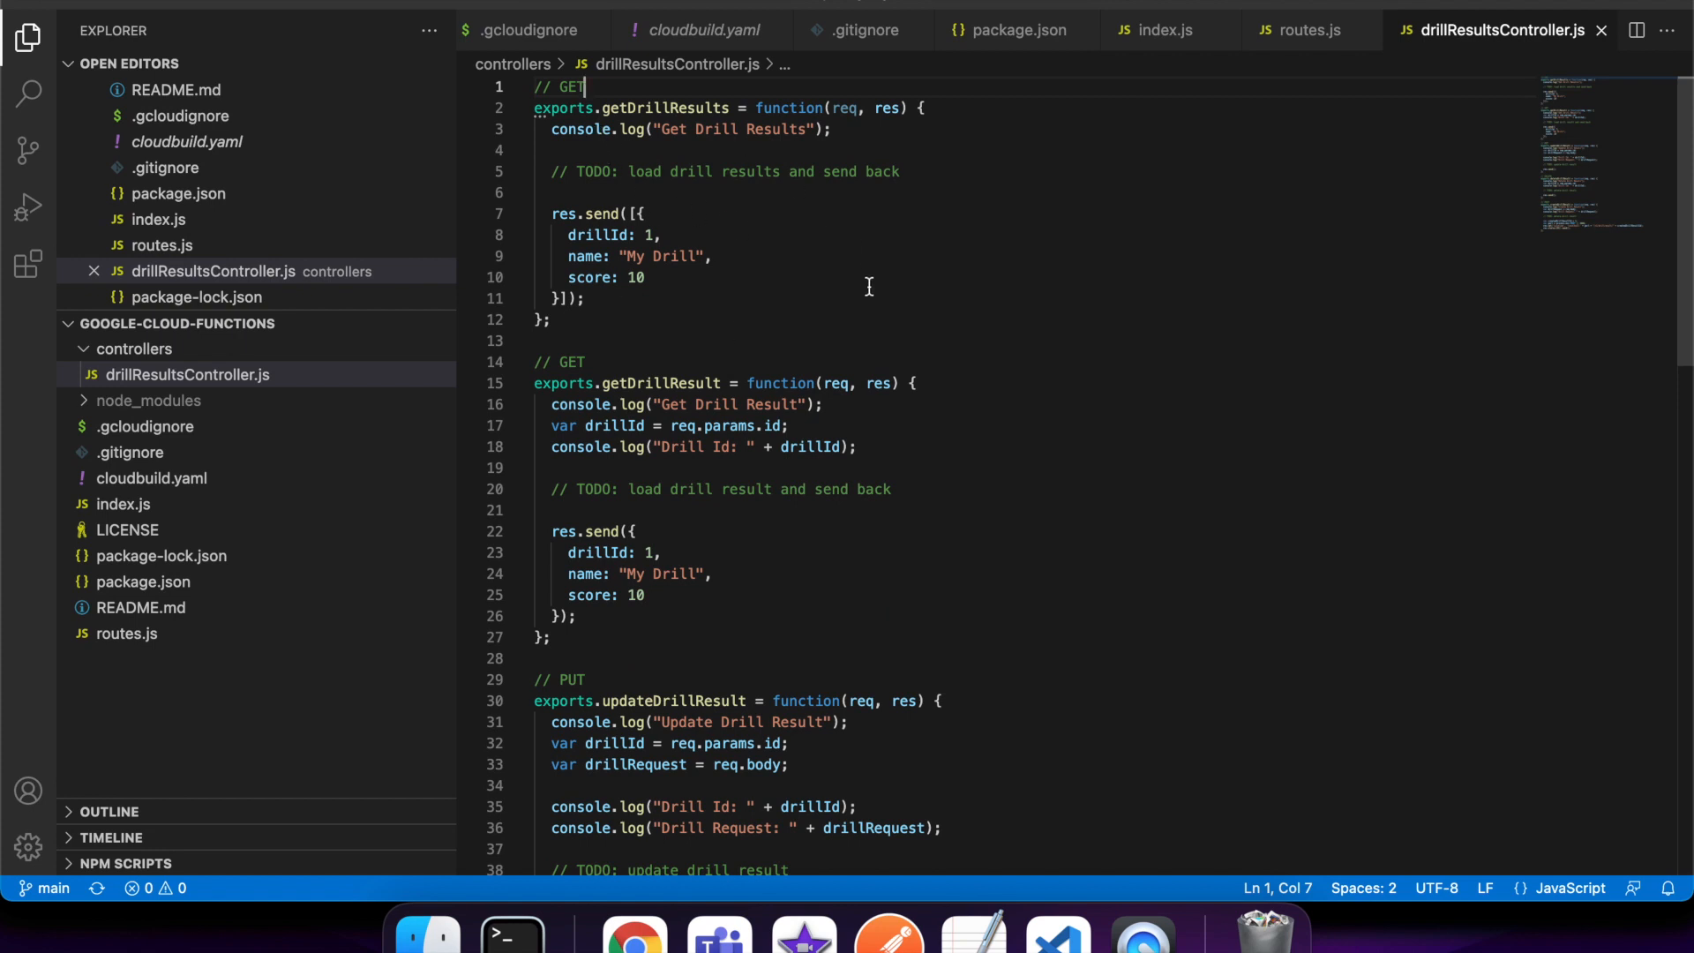
pyautogui.moveTo(649, 294)
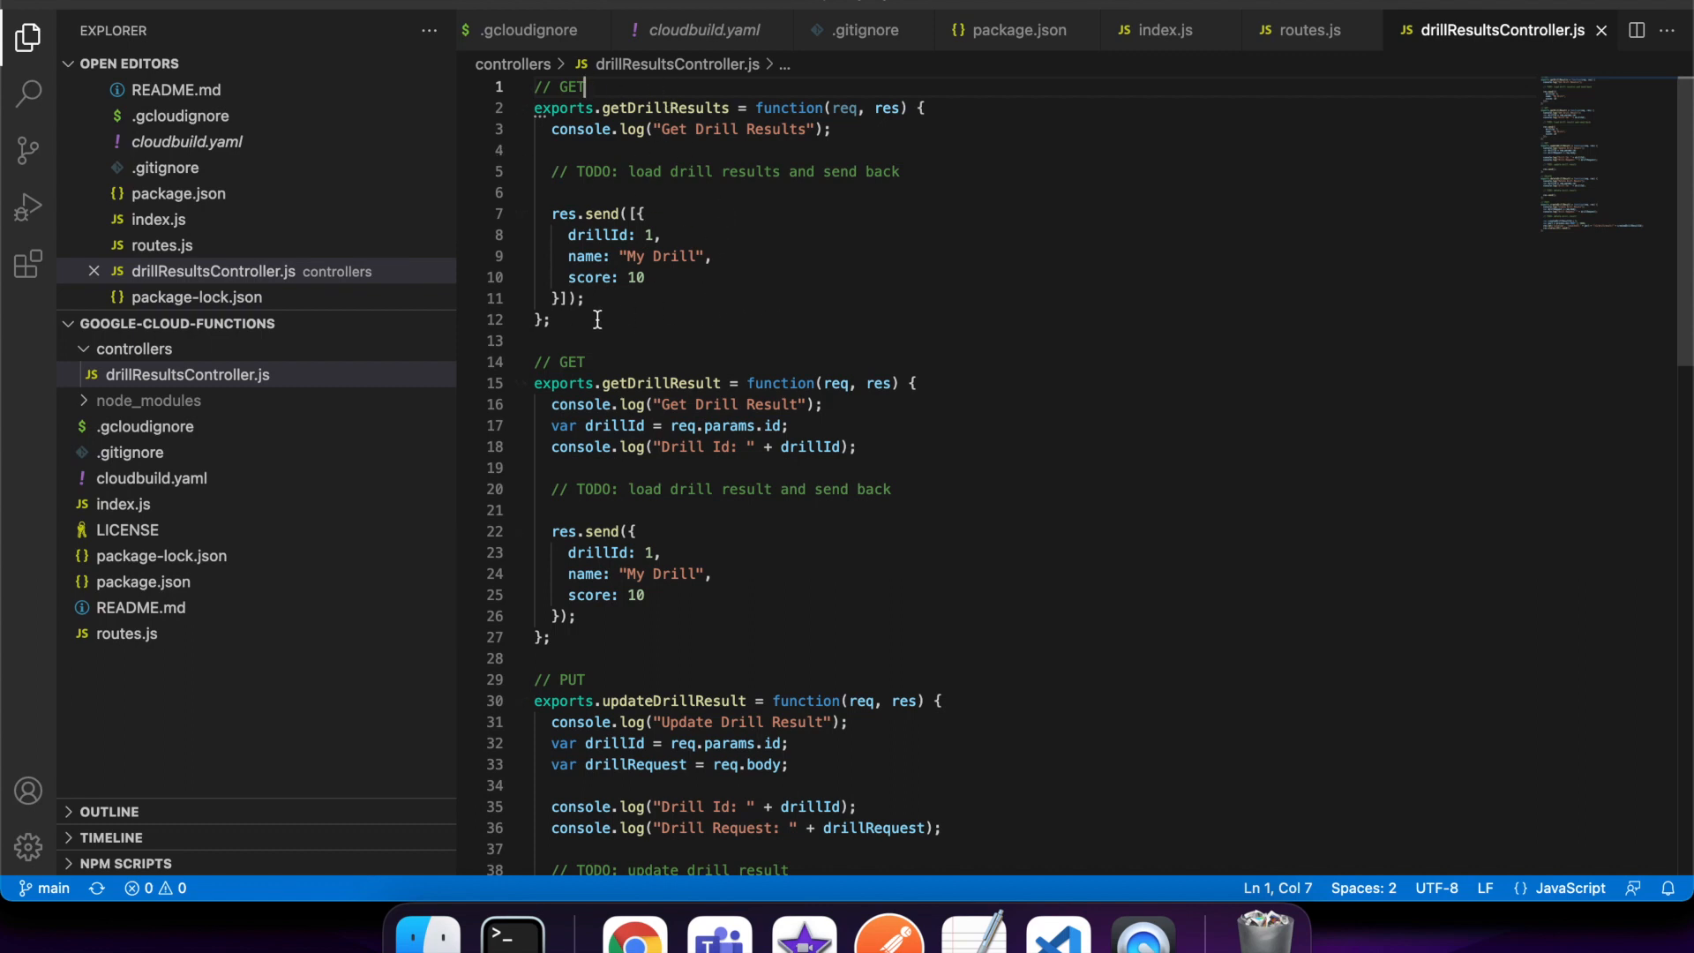
pyautogui.moveTo(649, 281)
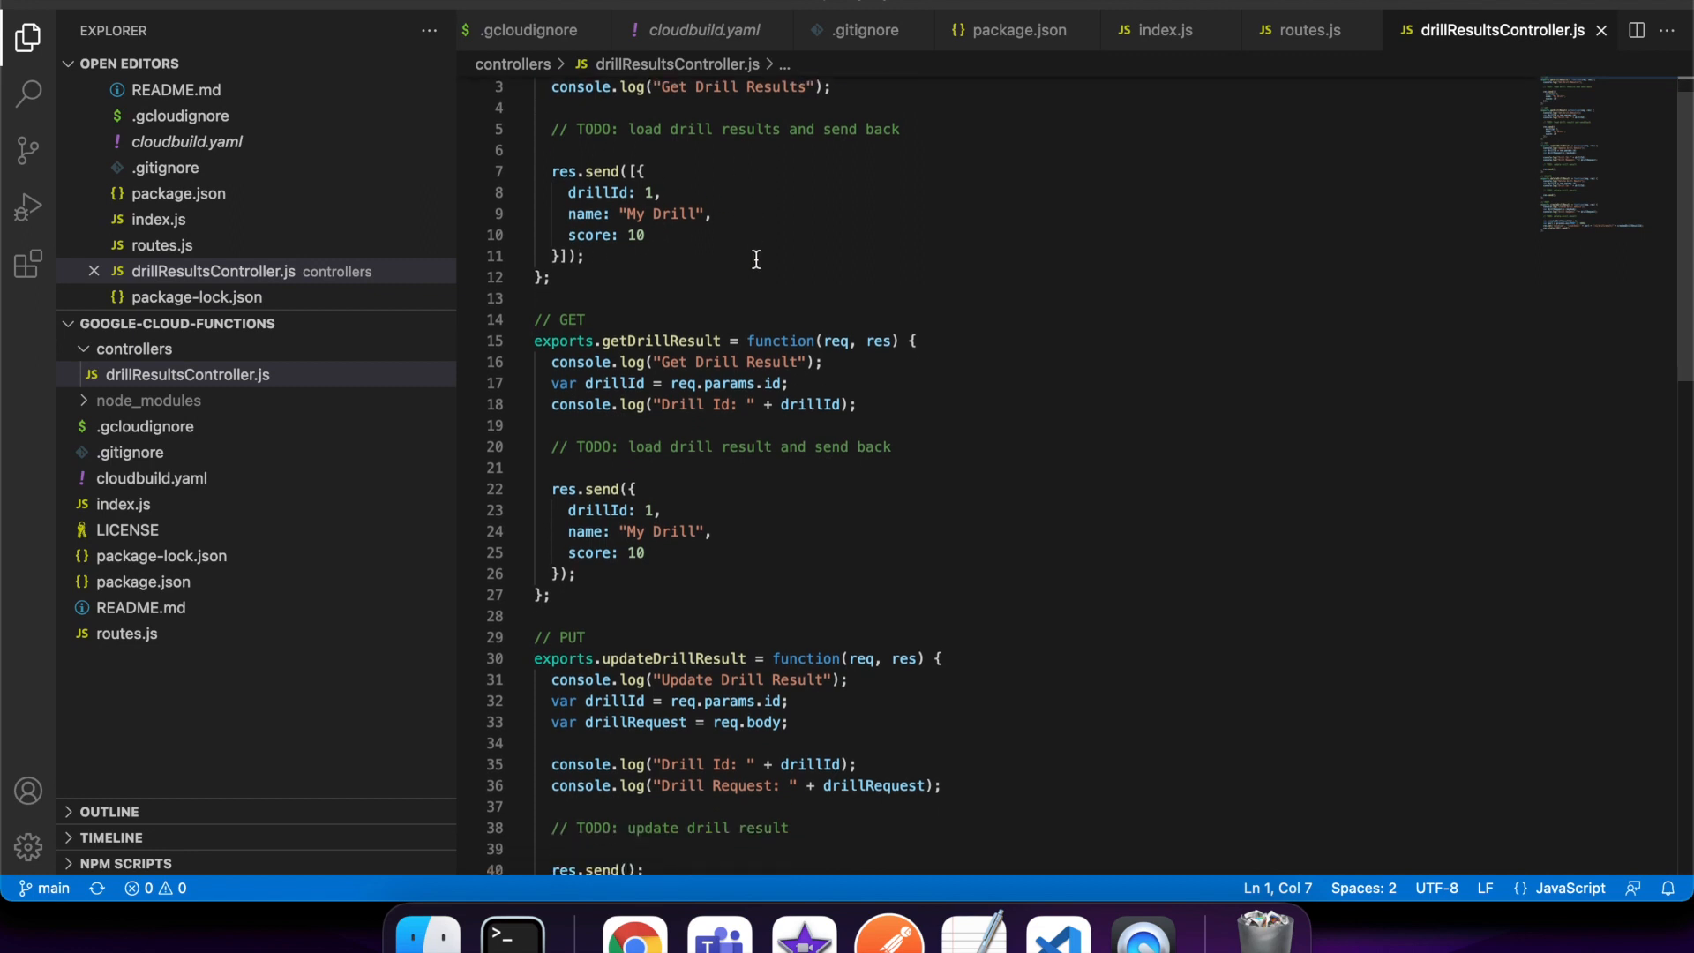
pyautogui.scroll(3)
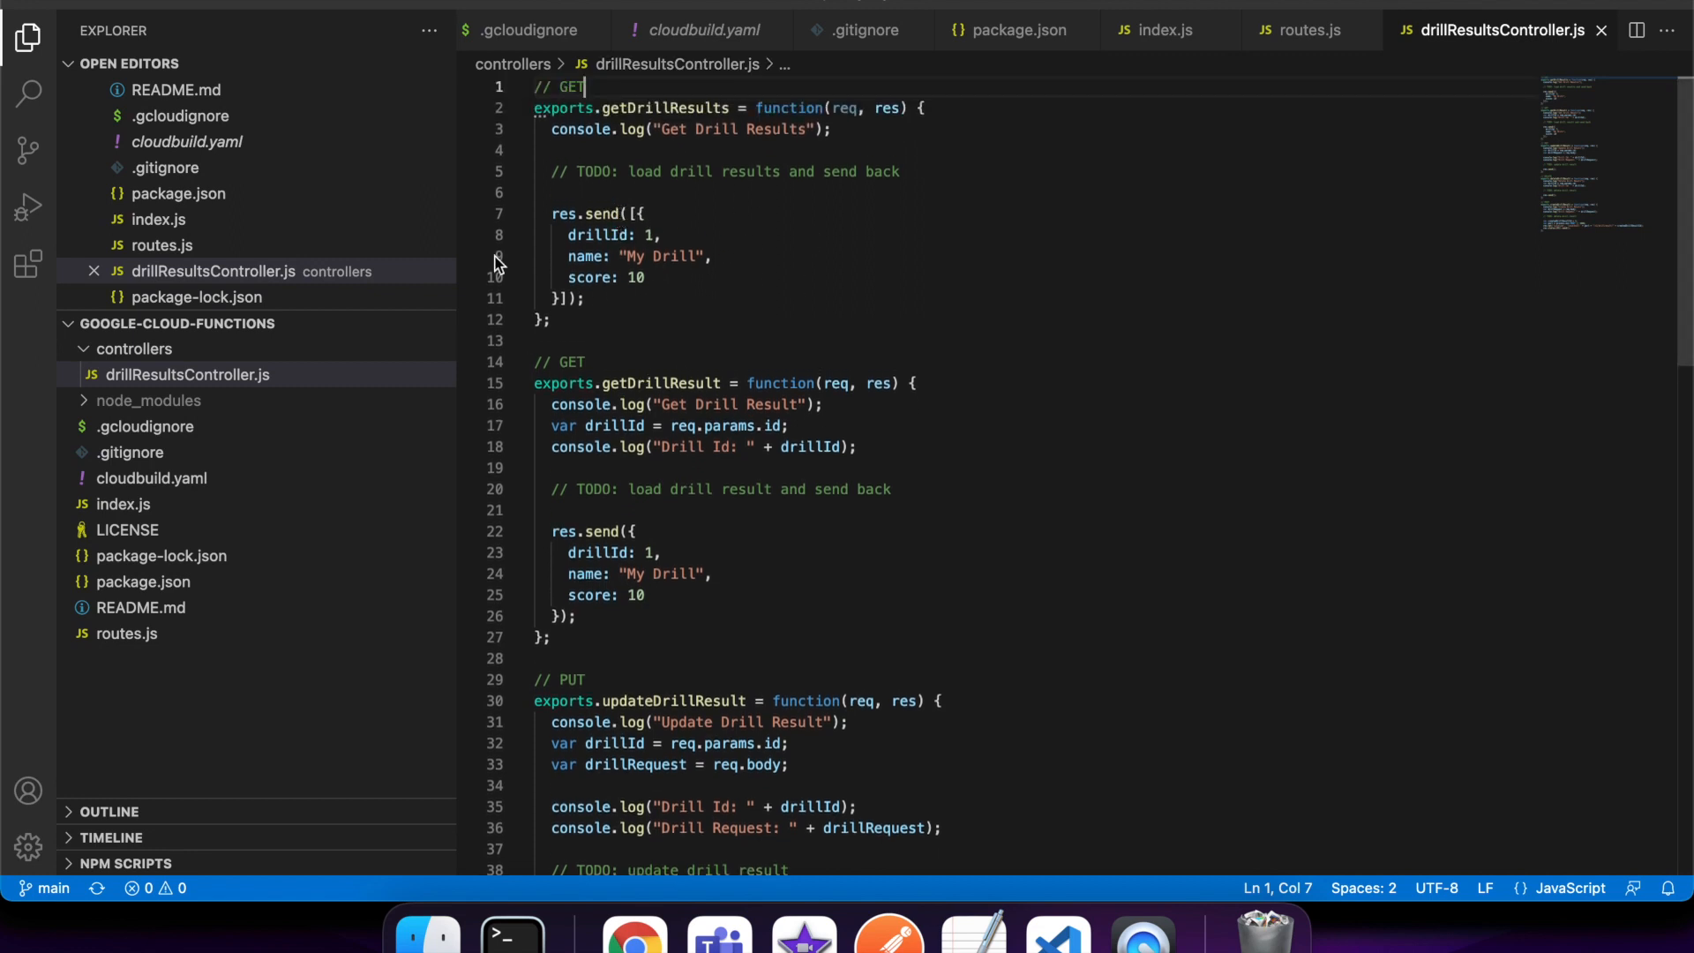
pyautogui.moveTo(603, 316)
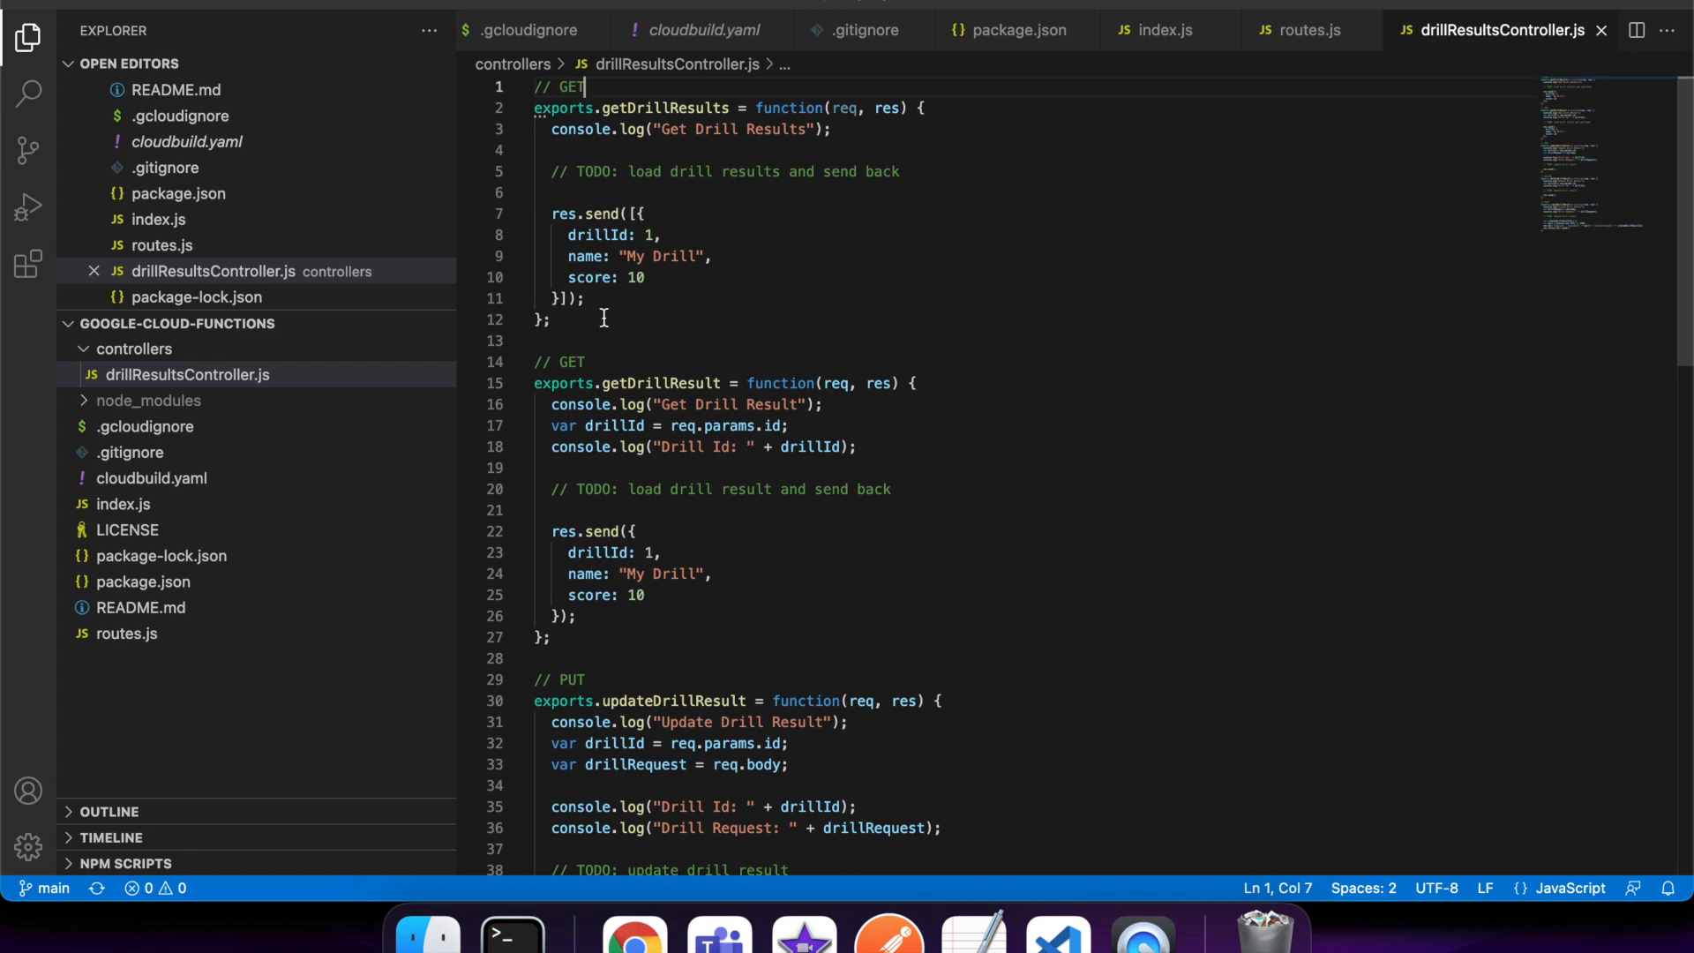
pyautogui.scroll(-3)
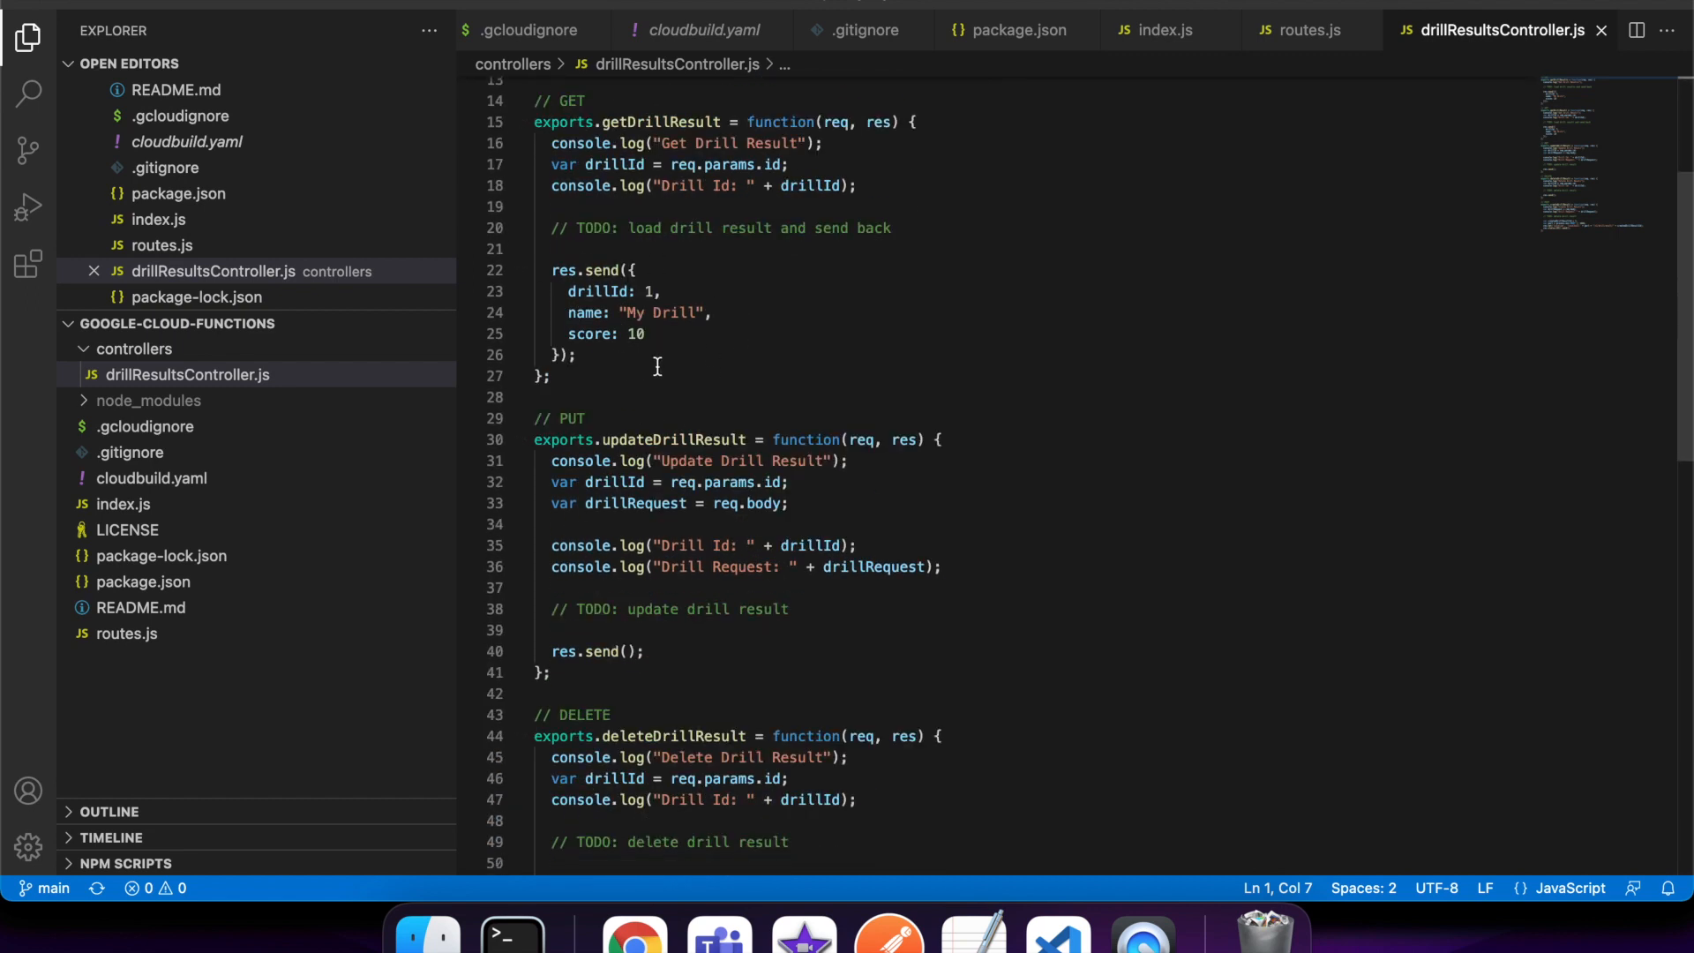
pyautogui.moveTo(692, 312)
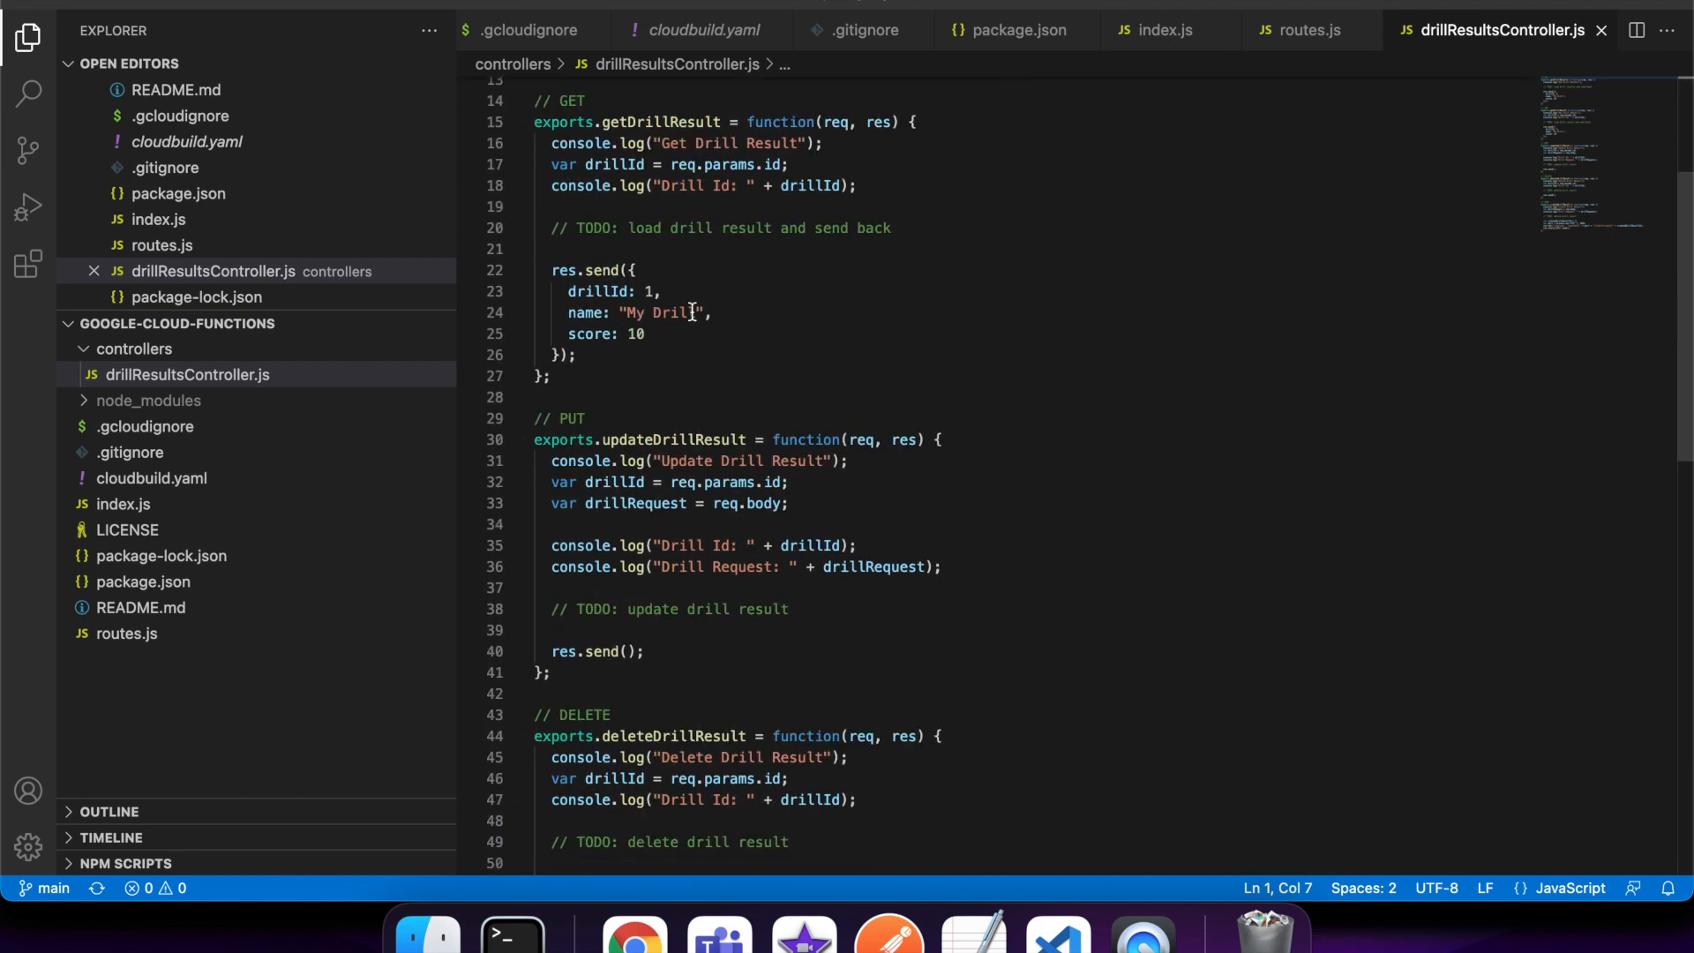
pyautogui.moveTo(816, 276)
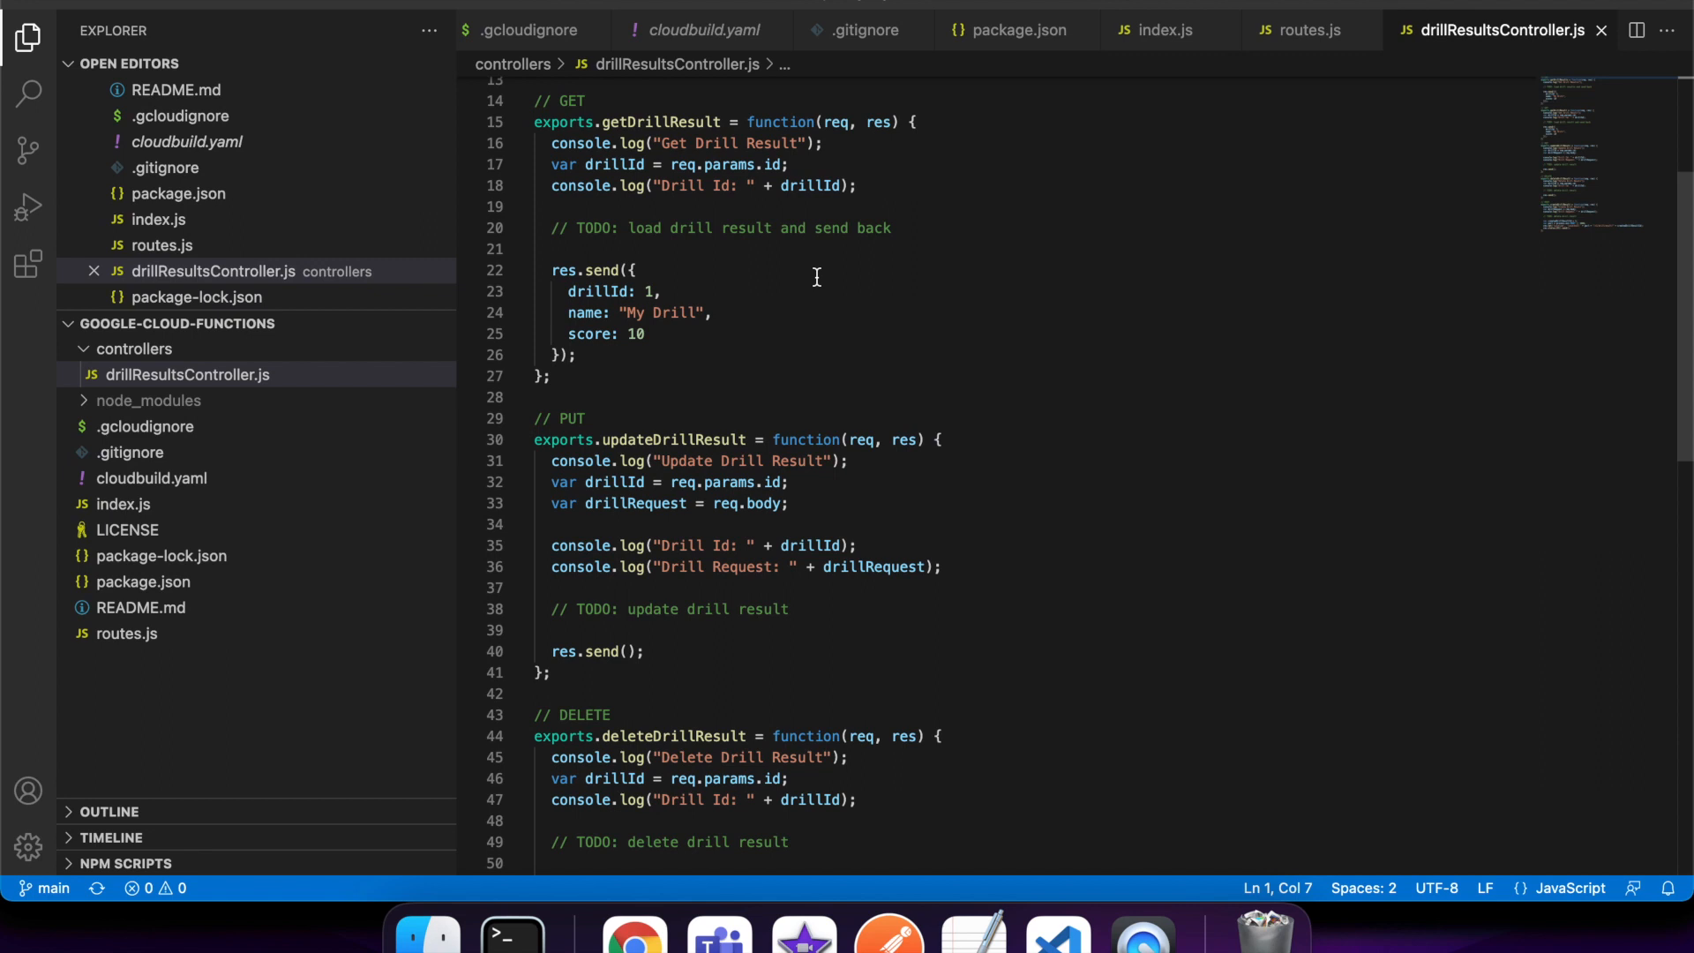
pyautogui.moveTo(846, 159)
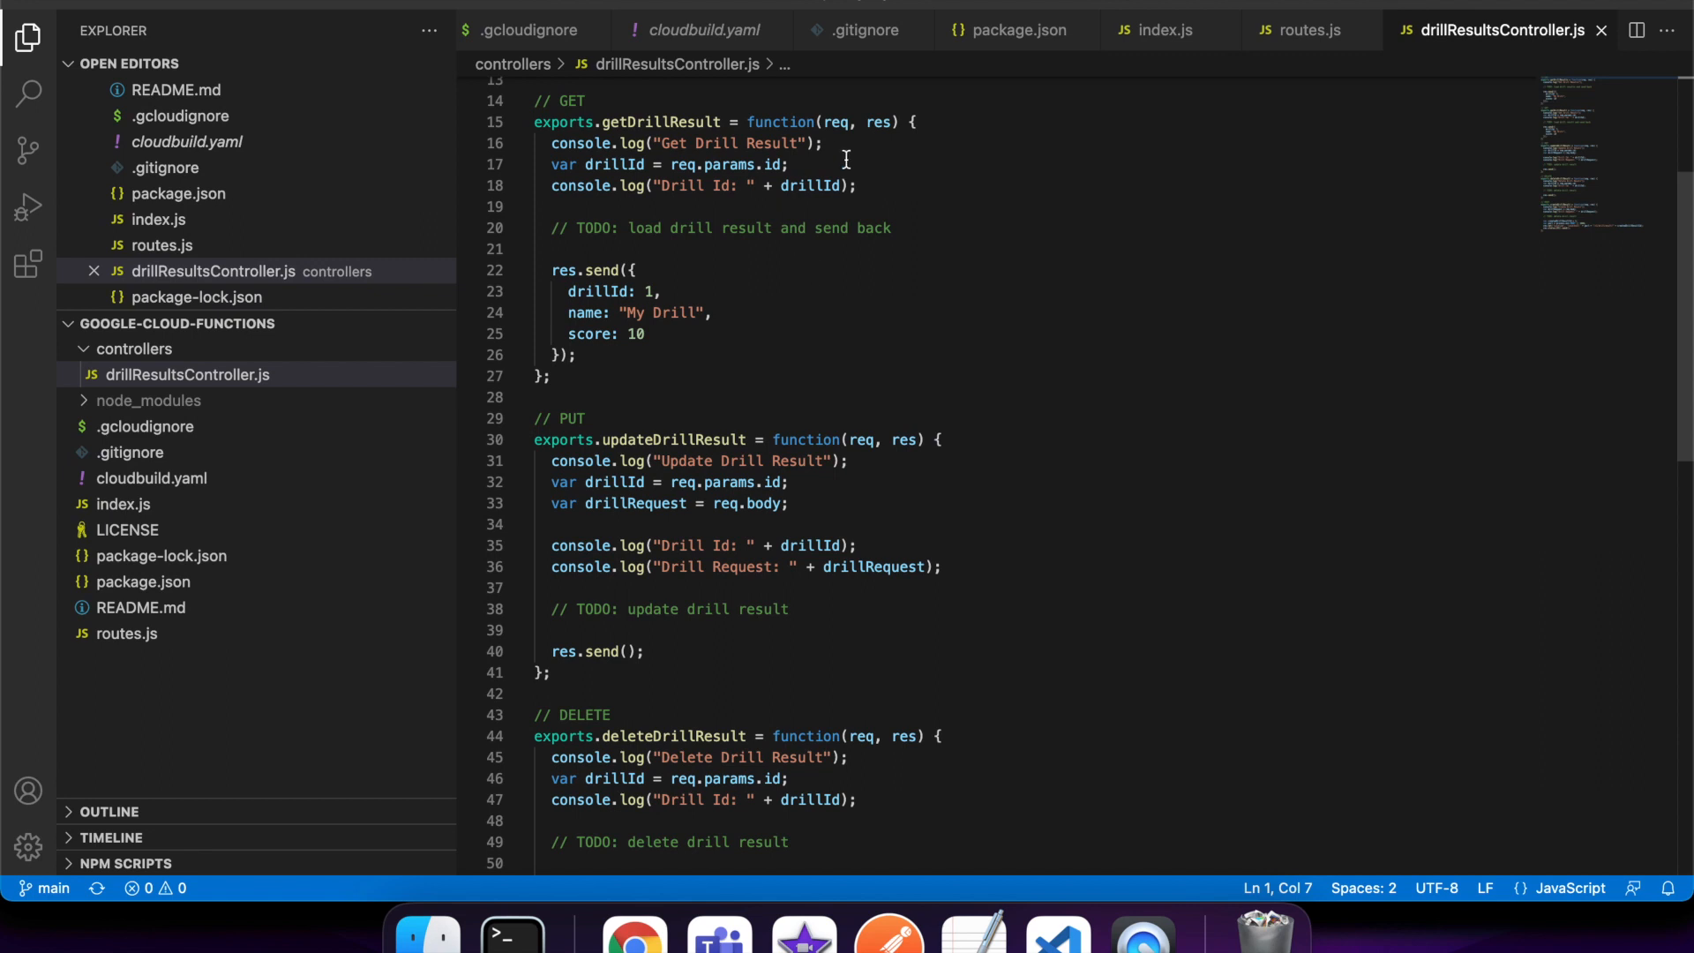
pyautogui.click(677, 164)
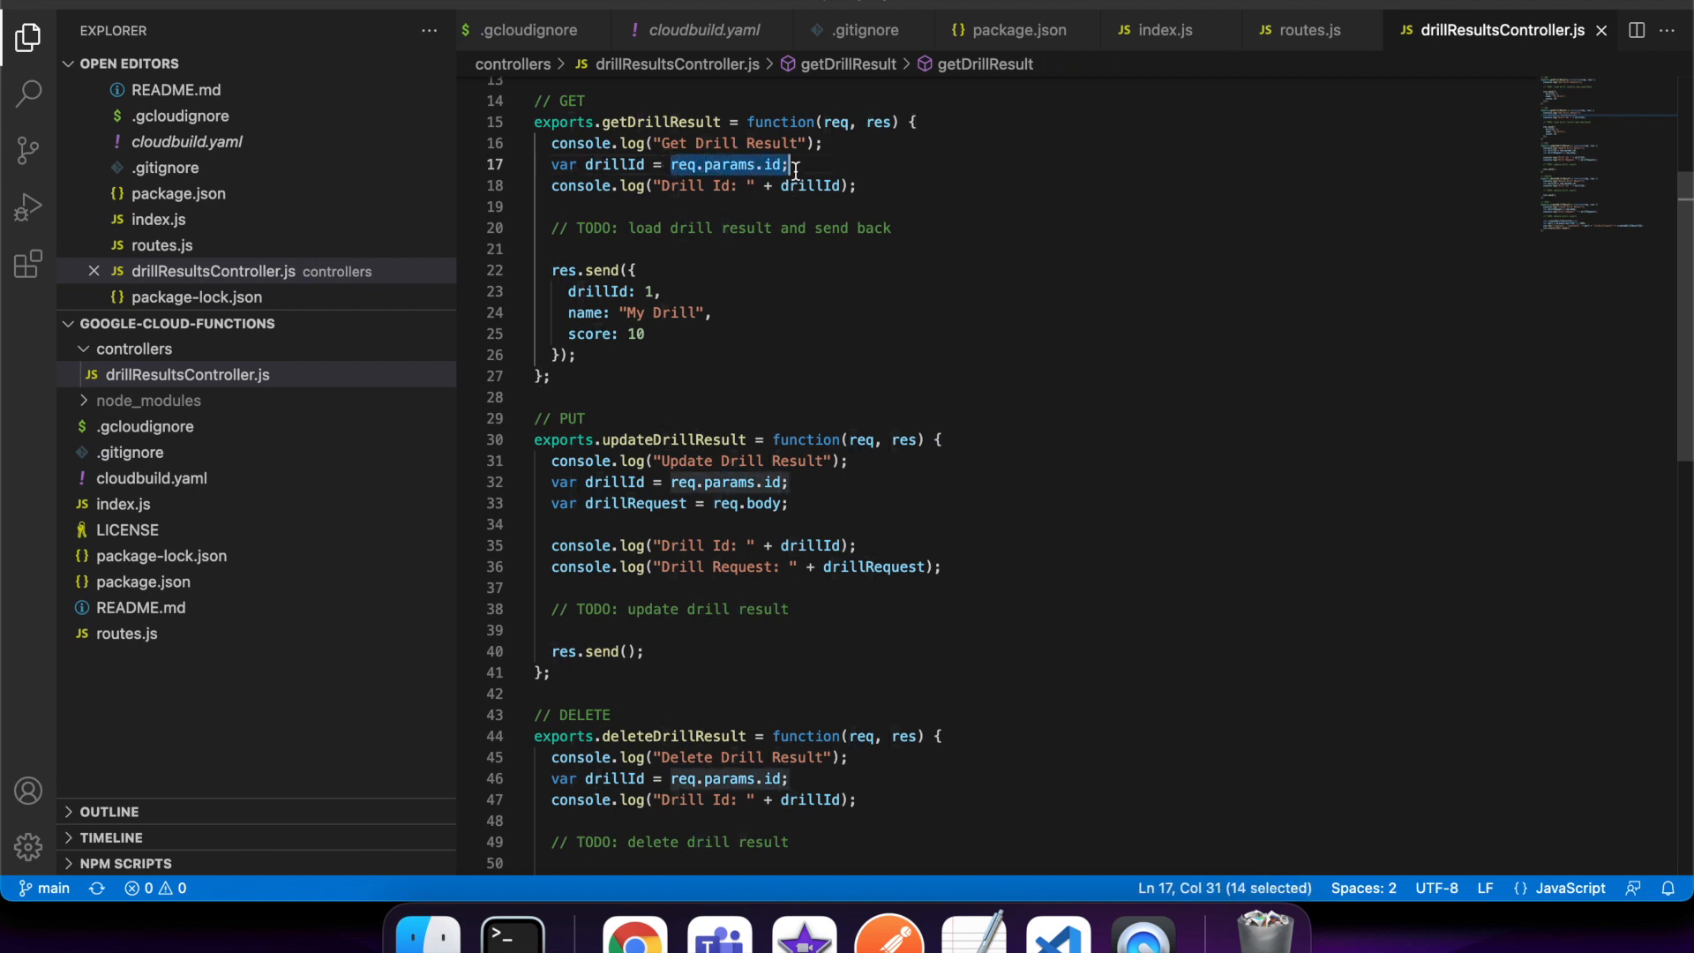
pyautogui.click(789, 165)
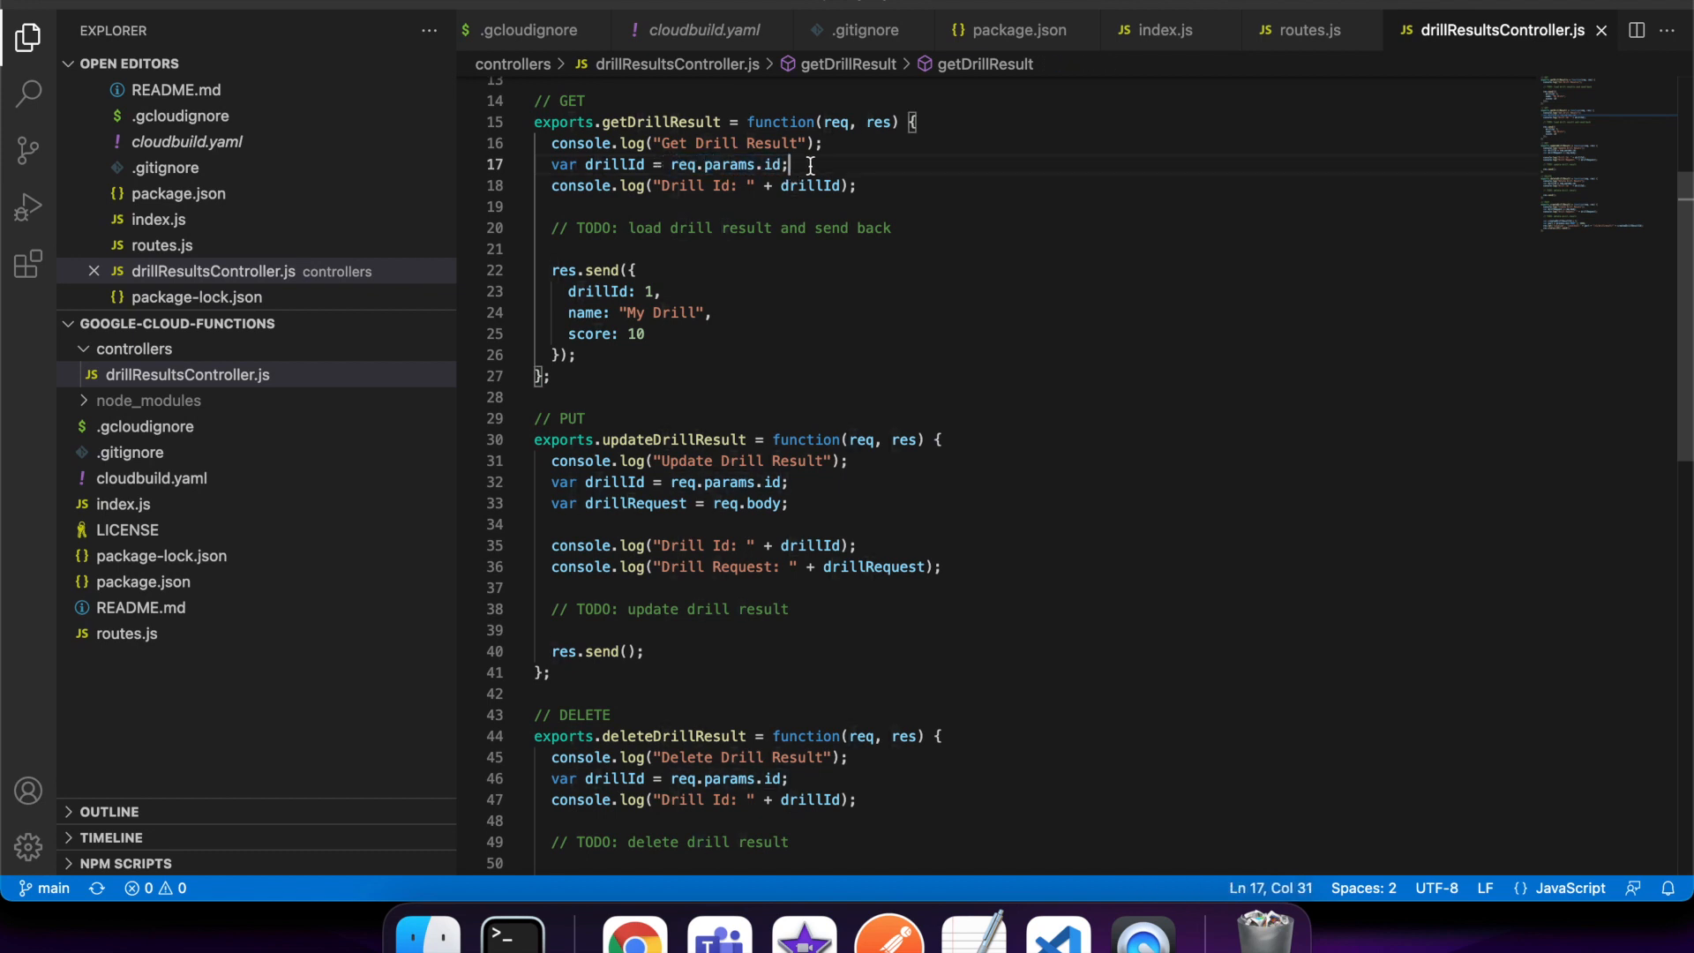
pyautogui.moveTo(159, 452)
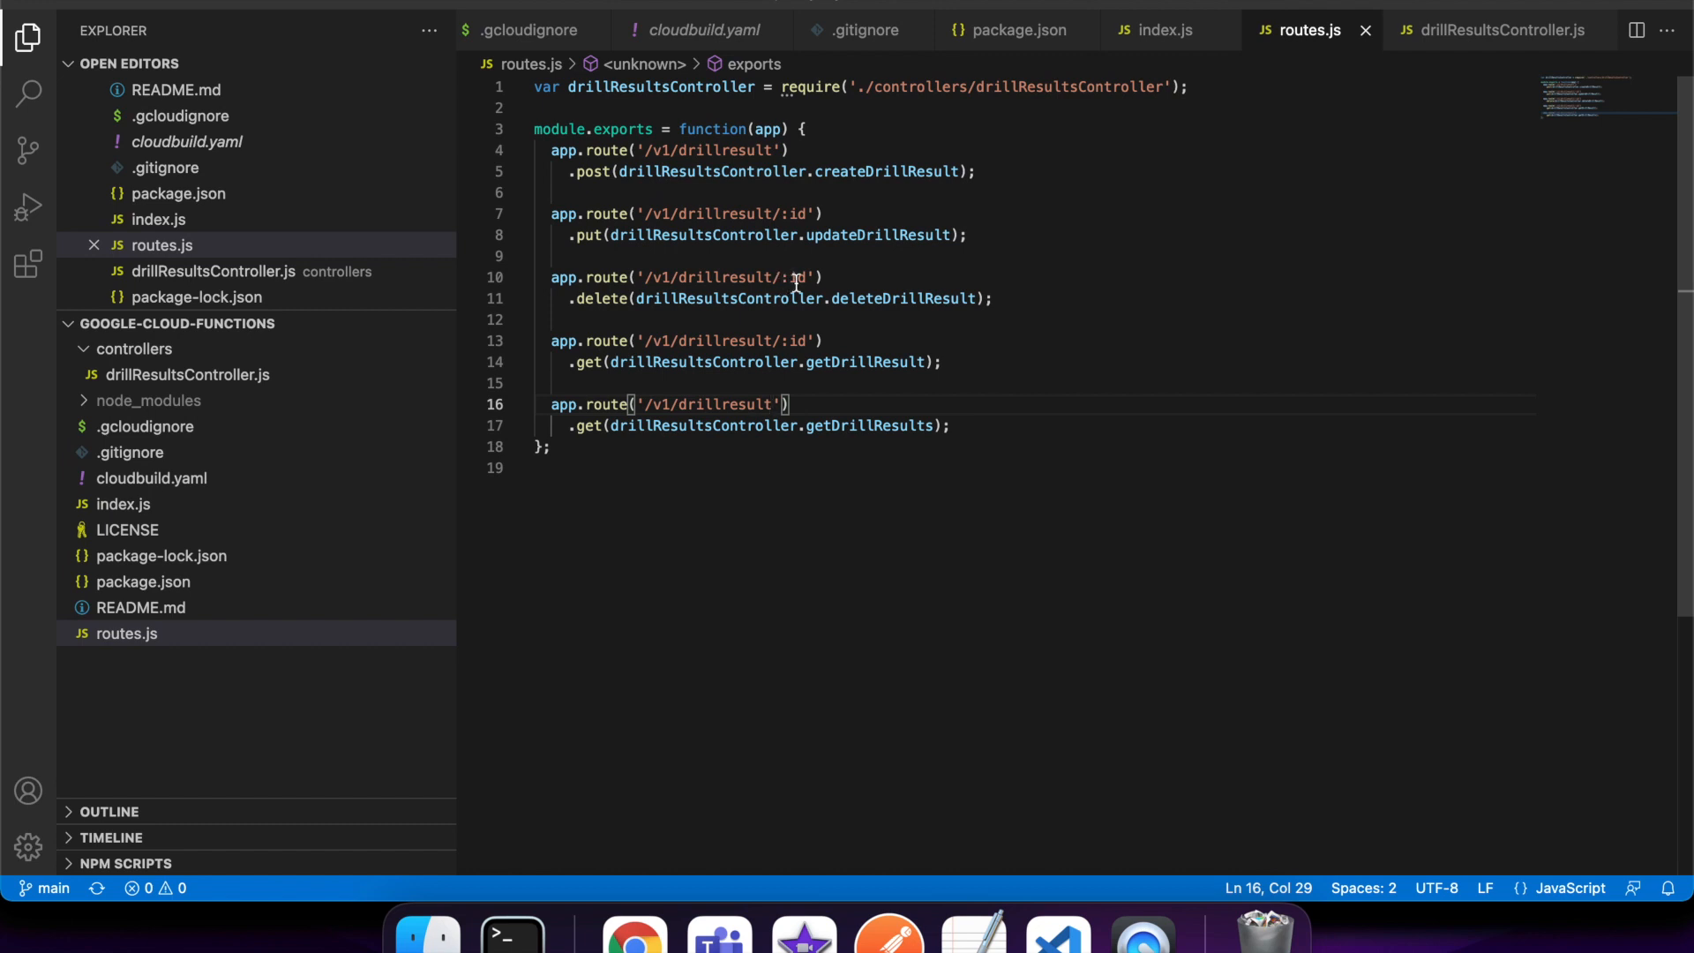
pyautogui.moveTo(700, 299)
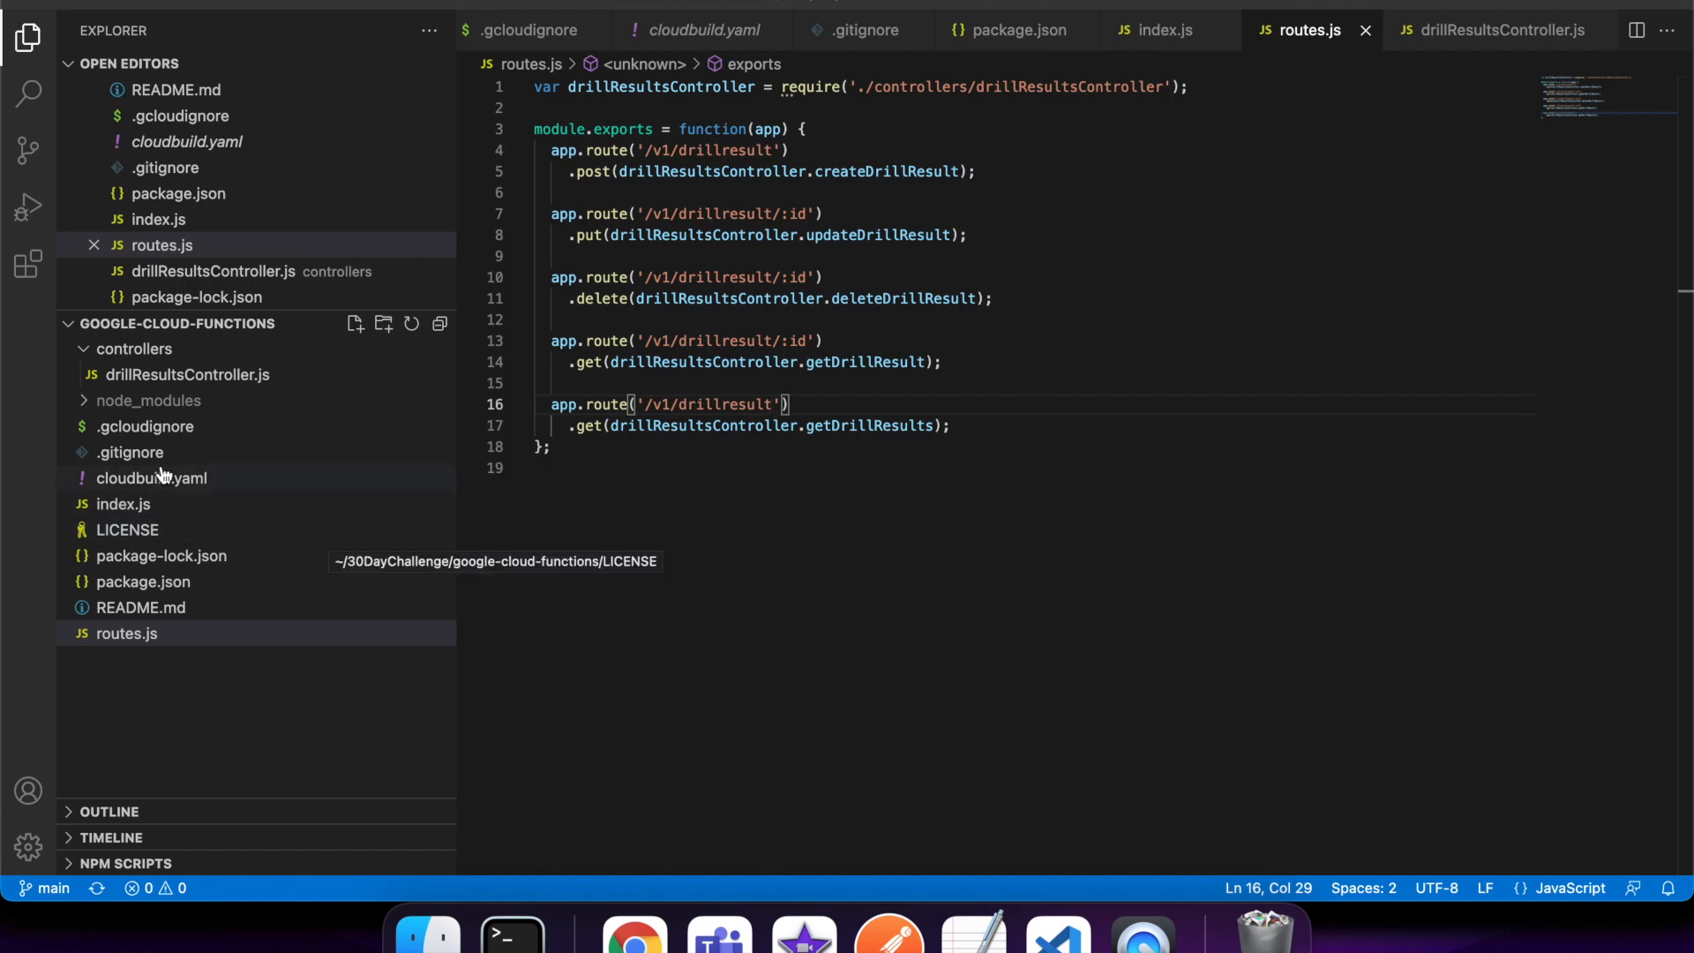
pyautogui.click(188, 374)
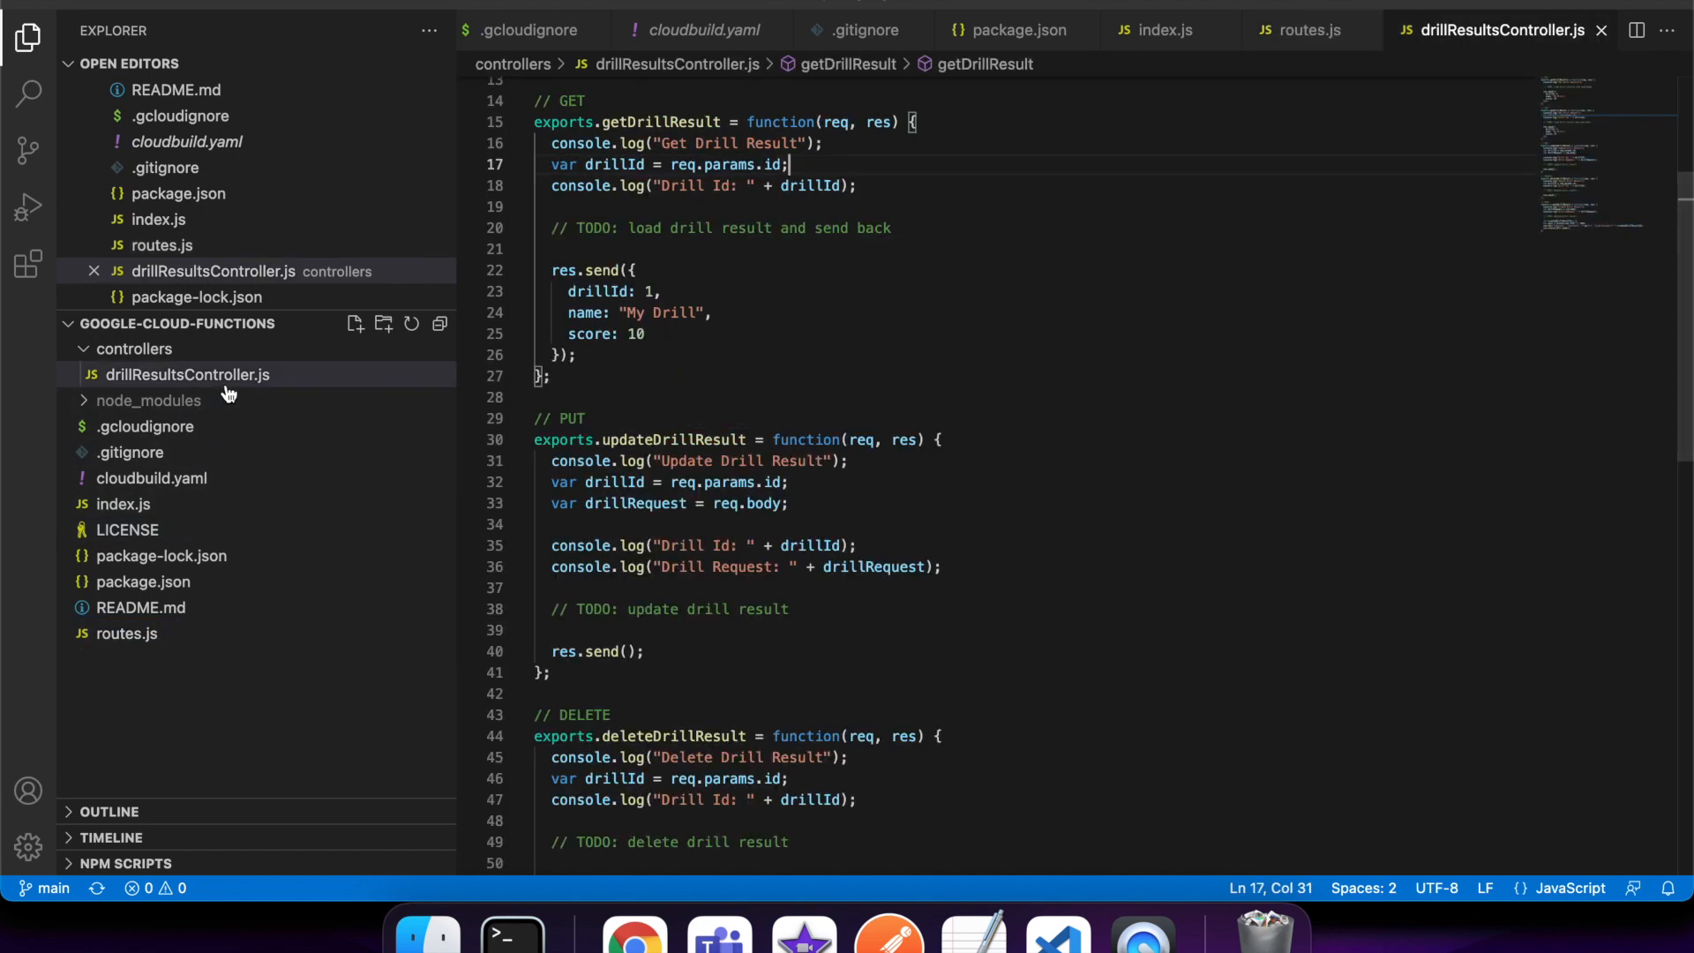
pyautogui.moveTo(767, 164)
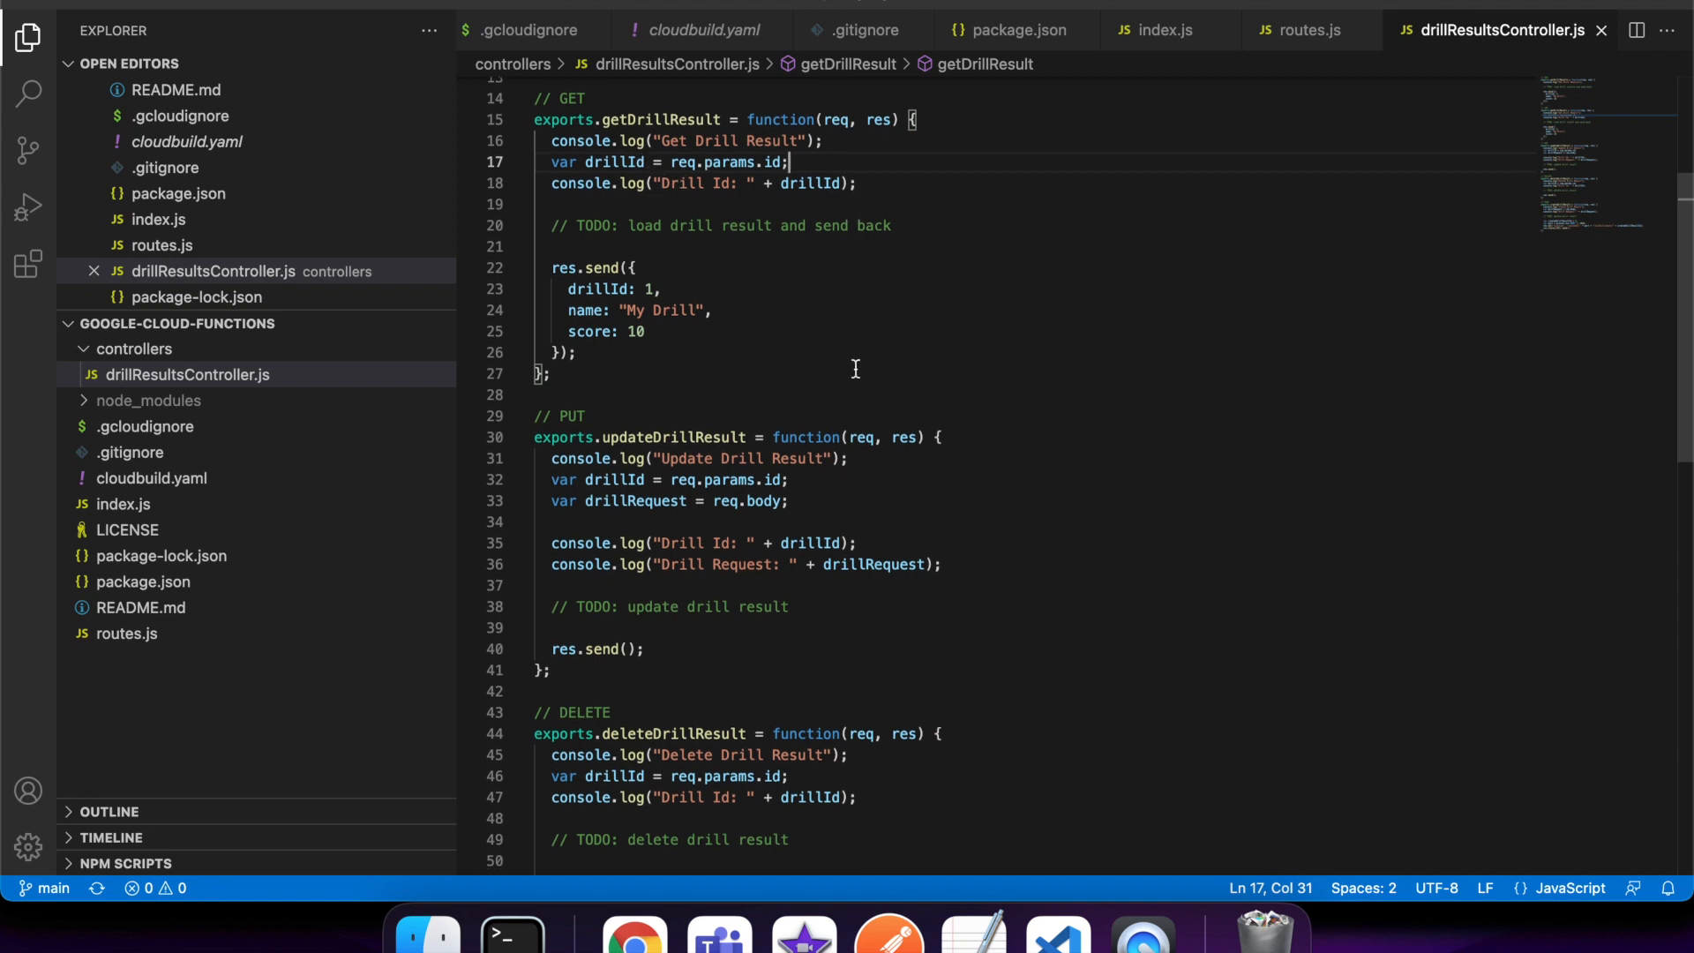
# Step: Go through the controller down to the POST handler's res.status(201) line
pyautogui.scroll(-3)
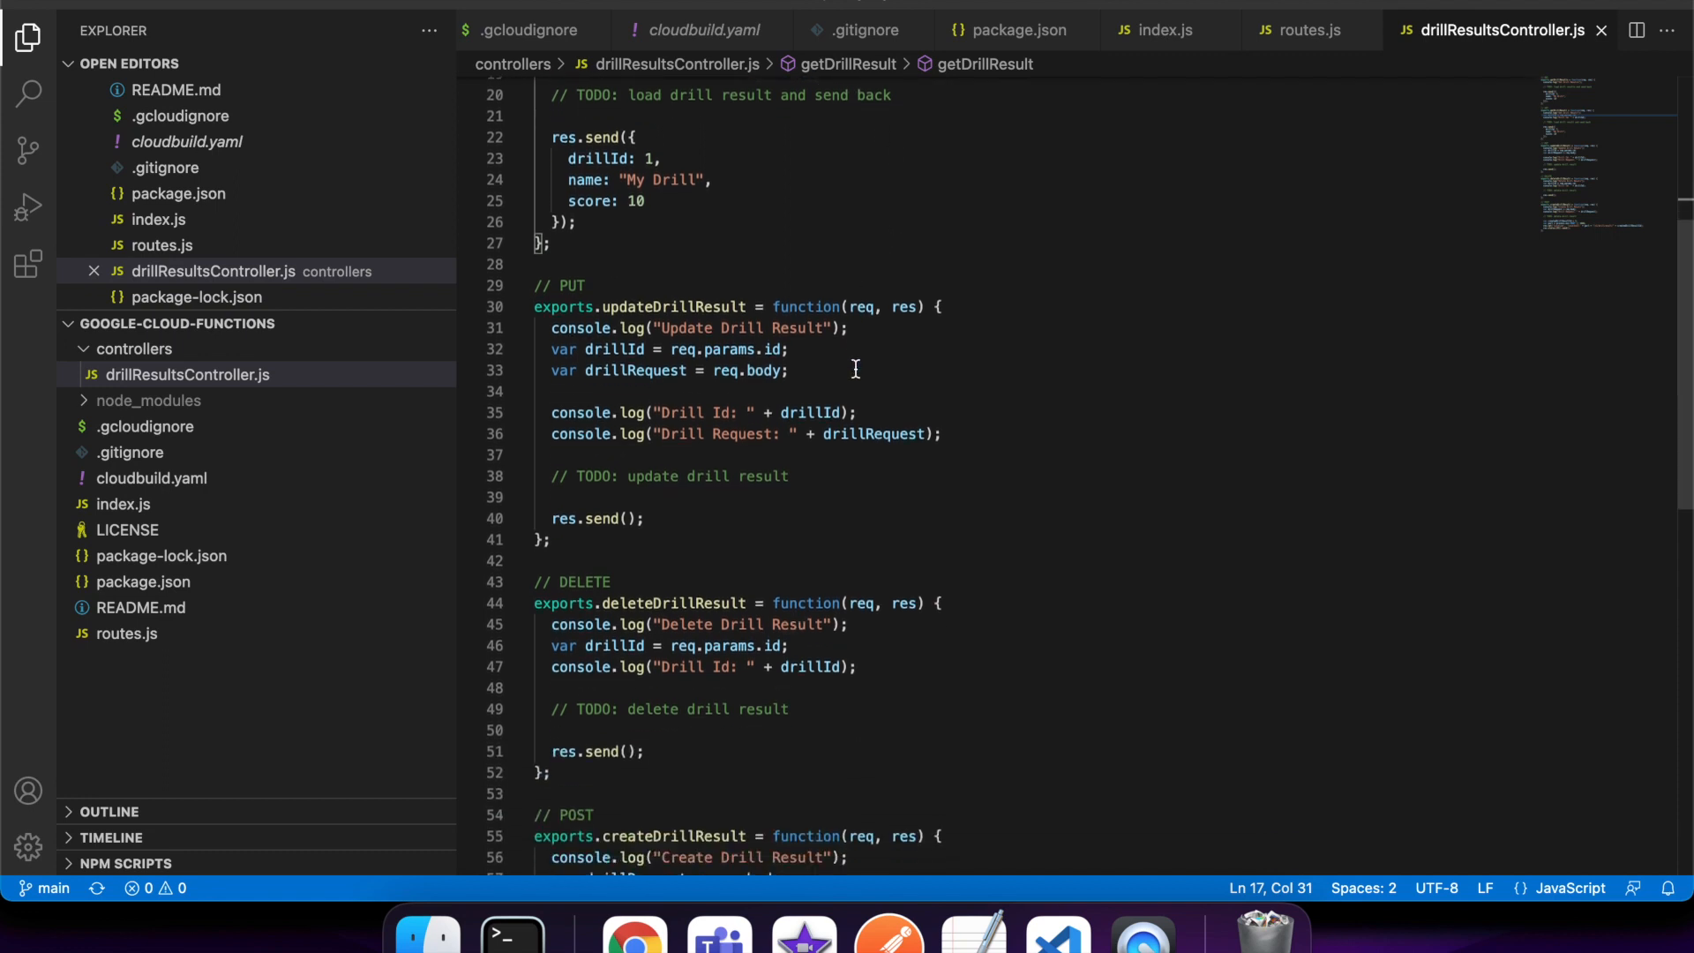
pyautogui.moveTo(760, 371)
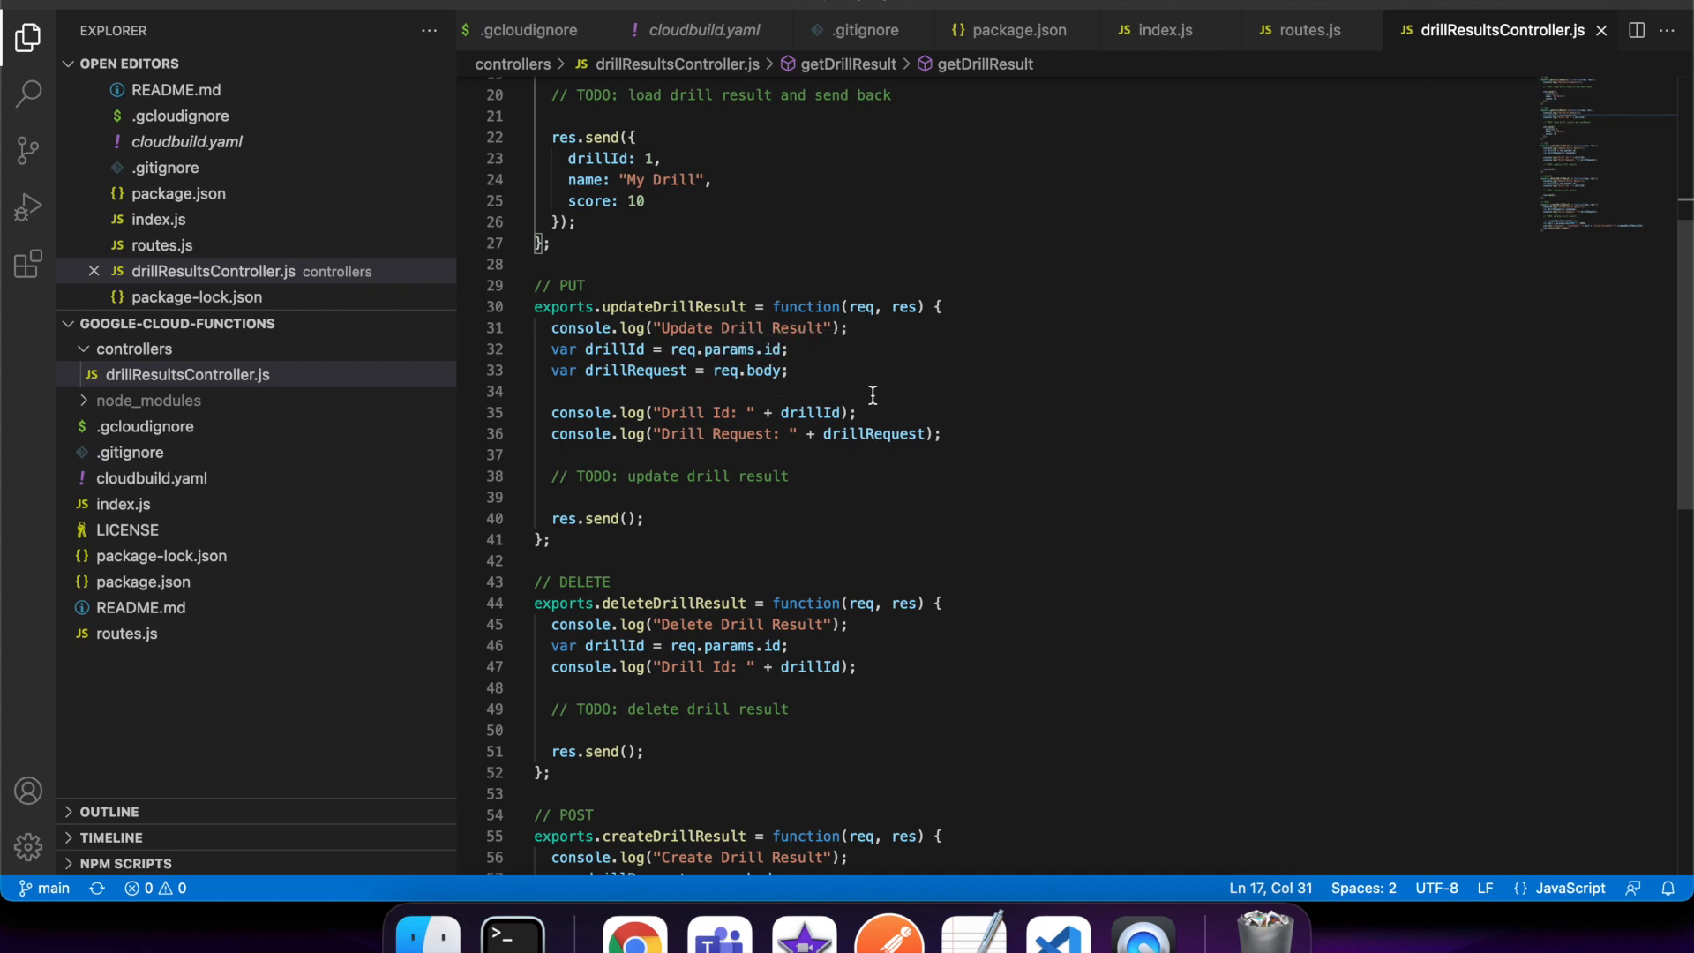
pyautogui.scroll(-3)
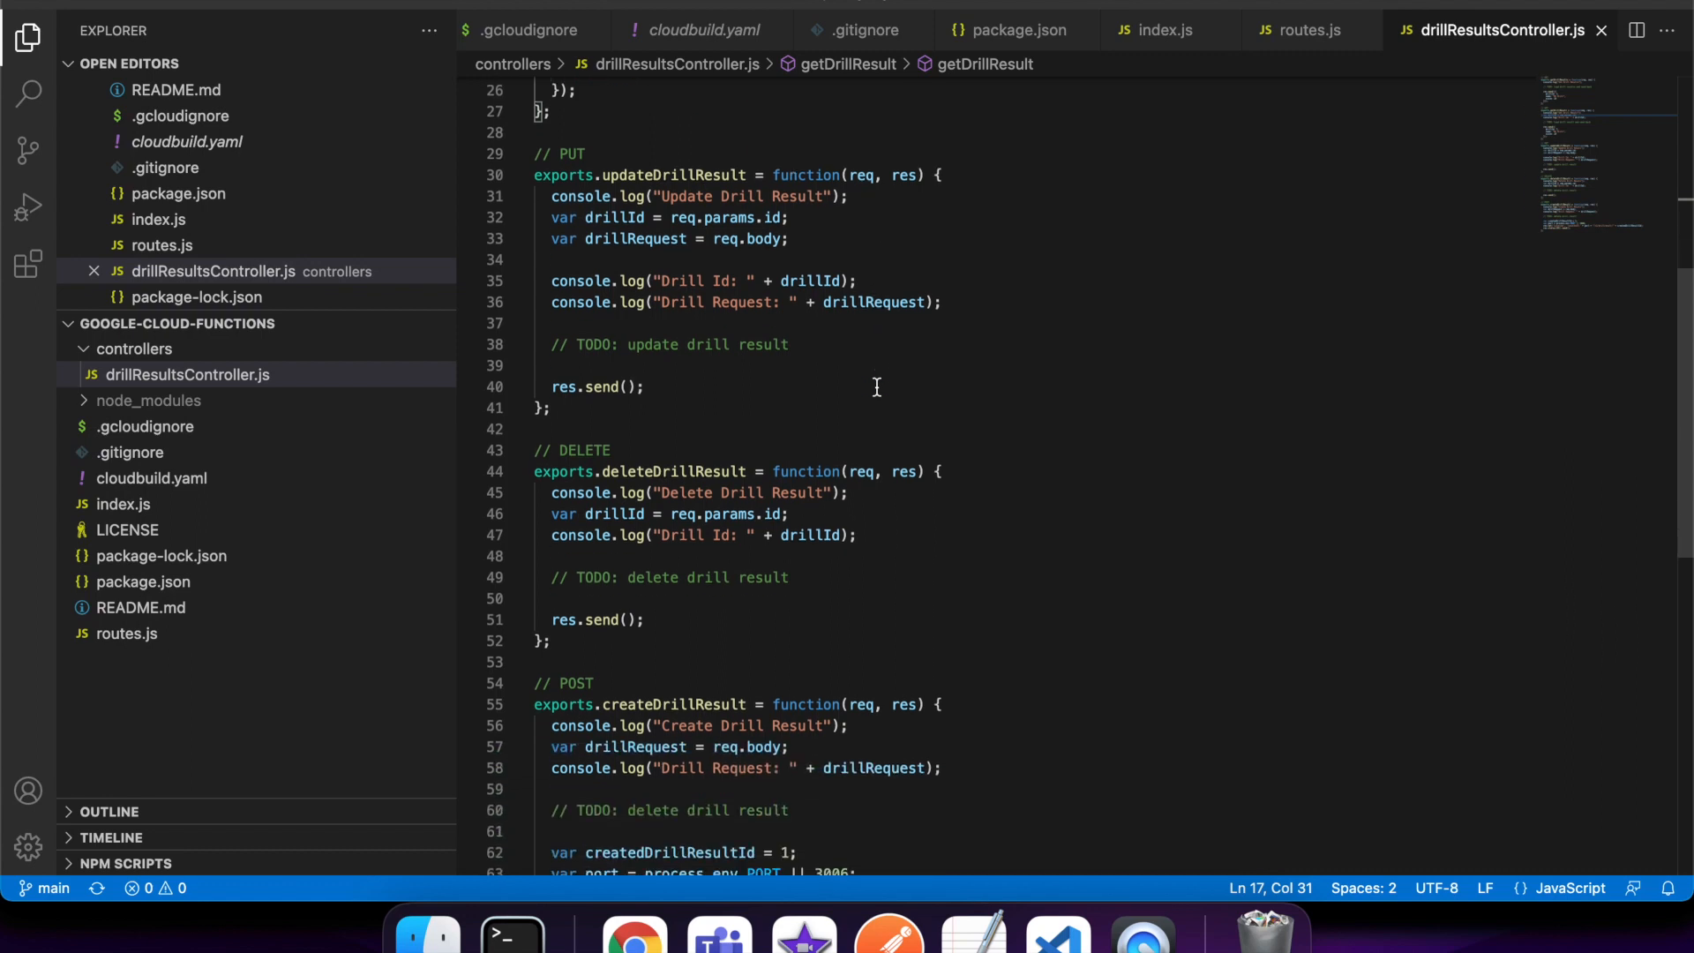
pyautogui.scroll(-3)
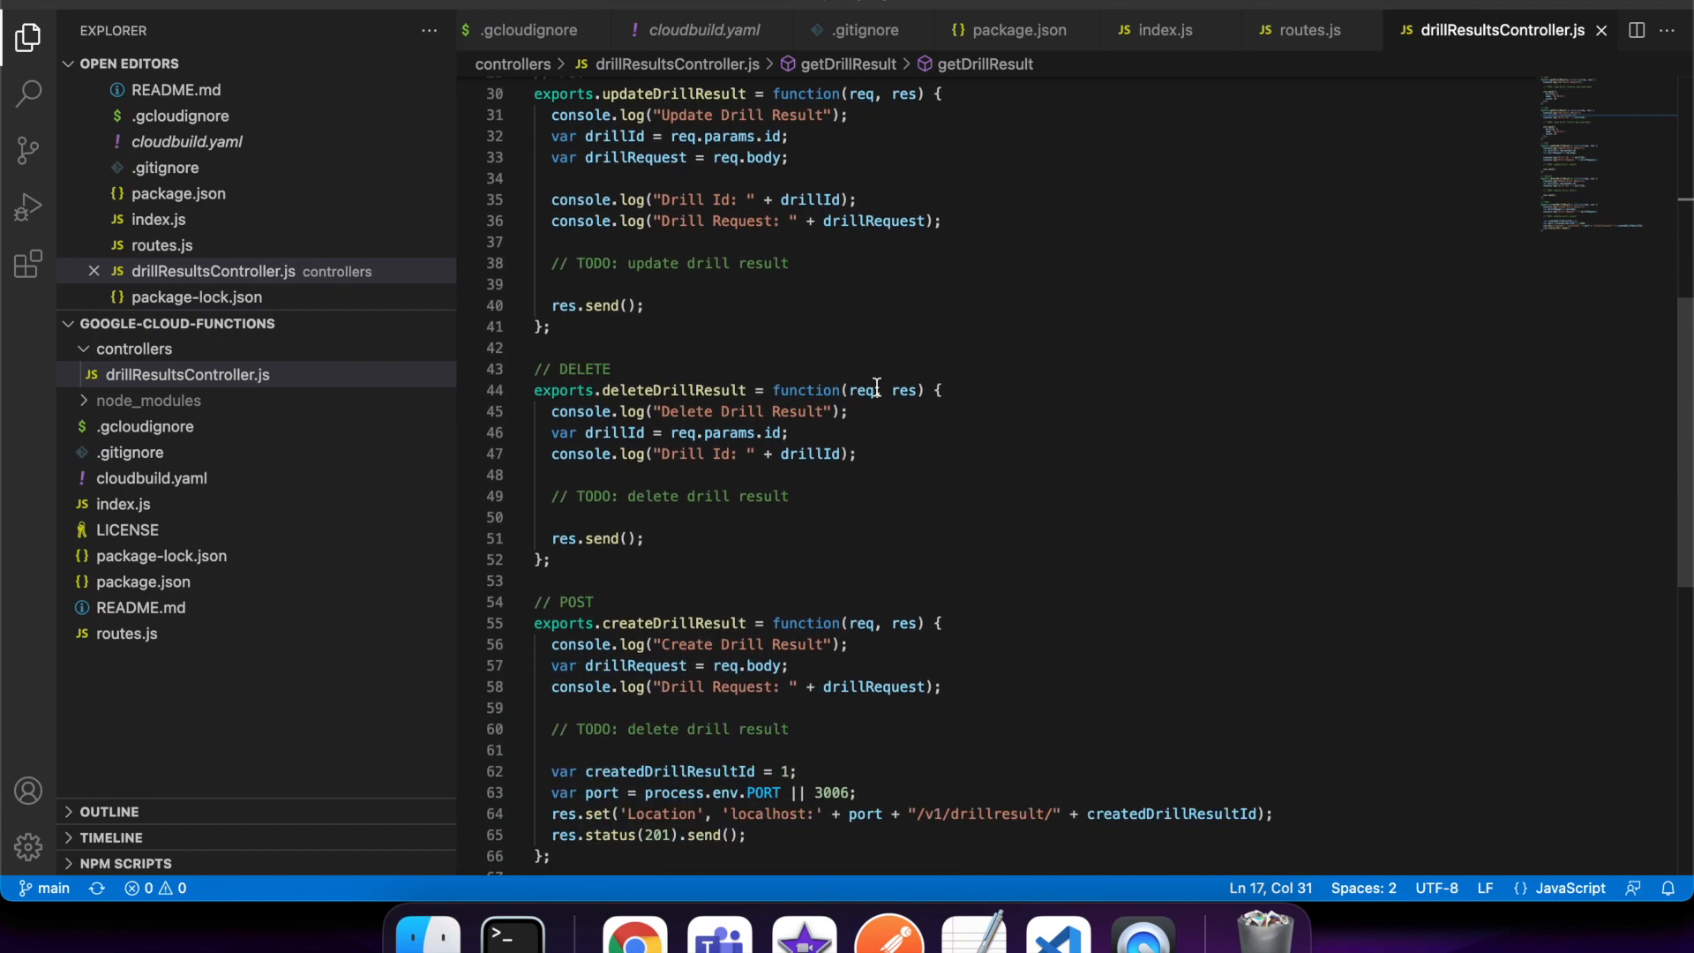
pyautogui.scroll(-3)
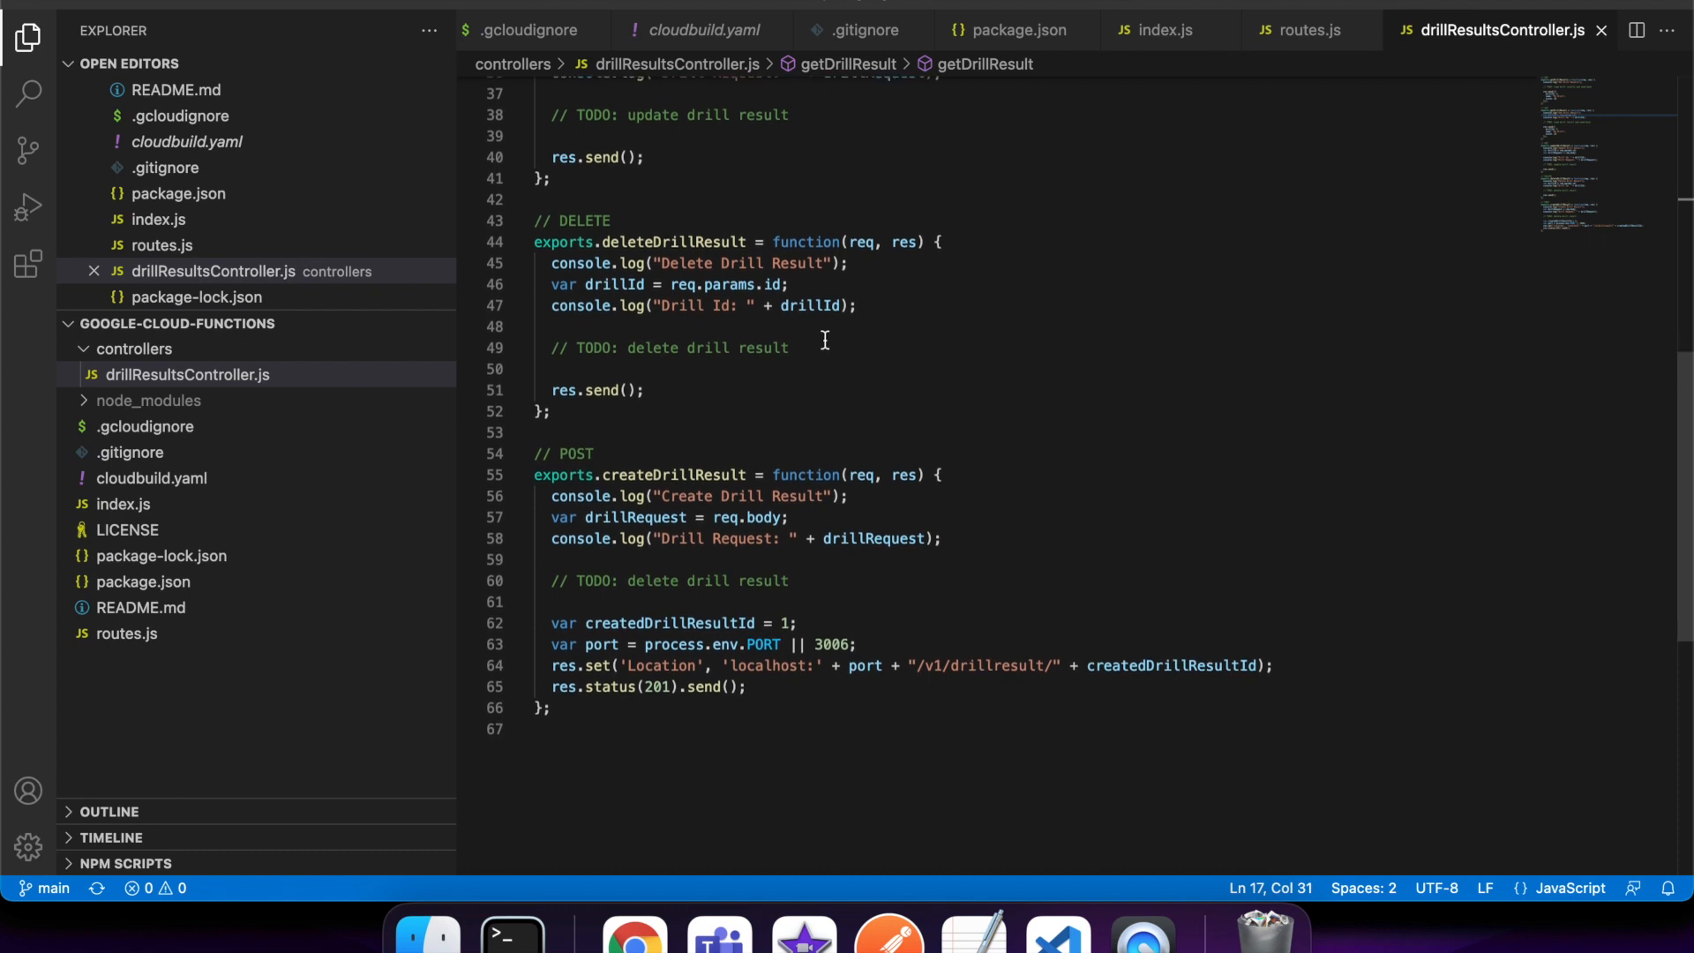
pyautogui.moveTo(549, 673)
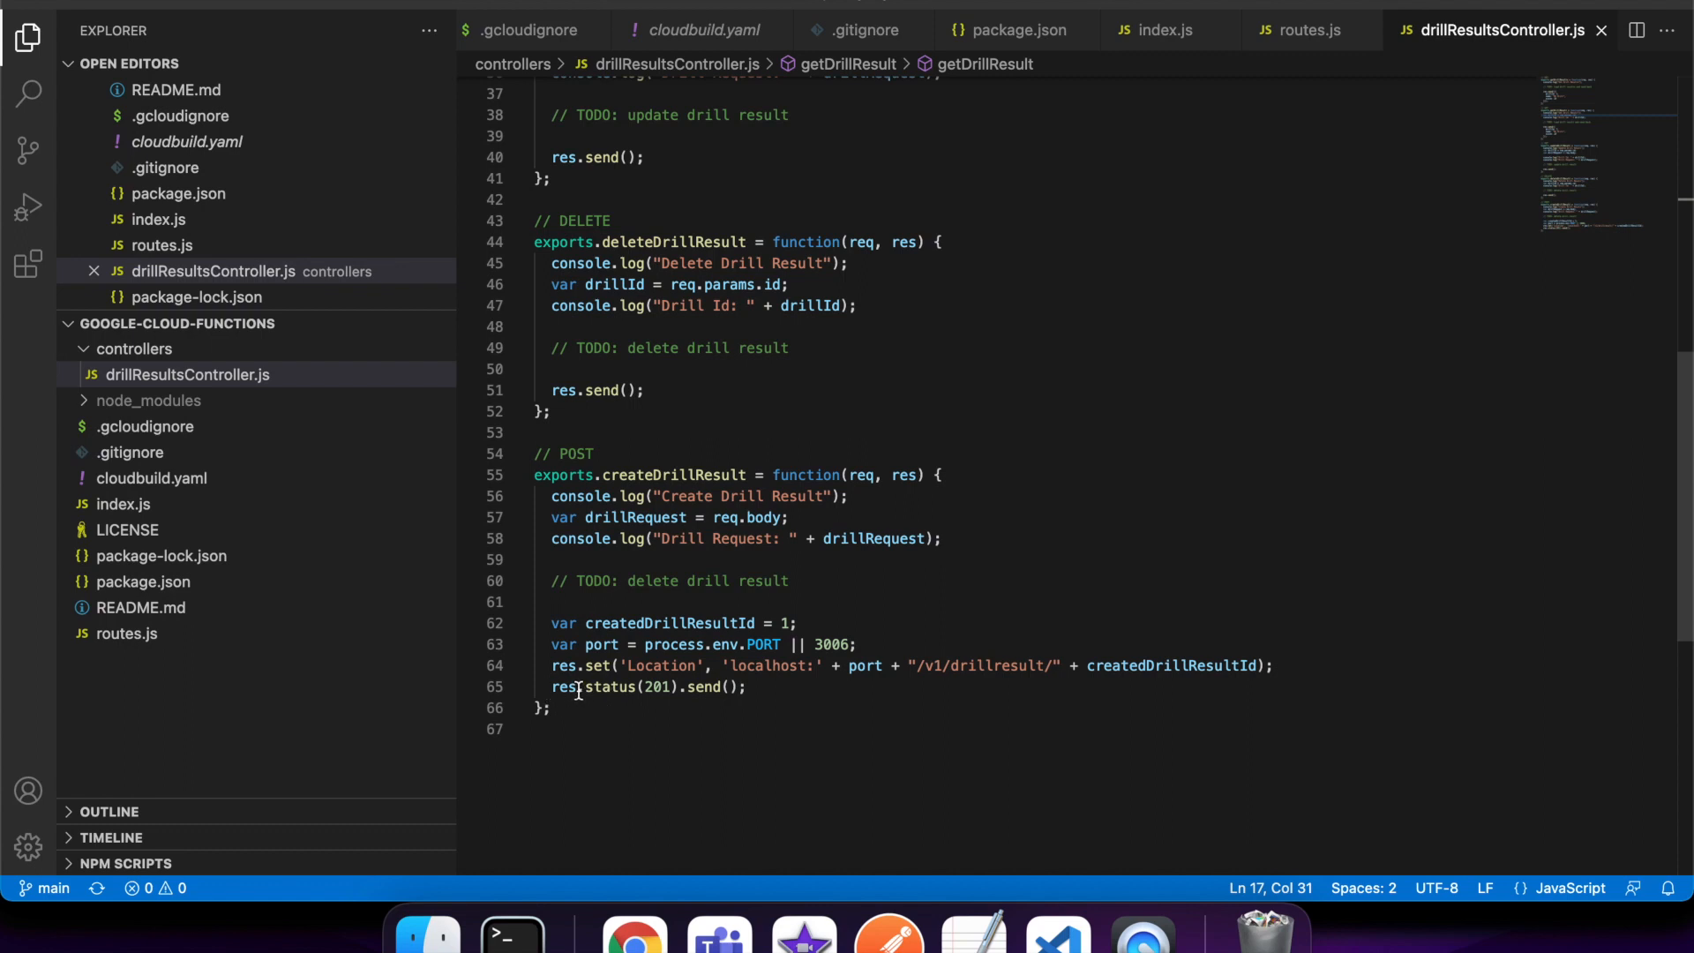
pyautogui.click(727, 687)
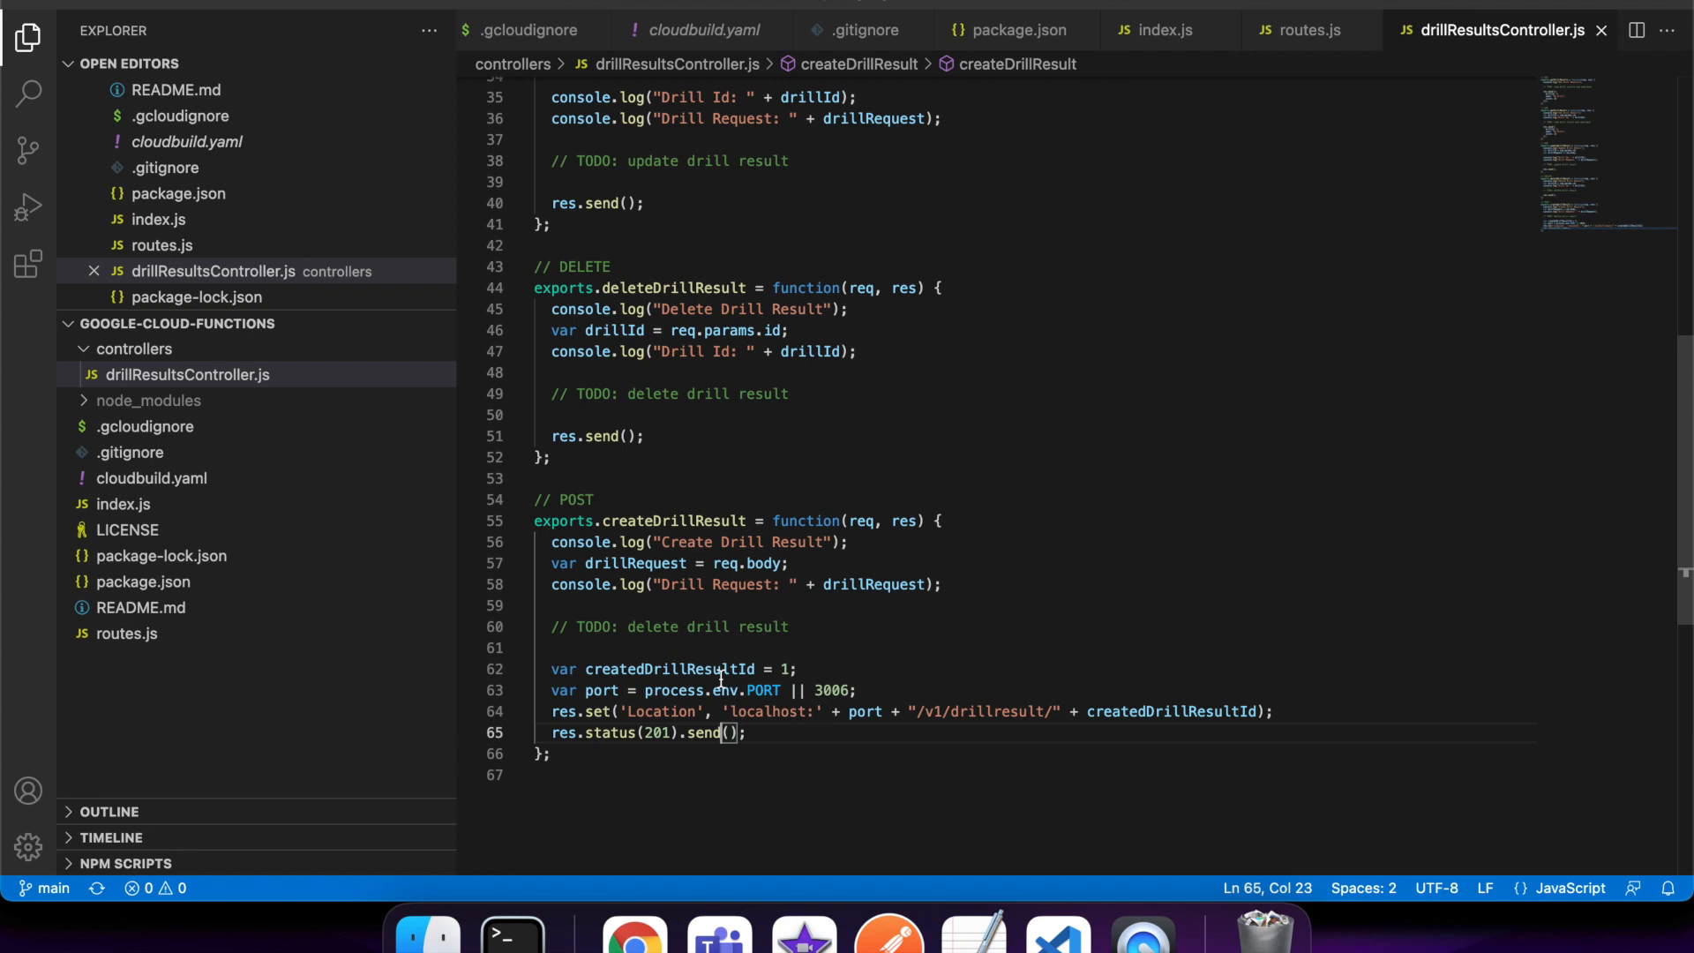
pyautogui.scroll(3)
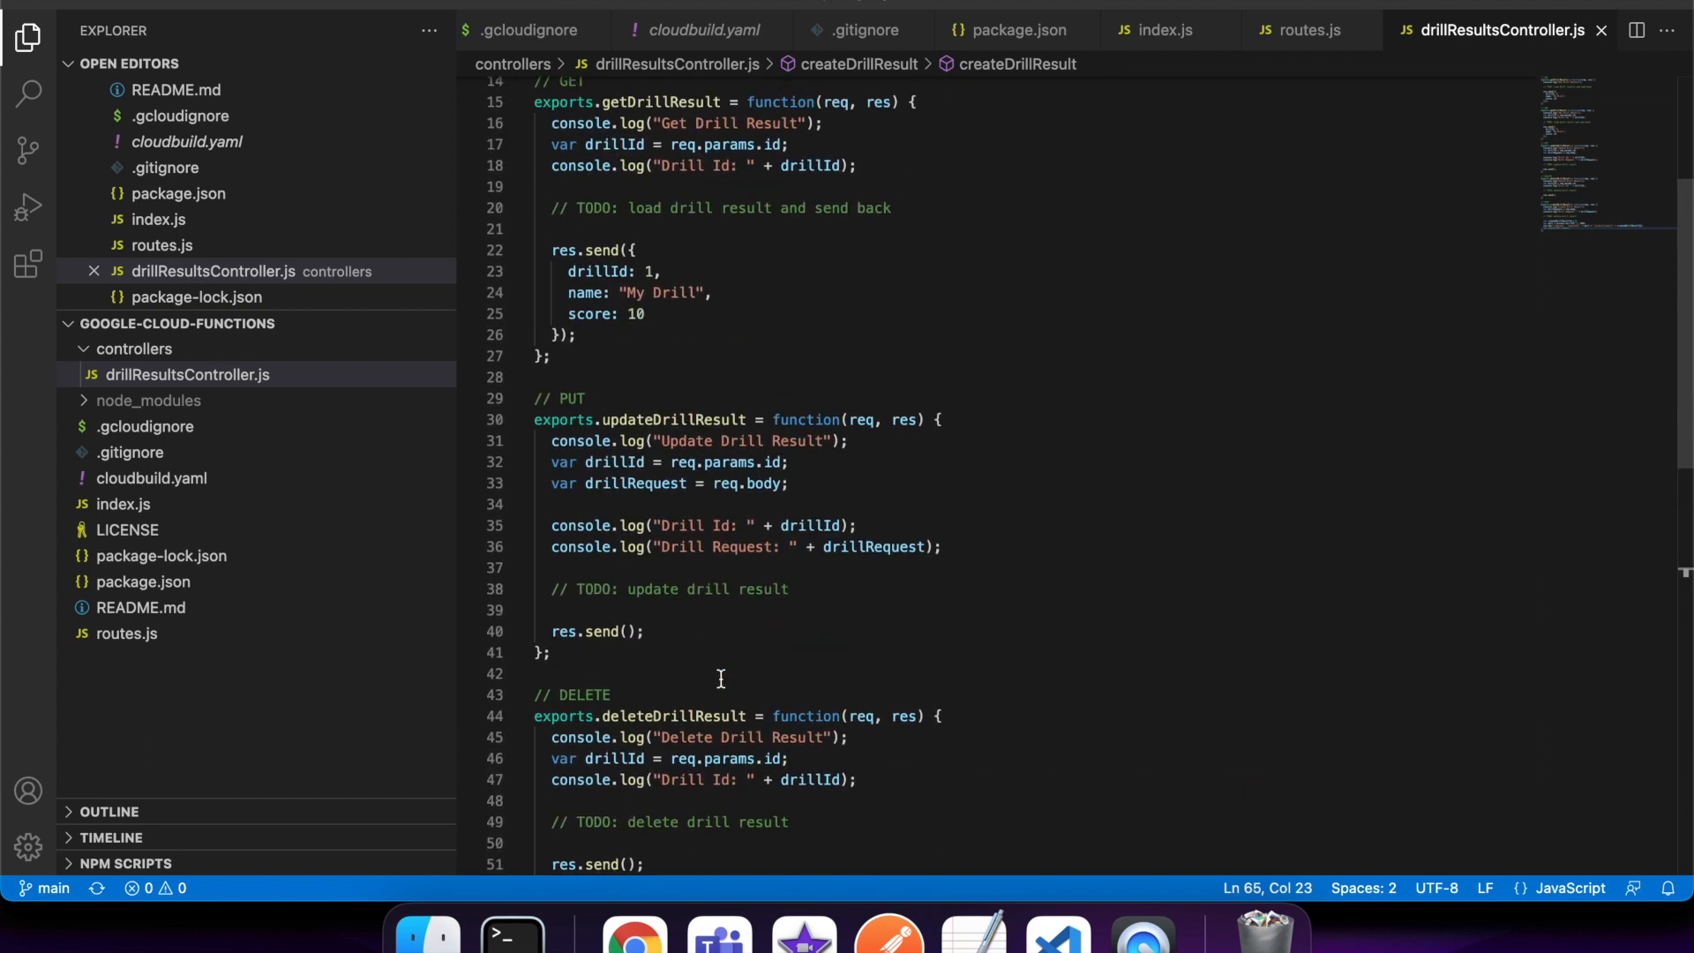
pyautogui.scroll(3)
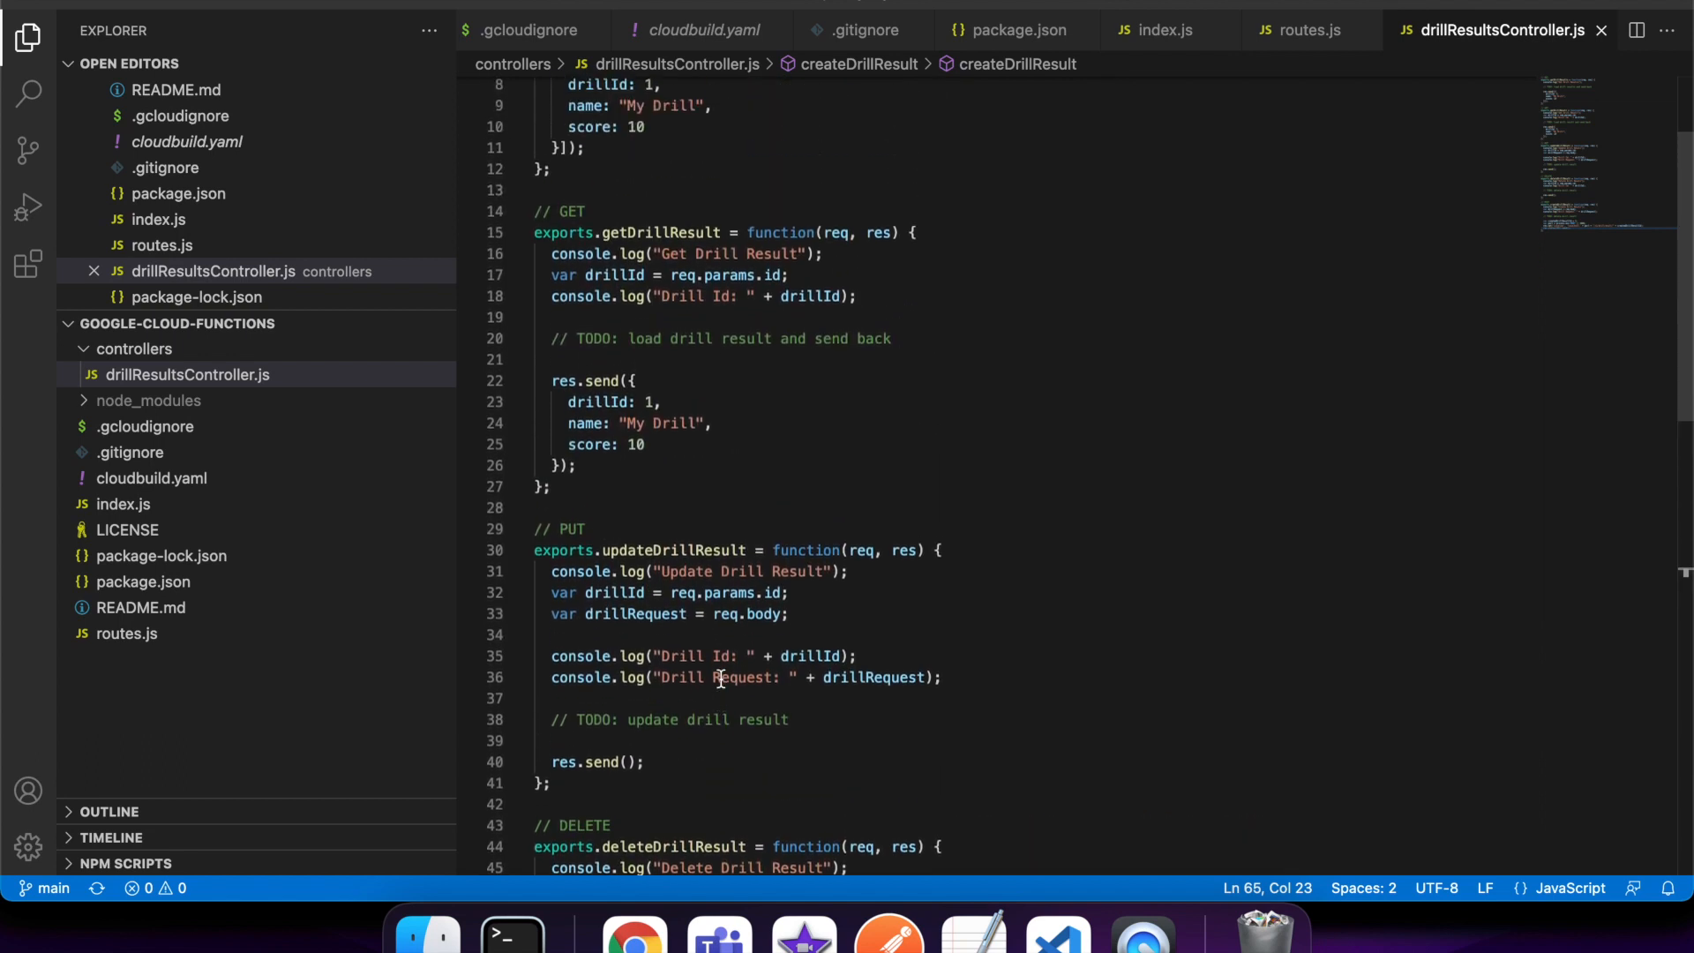
# Step: Switch to the Cloud Build history page in Chrome, latest build successful
pyautogui.click(634, 932)
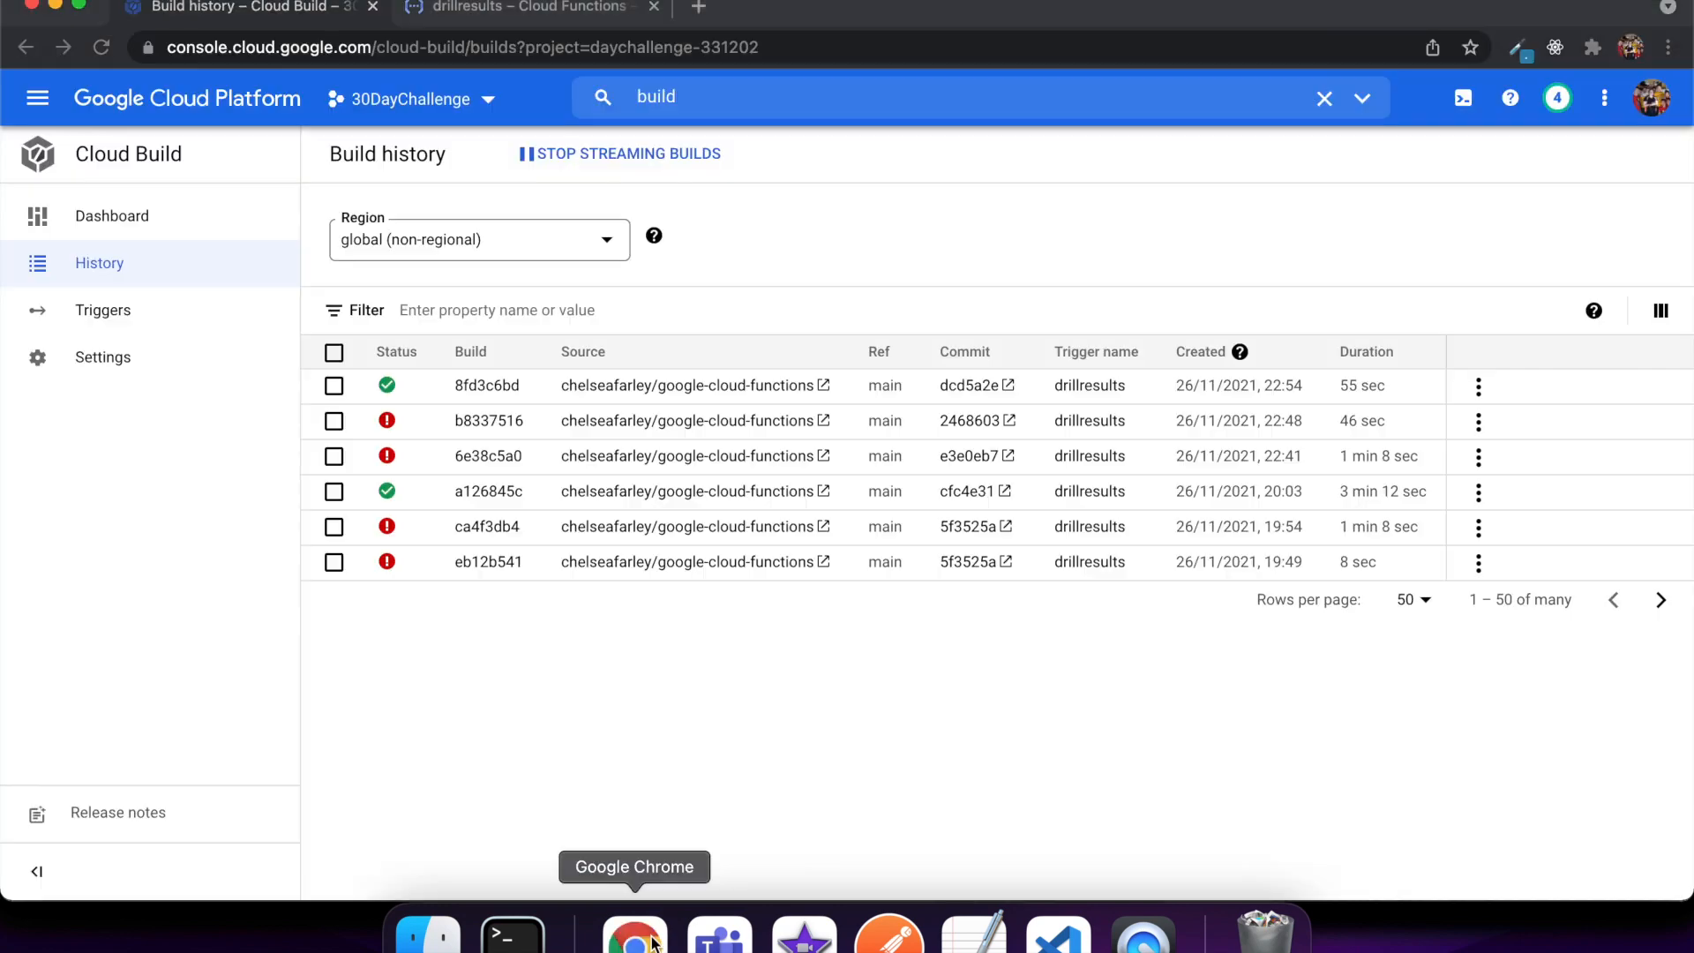
pyautogui.moveTo(449, 534)
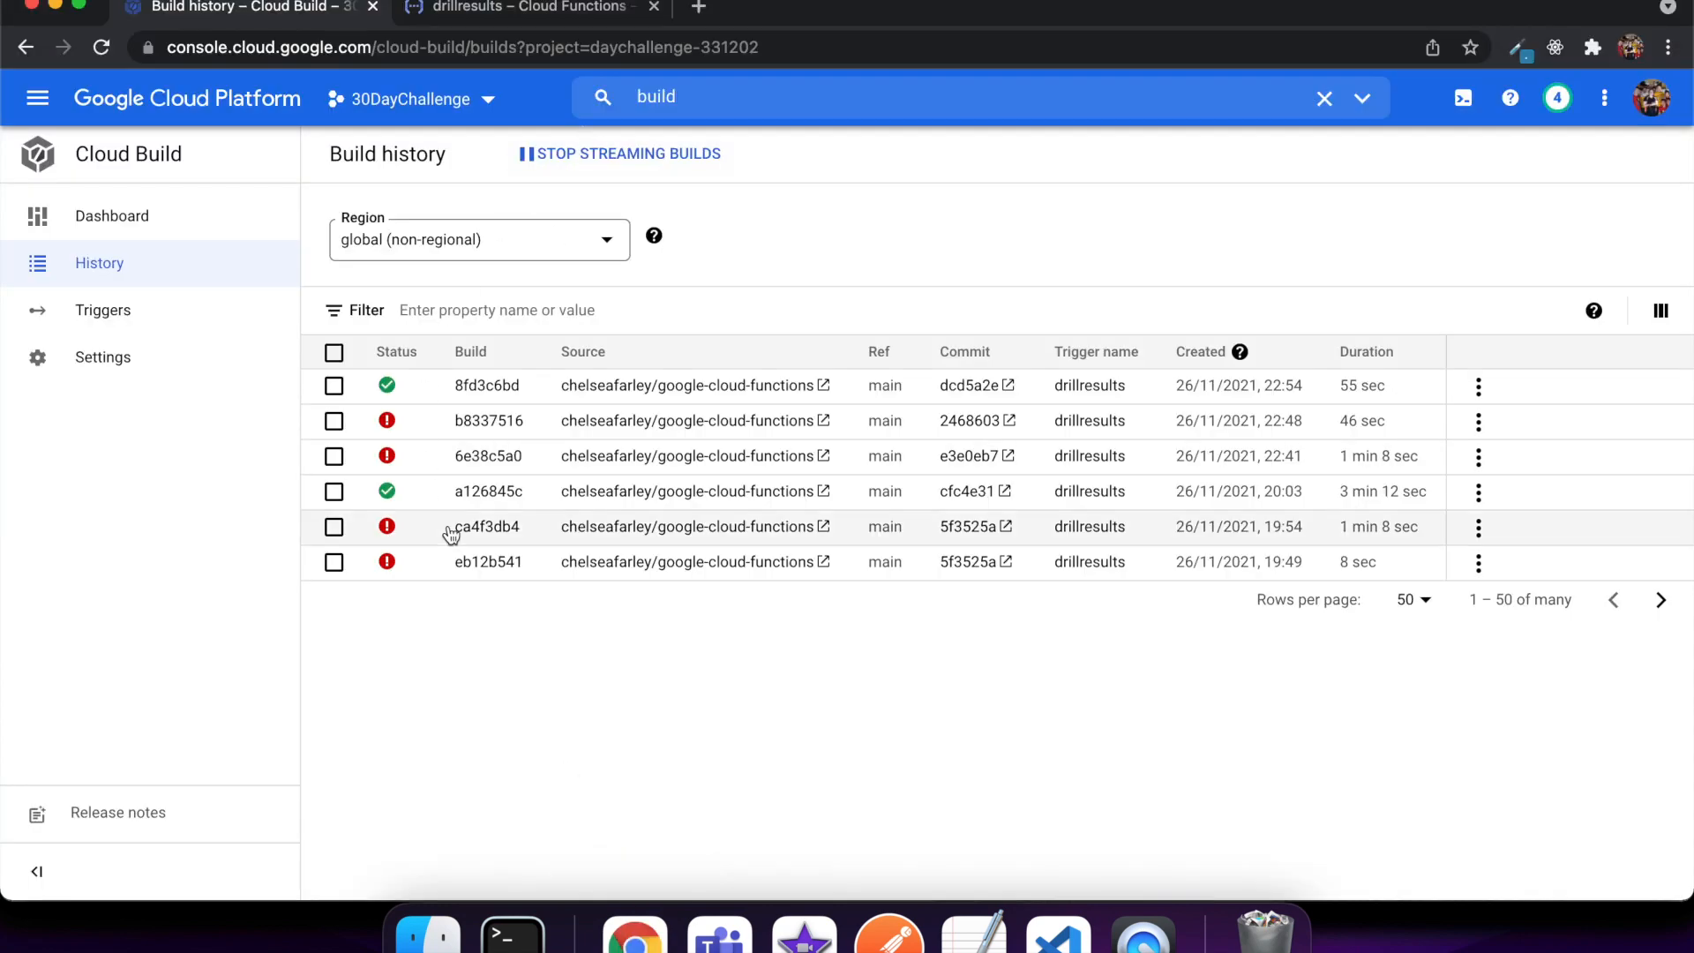
pyautogui.moveTo(225, 418)
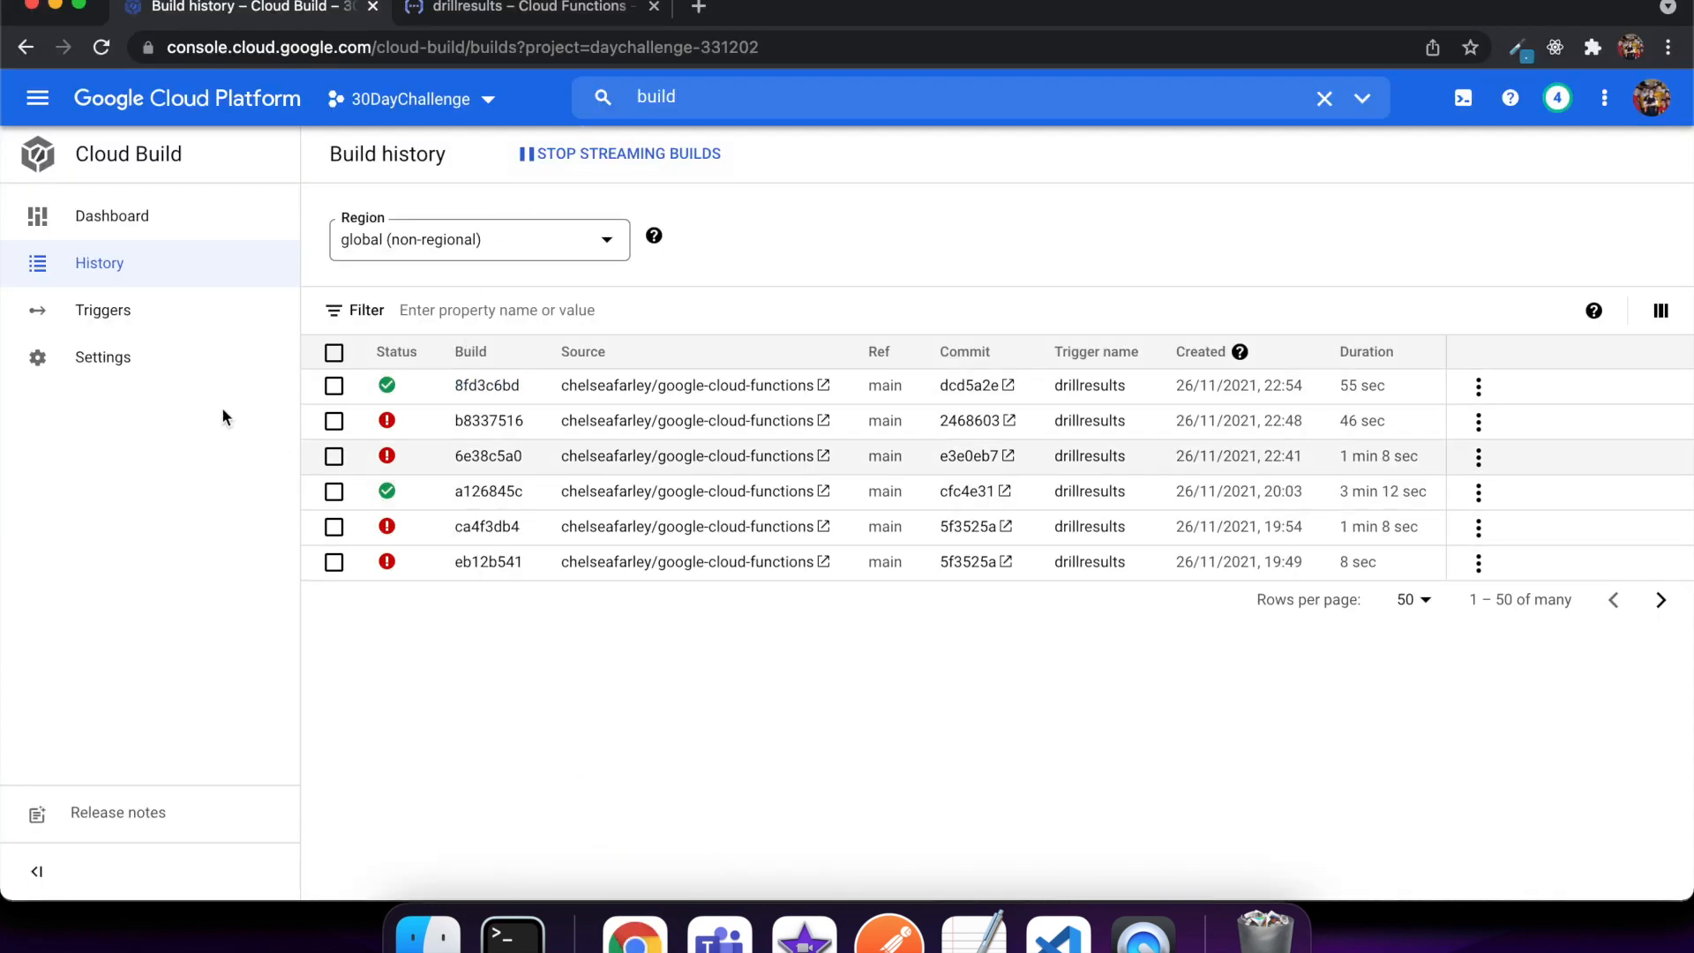
# Step: Show the Cloud Build Triggers list with the enabled drillresults push-to-branch trigger
pyautogui.click(102, 310)
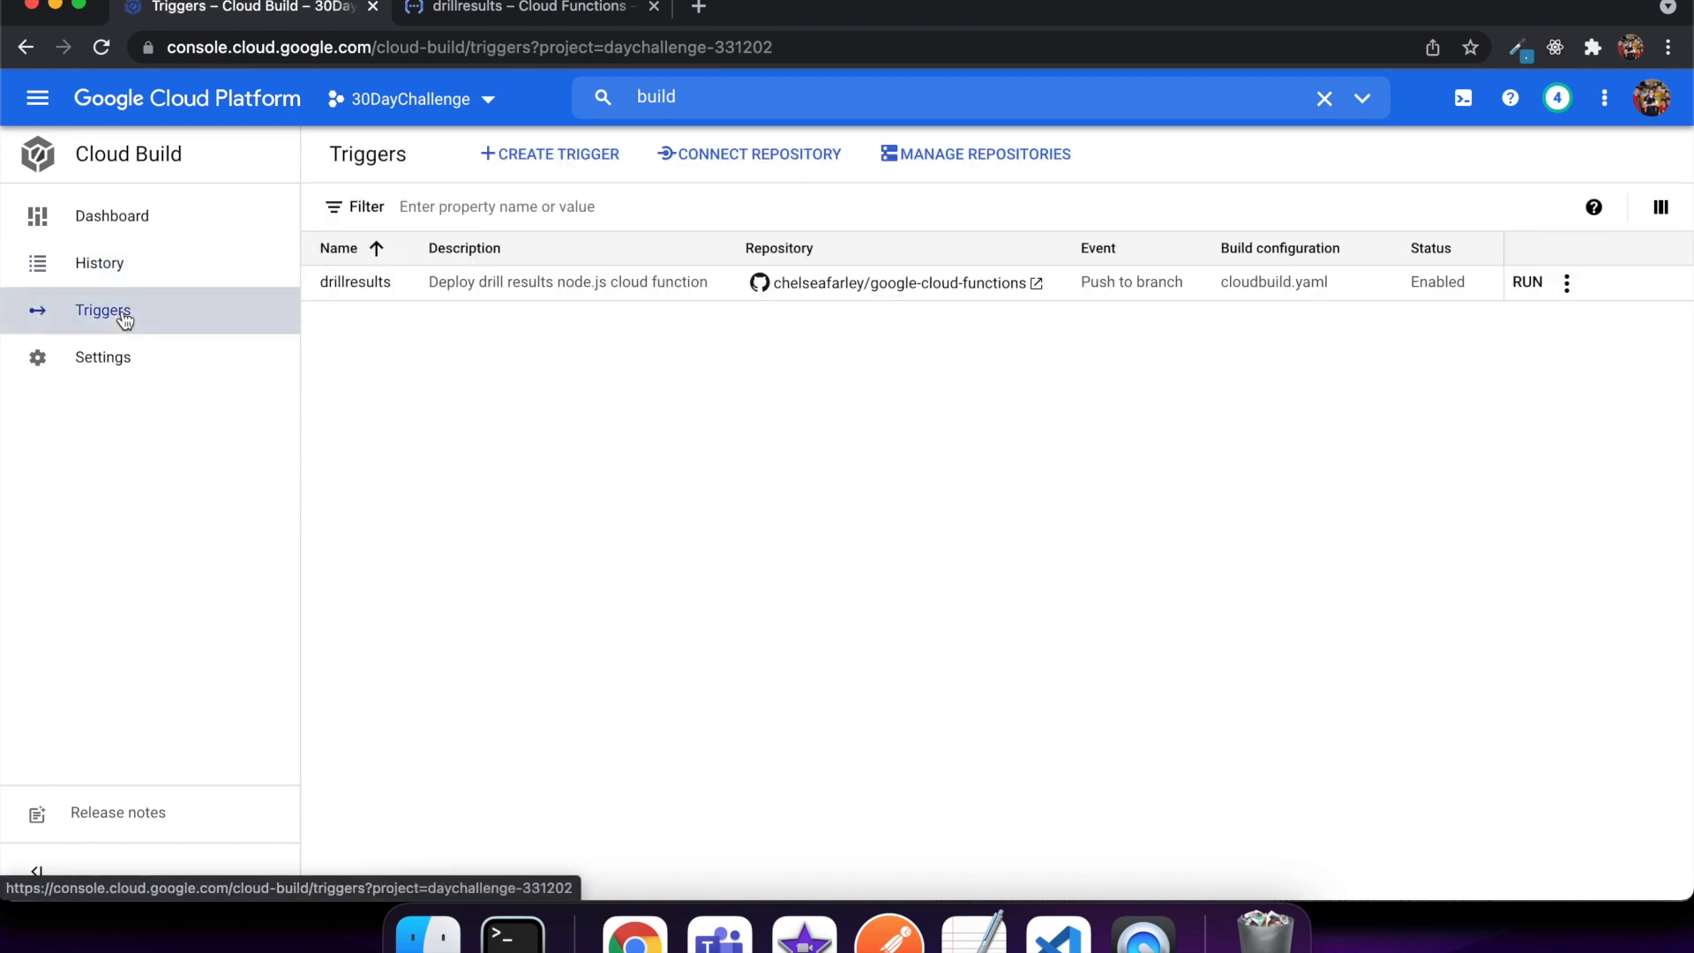
pyautogui.moveTo(481, 434)
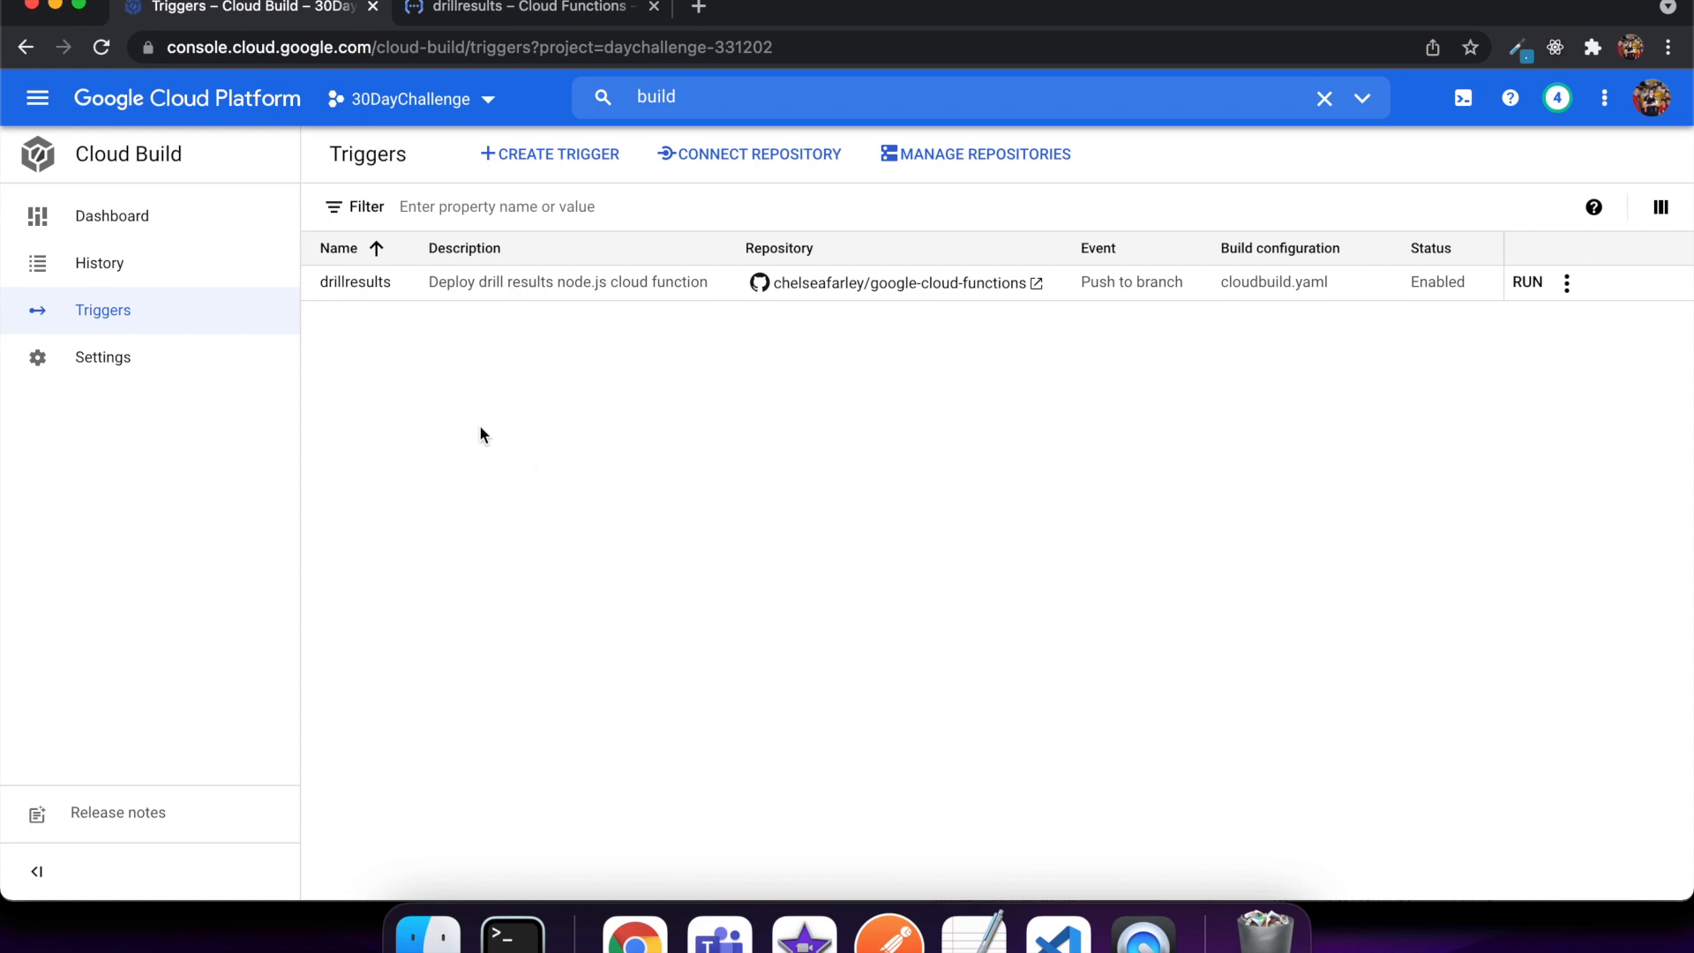
pyautogui.moveTo(355, 282)
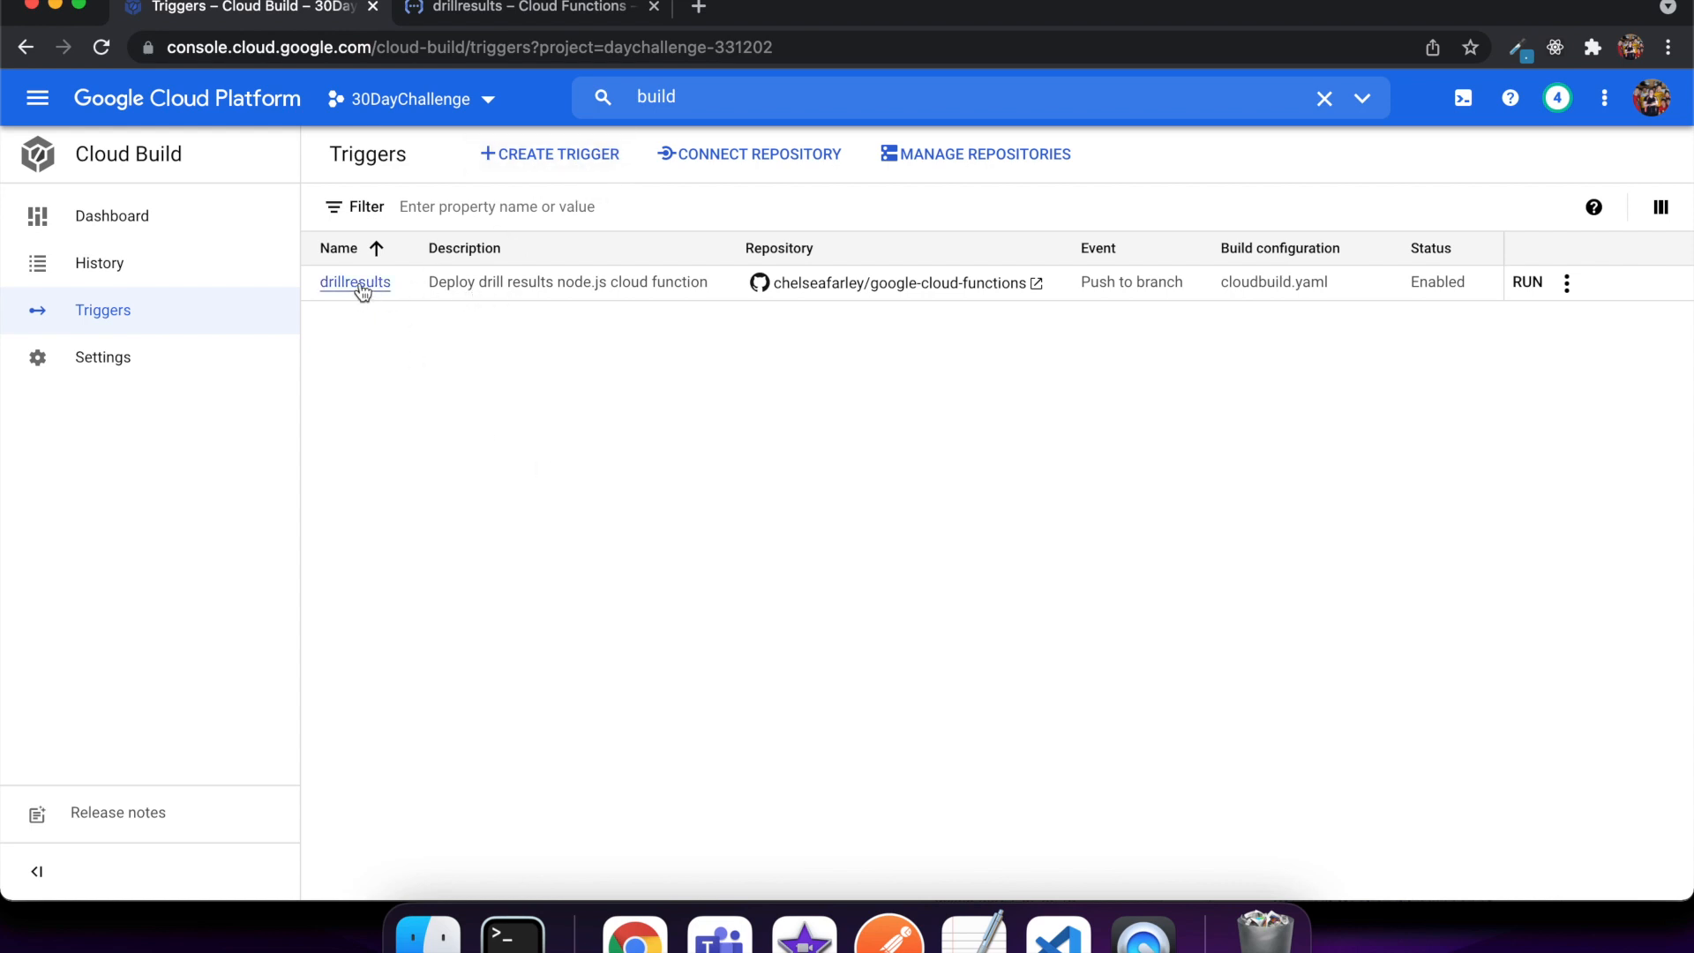
# Step: Review the drillresults trigger's edit page down to its _NAME=drillresults substitution variable
pyautogui.click(355, 282)
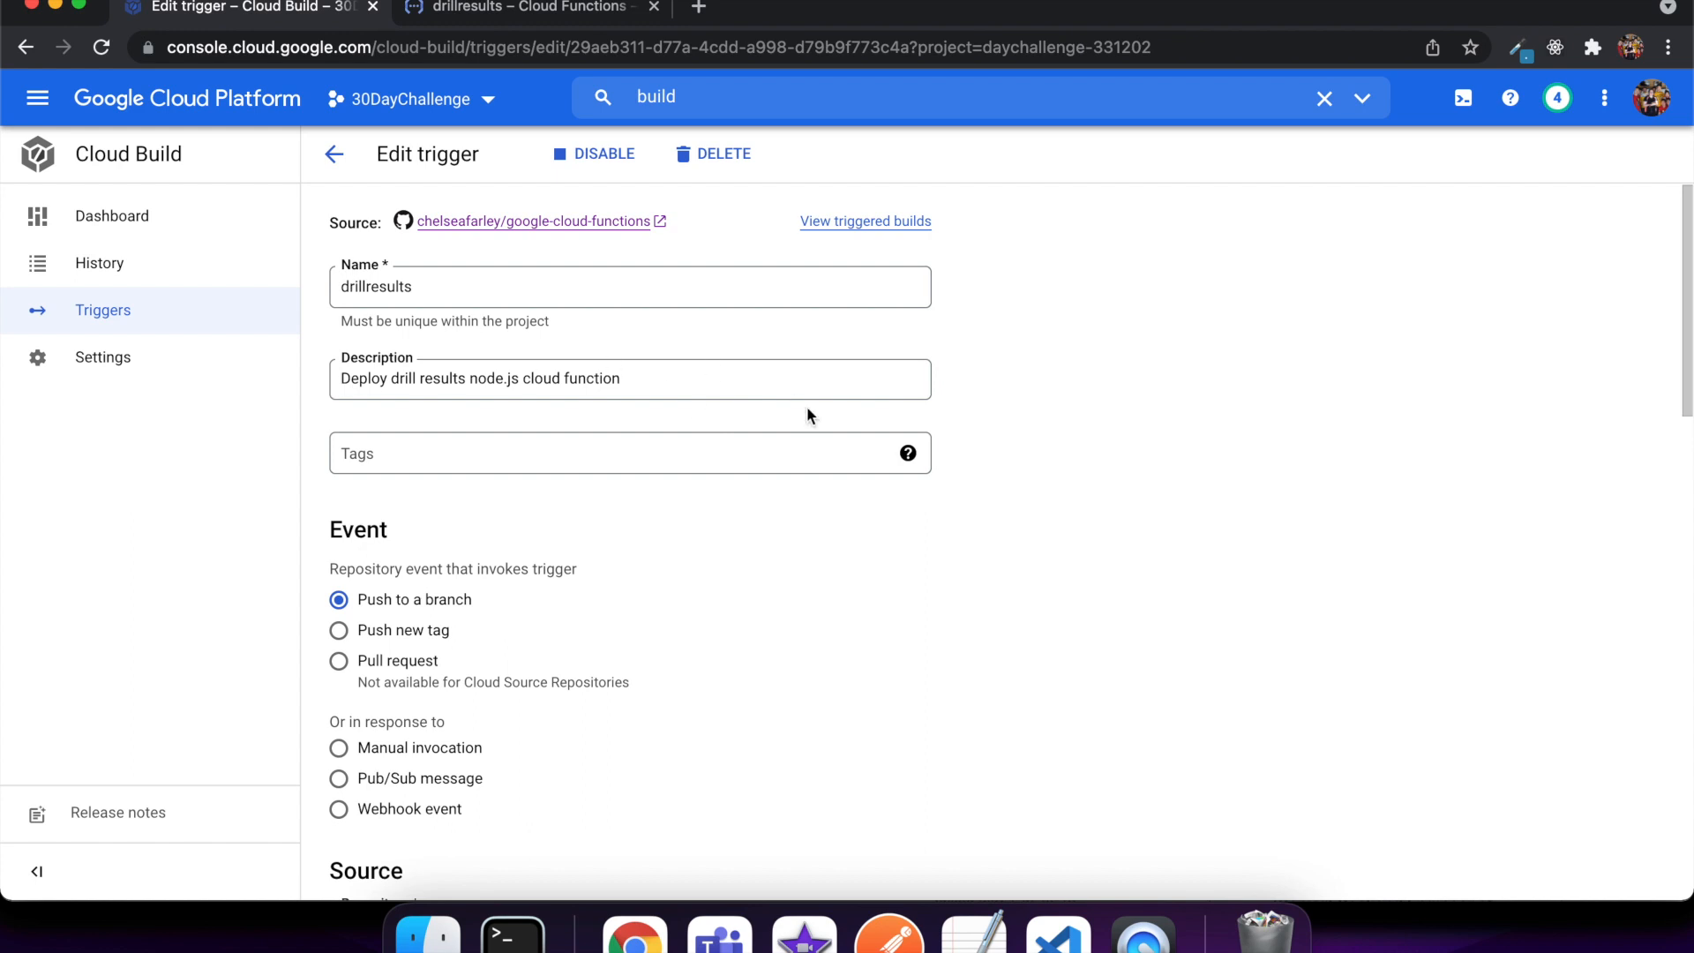
pyautogui.scroll(-3)
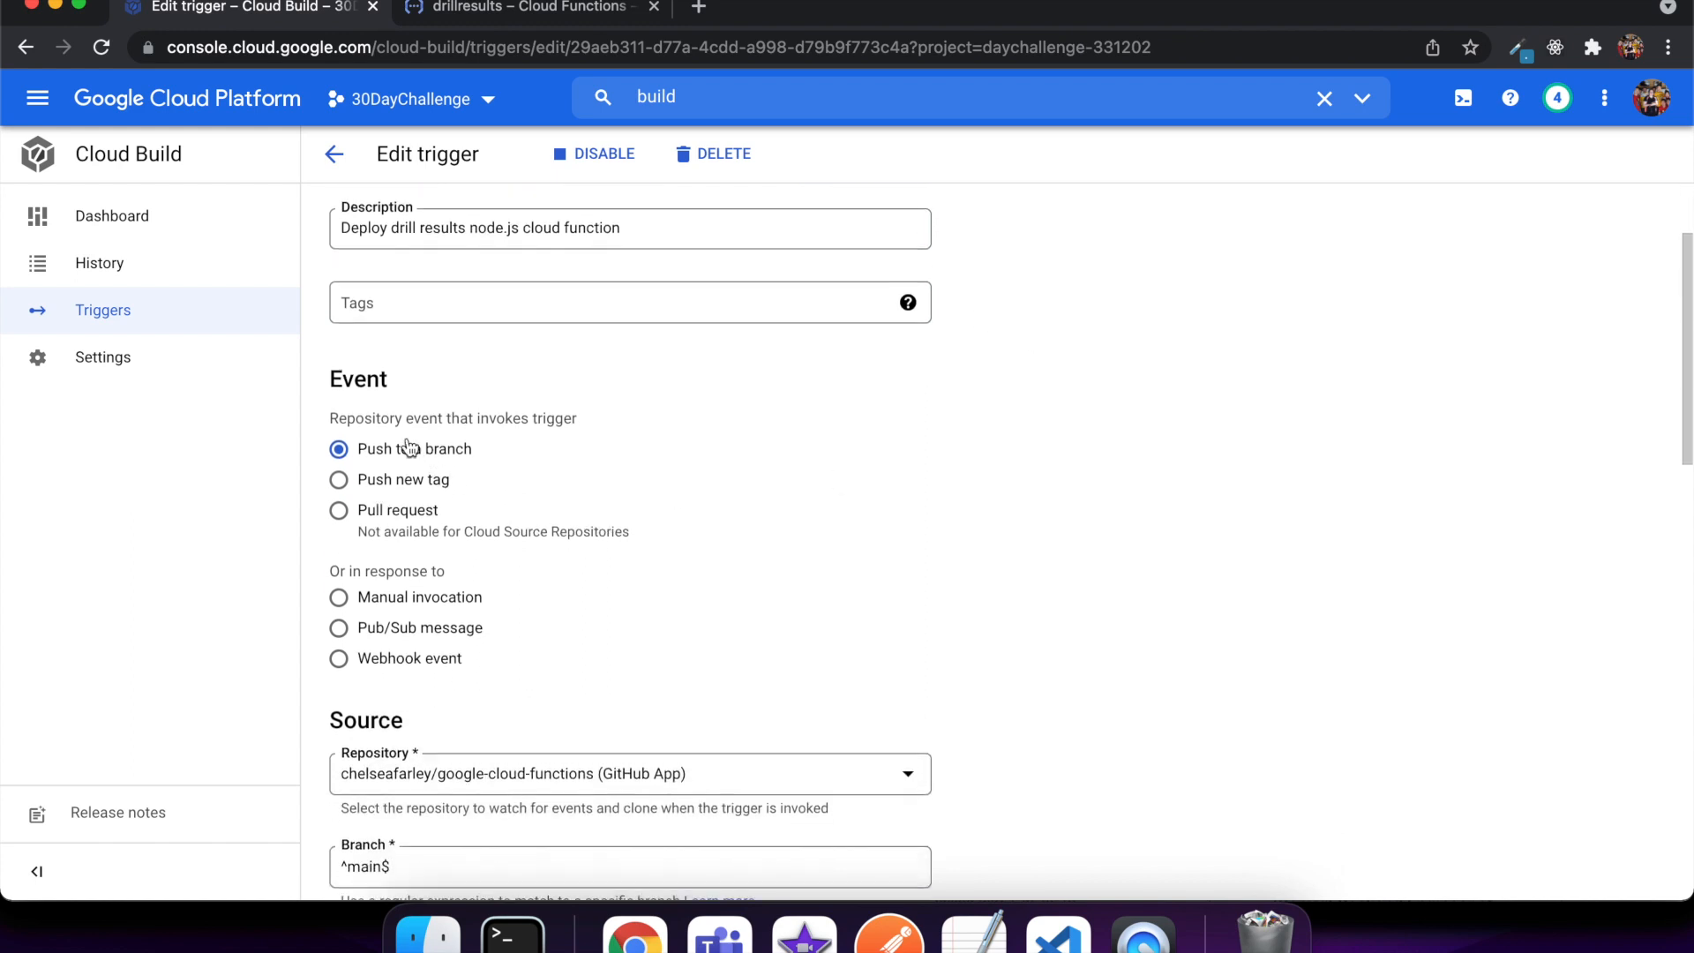
pyautogui.scroll(-3)
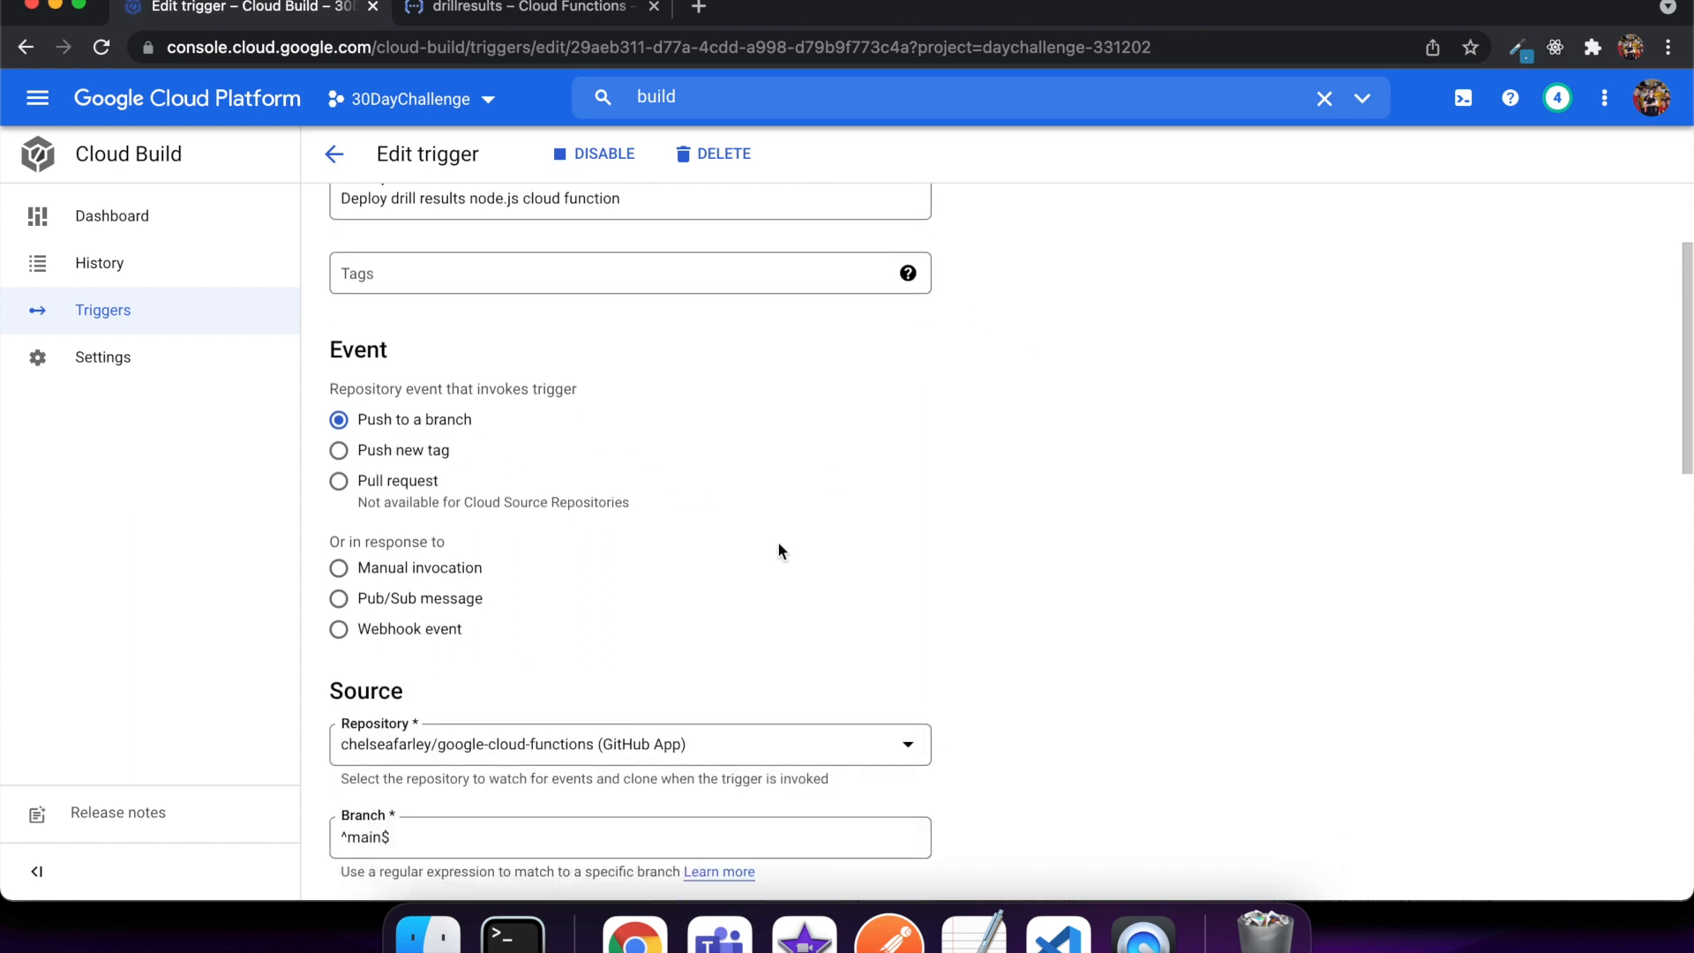
pyautogui.scroll(-3)
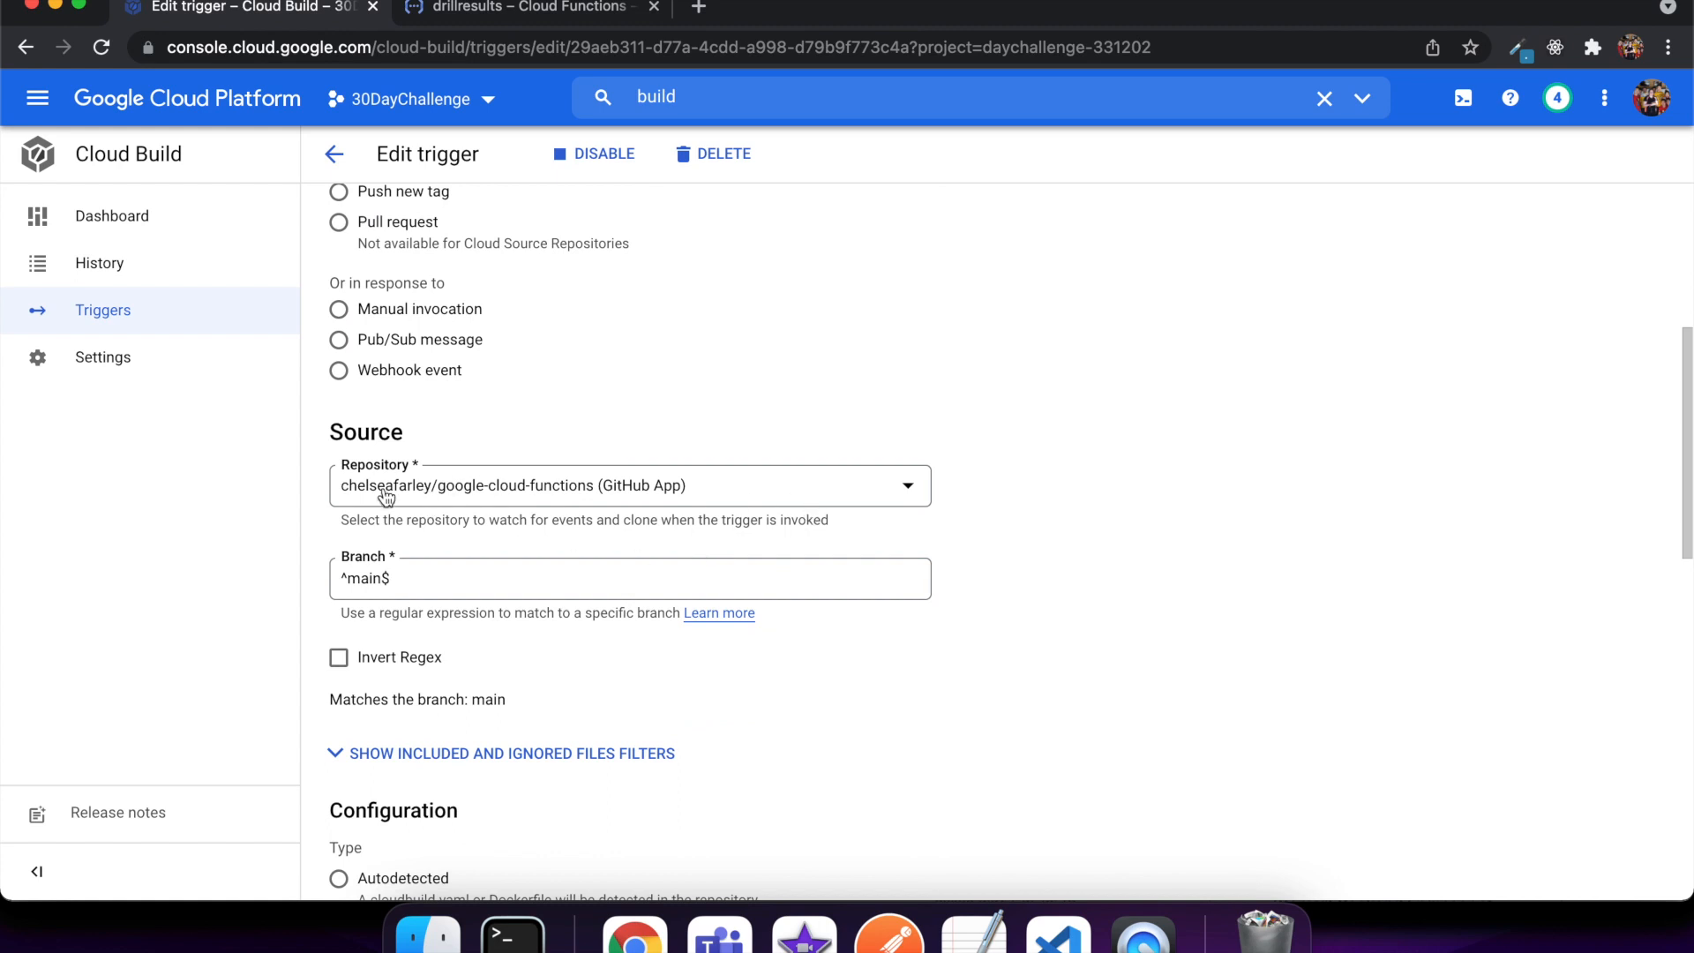
pyautogui.moveTo(352, 529)
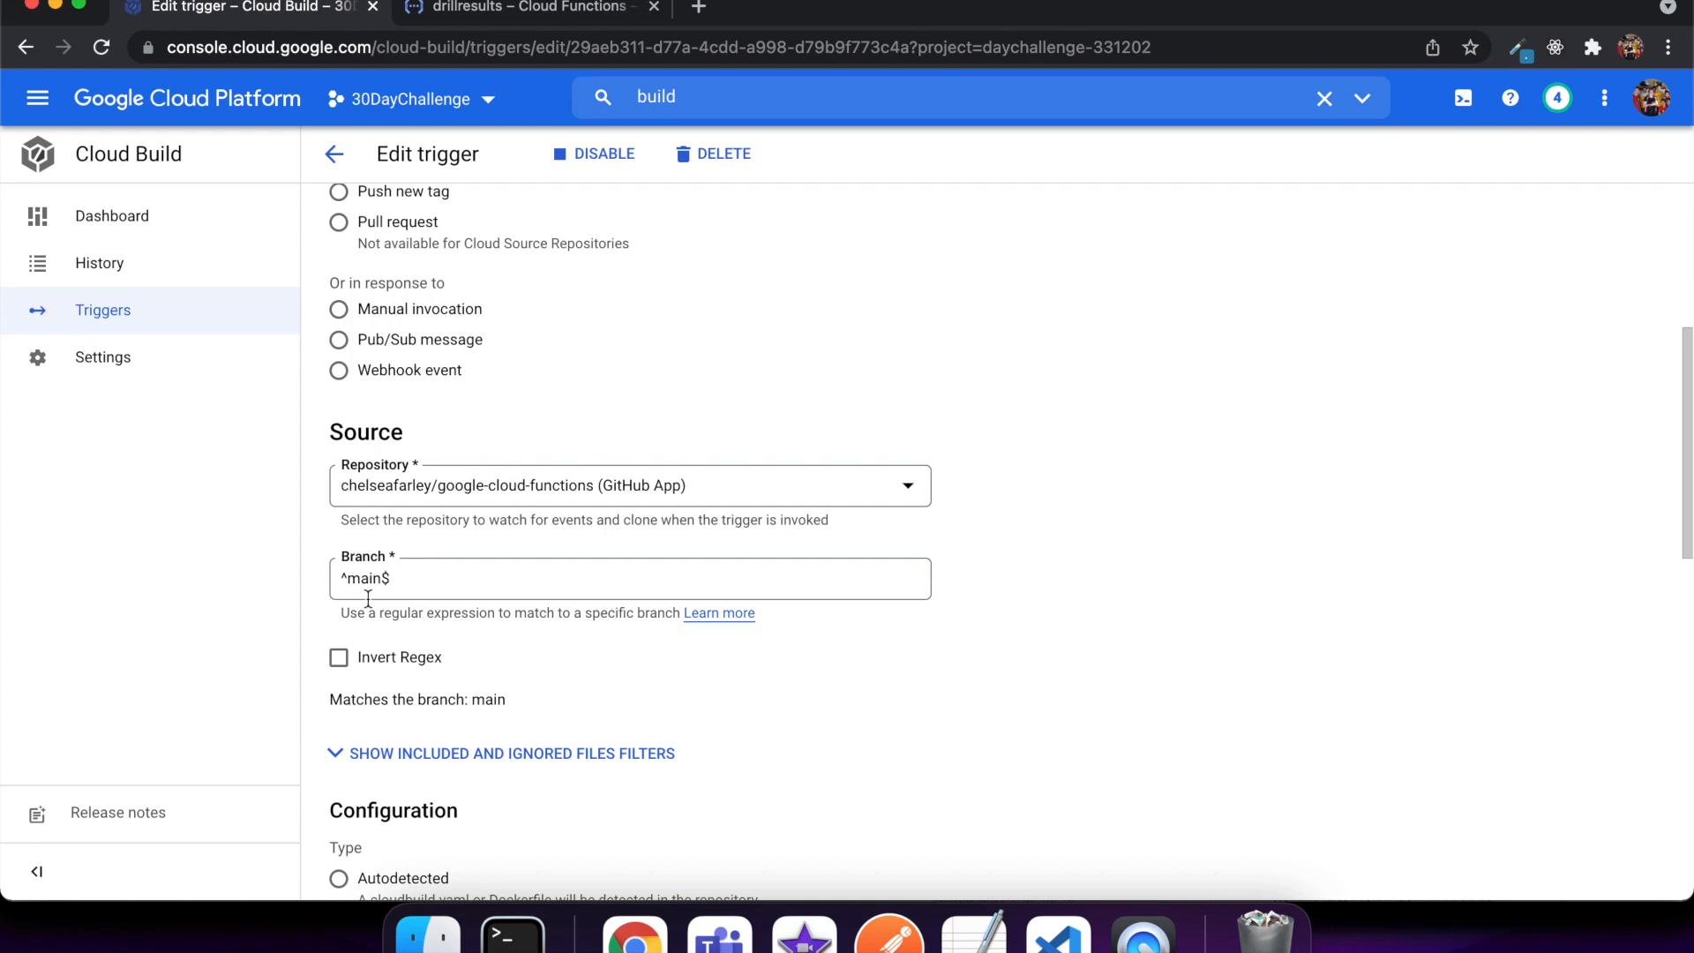
pyautogui.moveTo(902, 683)
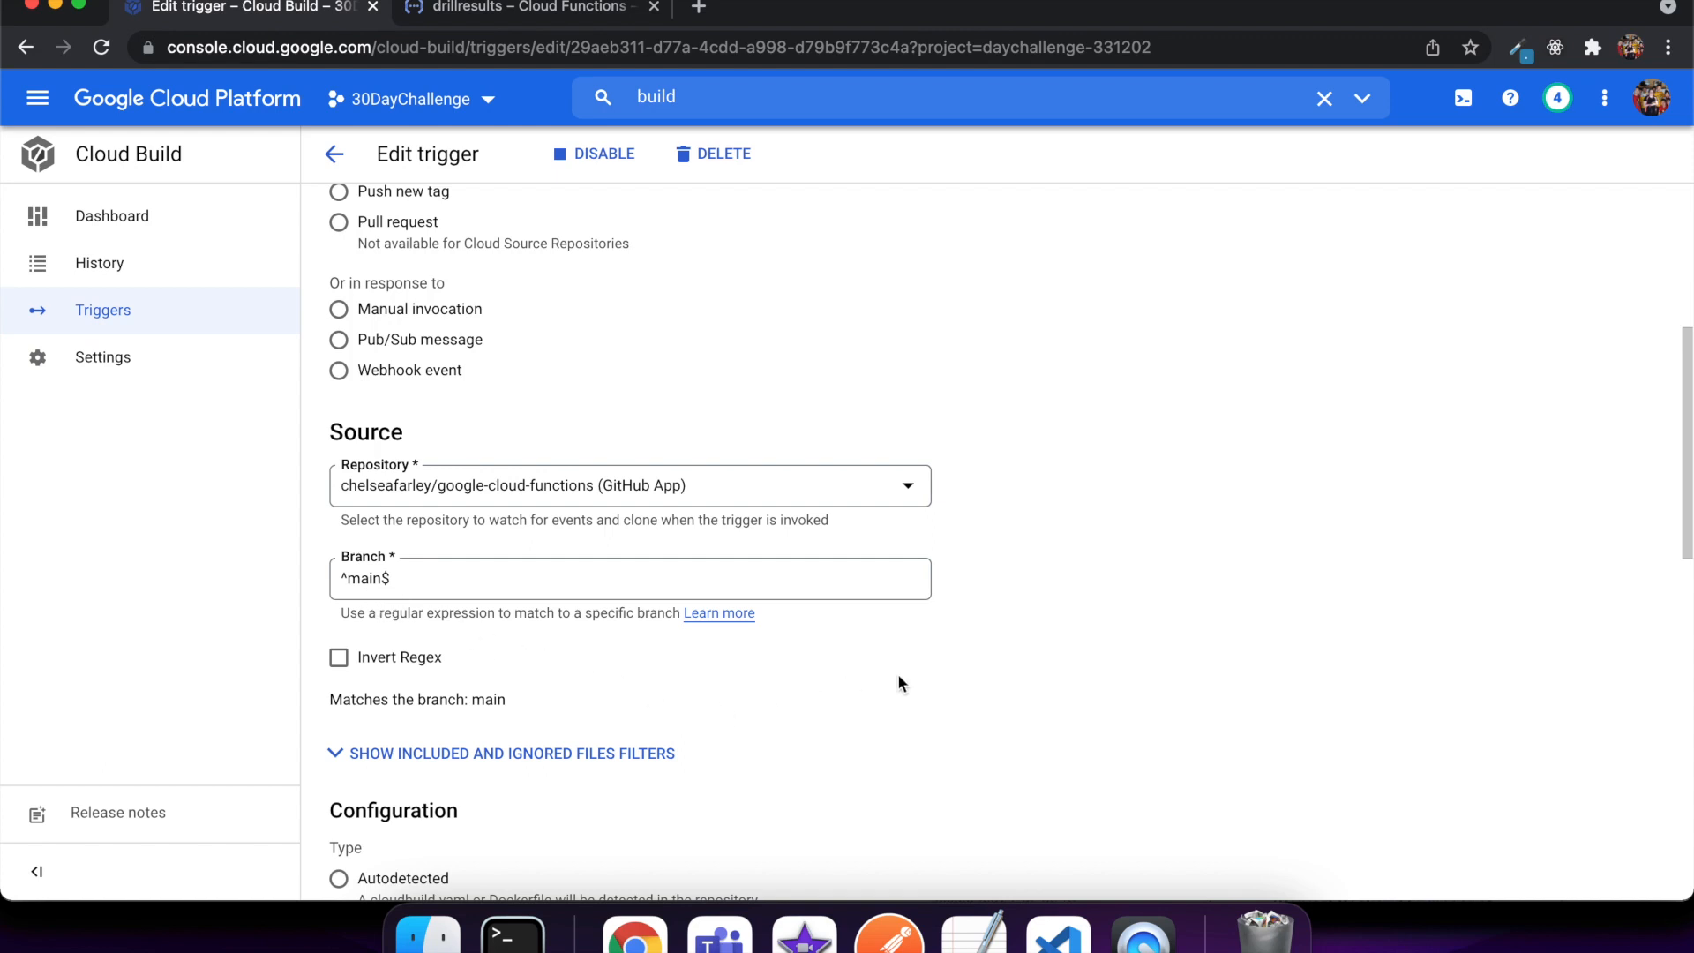
pyautogui.scroll(-3)
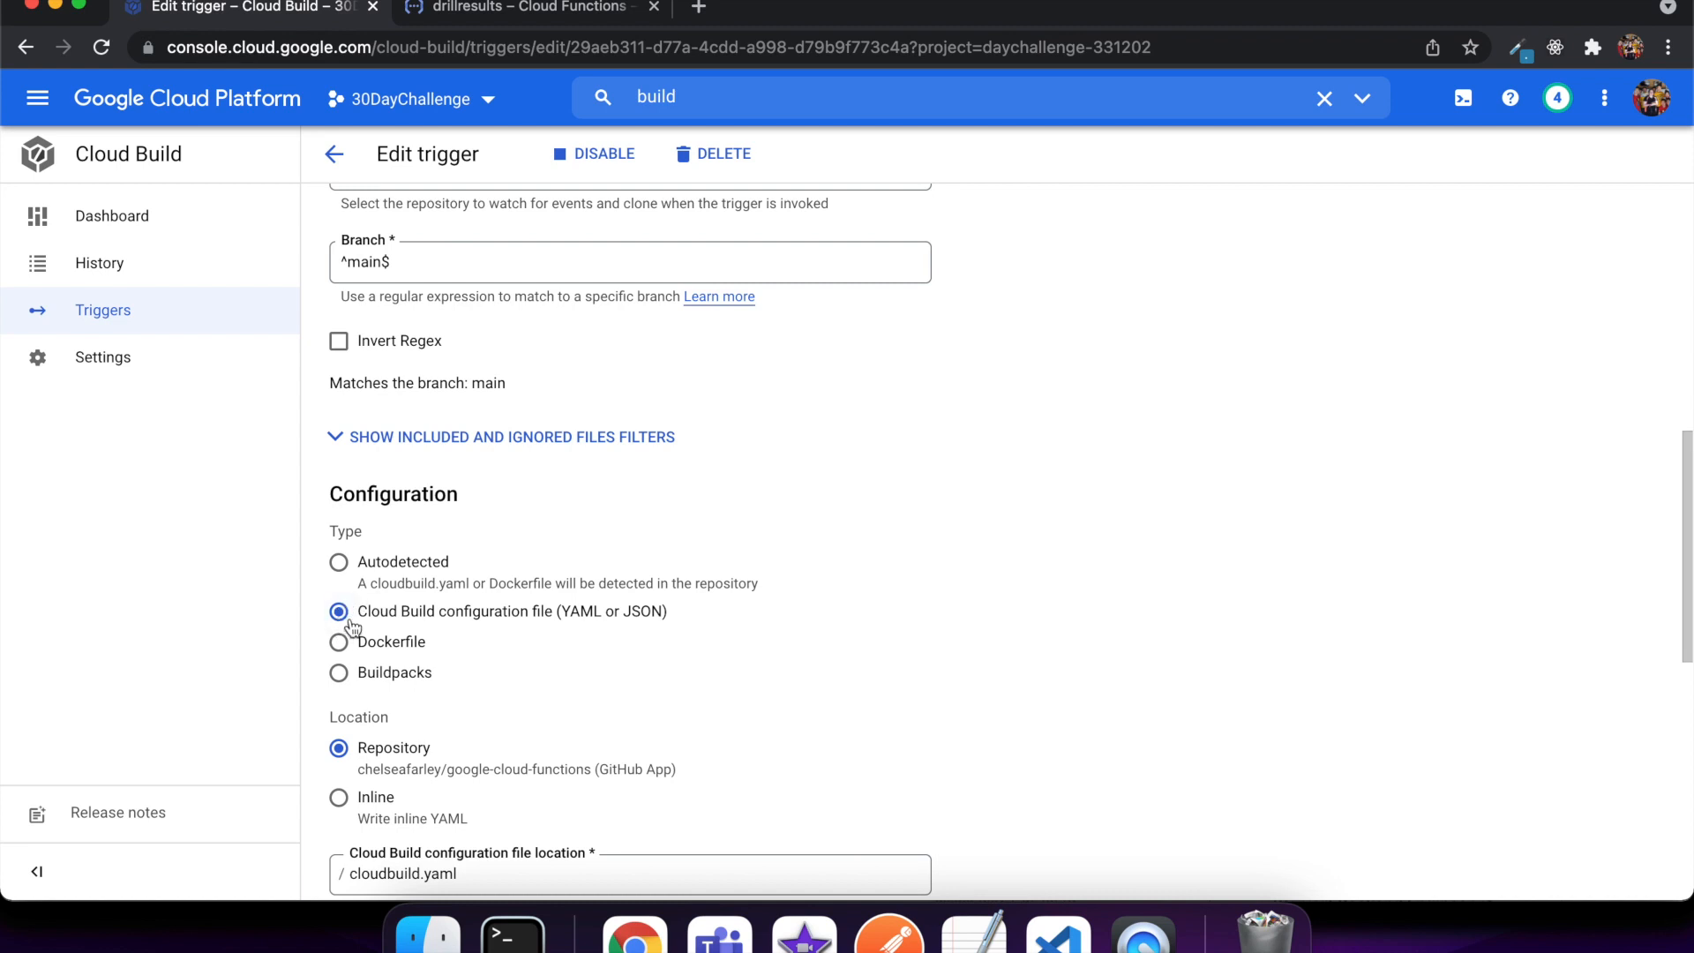
pyautogui.moveTo(391, 624)
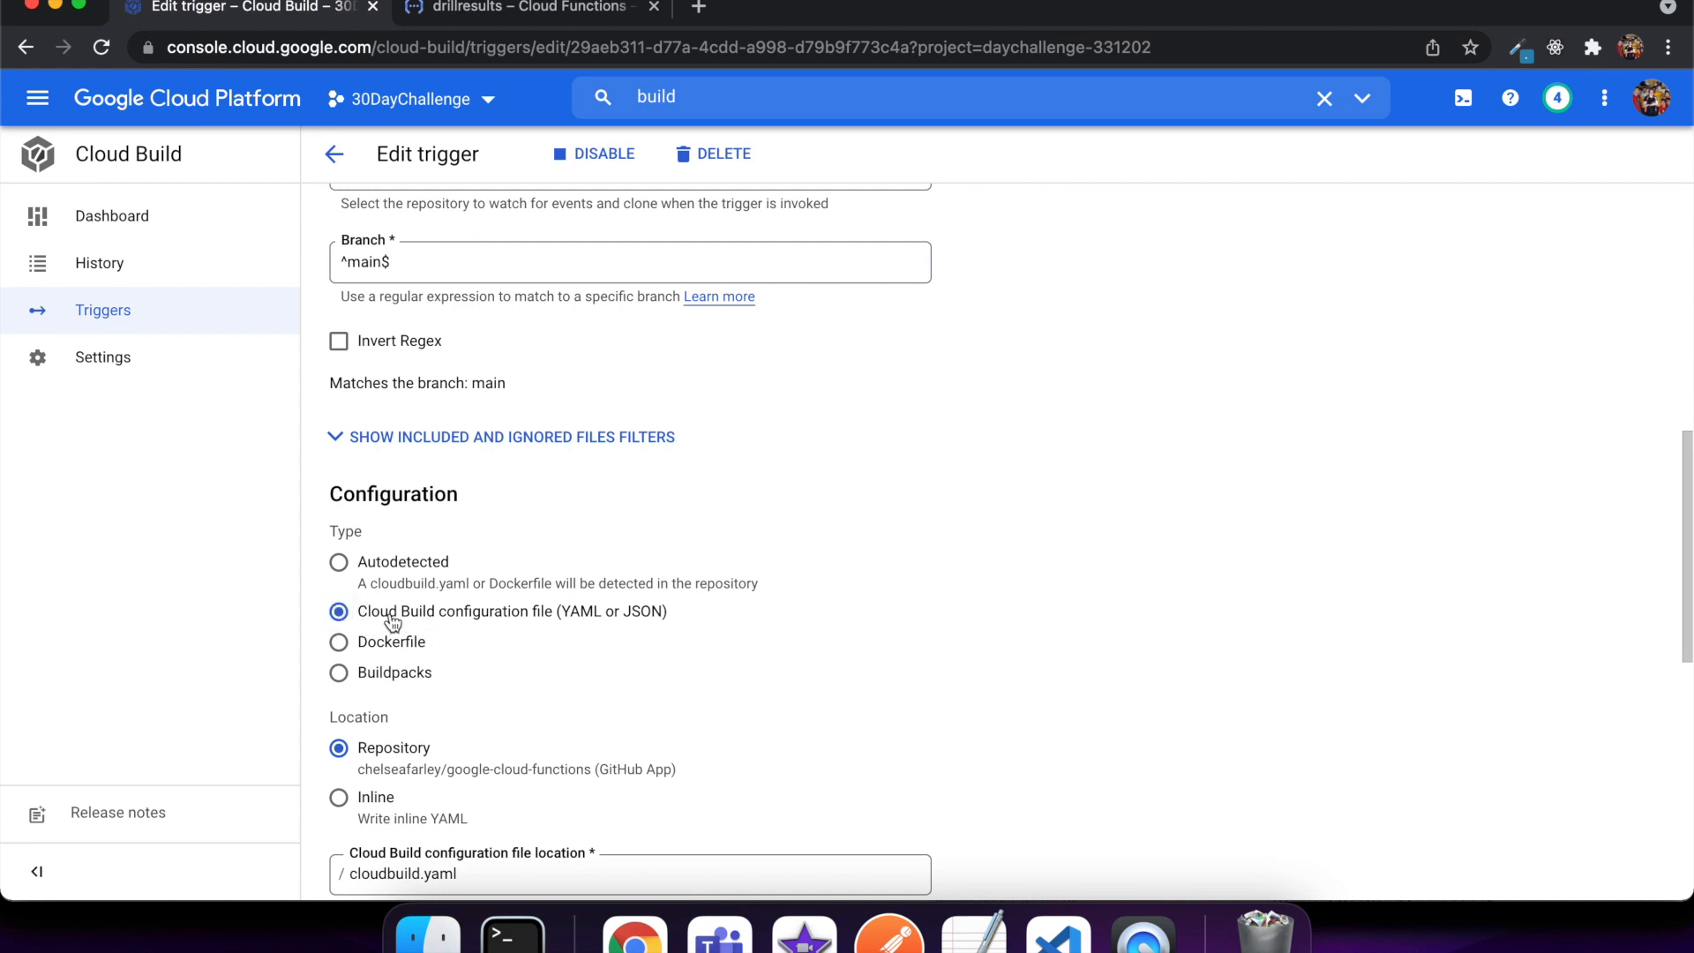
pyautogui.moveTo(661, 620)
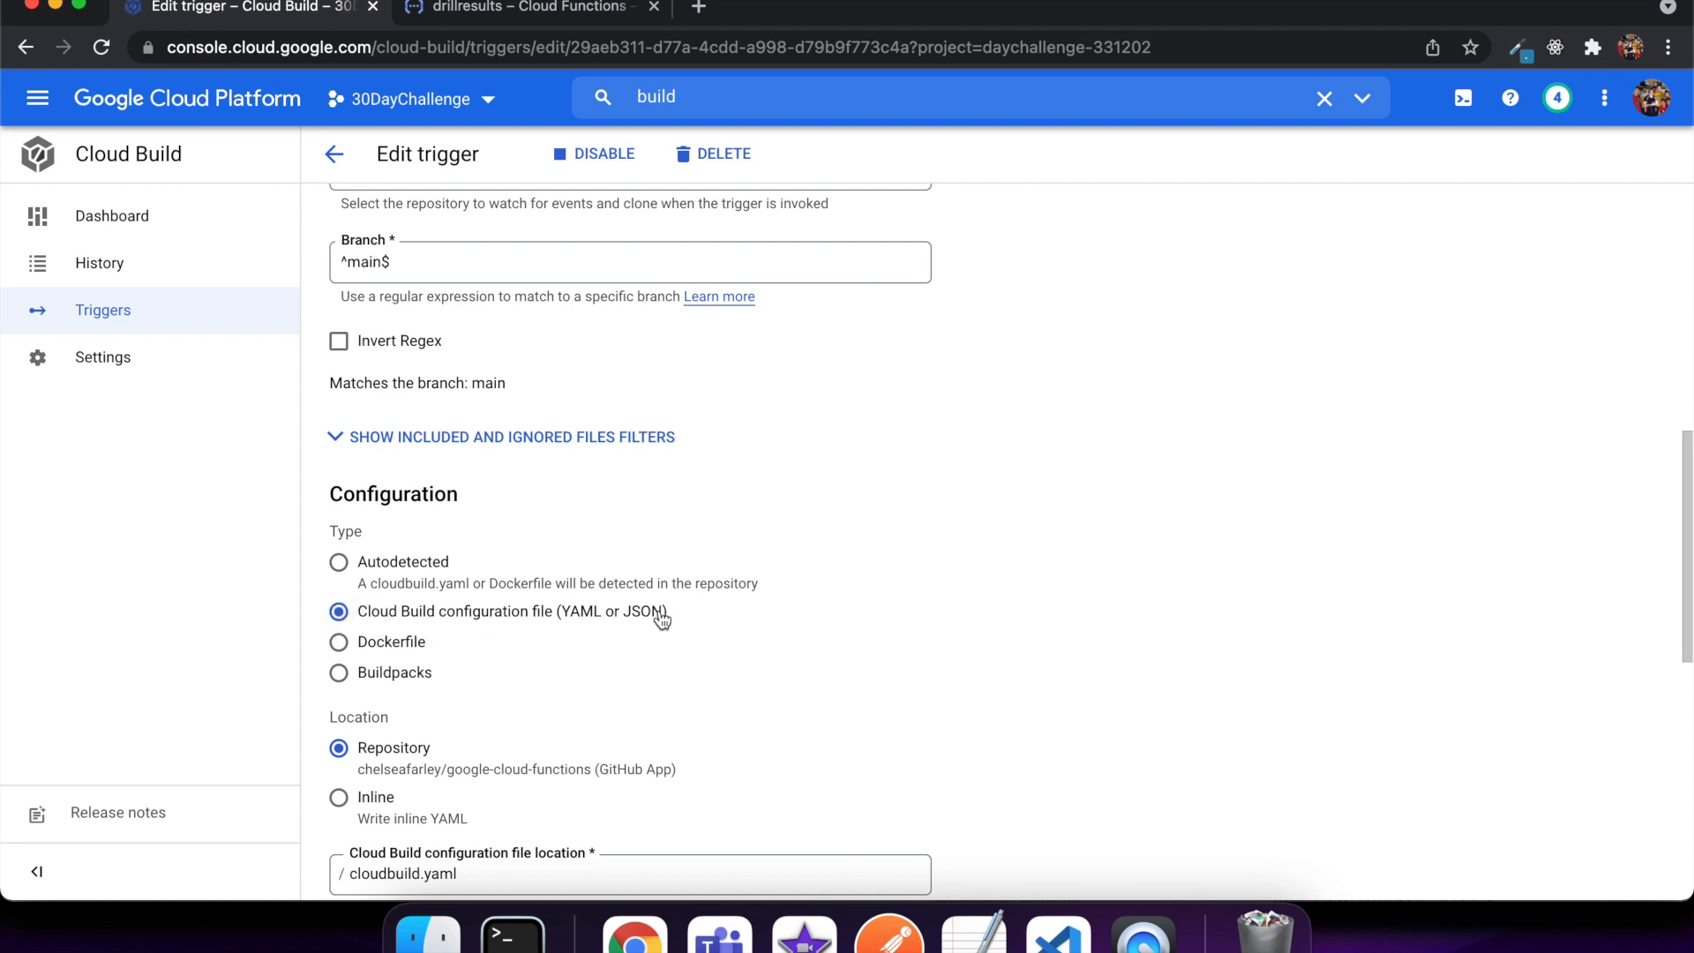
pyautogui.scroll(-3)
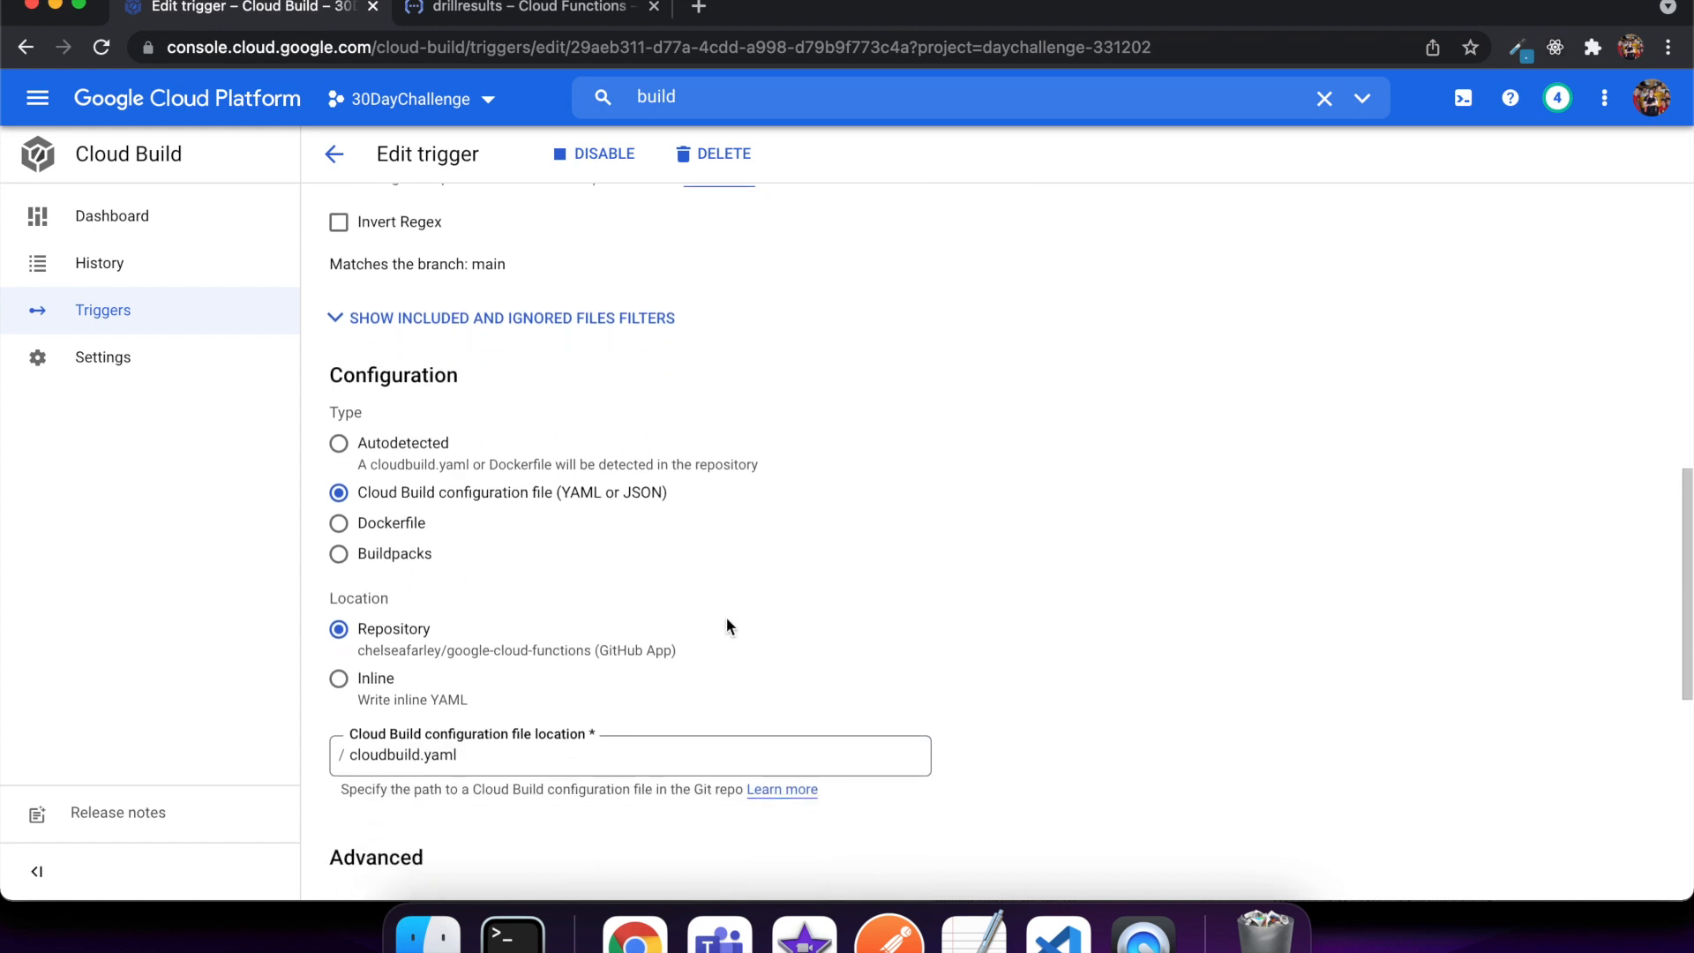
pyautogui.scroll(-3)
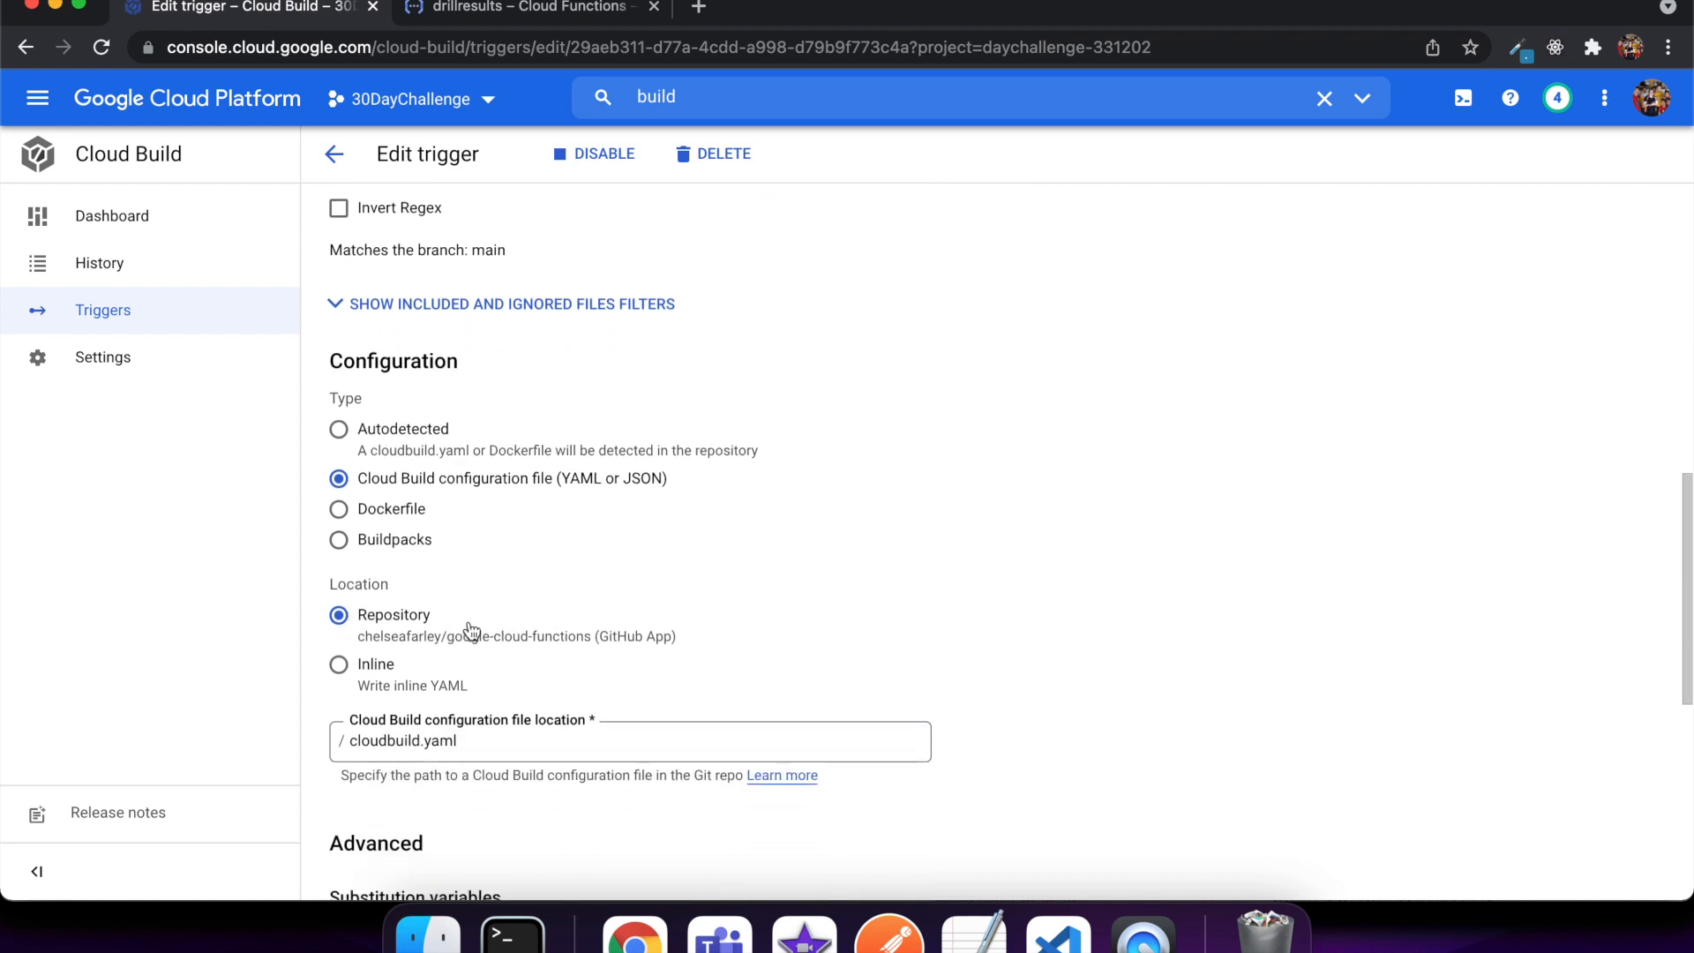
pyautogui.moveTo(288, 747)
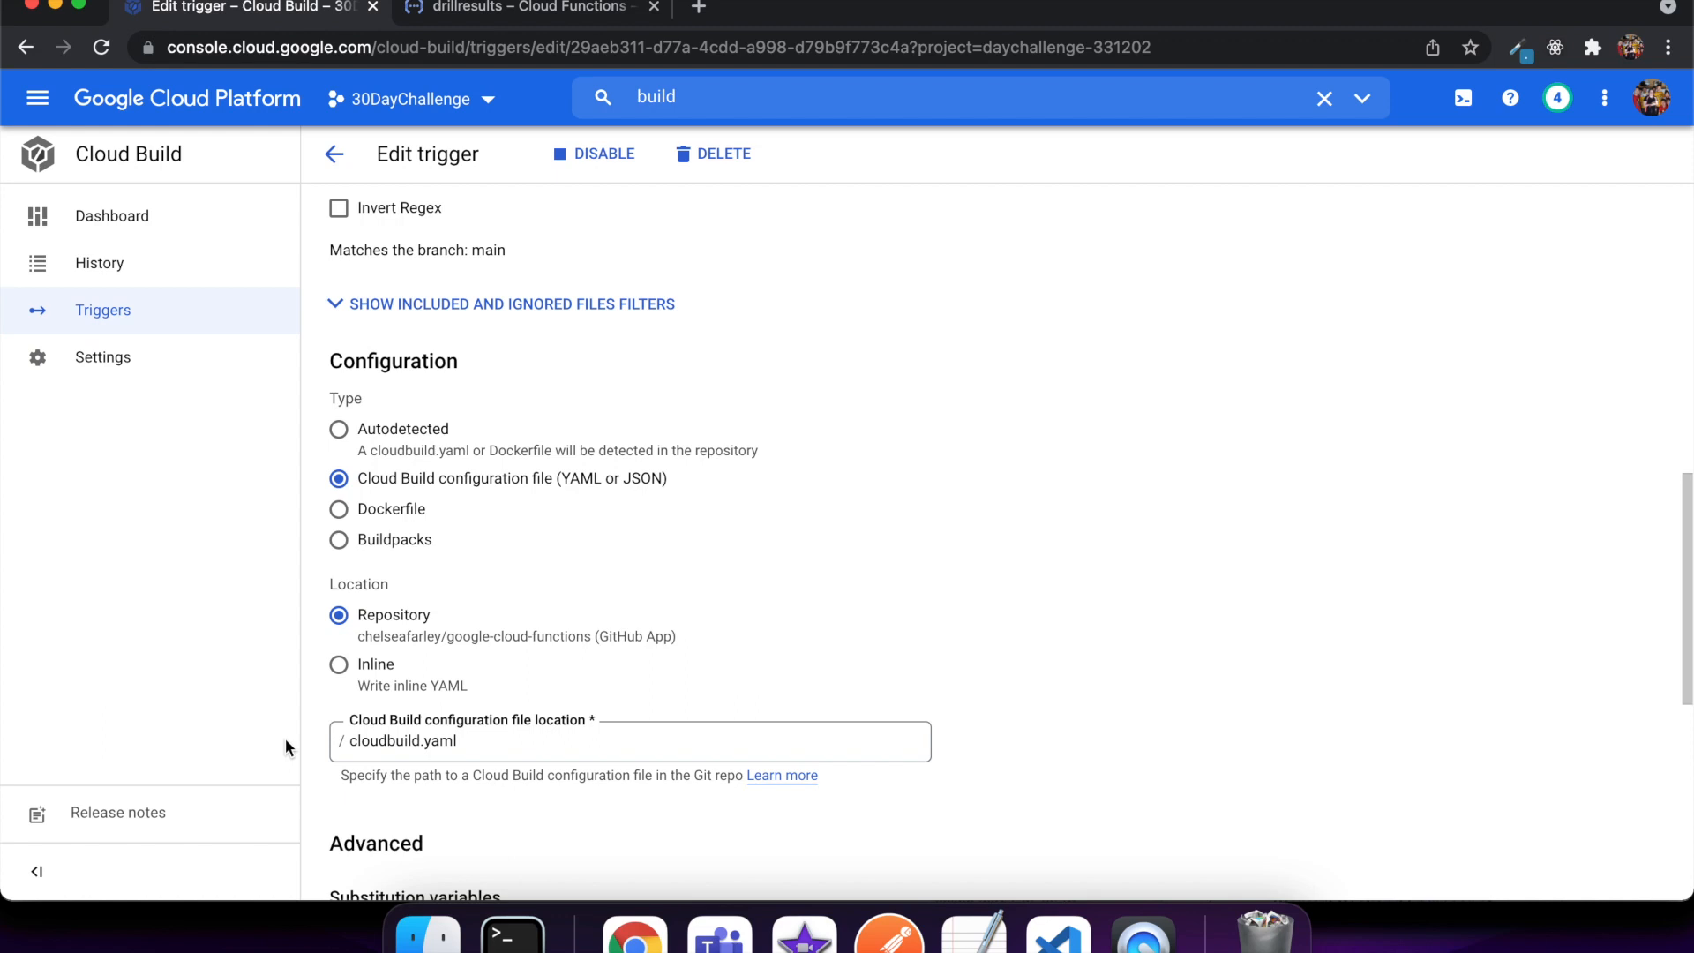
pyautogui.scroll(-3)
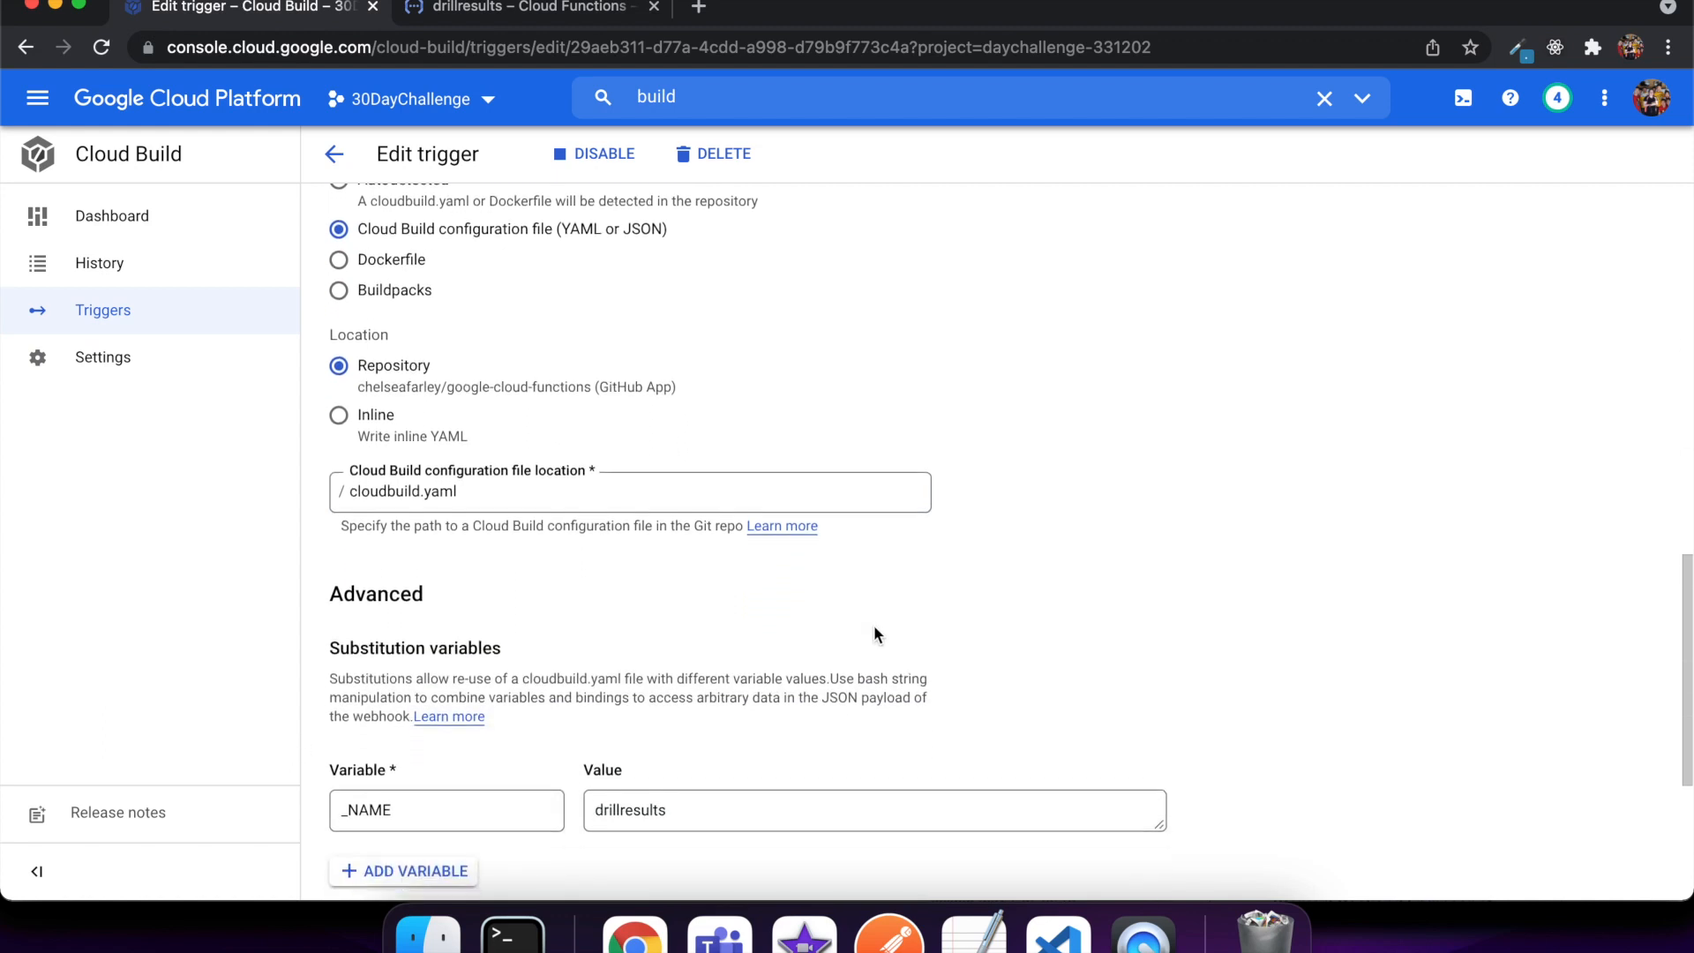
pyautogui.scroll(-3)
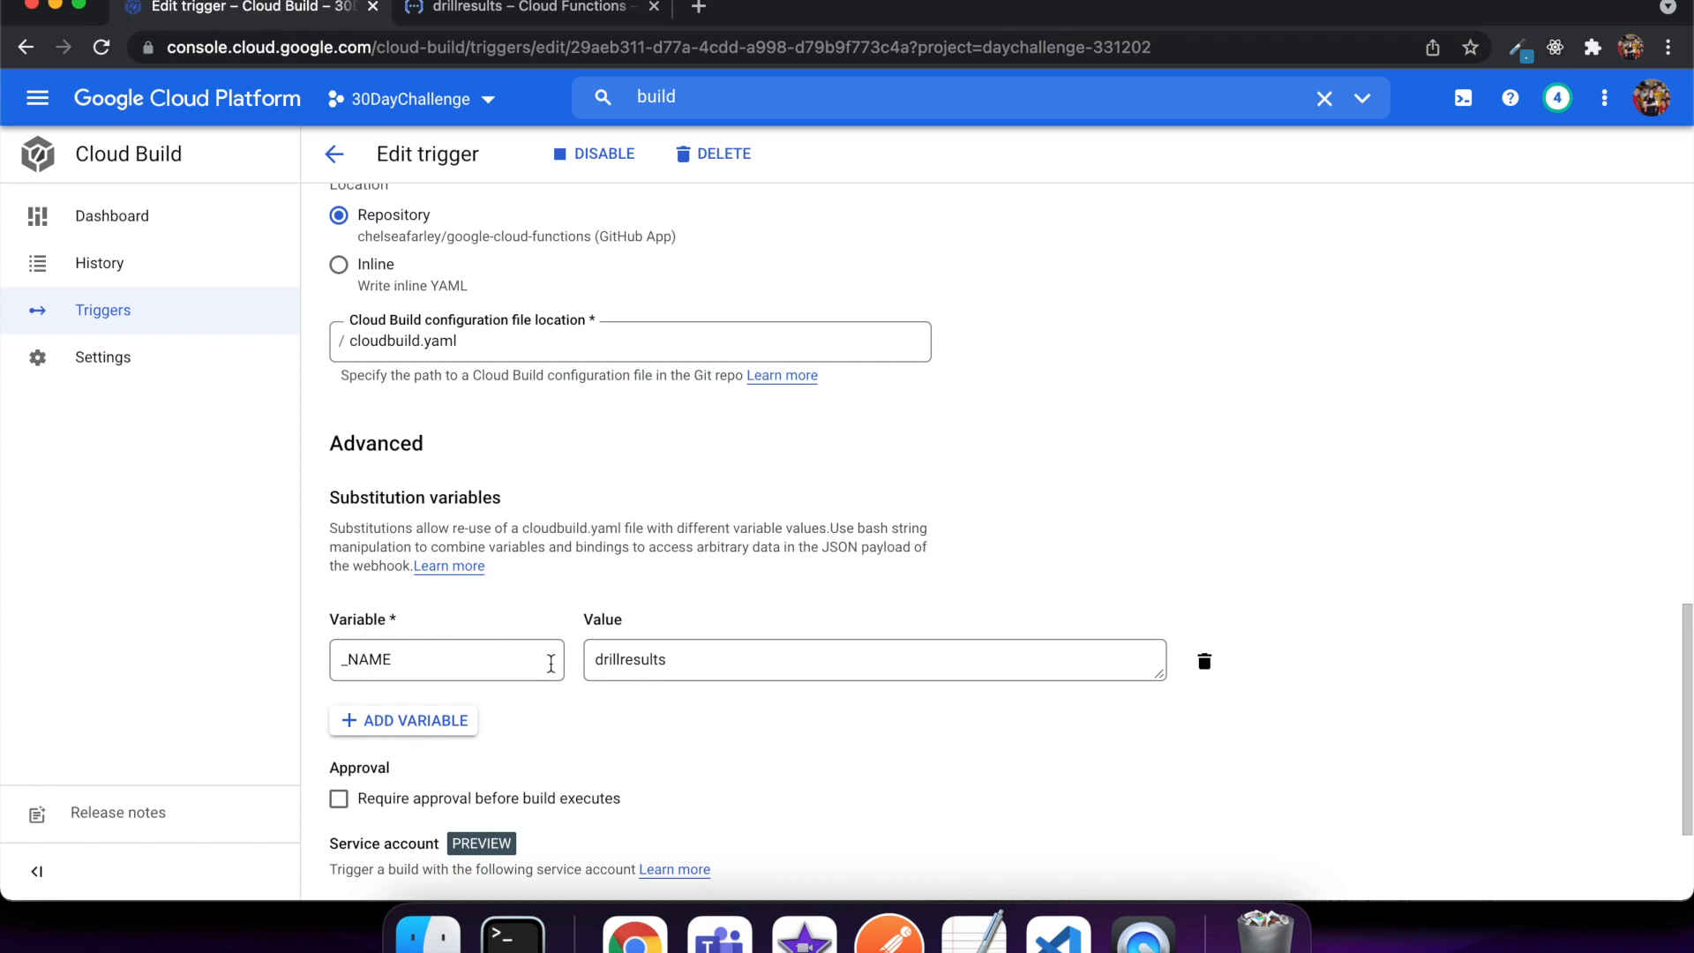
pyautogui.scroll(3)
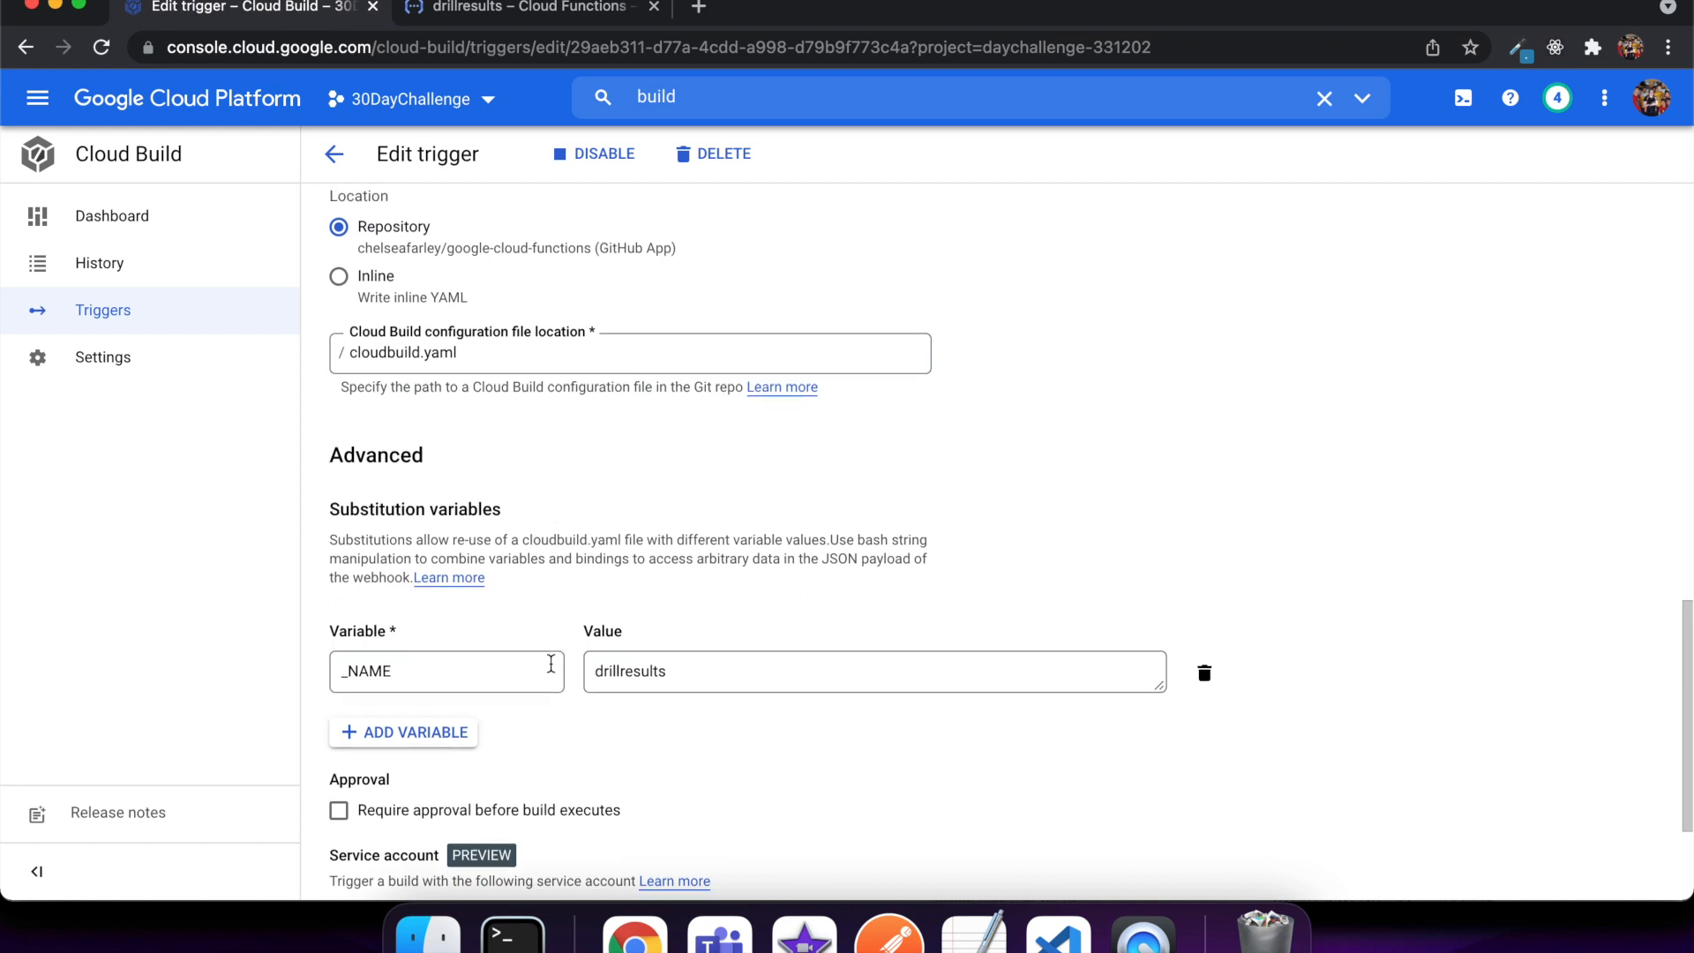
pyautogui.moveTo(1142, 935)
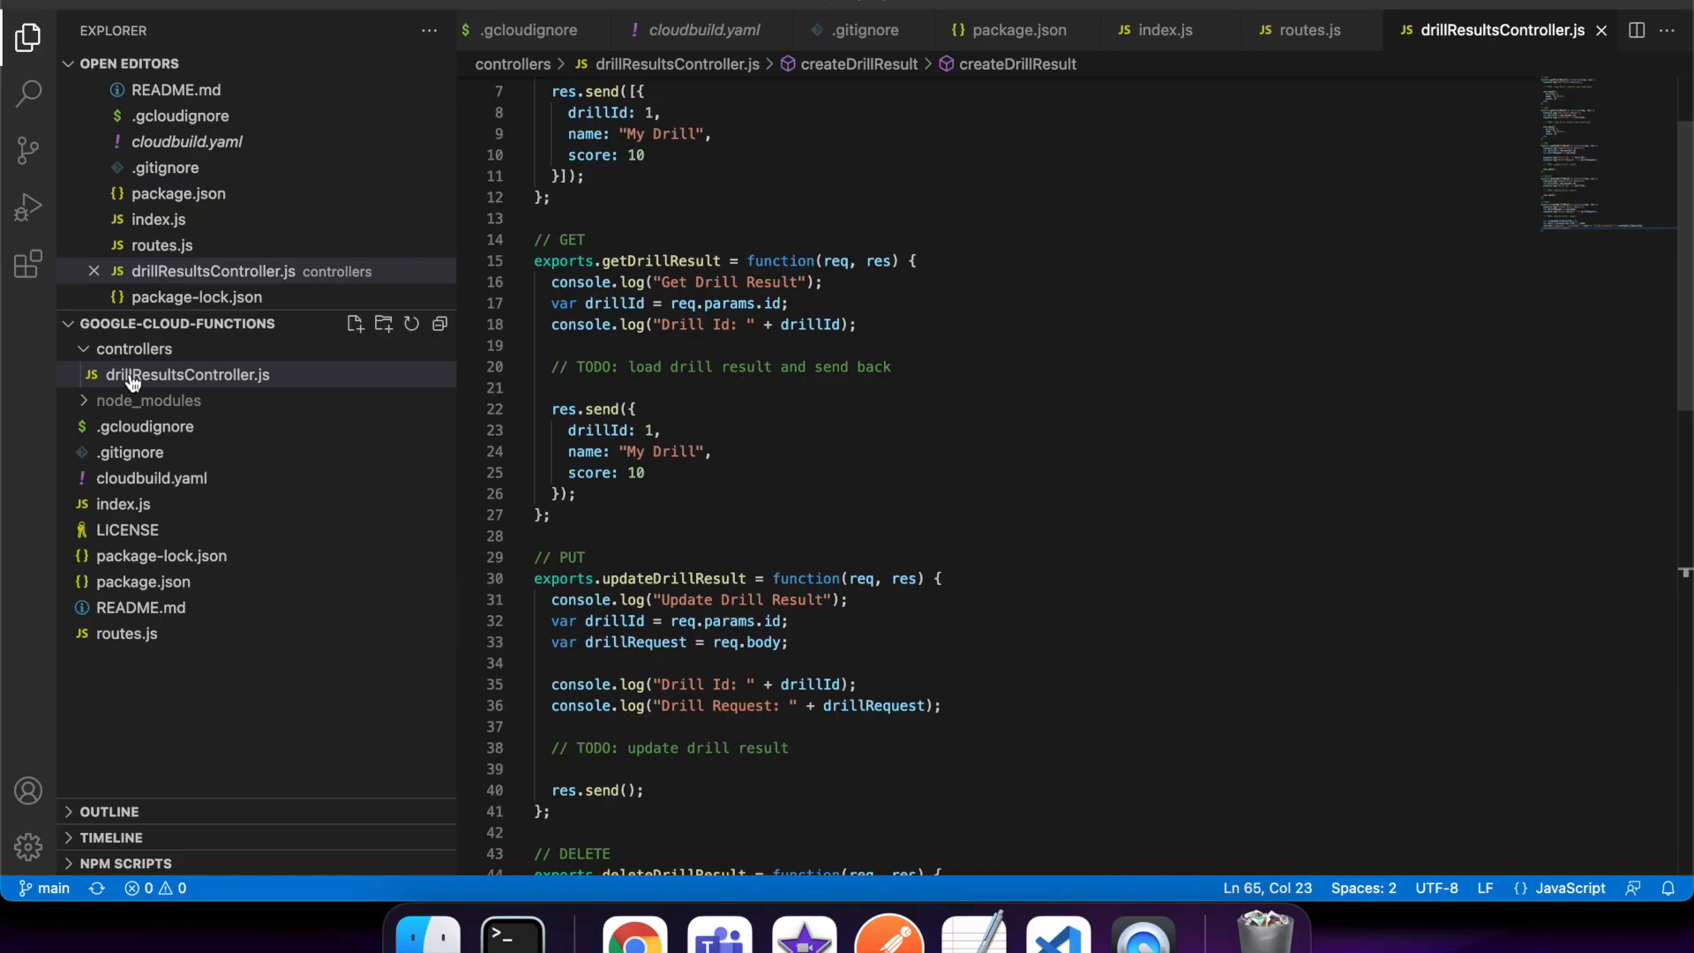
# Step: Show cloudbuild.yaml's gcloud functions deploy step taking its function name from ${_NAME}
pyautogui.click(188, 374)
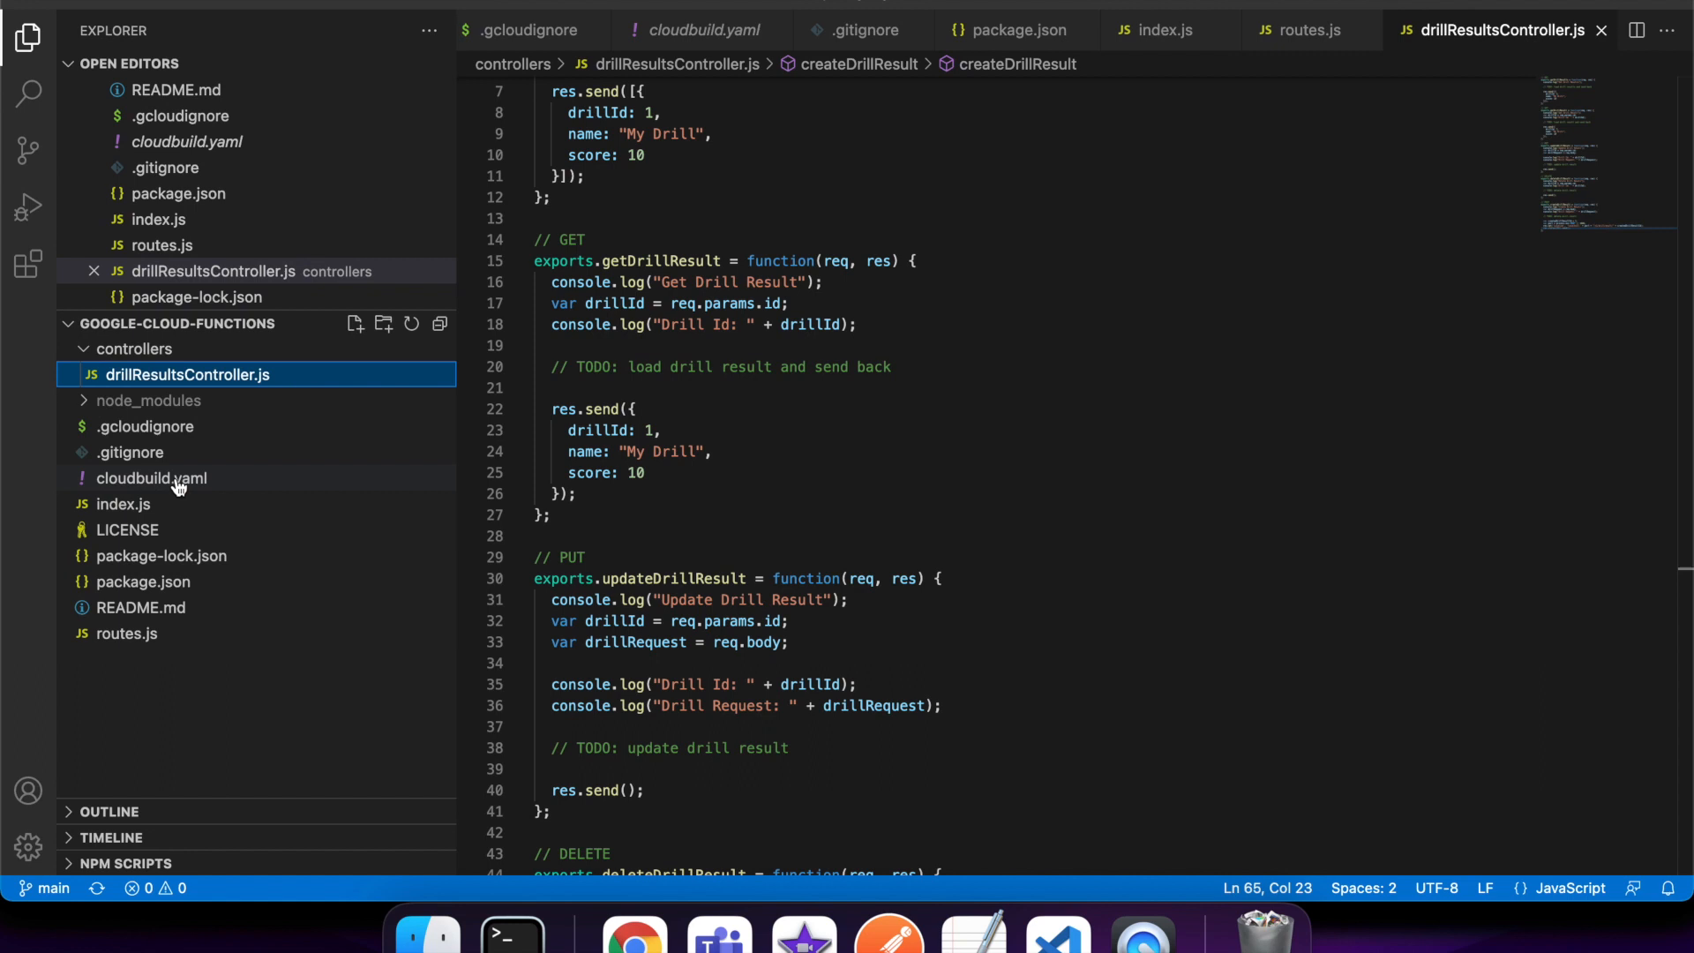
pyautogui.click(151, 477)
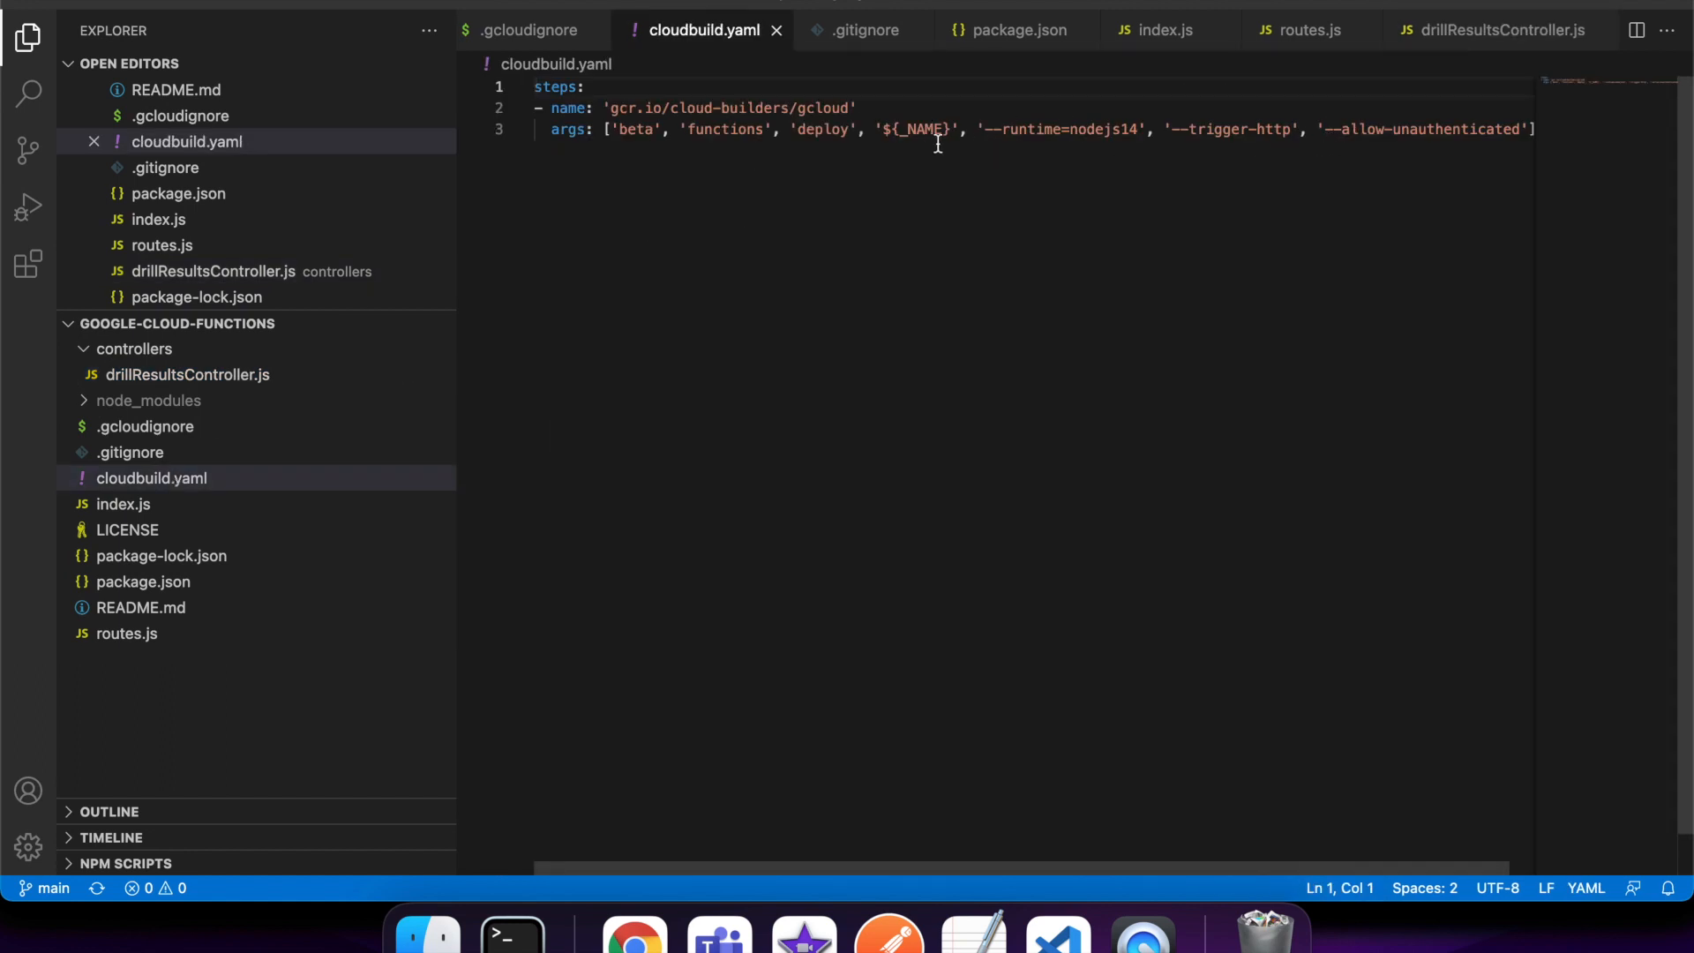
pyautogui.click(881, 129)
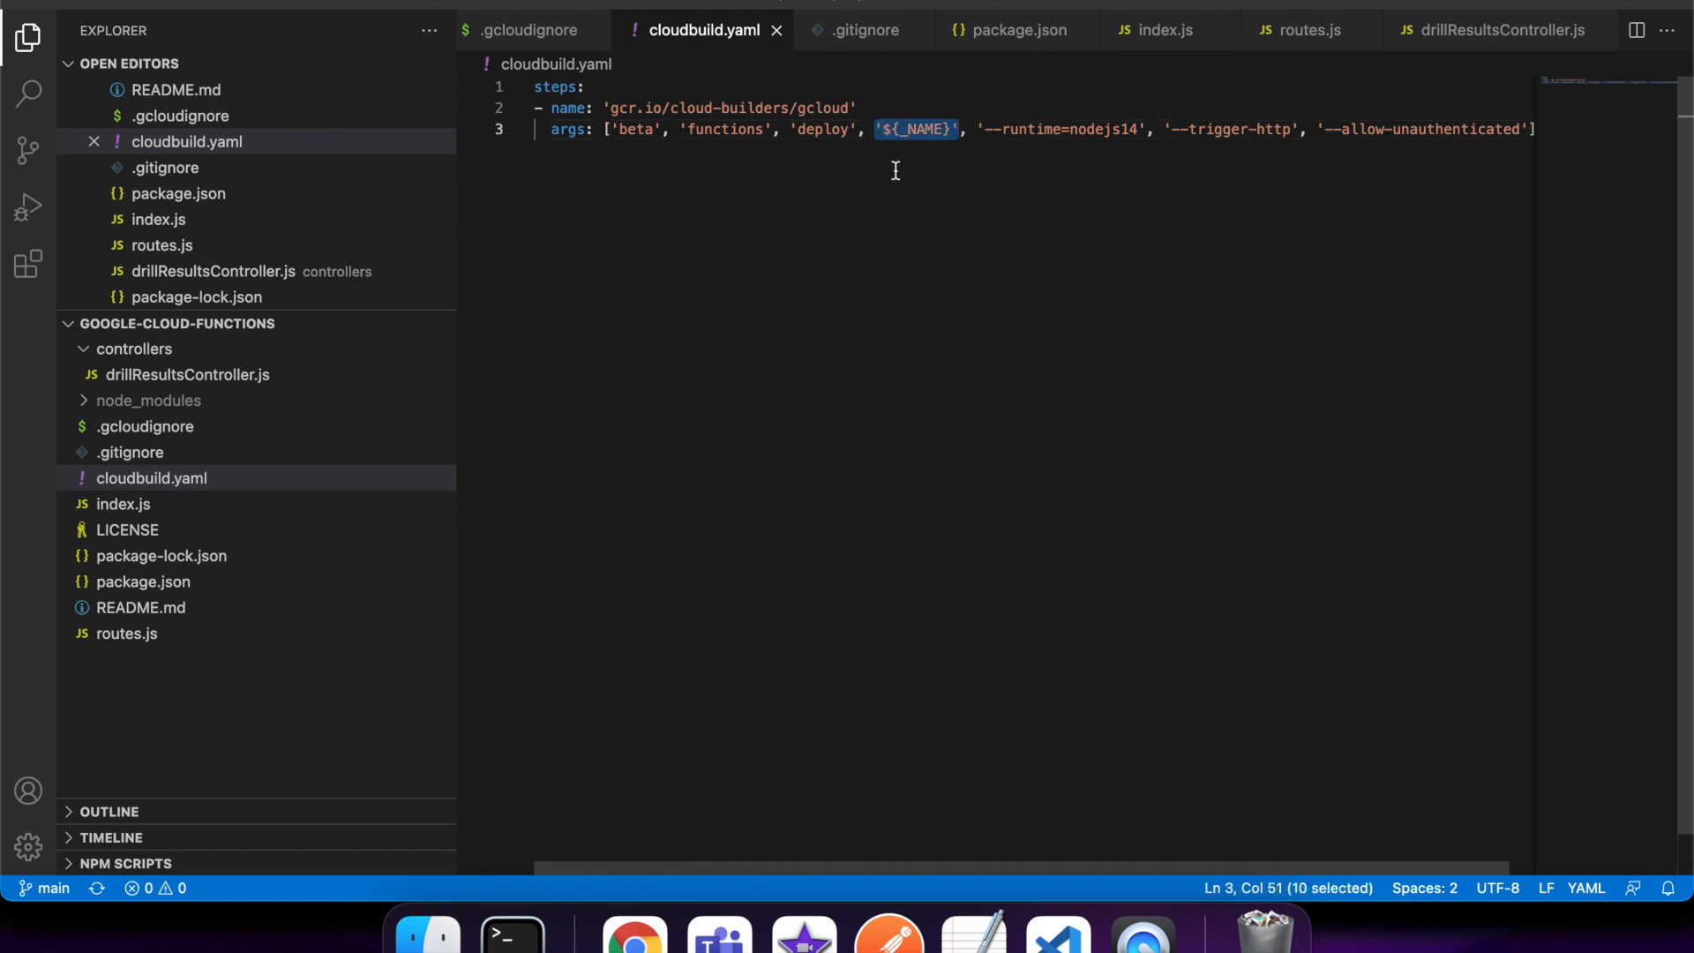
pyautogui.click(872, 129)
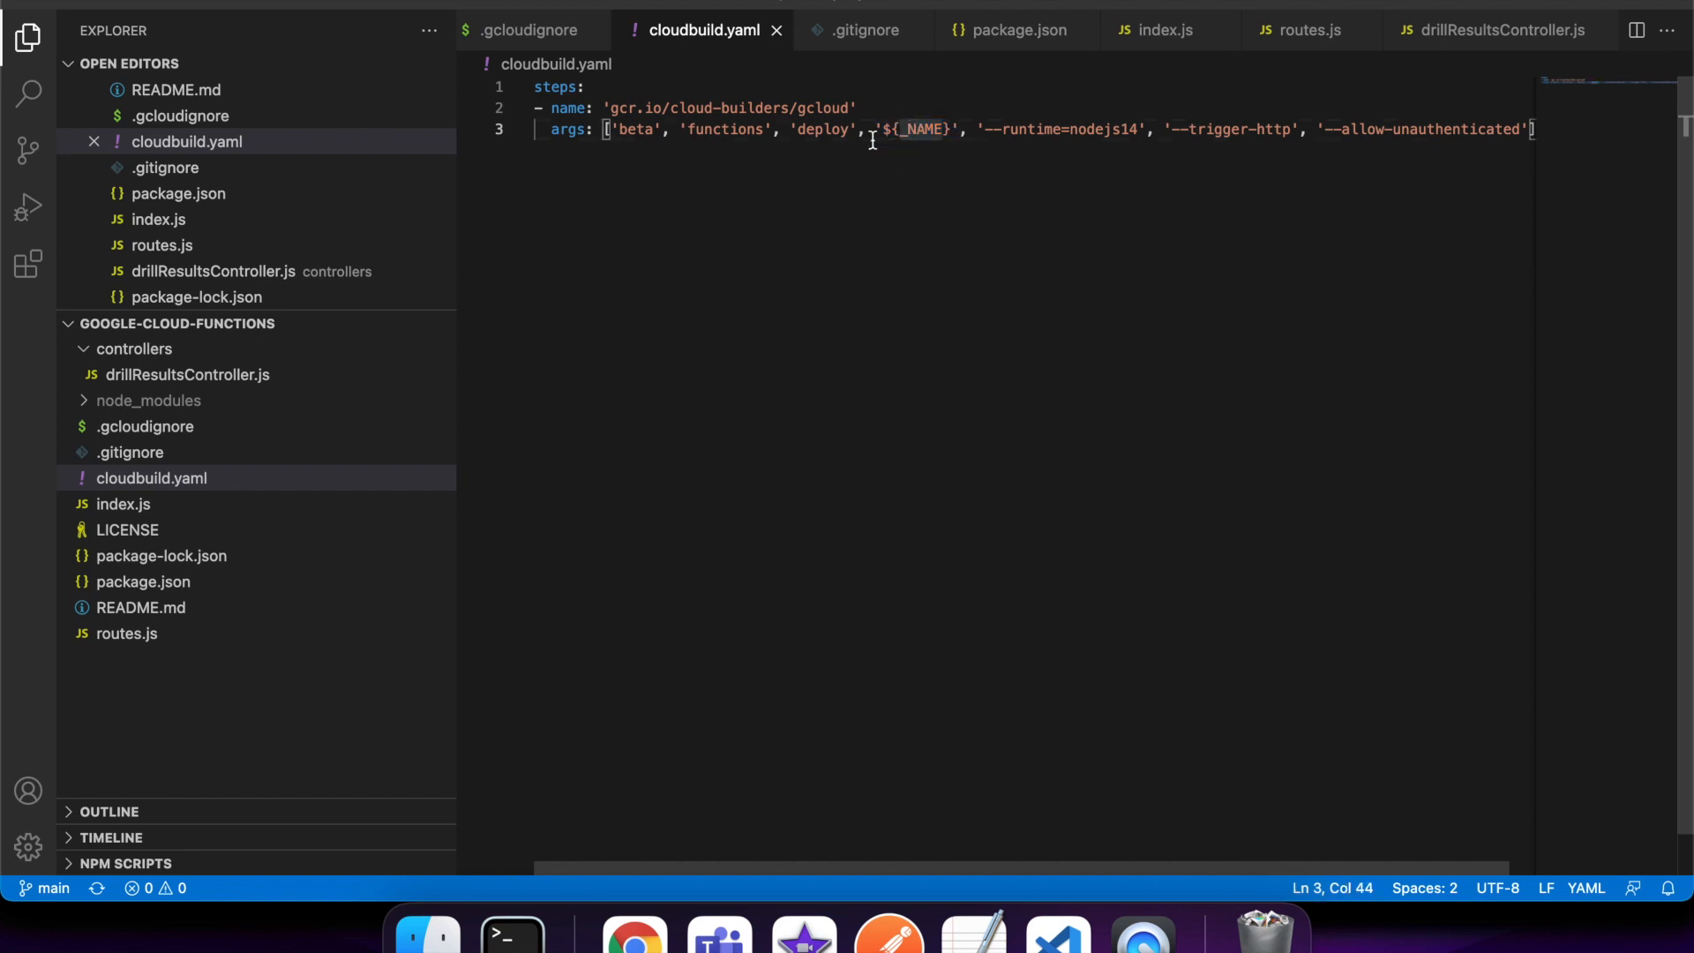
pyautogui.moveTo(971, 930)
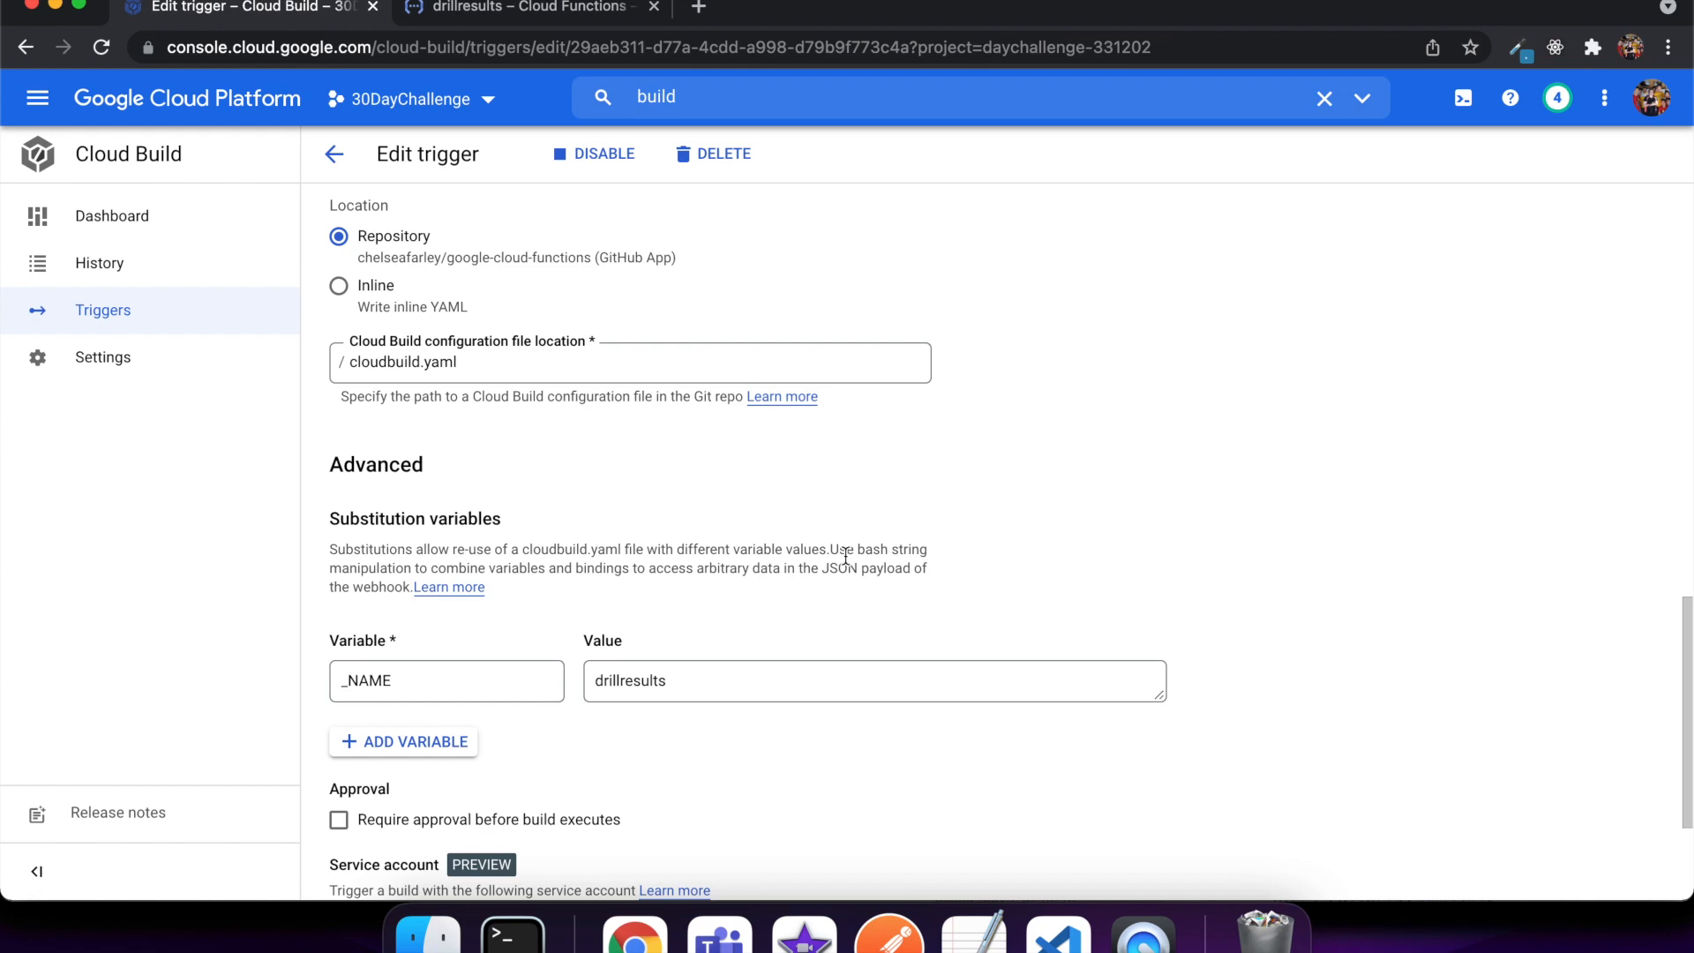
pyautogui.scroll(-3)
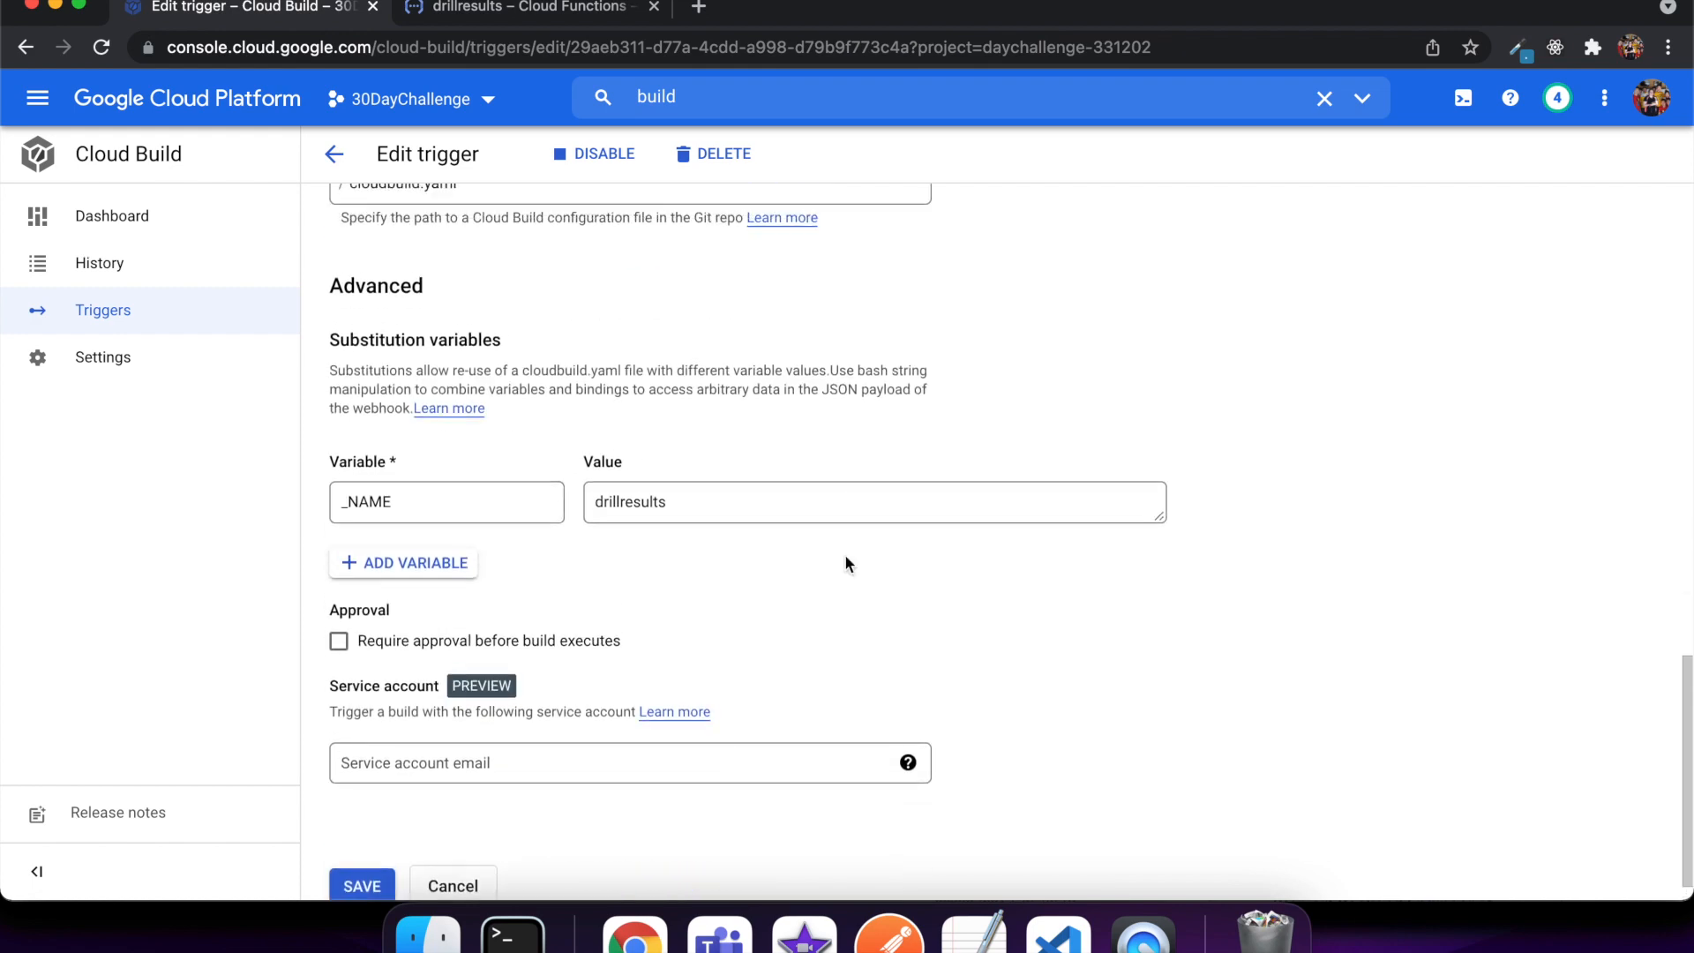
pyautogui.scroll(3)
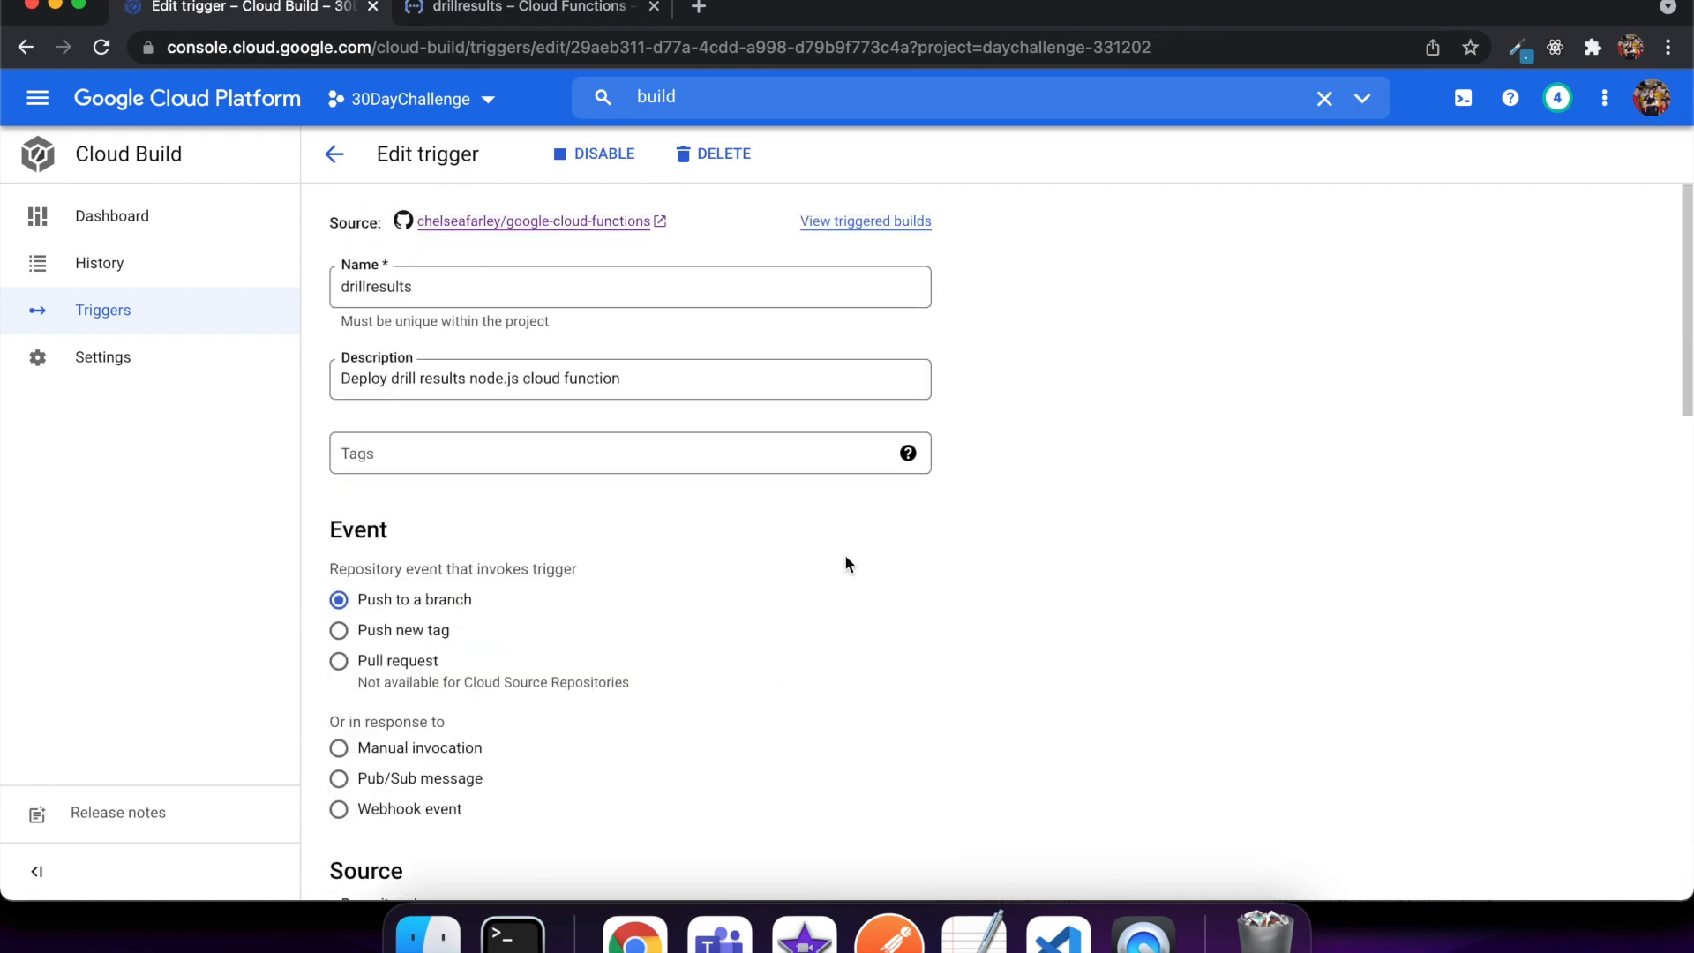
pyautogui.moveTo(743, 201)
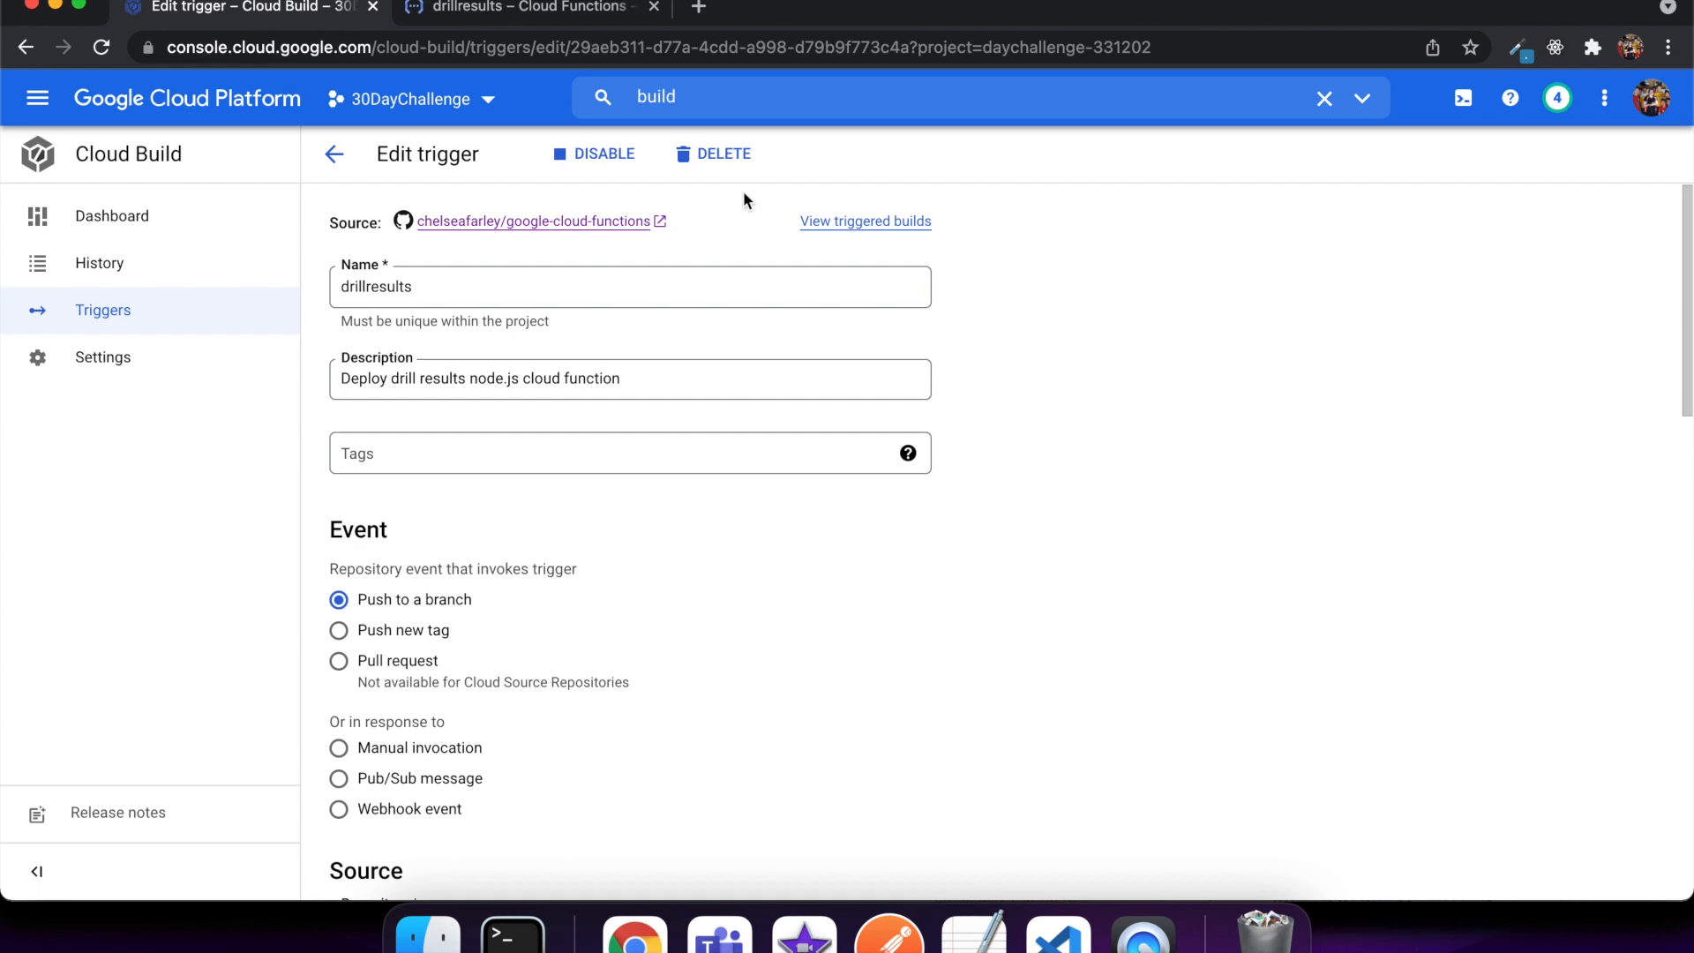
pyautogui.moveTo(853, 906)
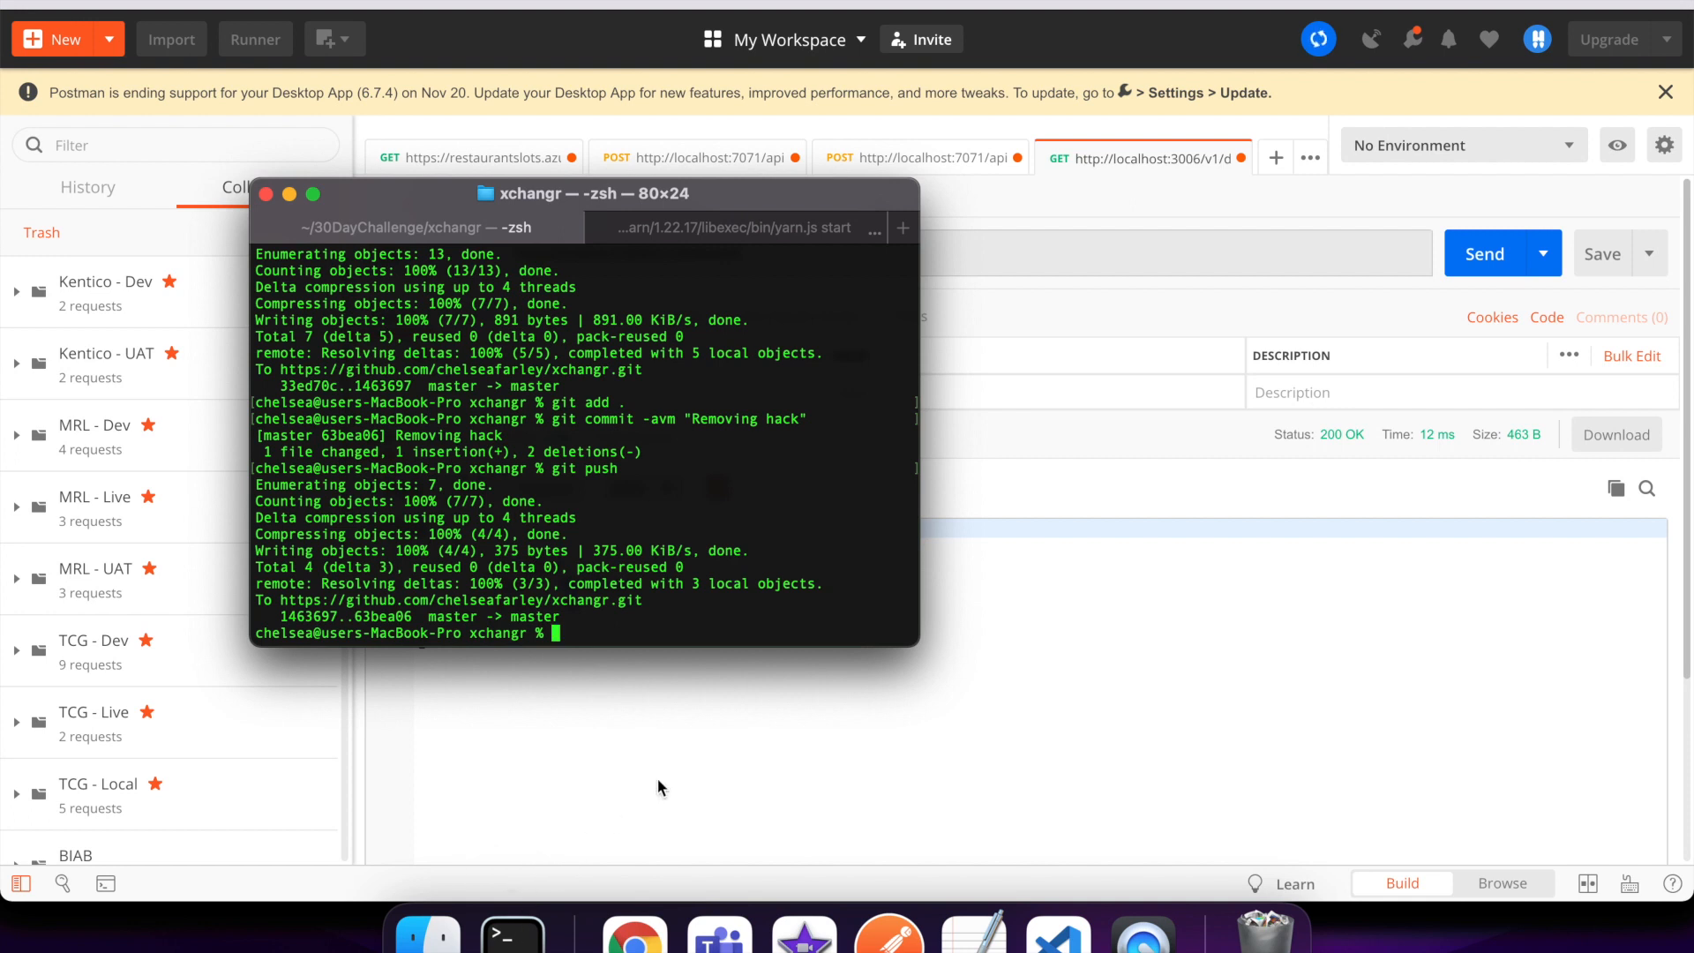
# Step: Change into ../google-cloud-functions and launch the local API with npm start
pyautogui.write('cd')
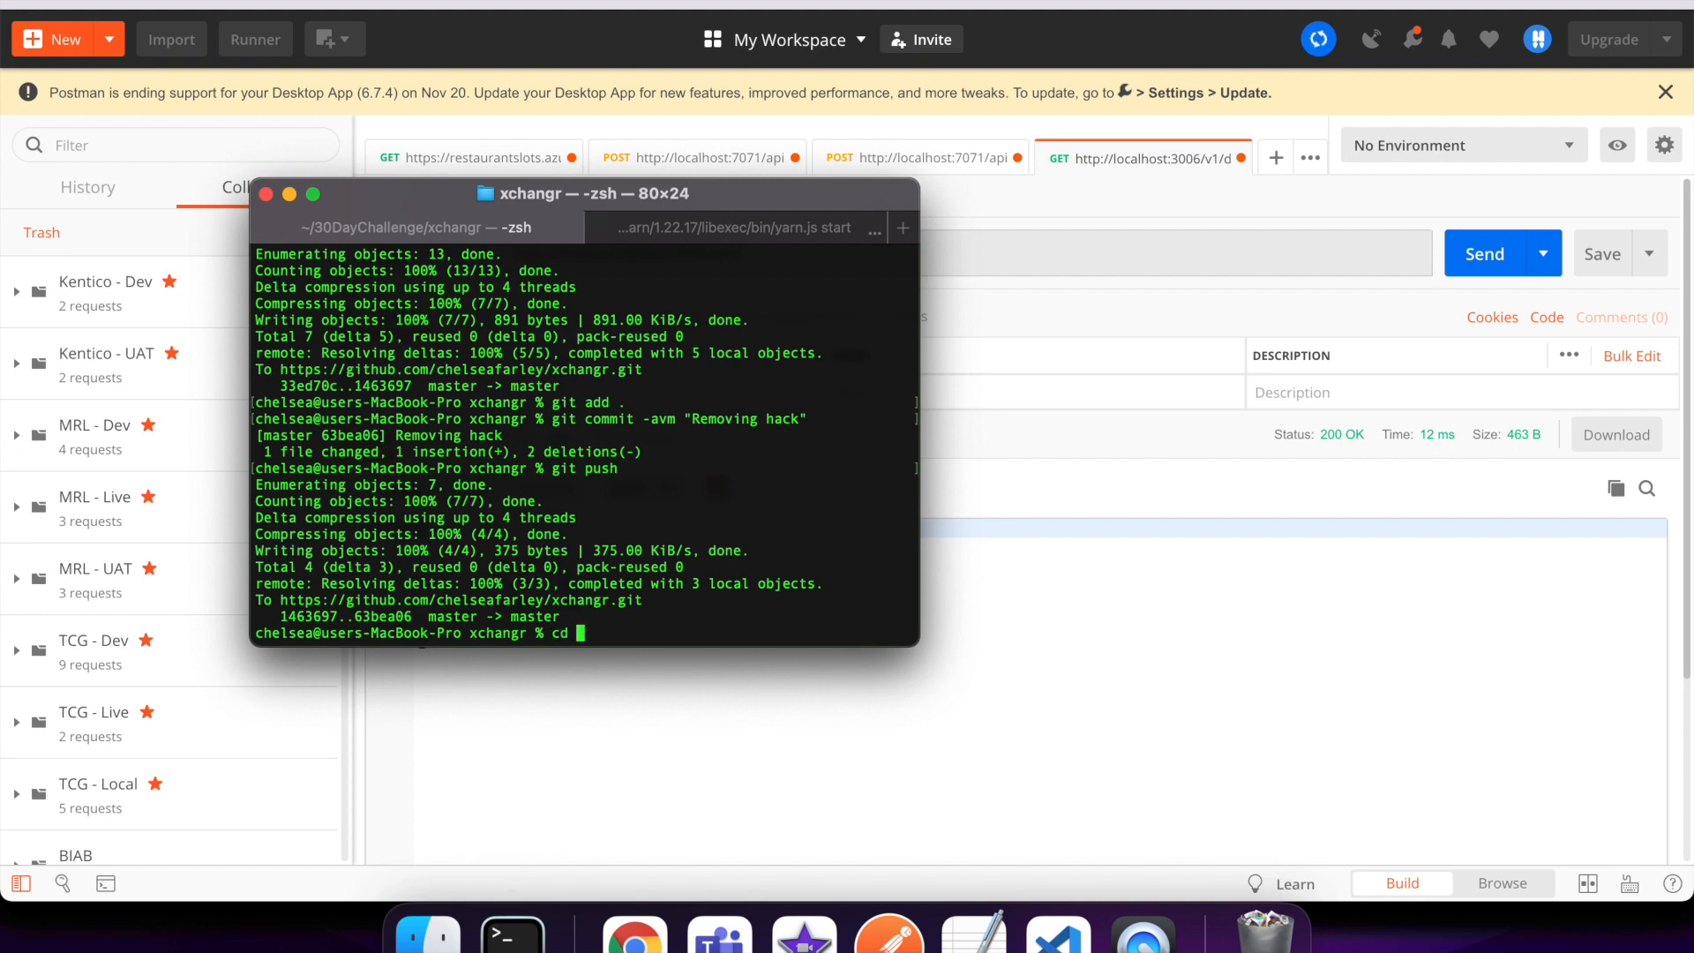
pyautogui.write('../')
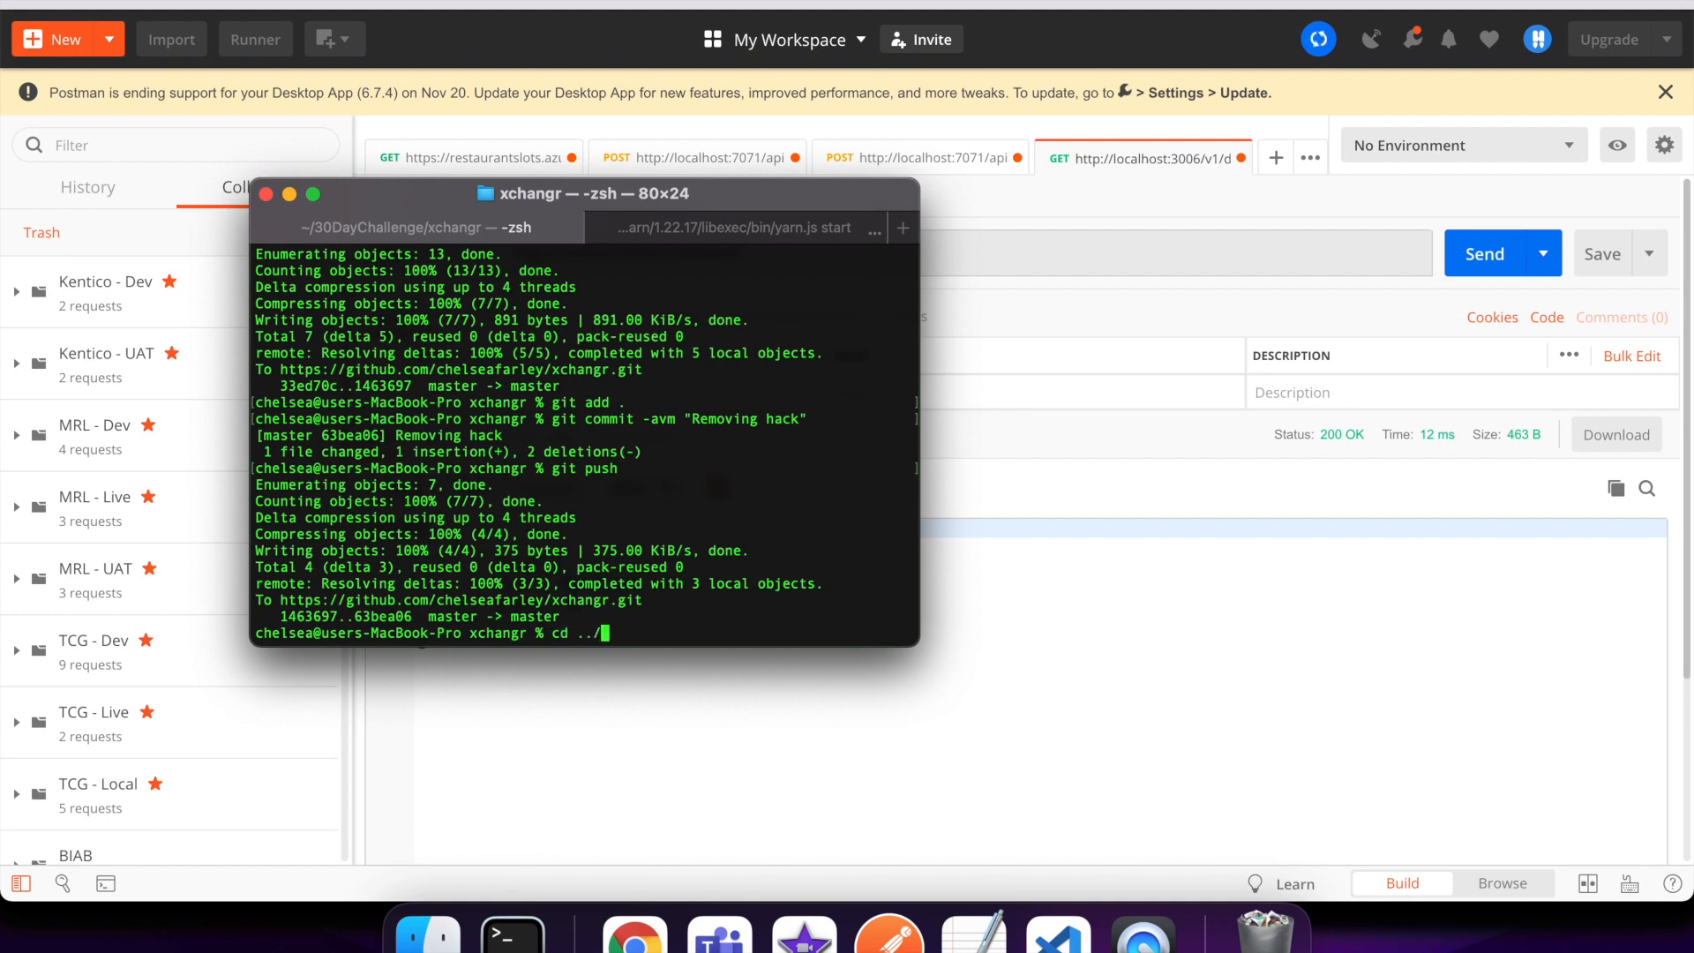
pyautogui.write('google-cloud-functions')
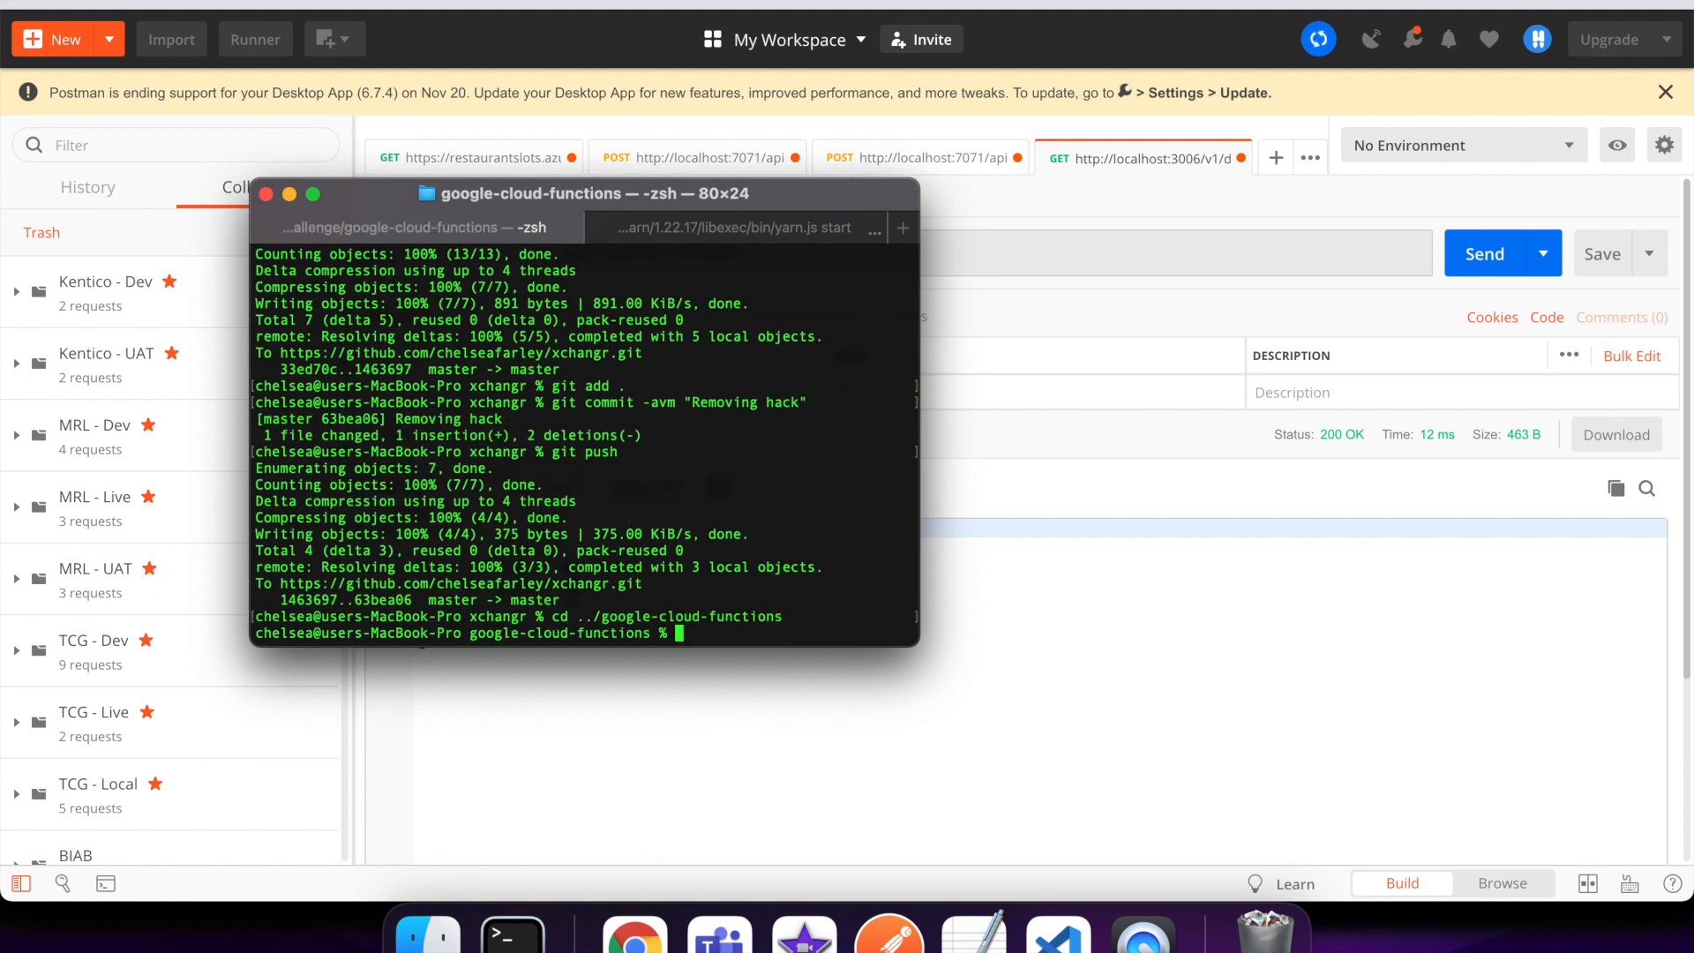
pyautogui.write('npm')
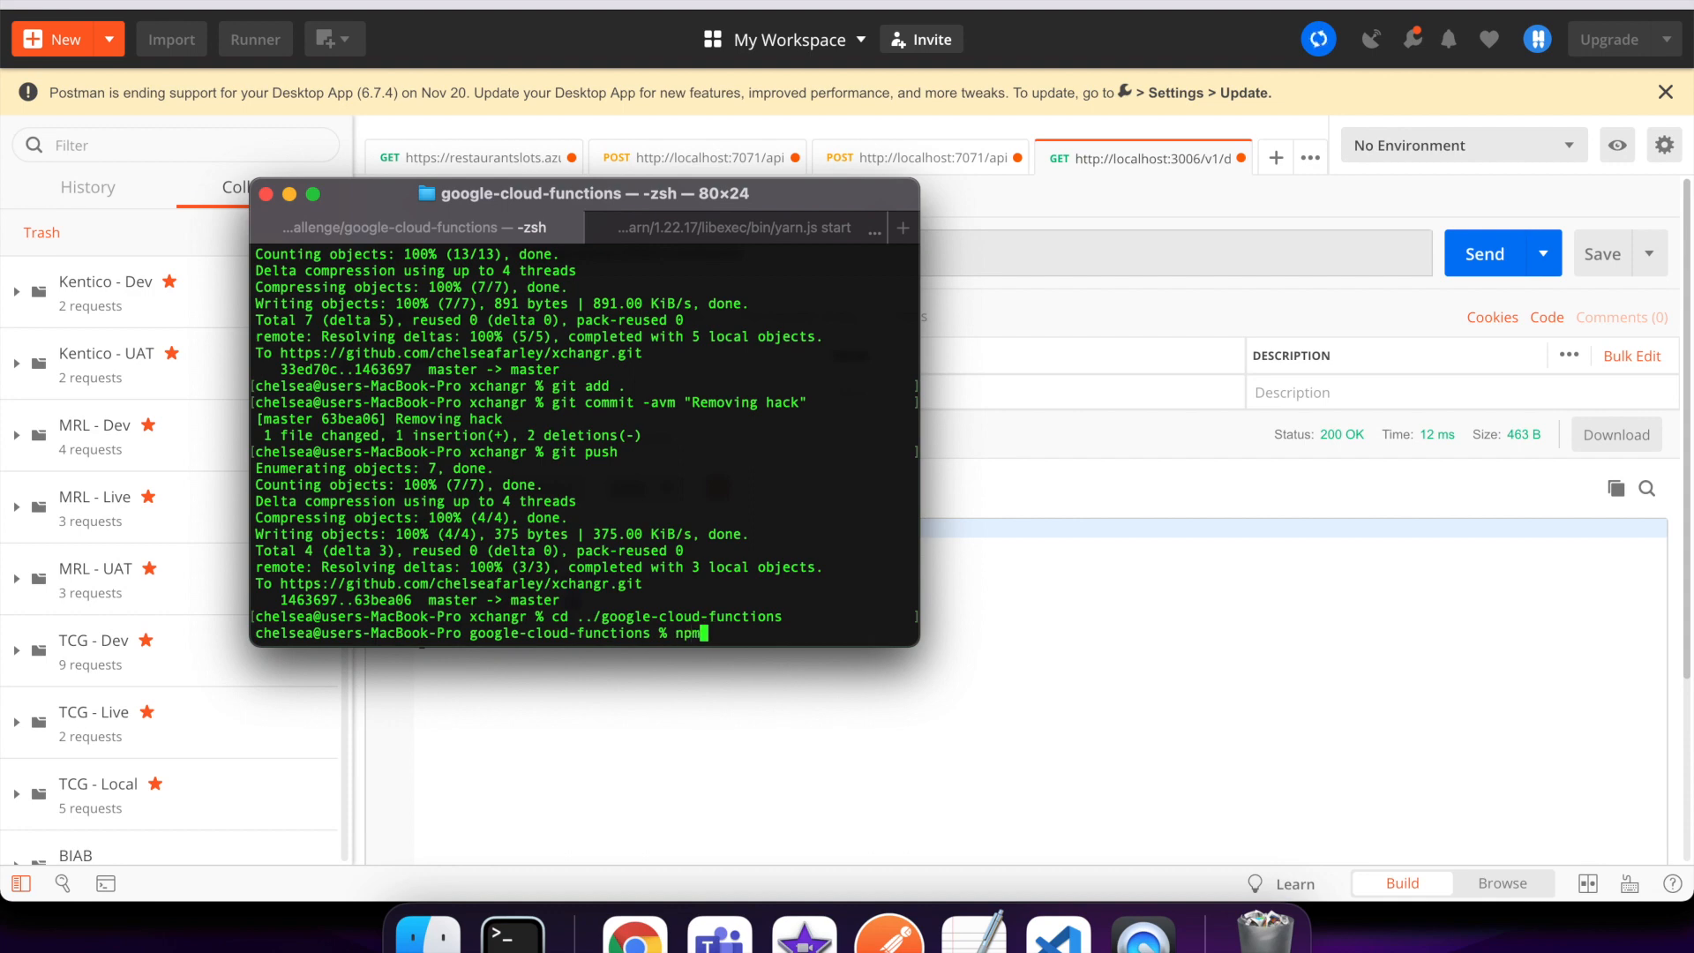
pyautogui.write('sta')
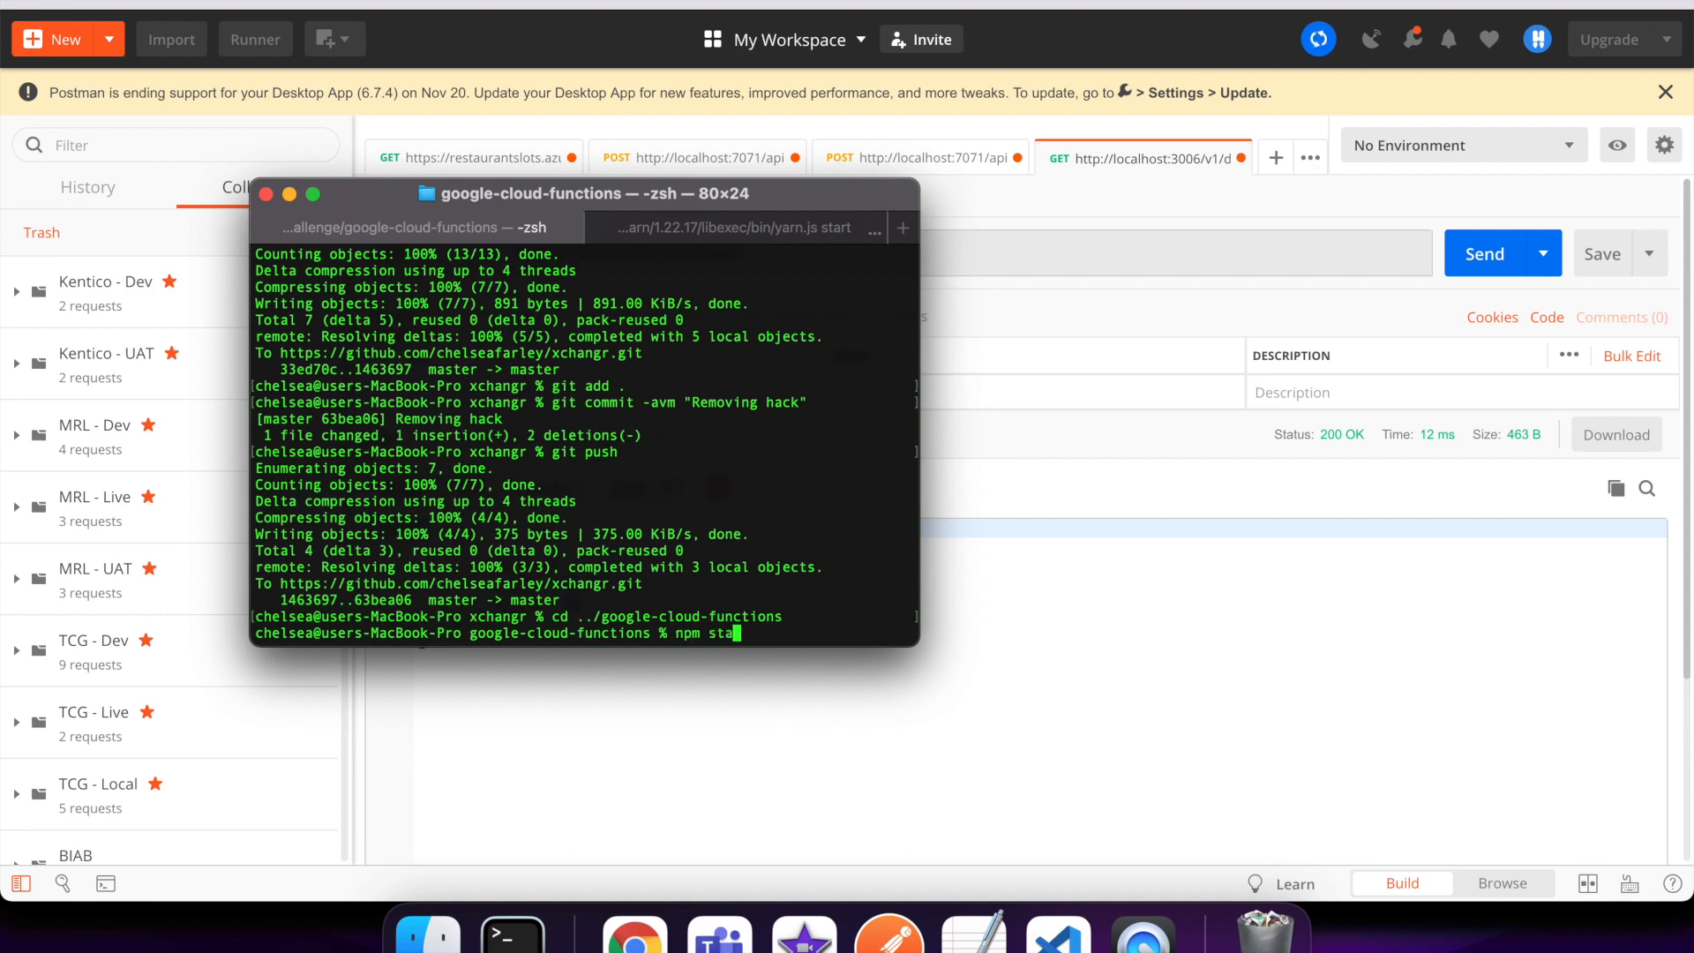
pyautogui.press('Return')
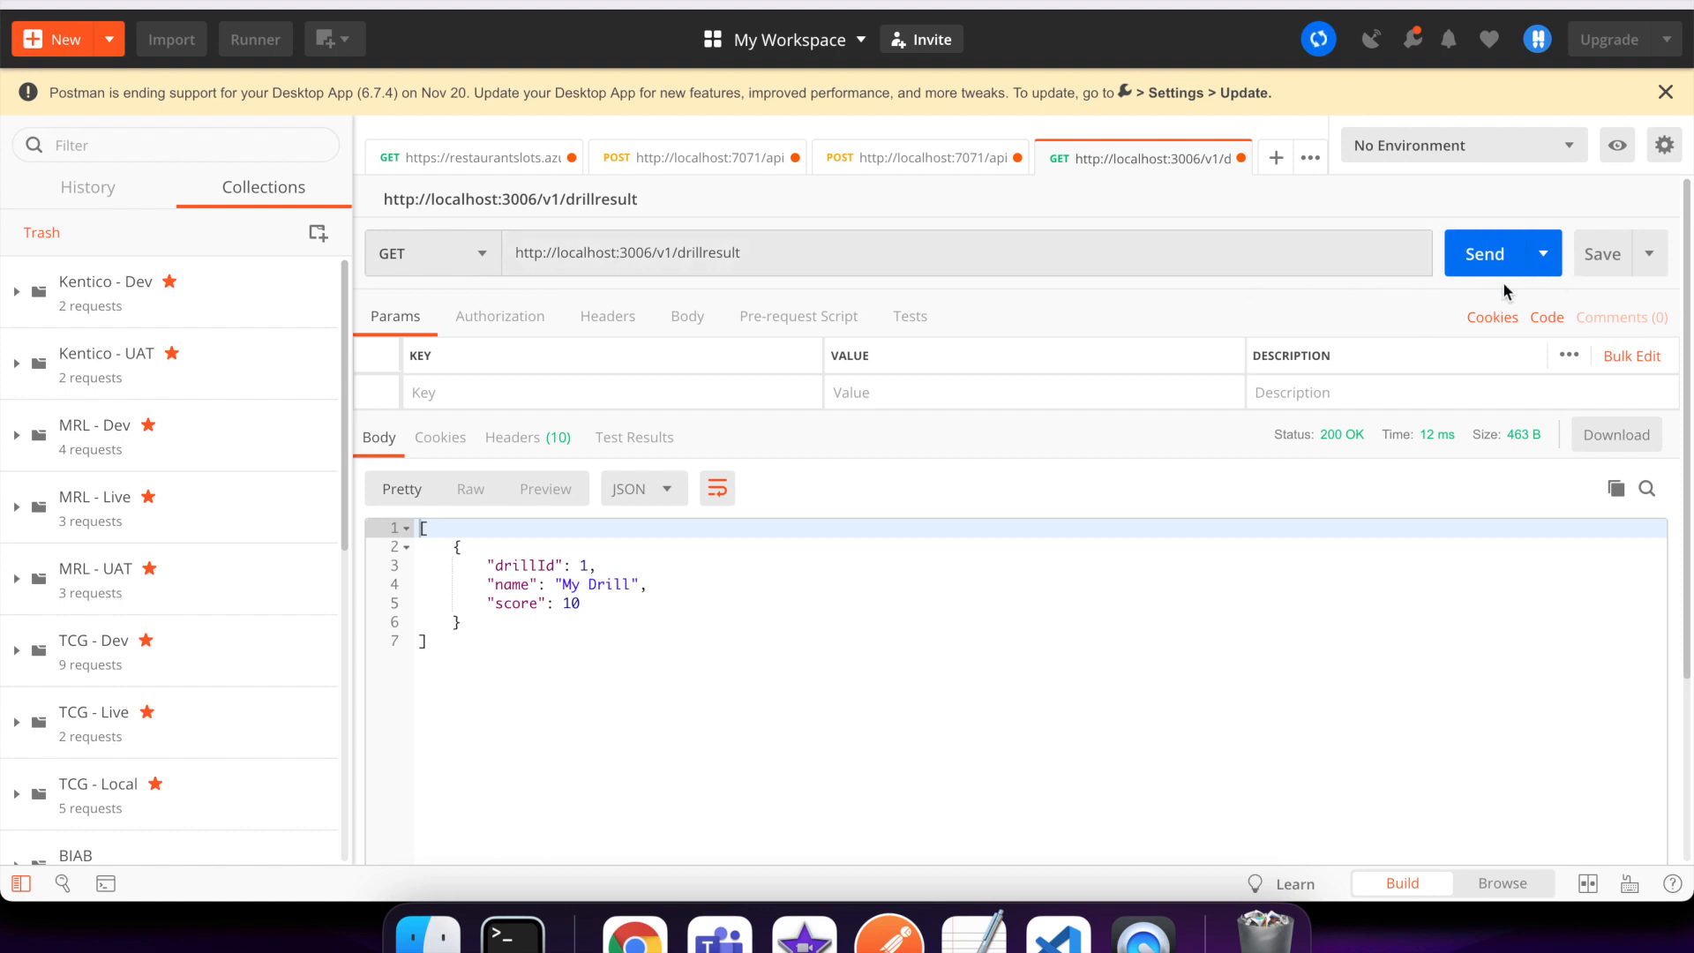
# Step: Send the local drillresult GET returning 200 OK, then switch the method to POST
pyautogui.click(1483, 253)
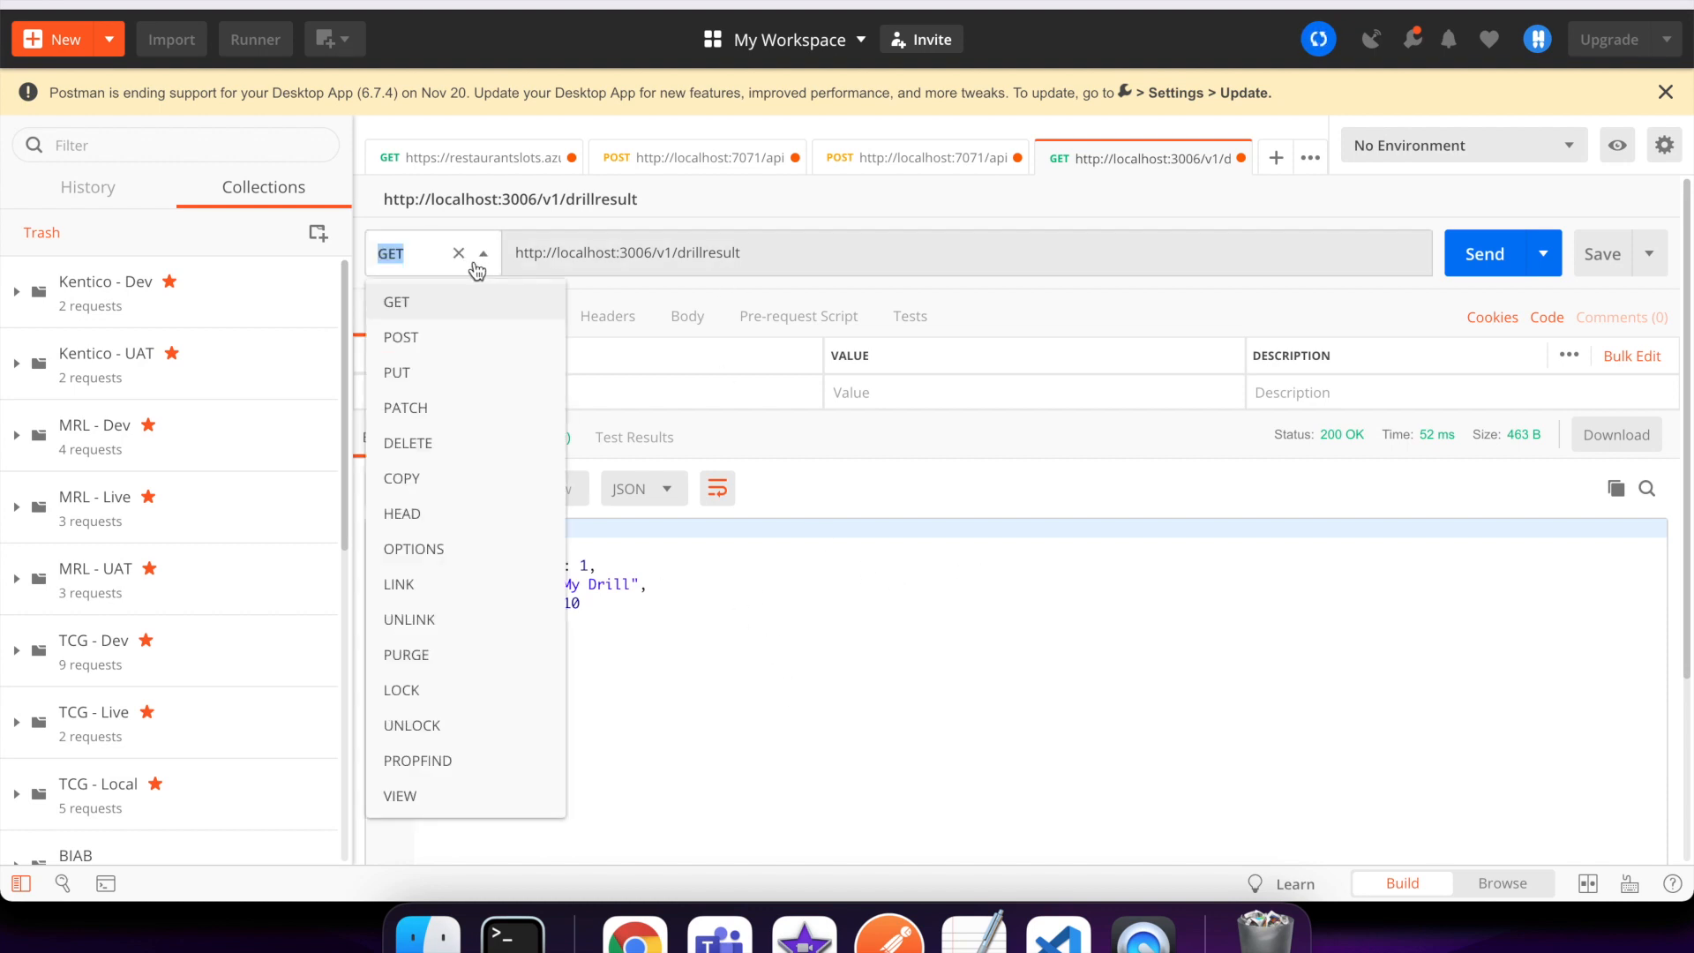
pyautogui.moveTo(400, 337)
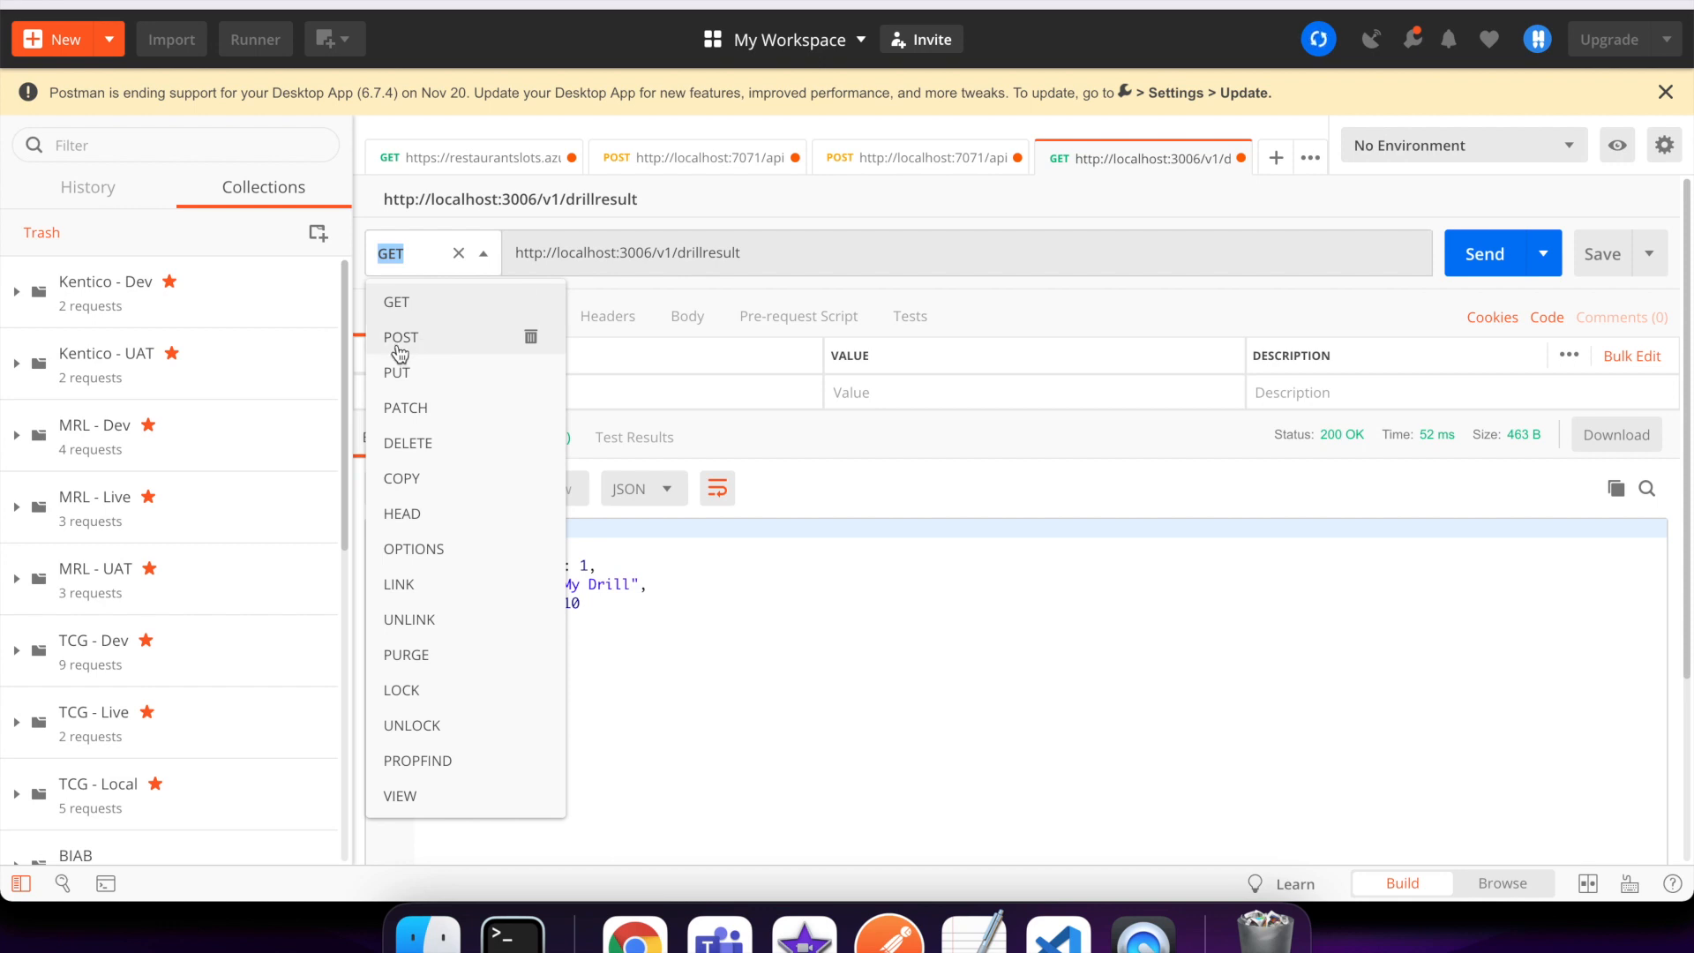
pyautogui.click(401, 336)
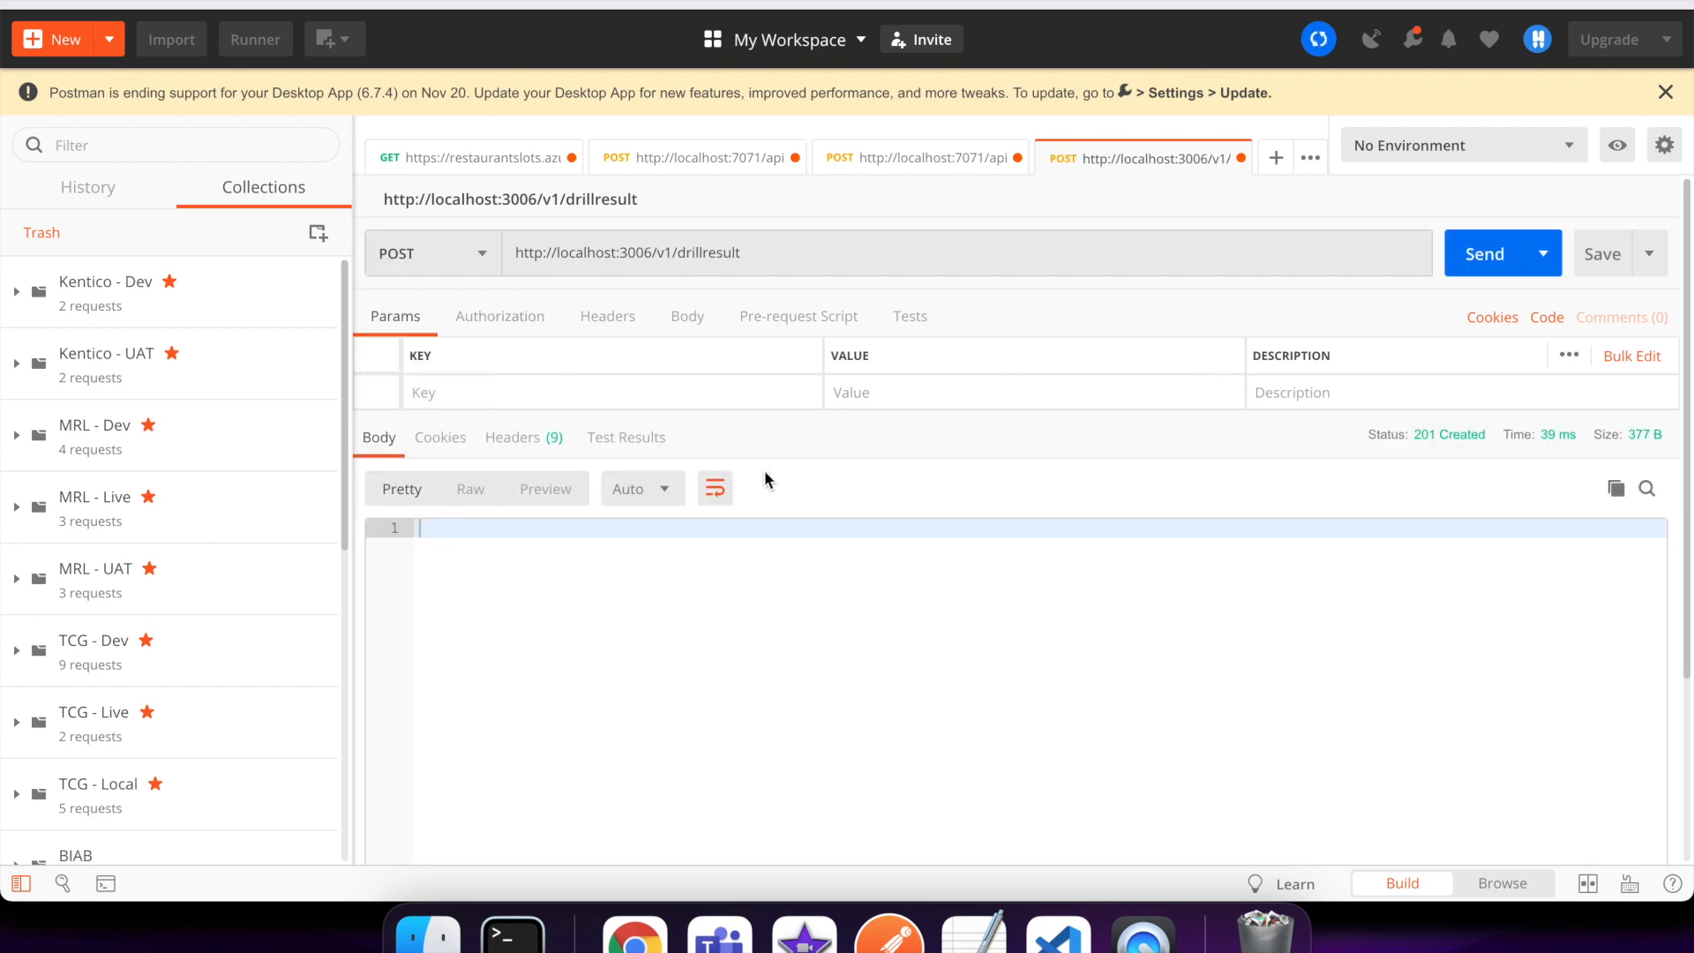
pyautogui.moveTo(1429, 466)
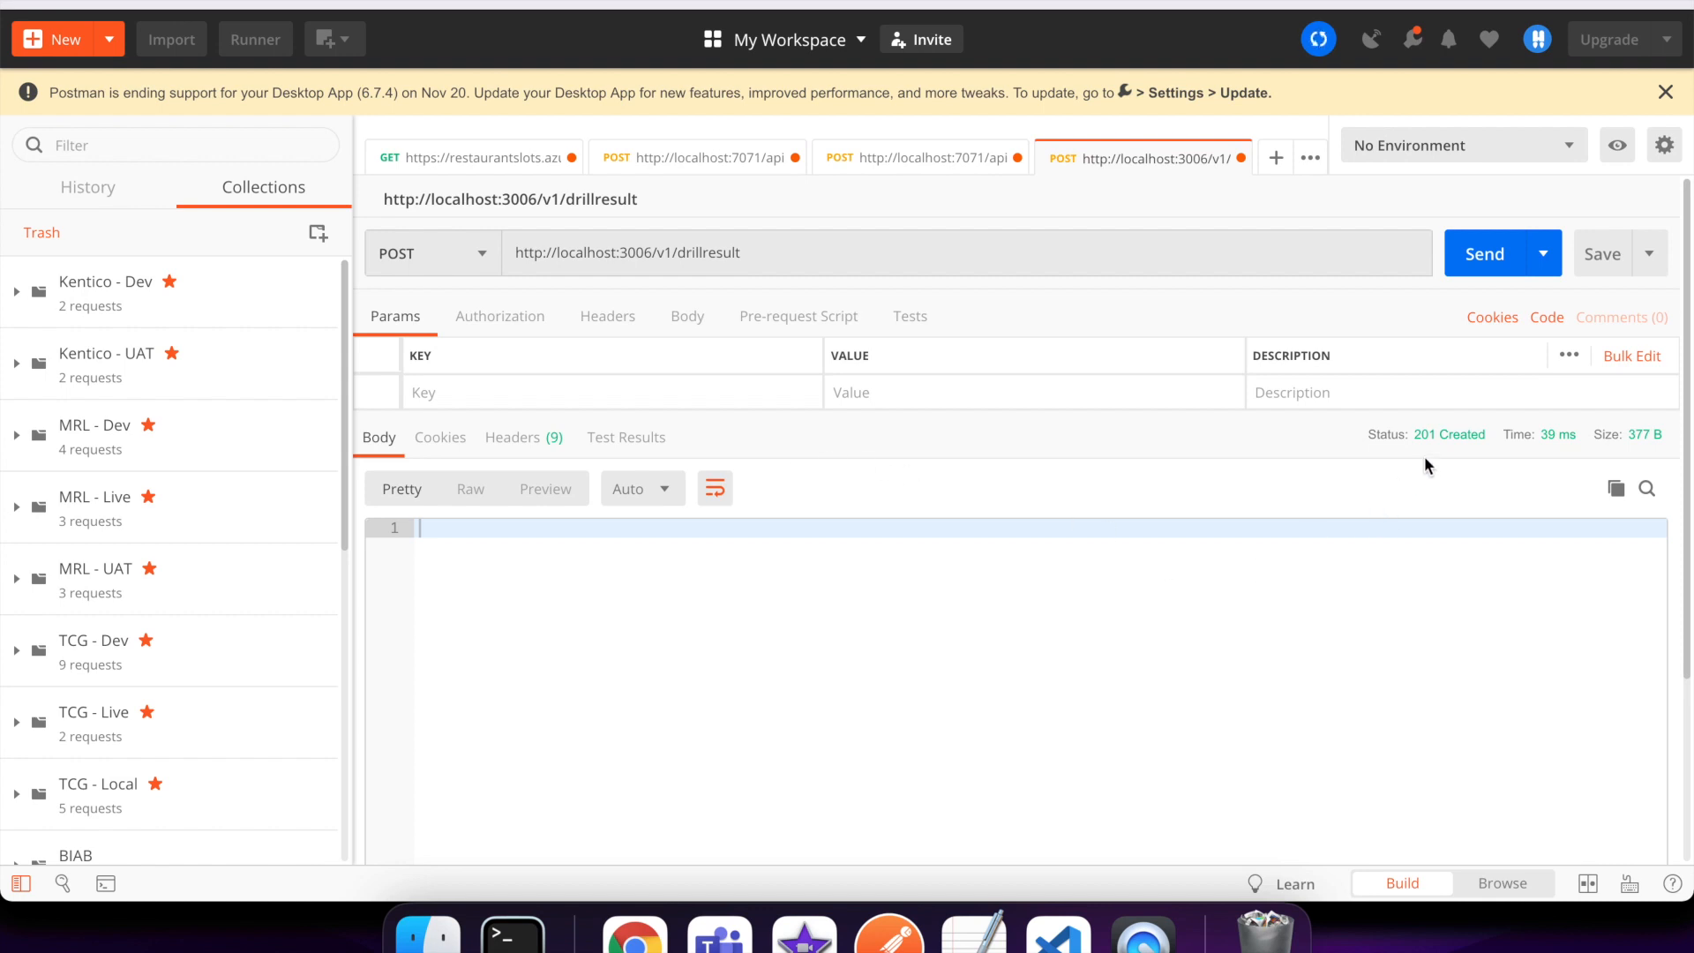
pyautogui.moveTo(1497, 443)
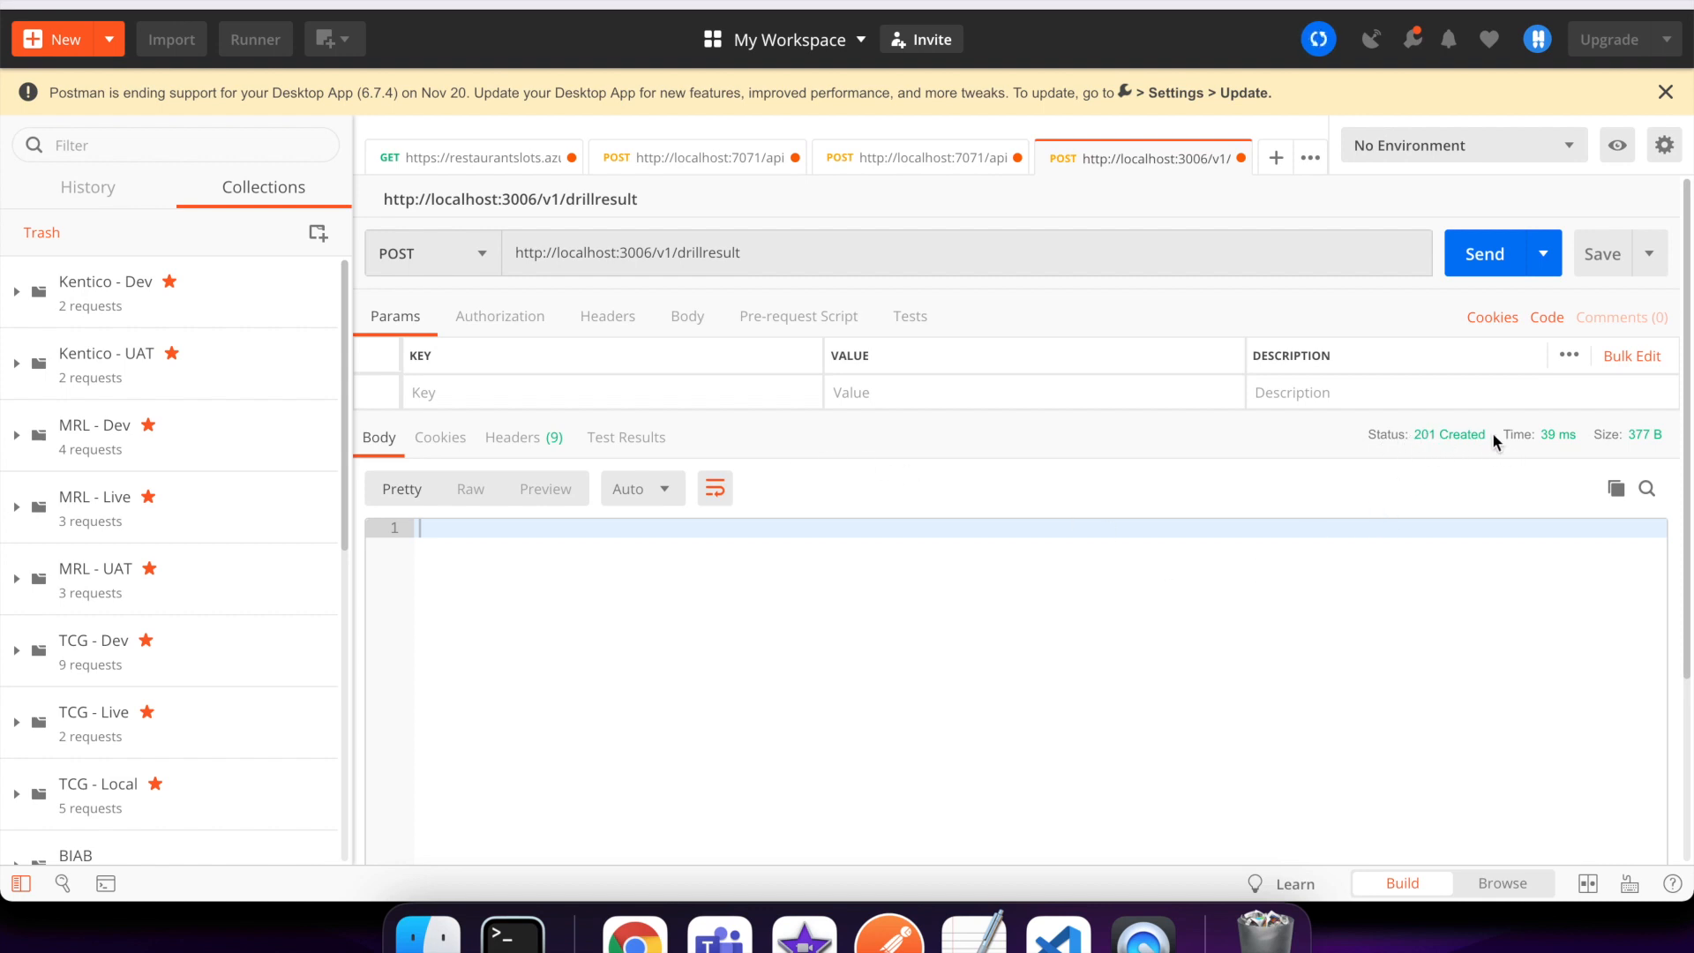
pyautogui.moveTo(569, 432)
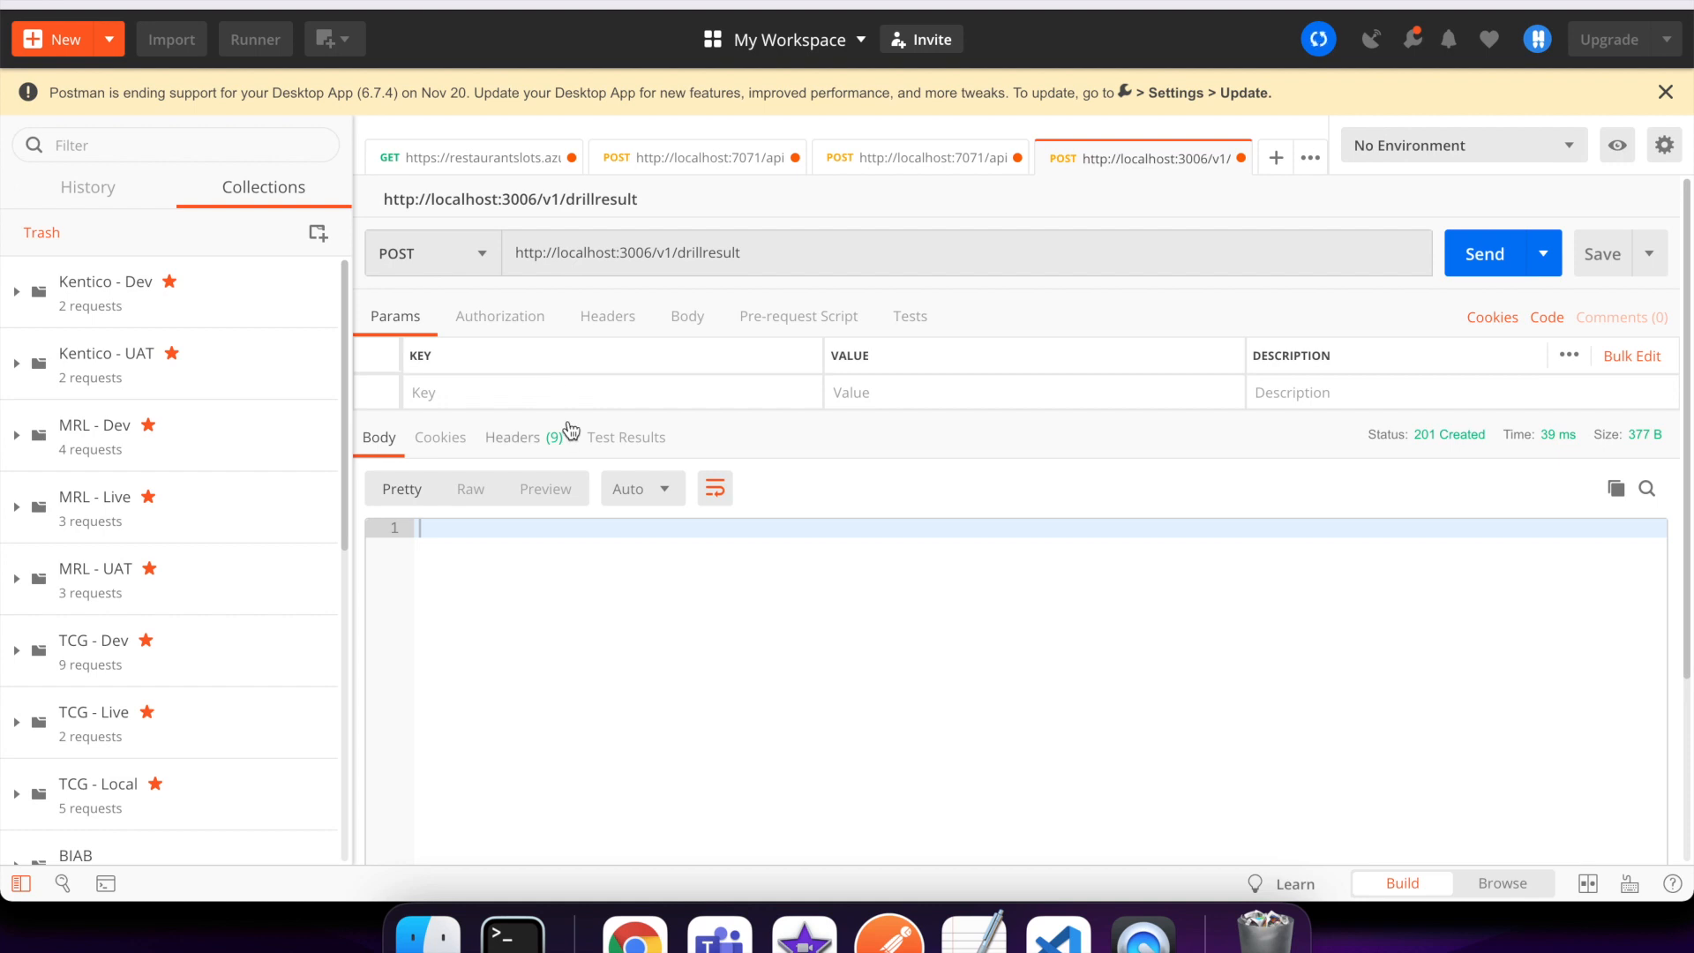
# Step: View the 201 Created headers: Location localhost:3006/v1/drillresult/1, zero content length
pyautogui.click(512, 437)
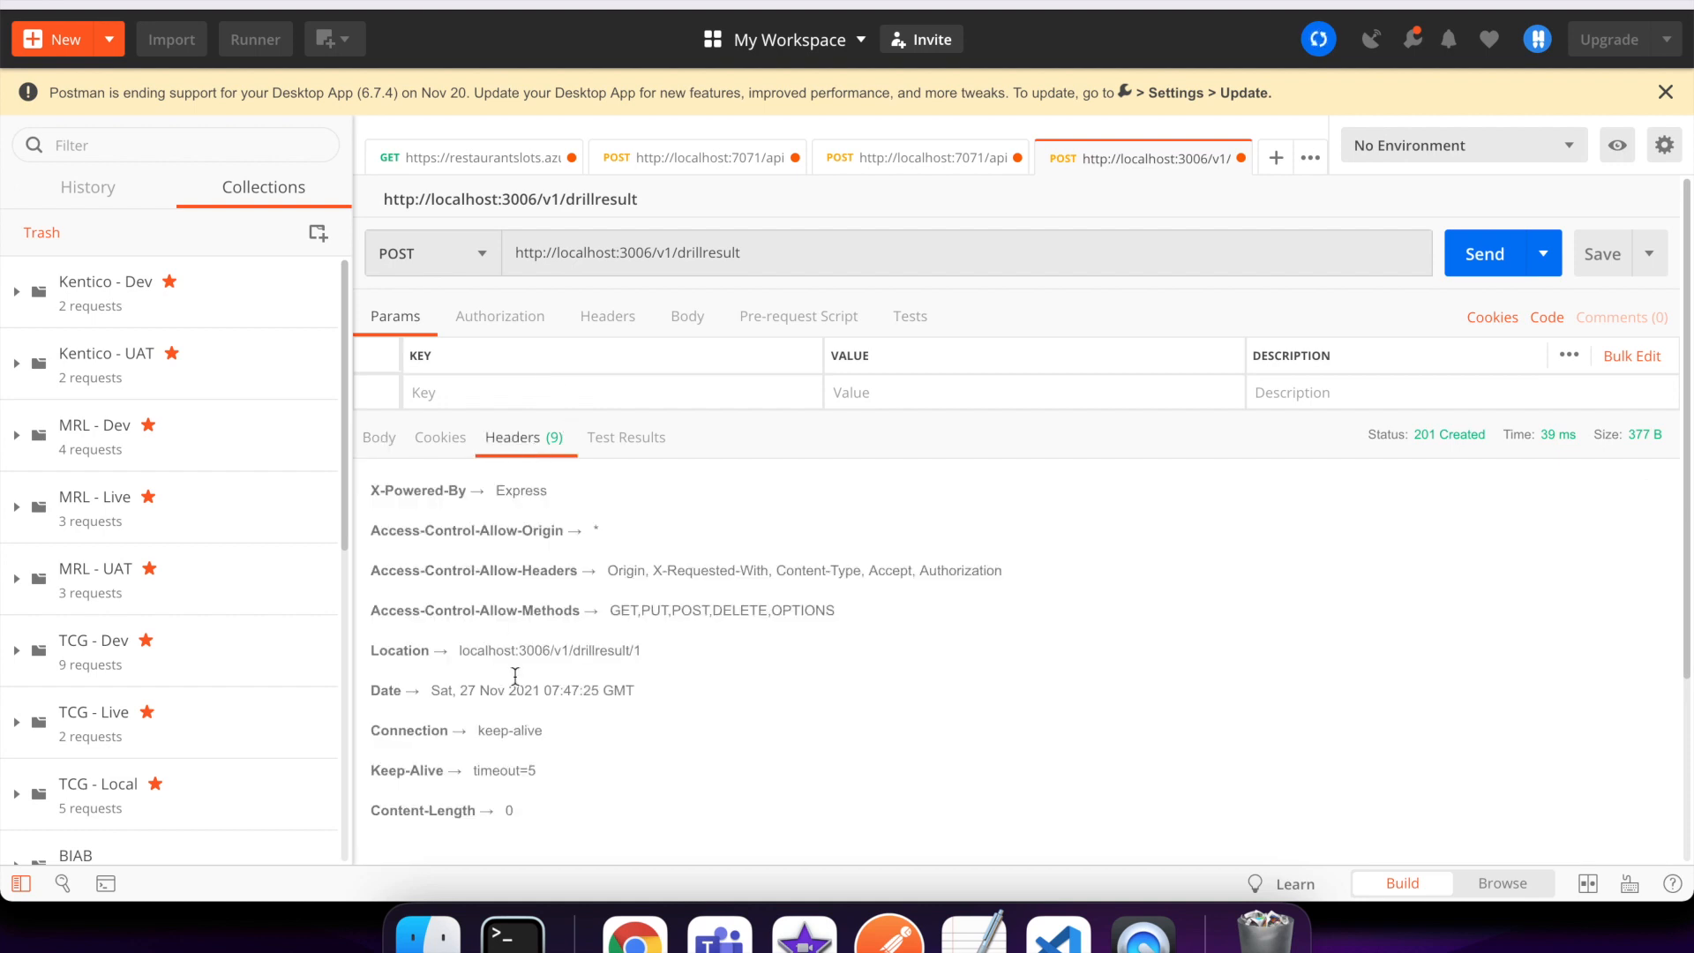